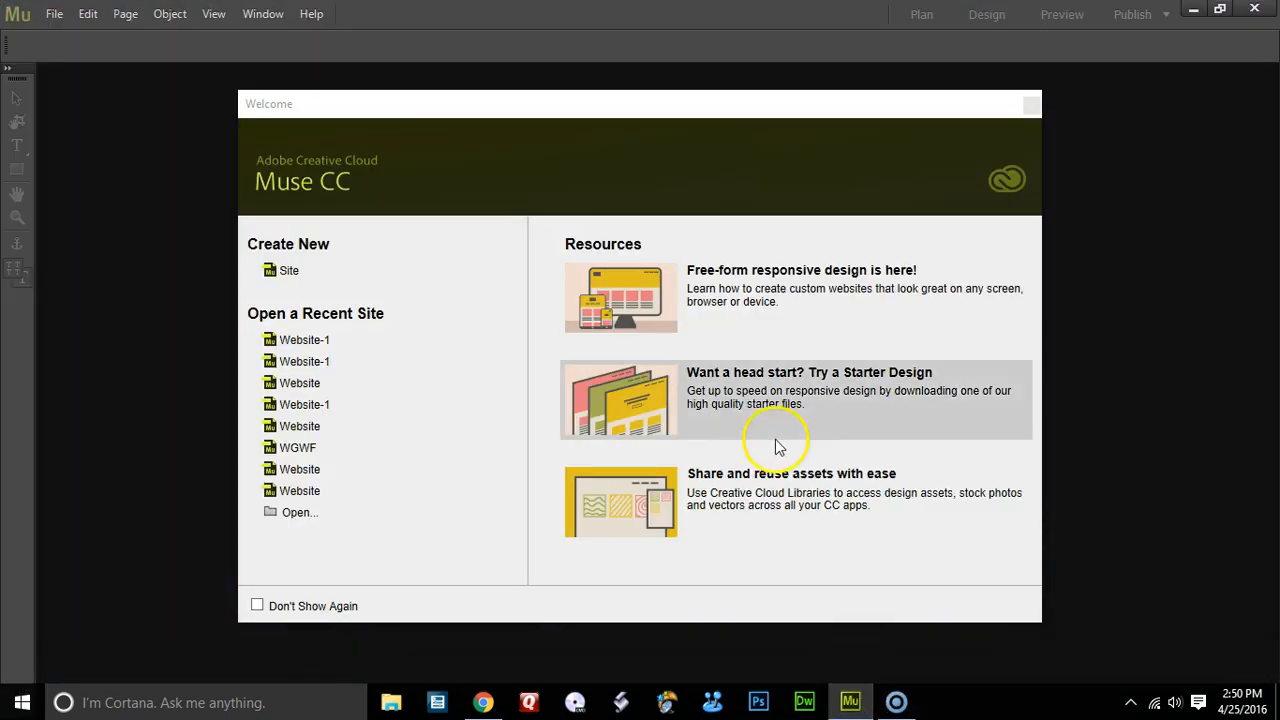
pyautogui.moveTo(288, 271)
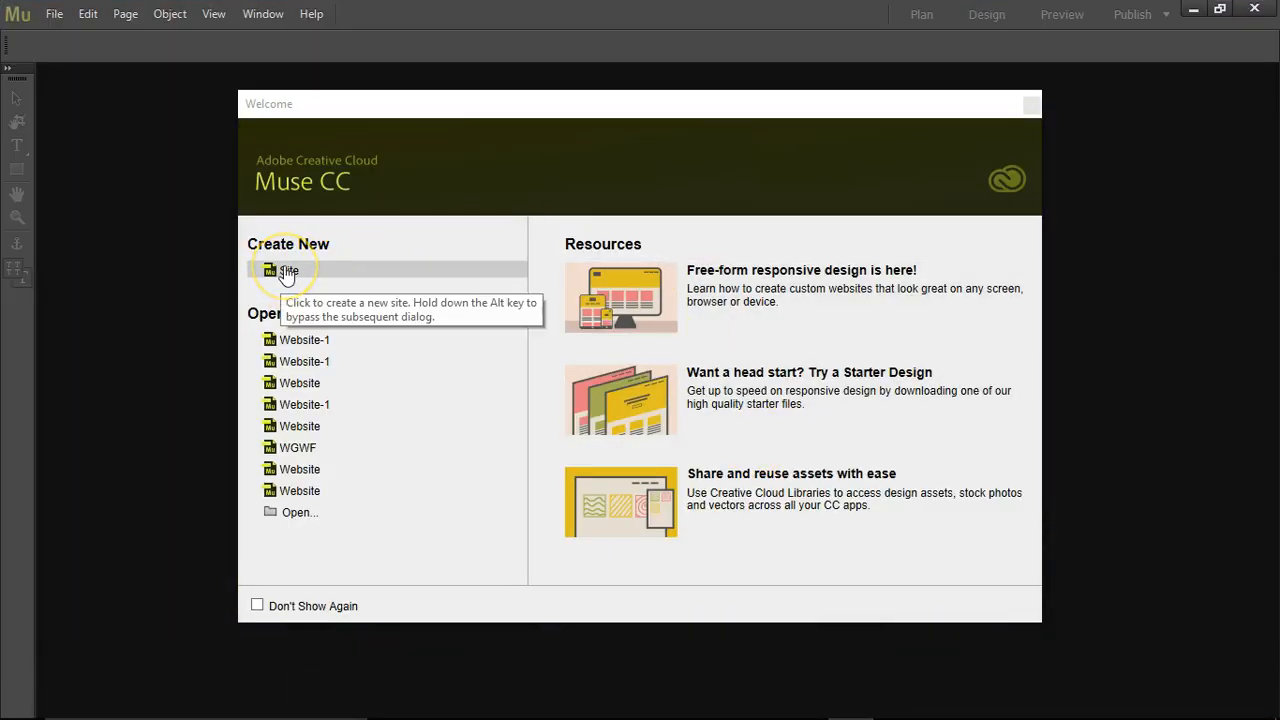
# - Create a fluid-width site (Website-2) and open its blank Home page for design
pyautogui.click(289, 270)
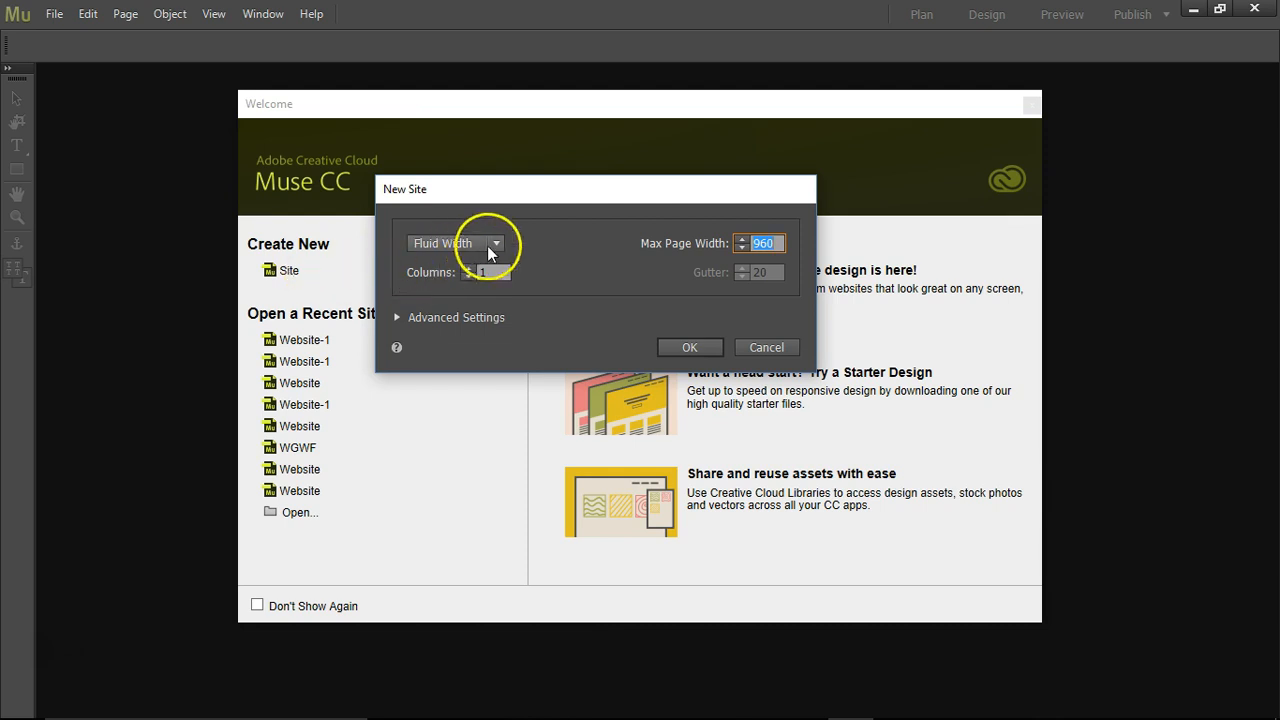
pyautogui.moveTo(689, 347)
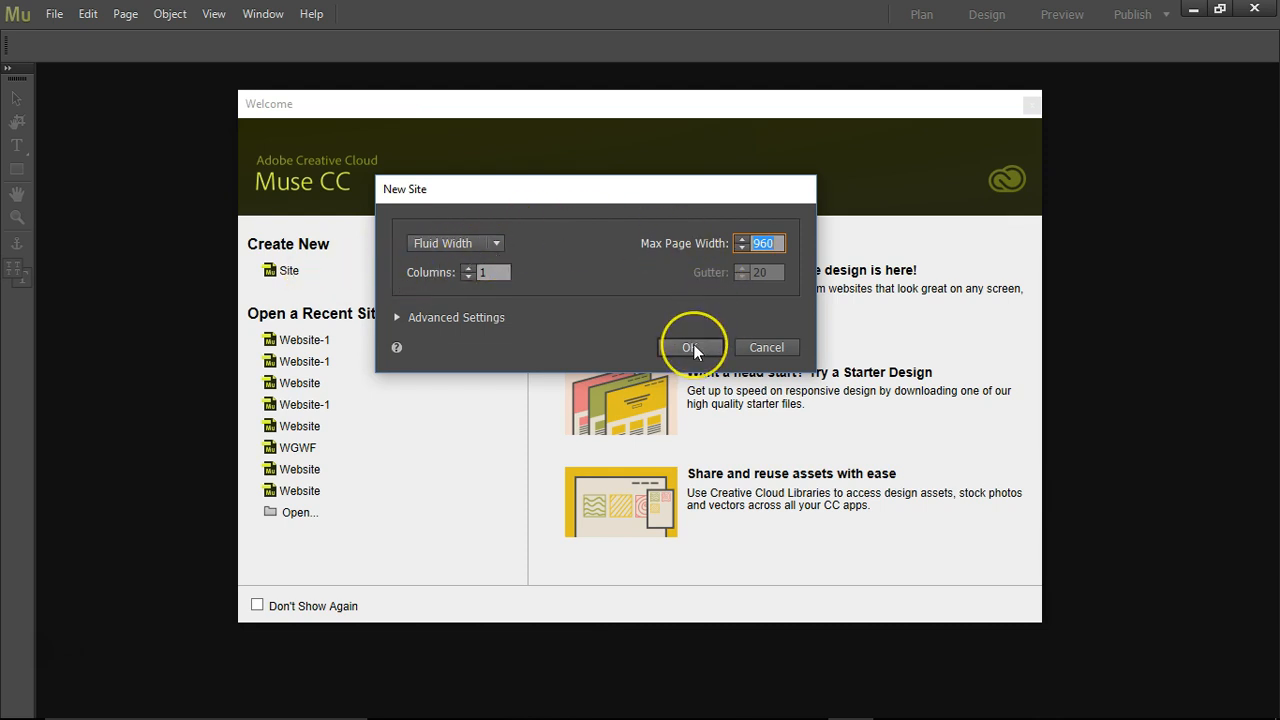
pyautogui.click(691, 347)
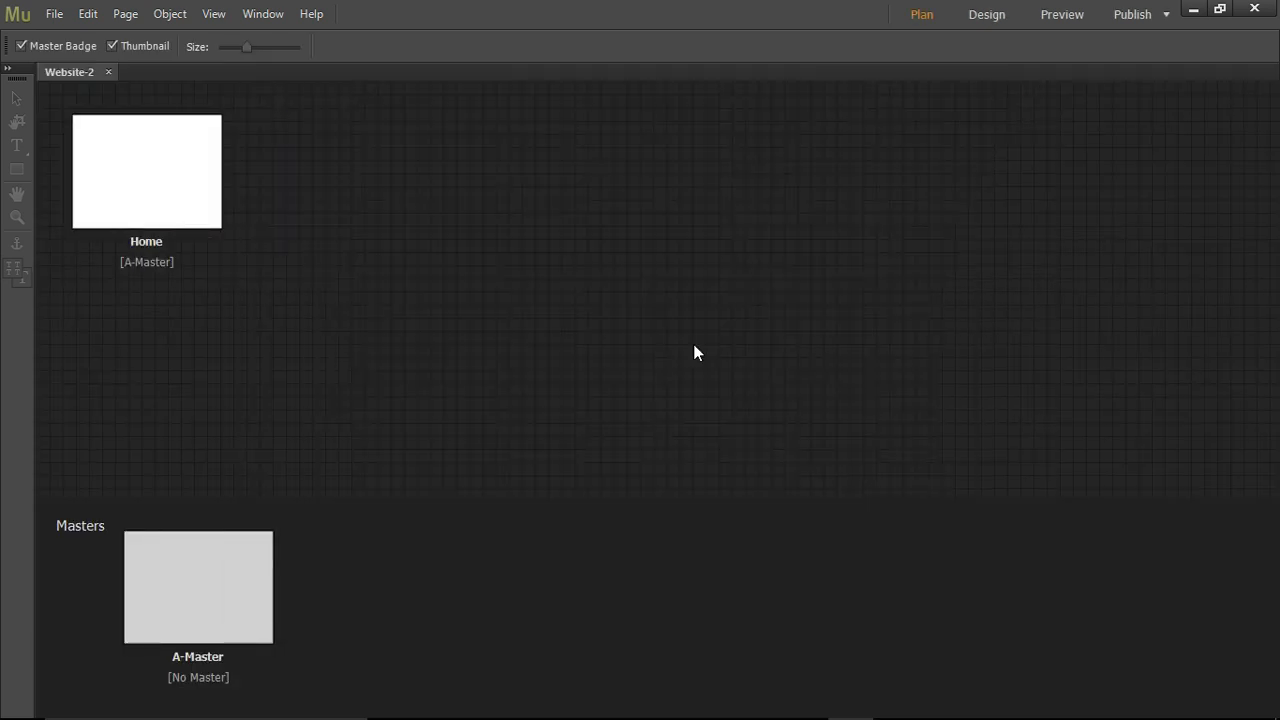
pyautogui.click(146, 171)
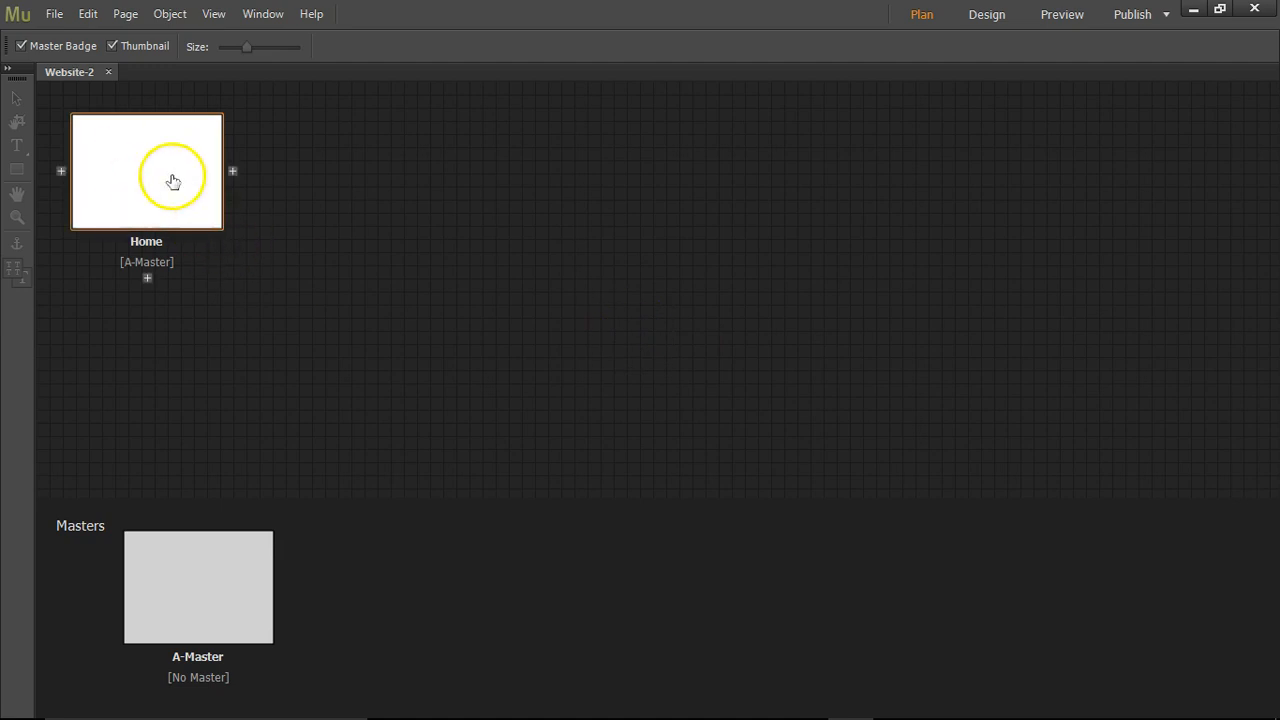
pyautogui.moveTo(140, 172)
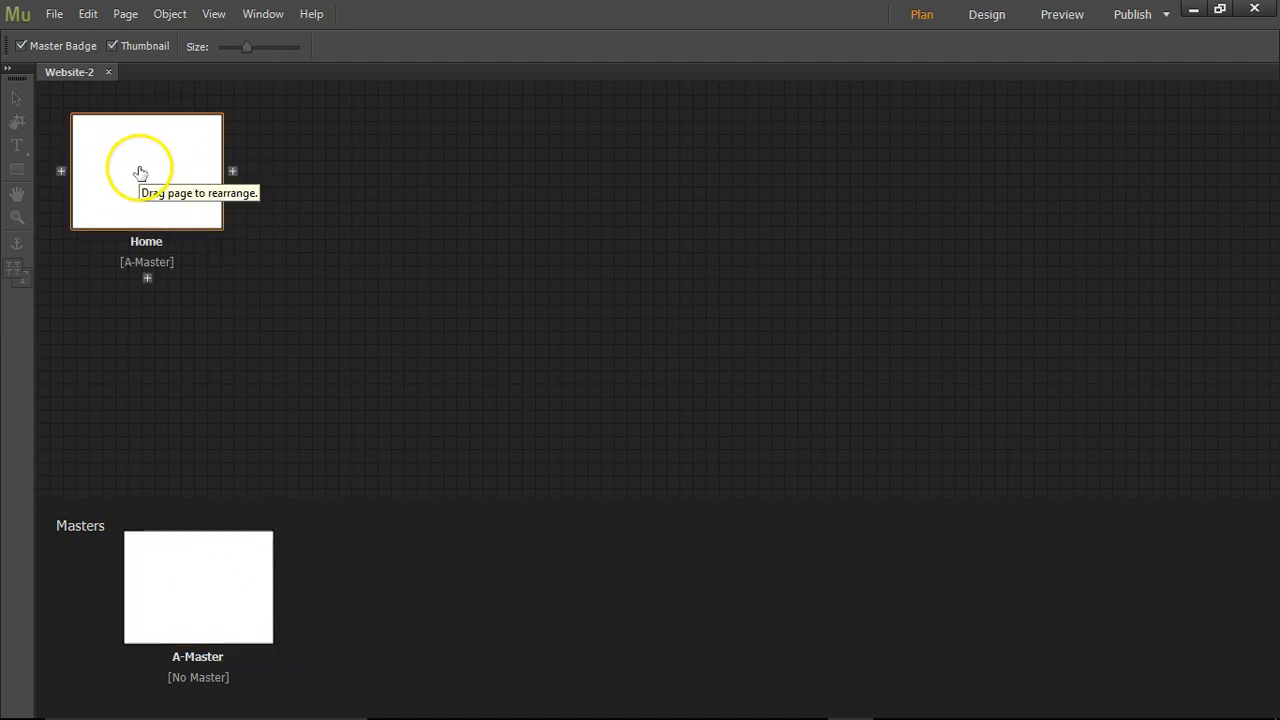
pyautogui.doubleClick(146, 170)
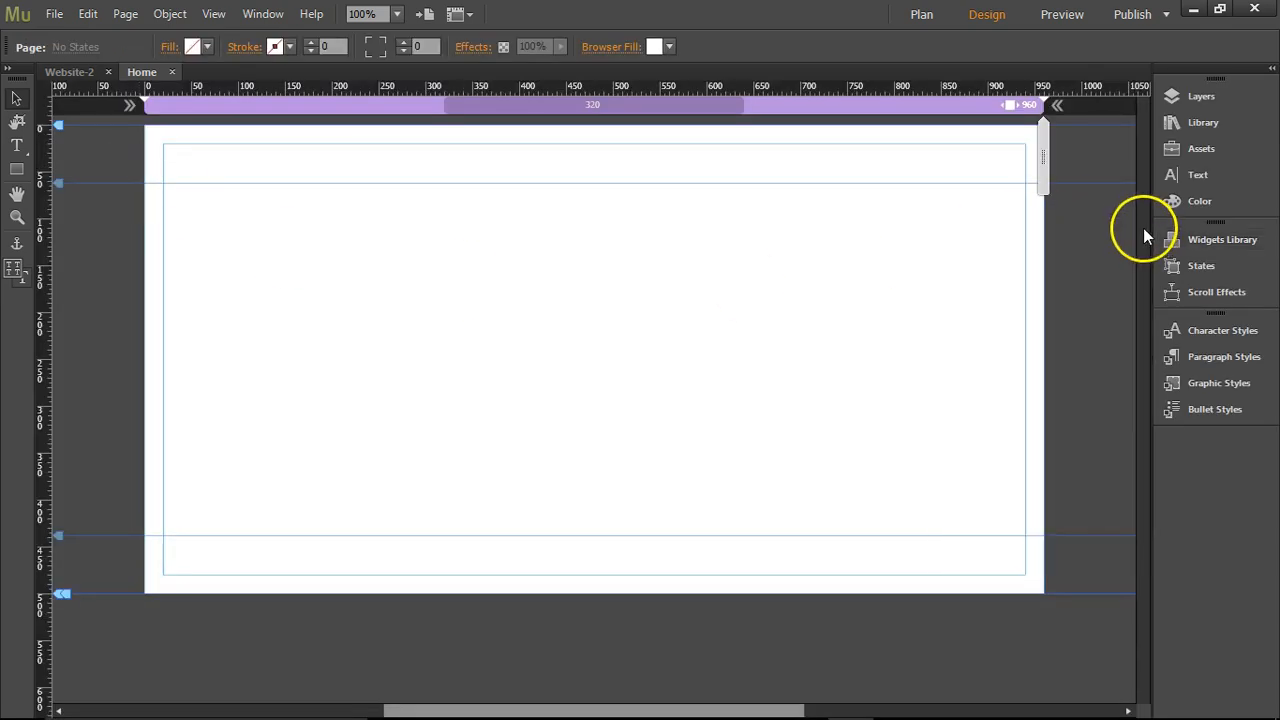
pyautogui.moveTo(283, 238)
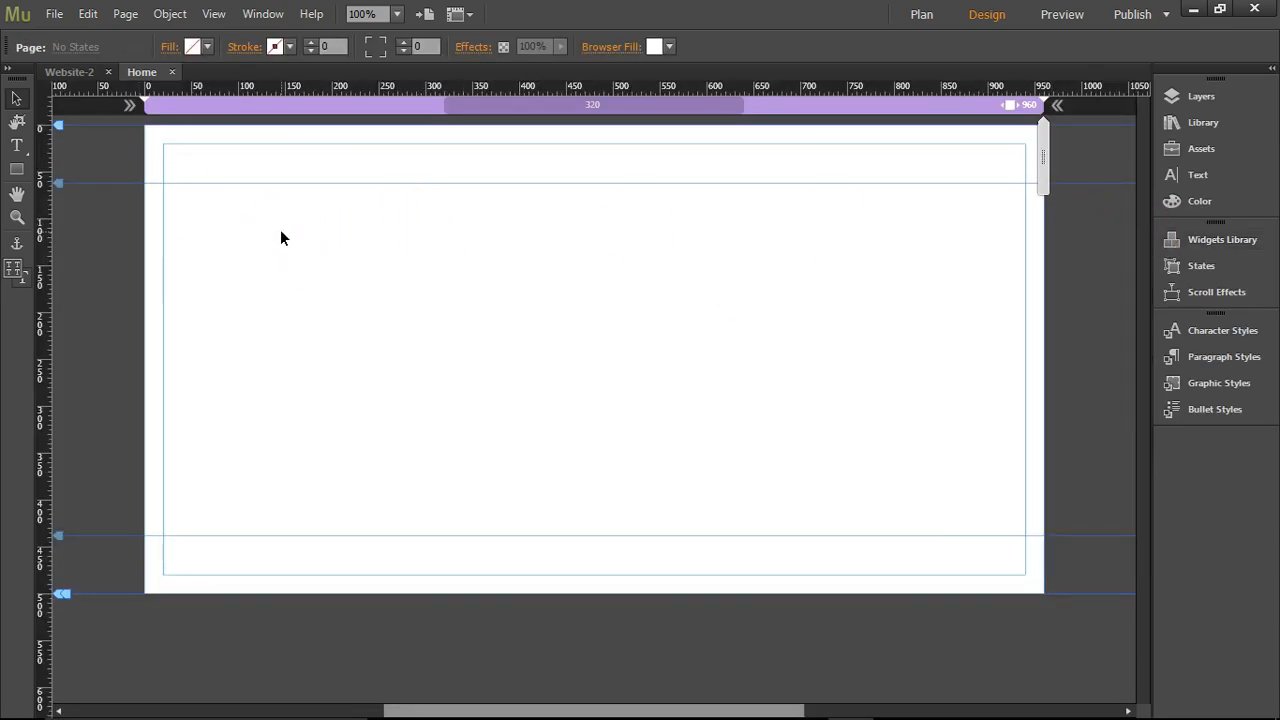
pyautogui.moveTo(16, 169)
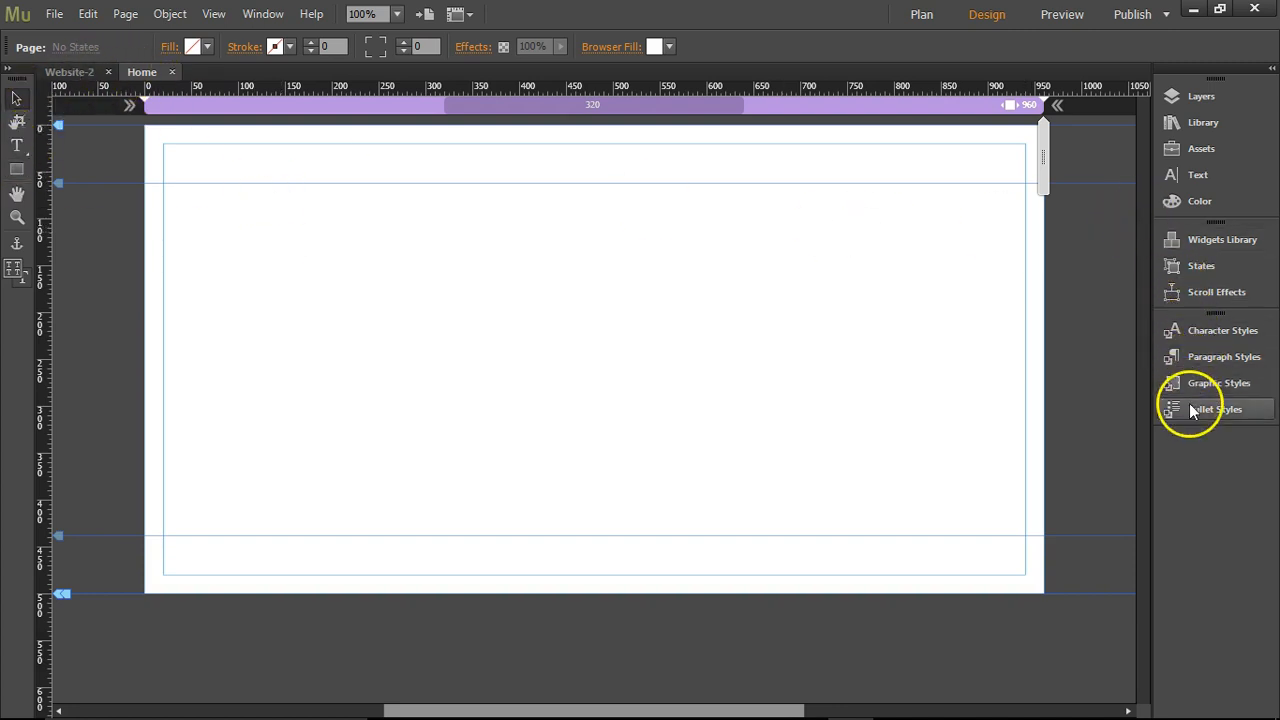
pyautogui.moveTo(1200, 291)
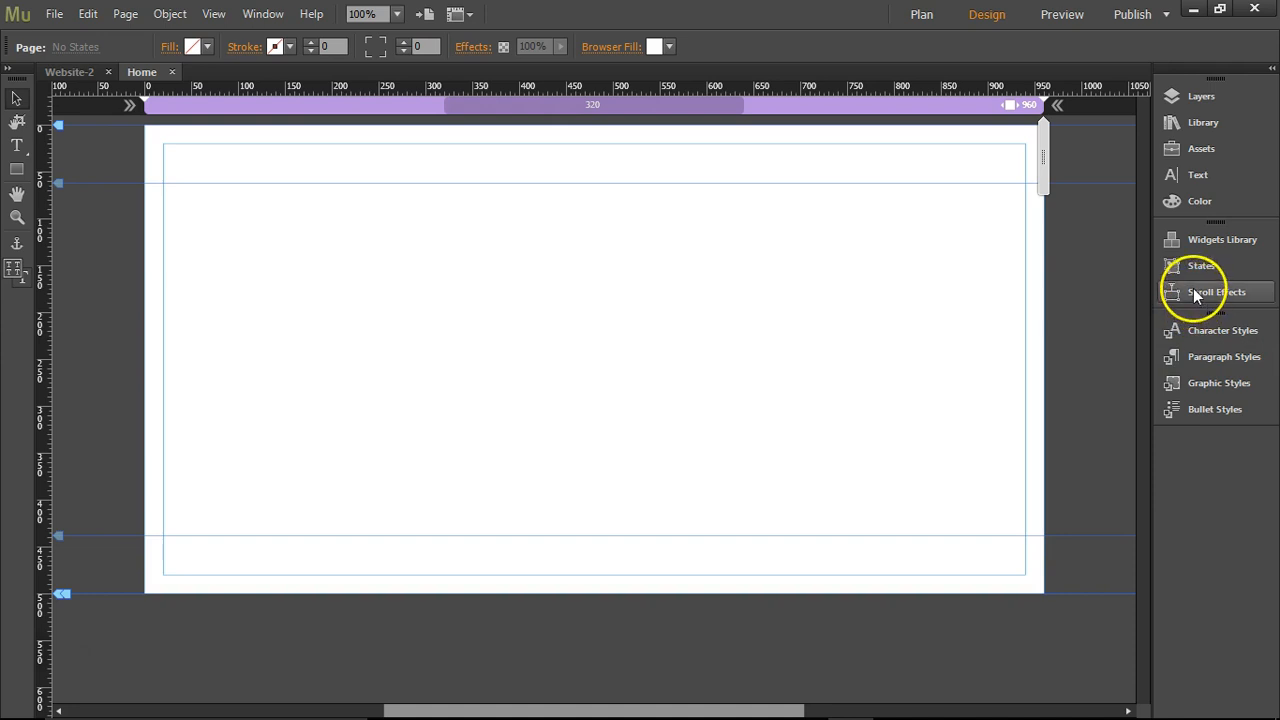
# - Add a Horizontal menu widget from the Widgets Library's Menus to the page top
pyautogui.click(1221, 239)
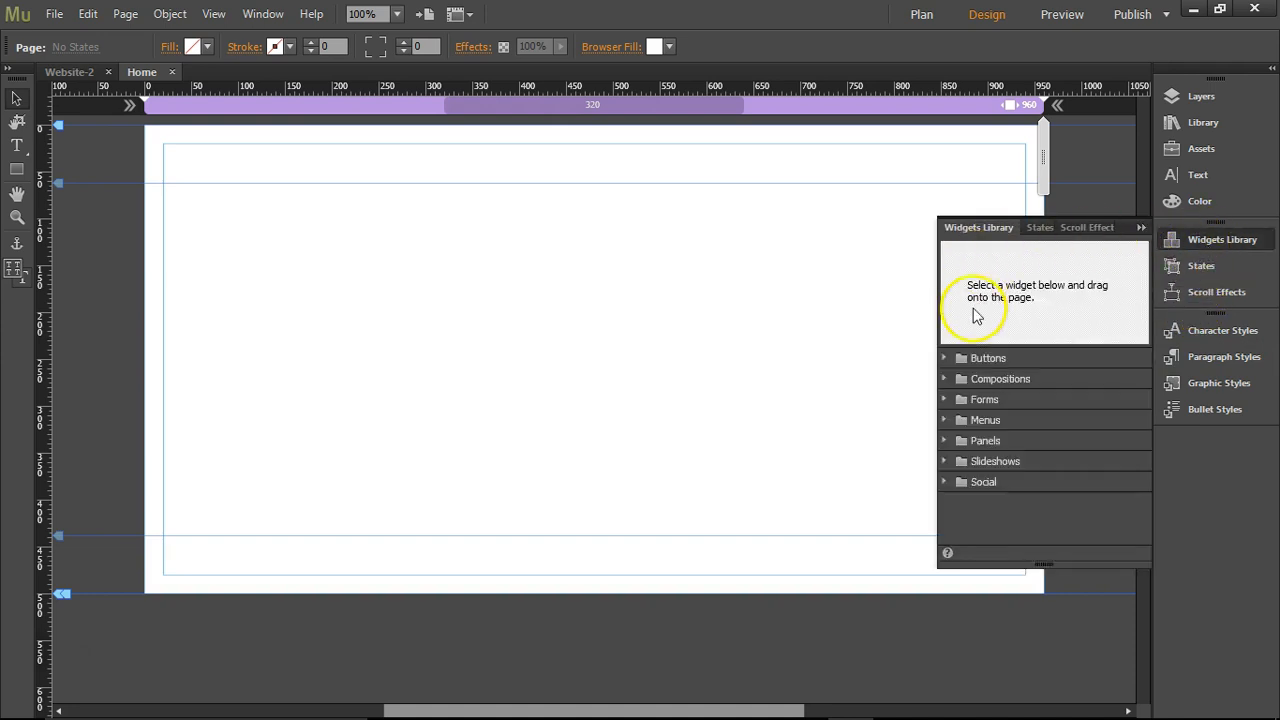
pyautogui.moveTo(950, 400)
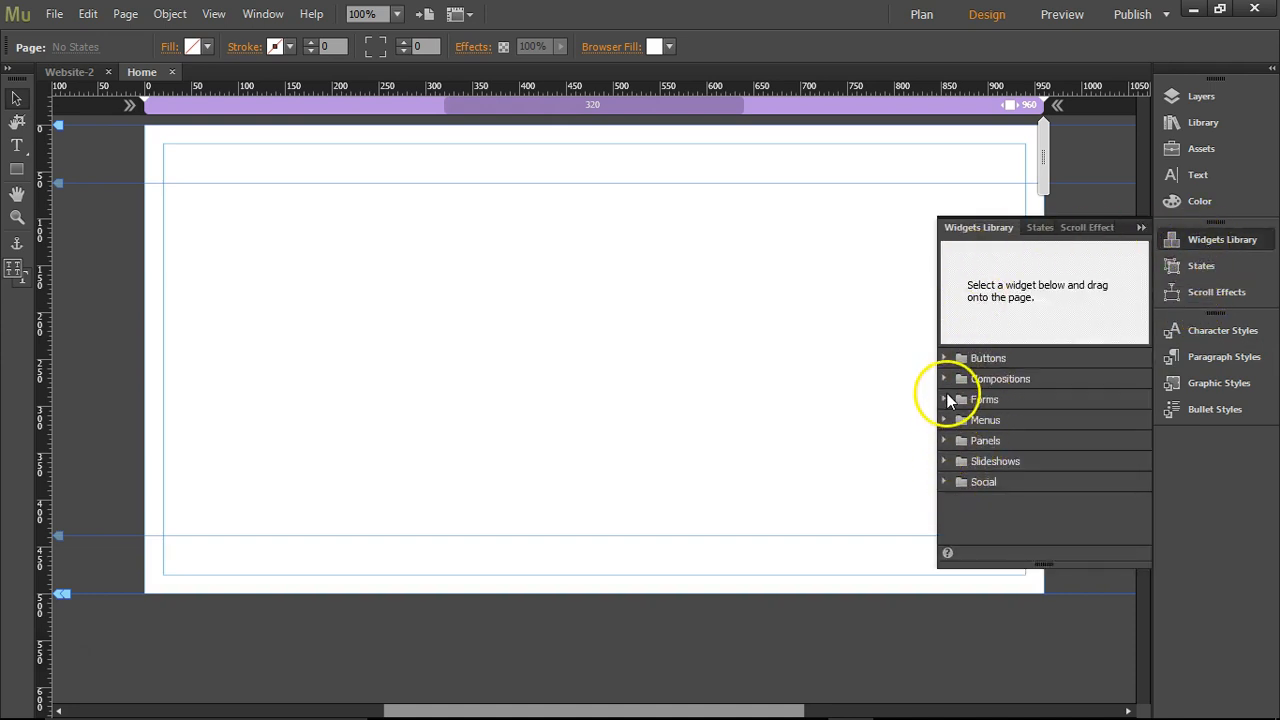
pyautogui.click(944, 419)
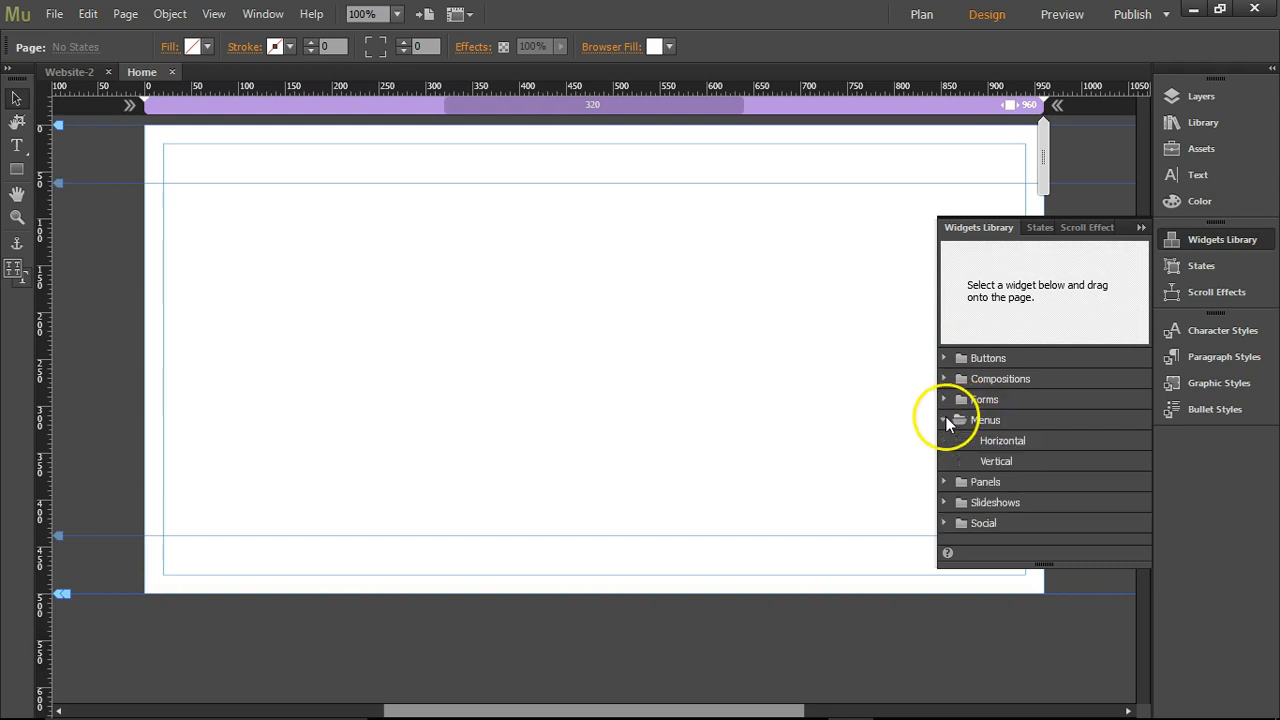
pyautogui.click(1002, 440)
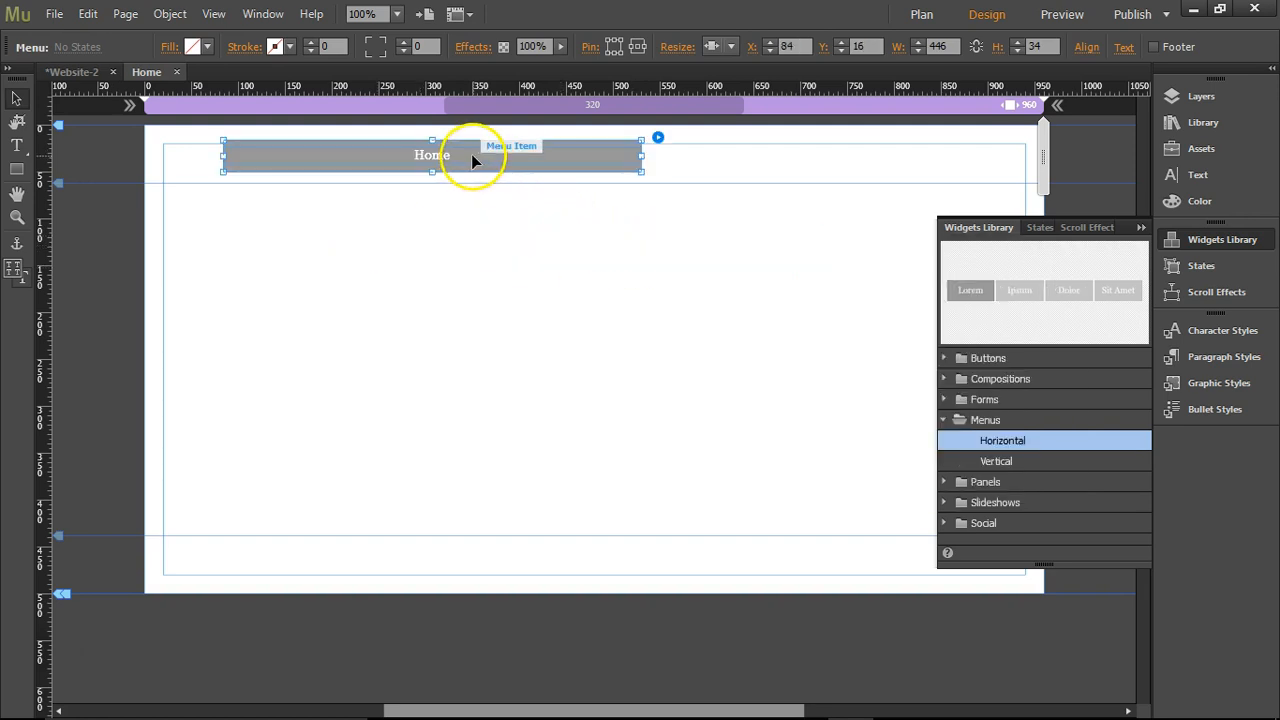
# - Move the menu to X 20, Y 20 and bring up its options
pyautogui.moveTo(475, 155); pyautogui.dragTo(435, 158)
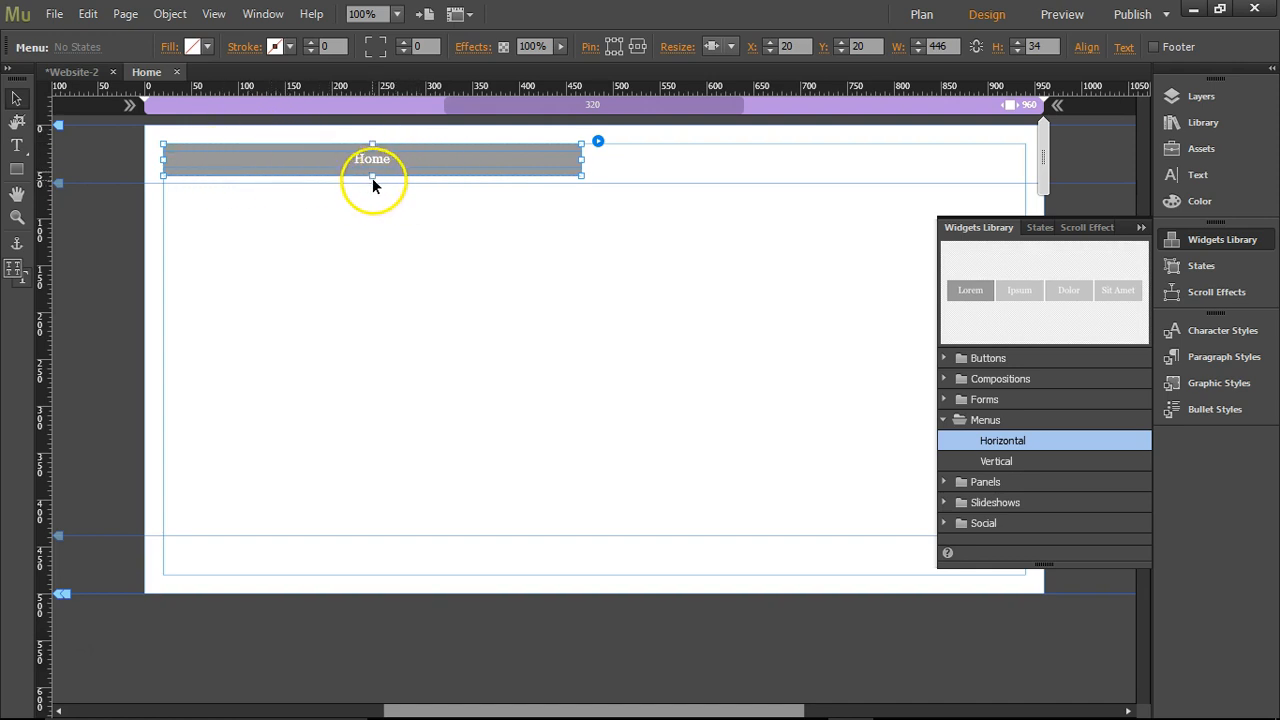
pyautogui.moveTo(605, 153)
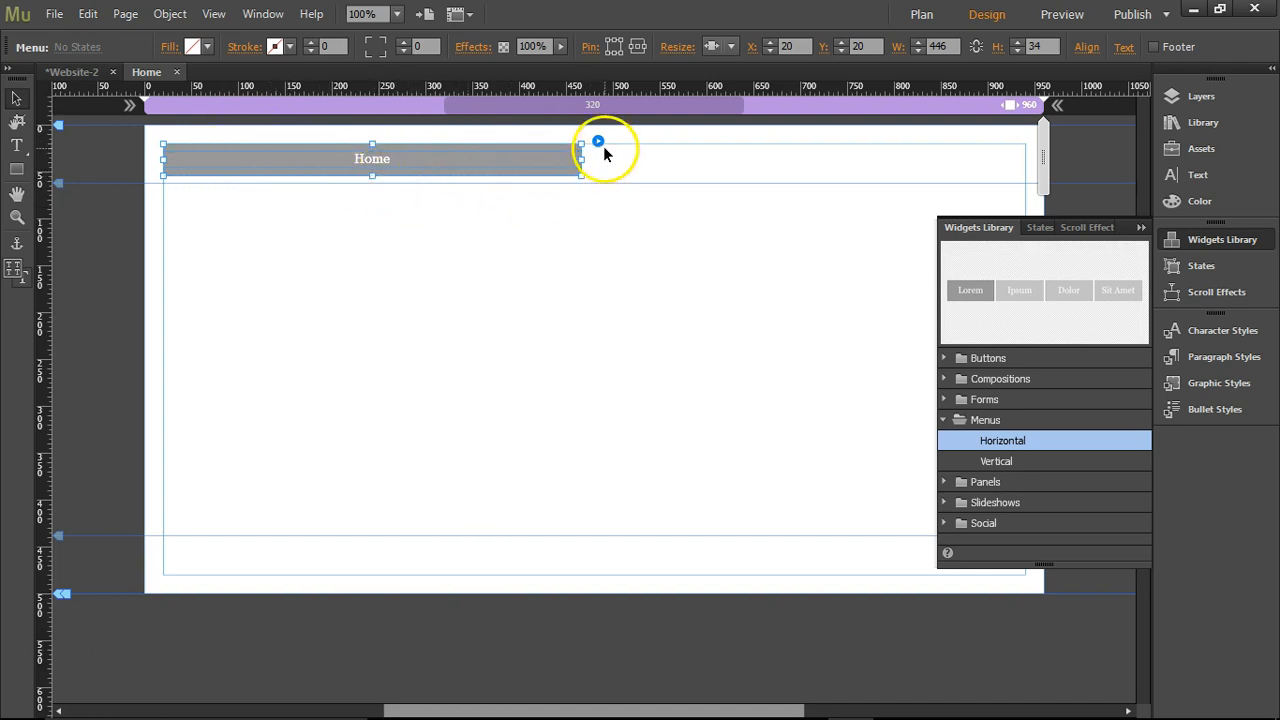
pyautogui.click(597, 141)
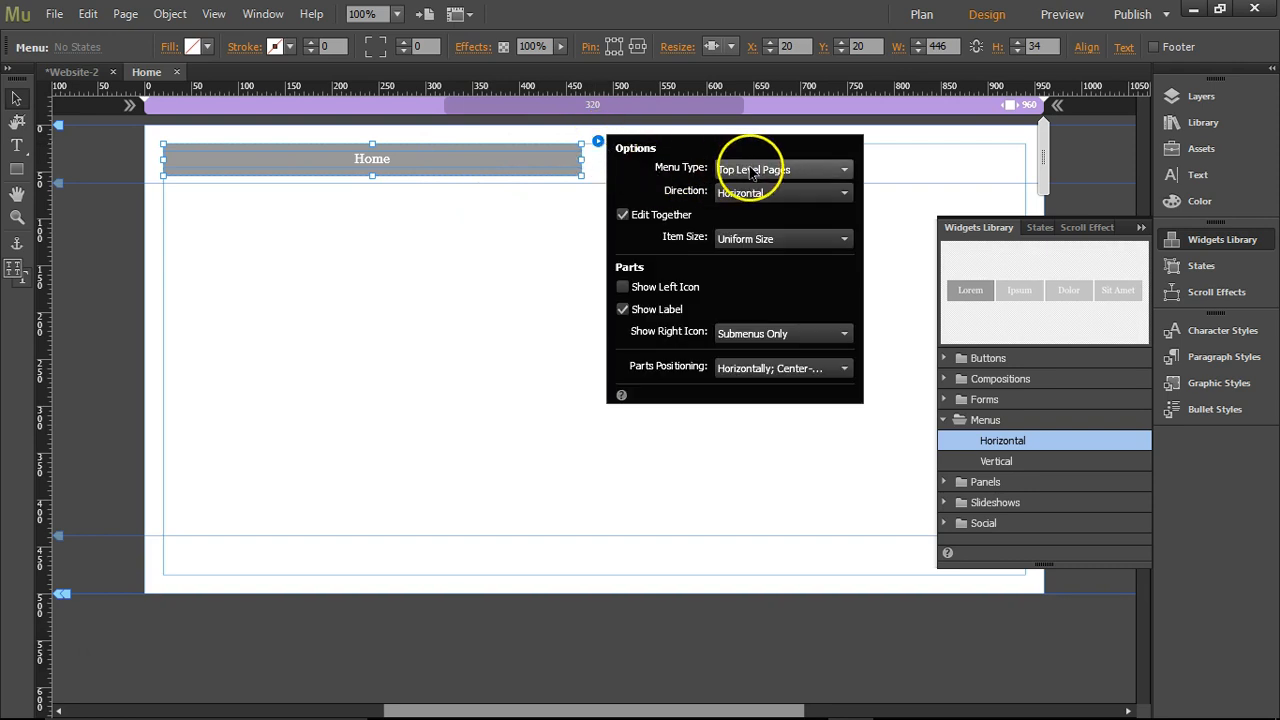
# - Add a page named 'about' beside Home in Plan view
pyautogui.click(920, 14)
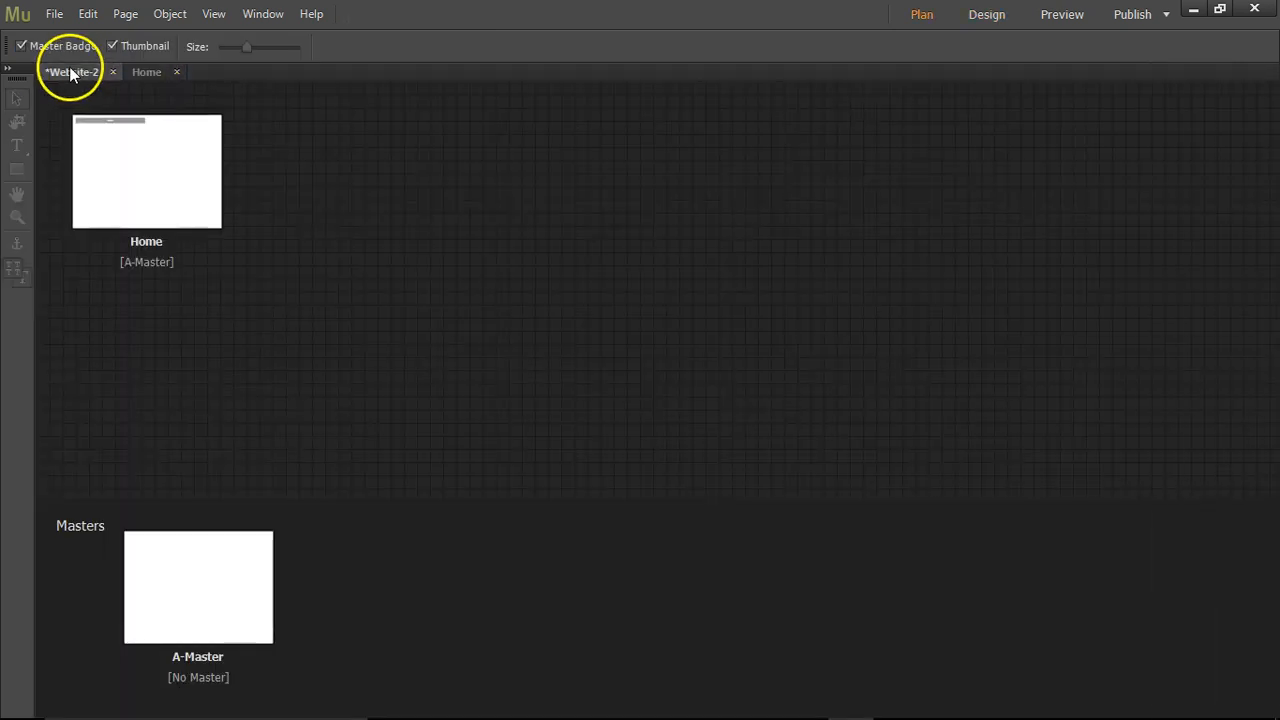
pyautogui.click(244, 170)
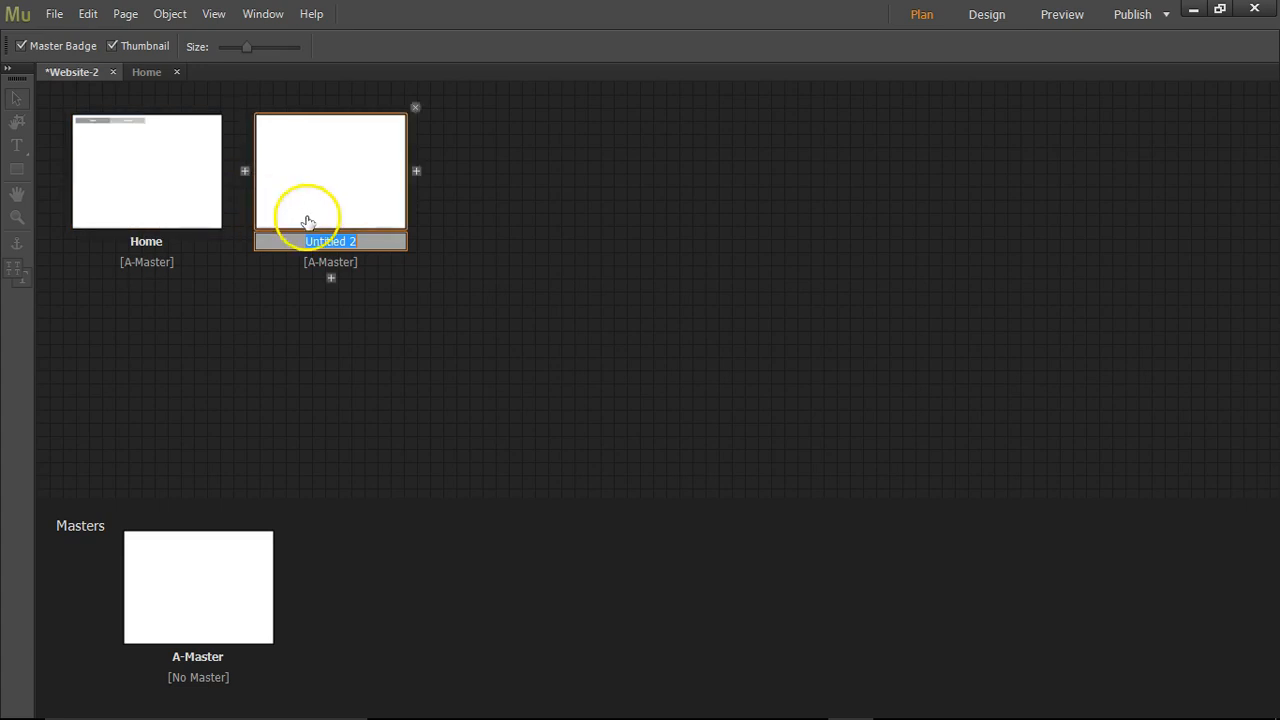
pyautogui.write('about')
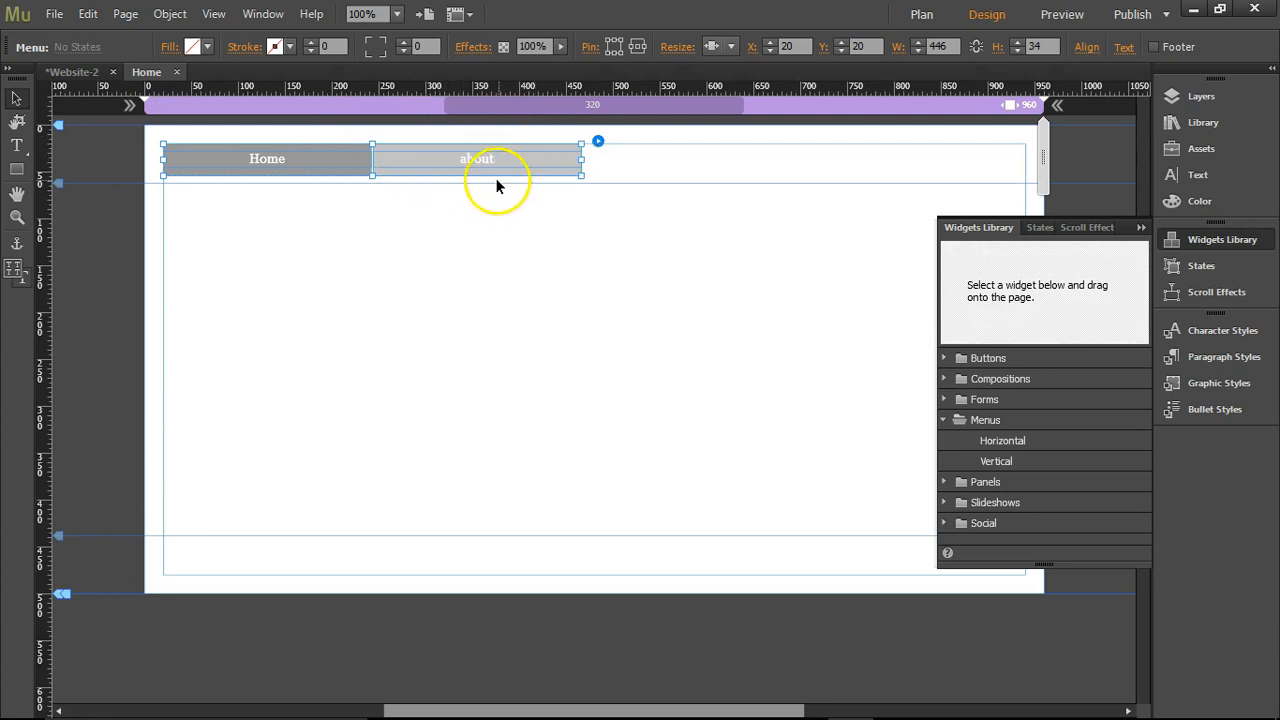
# - Set the menu type to Manual and select its placeholder item
pyautogui.click(921, 14)
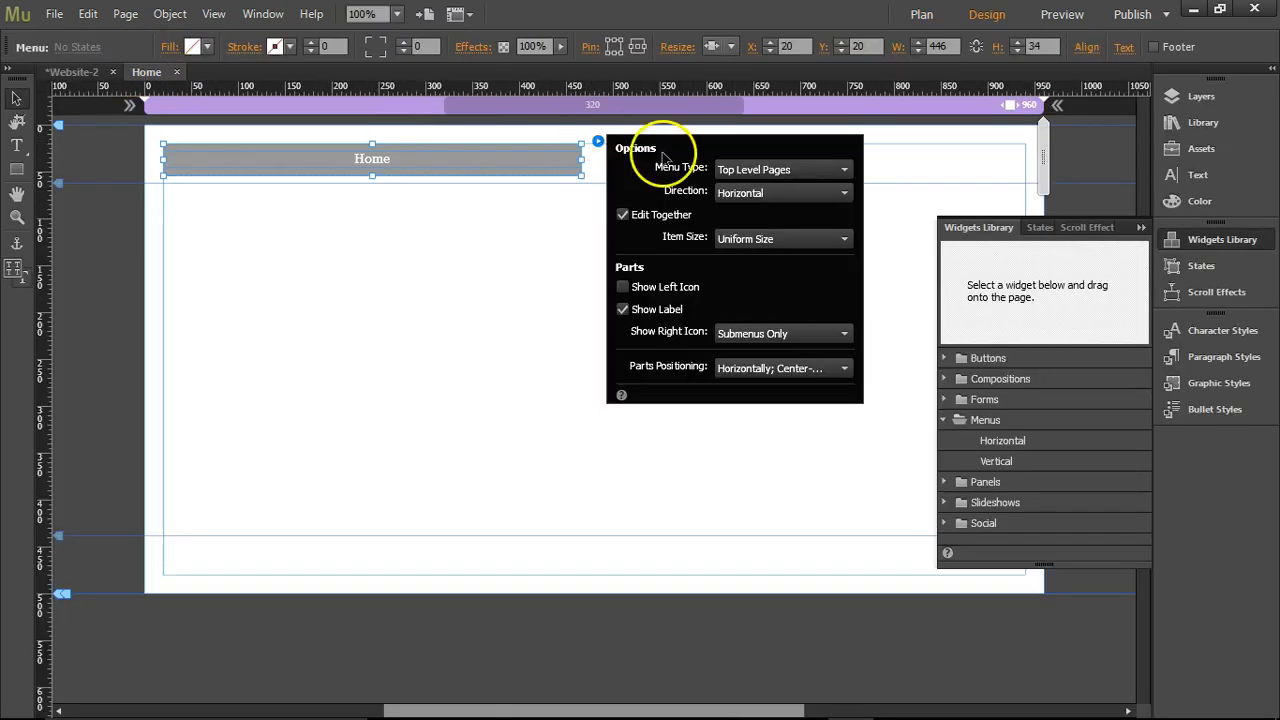
pyautogui.click(843, 169)
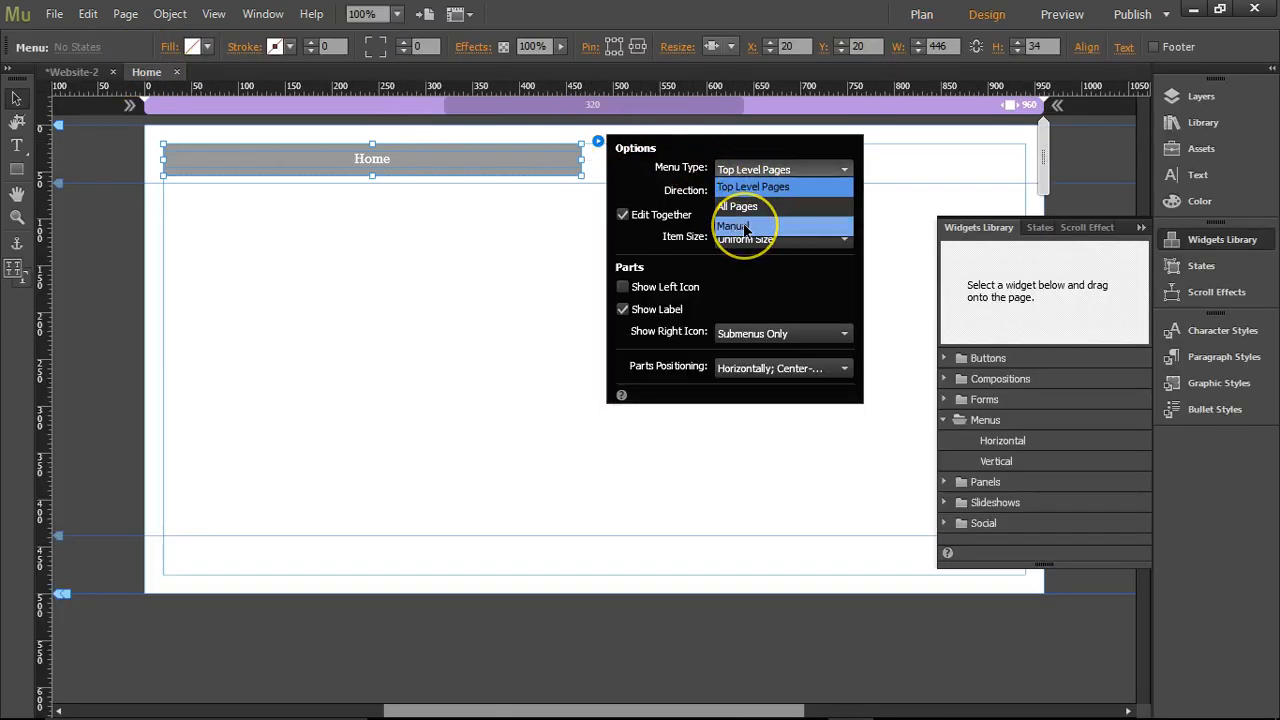
pyautogui.click(735, 225)
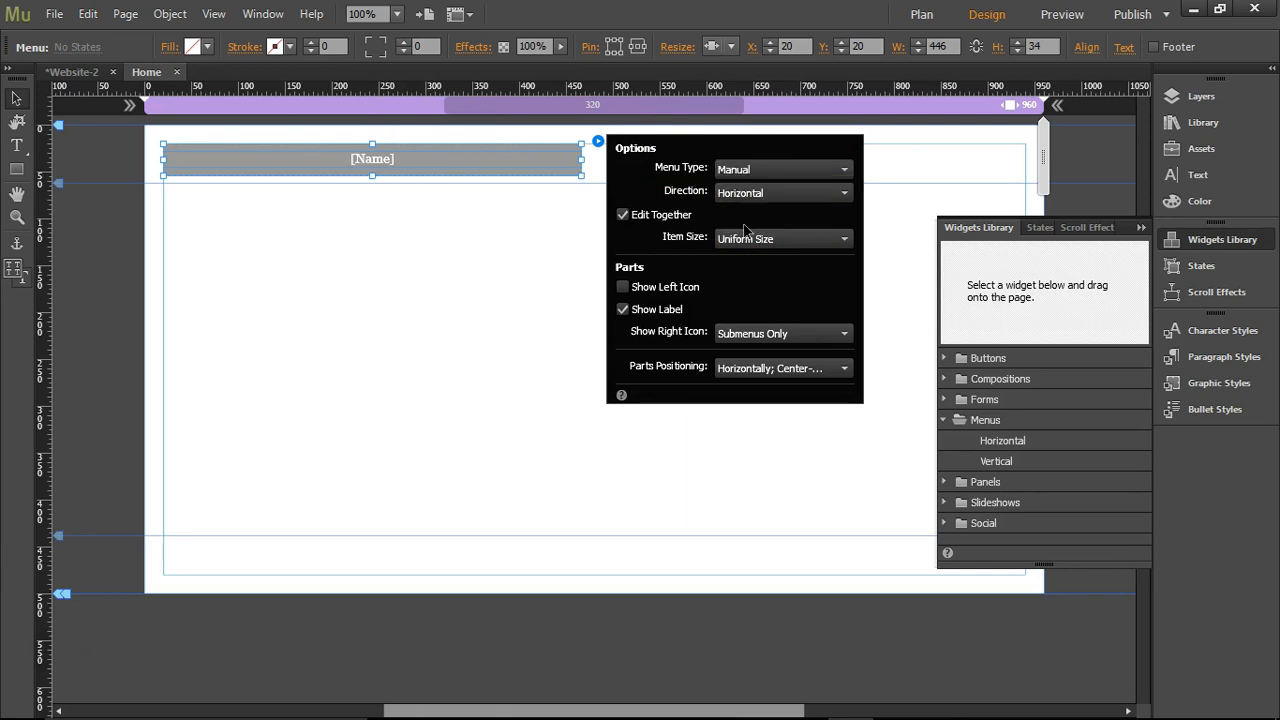
pyautogui.click(408, 159)
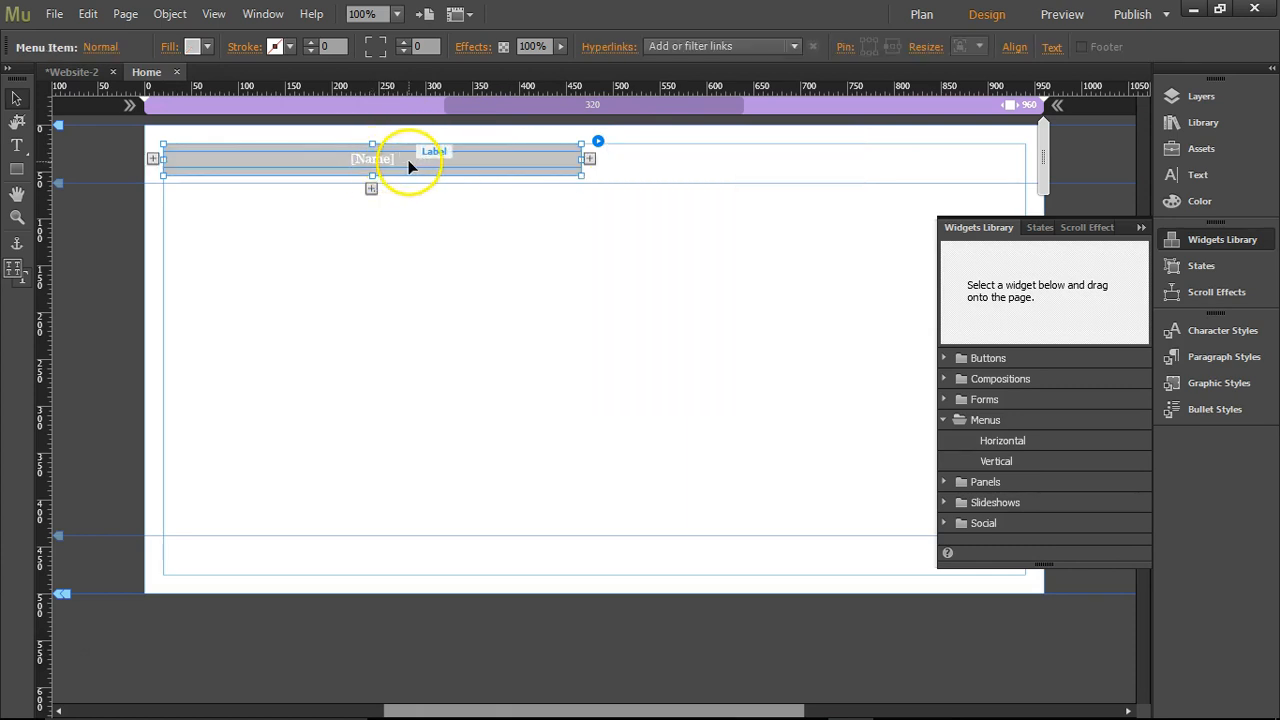
# - Label the manual menu items Home, About, Services, Store and Contact
pyautogui.doubleClick(371, 158)
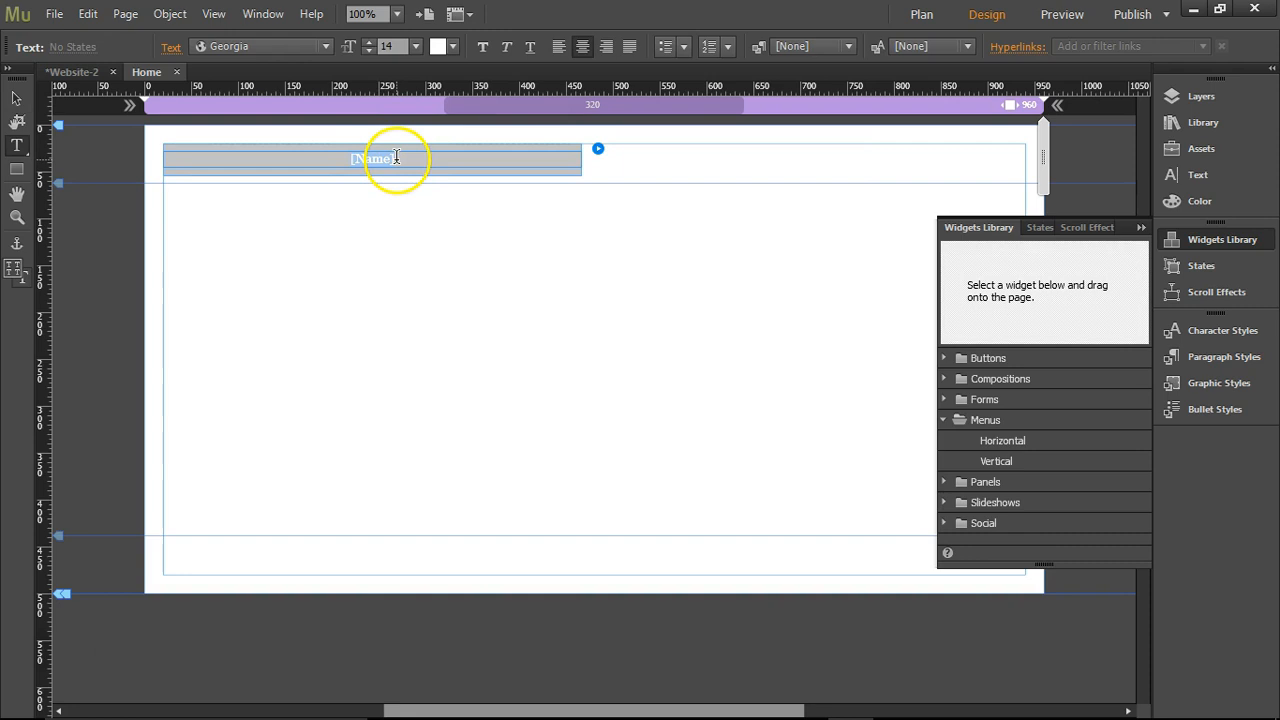
pyautogui.write('Home')
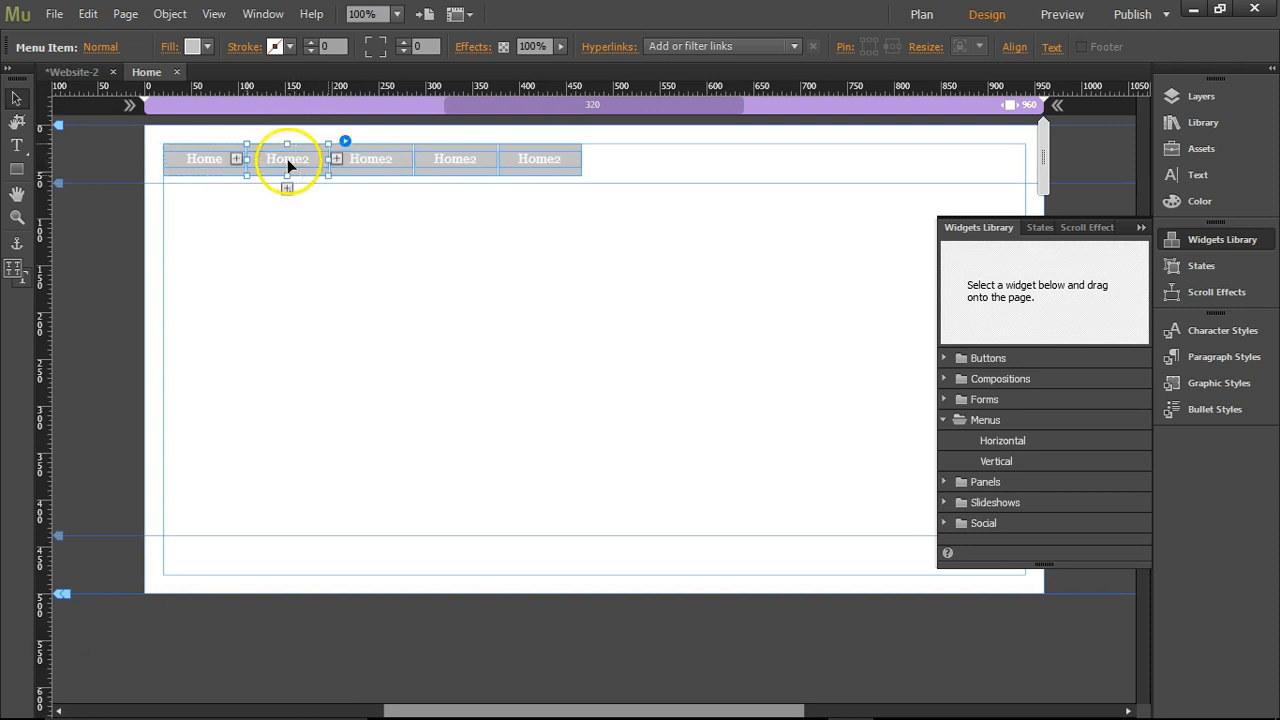
pyautogui.doubleClick(287, 158)
pyautogui.write('About')
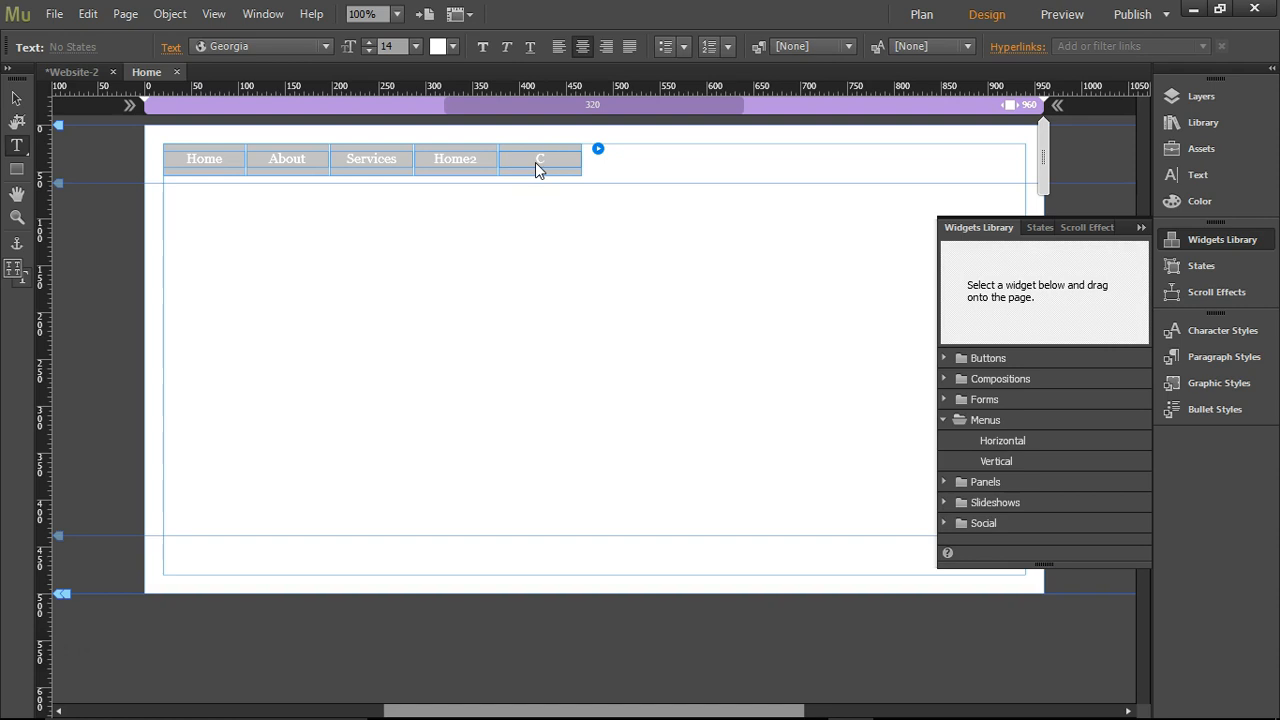
pyautogui.write('Contact')
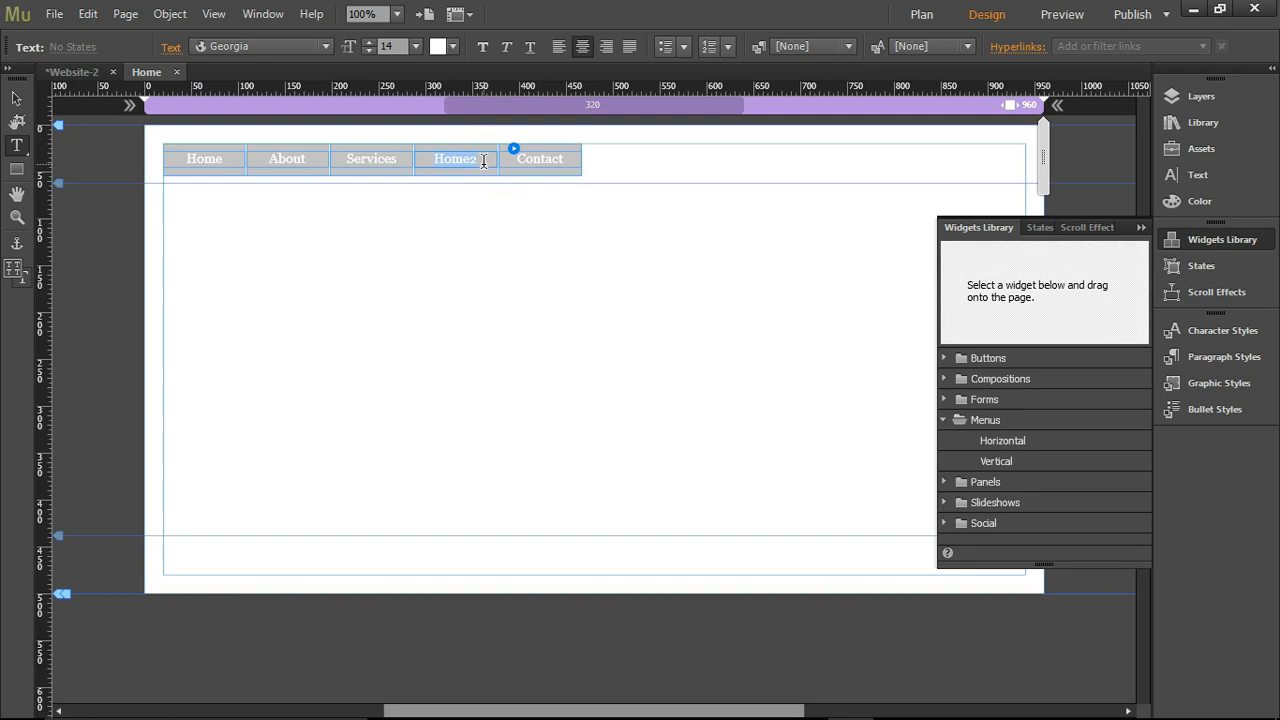
pyautogui.write('Store')
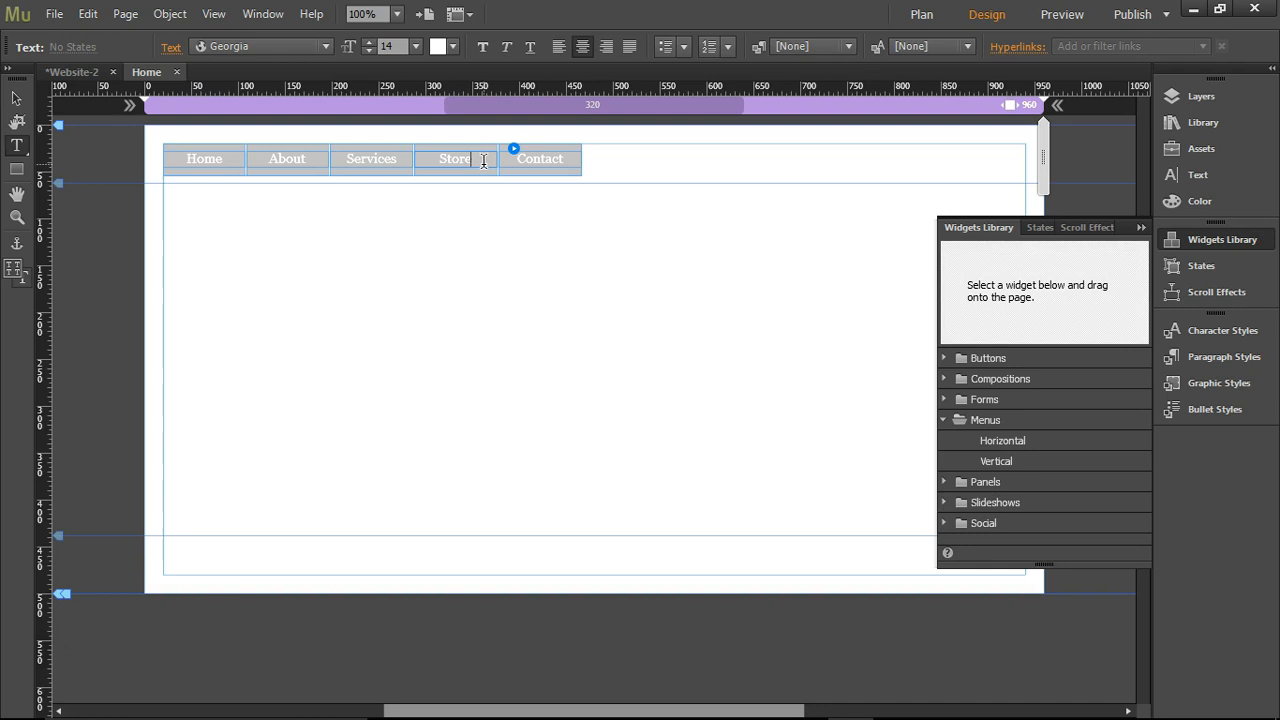
pyautogui.click(455, 158)
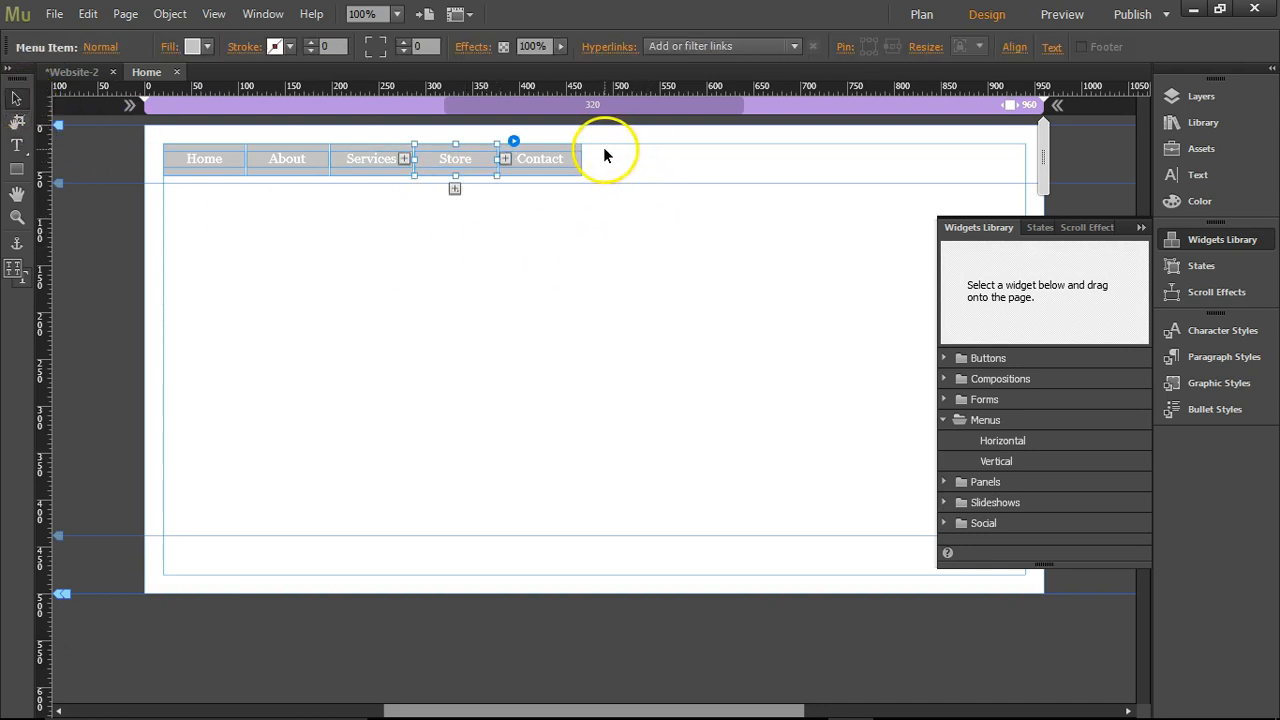
# - Widen the menu to the full 920-pixel content width
pyautogui.click(452, 262)
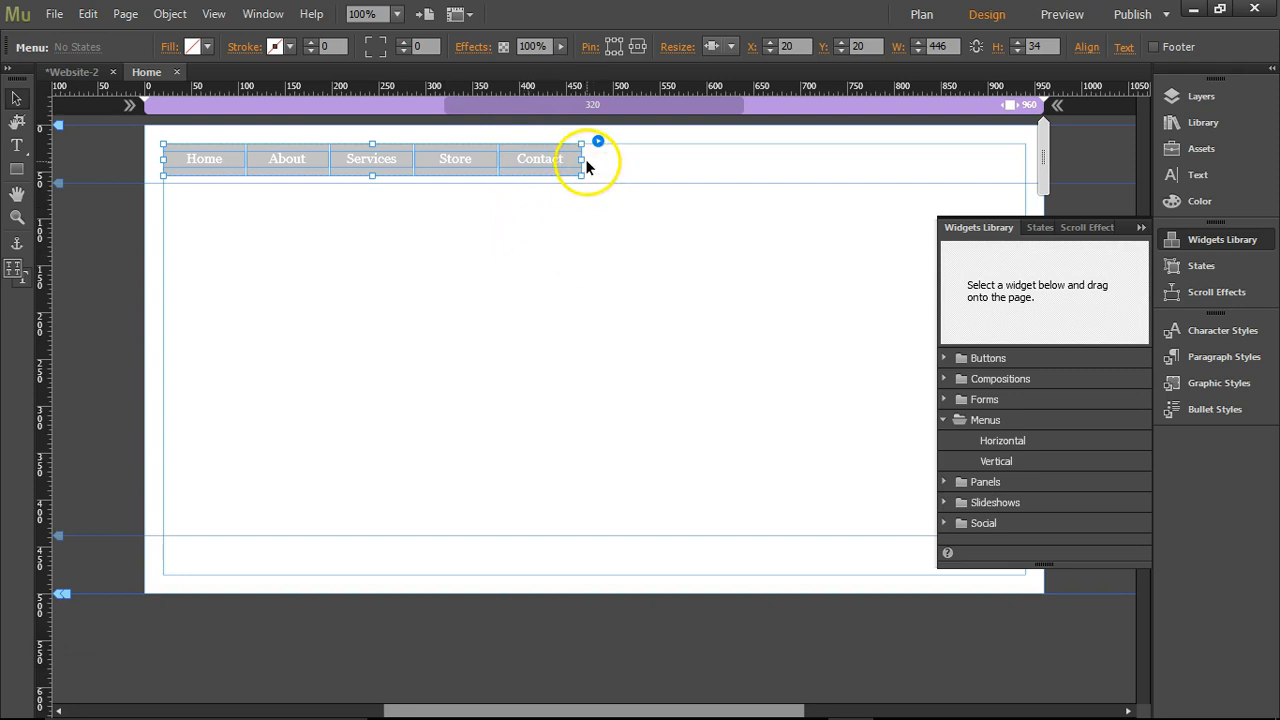
pyautogui.moveTo(581, 158); pyautogui.dragTo(959, 158)
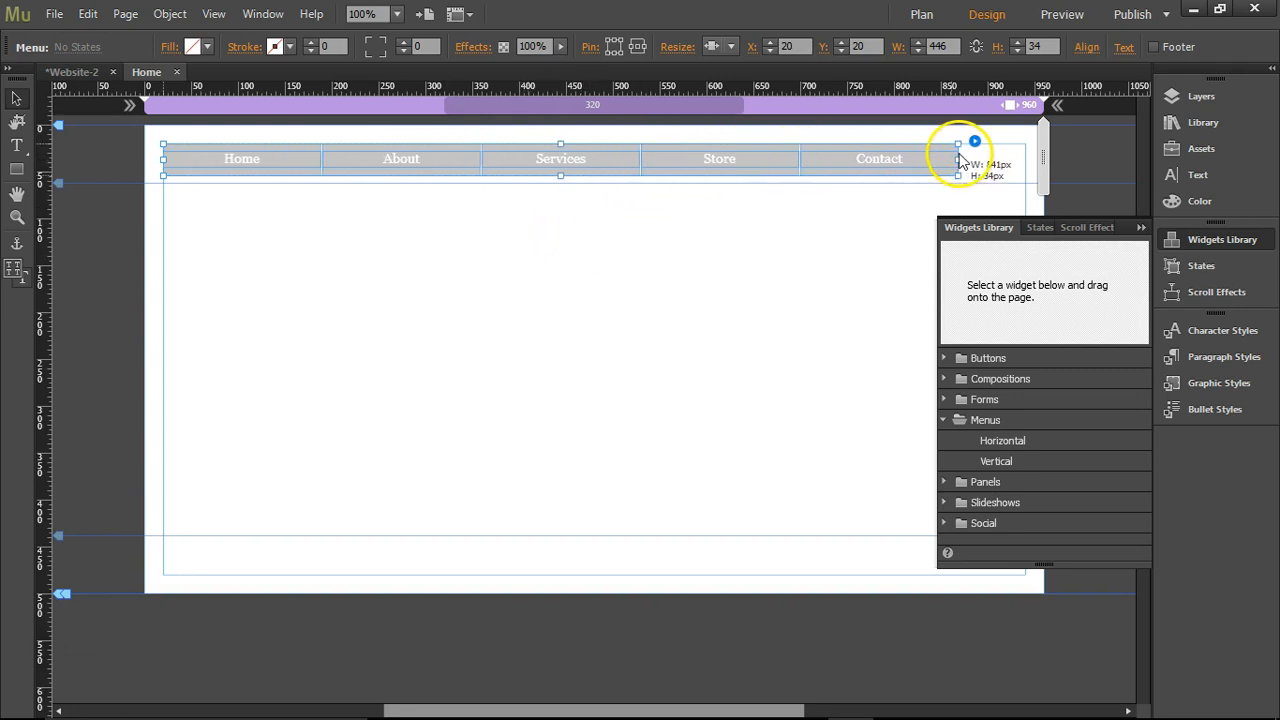
pyautogui.moveTo(959, 142); pyautogui.dragTo(1025, 142)
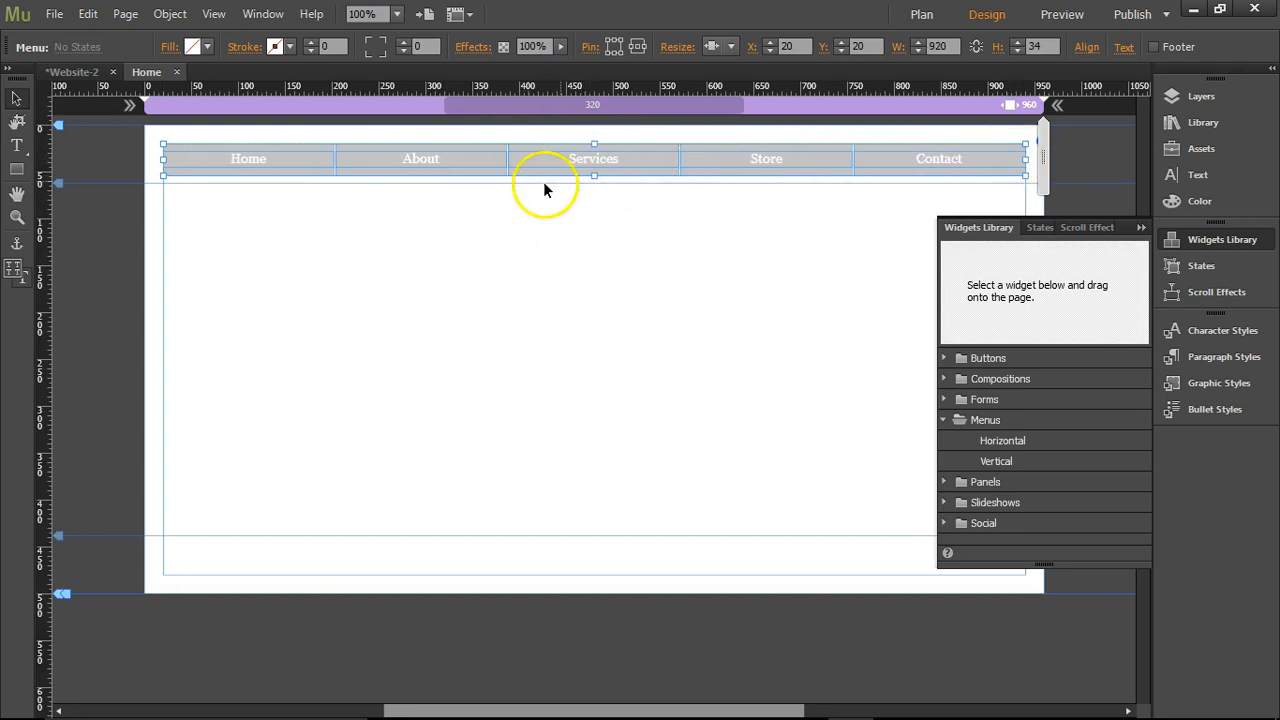
pyautogui.moveTo(1123, 231)
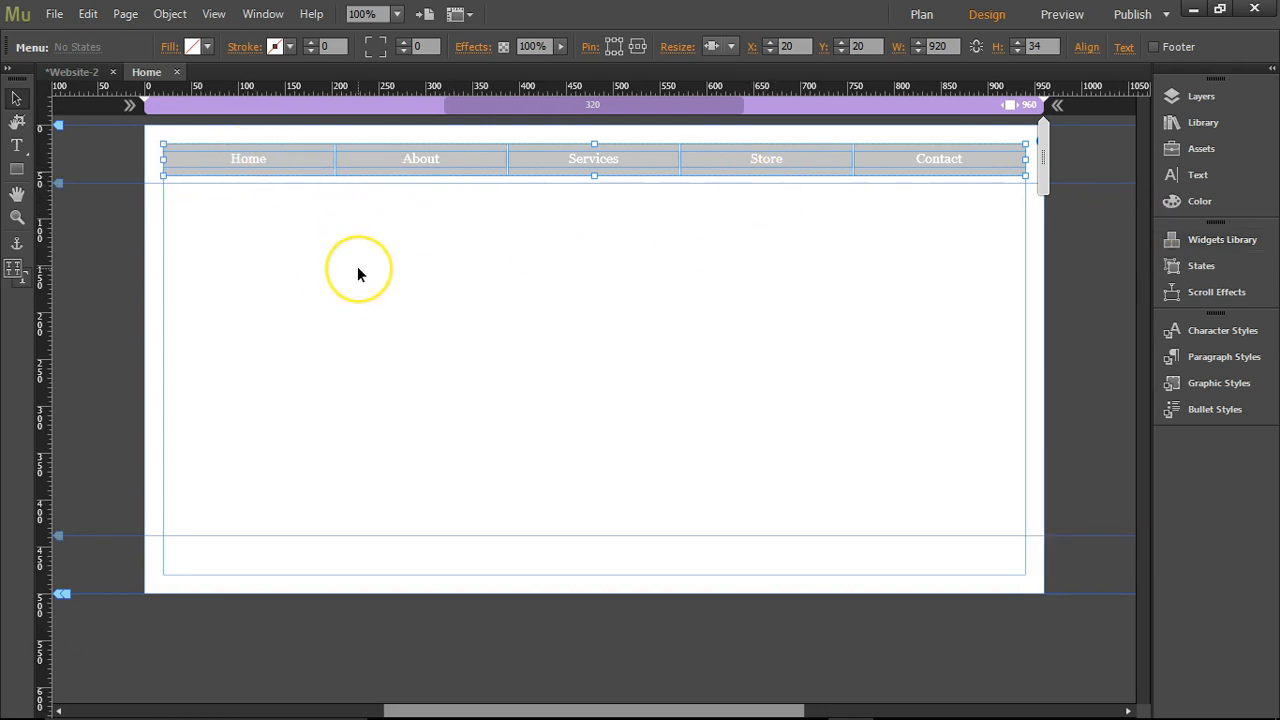
pyautogui.moveTo(195, 517)
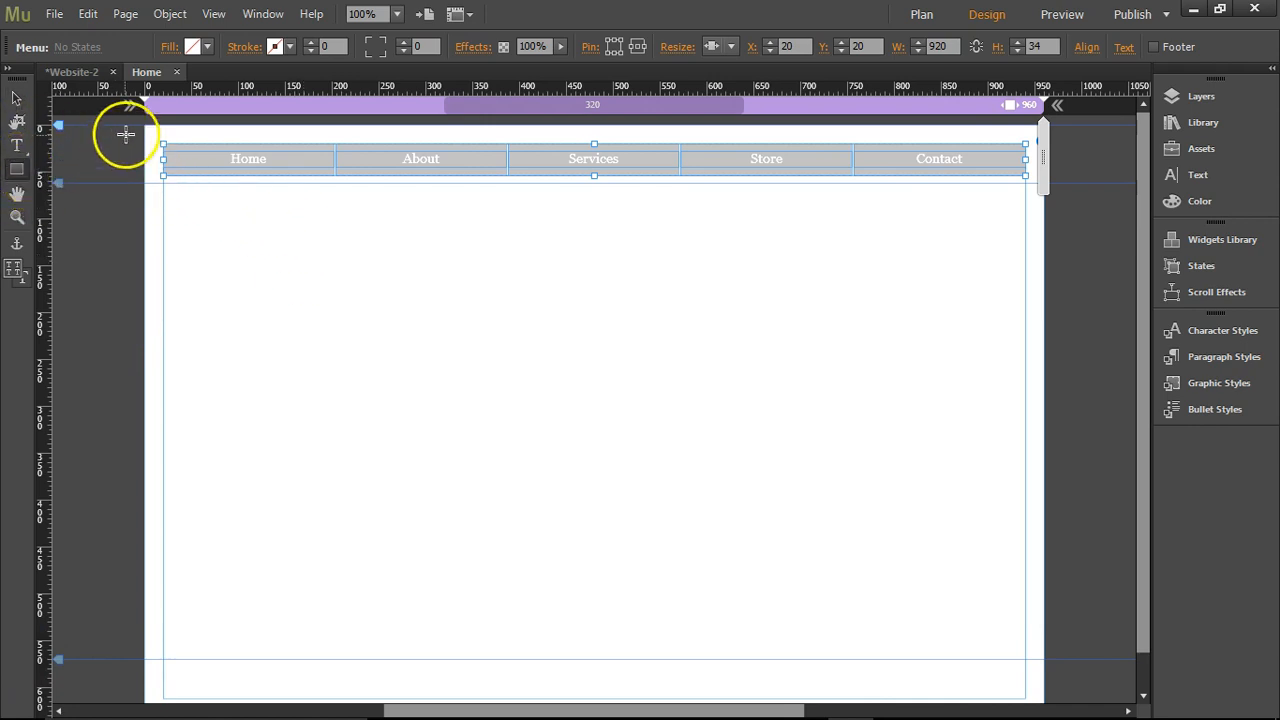
# - Draw a full-width black rectangle over the top section and send it behind the menu
pyautogui.moveTo(145, 125); pyautogui.dragTo(783, 325)
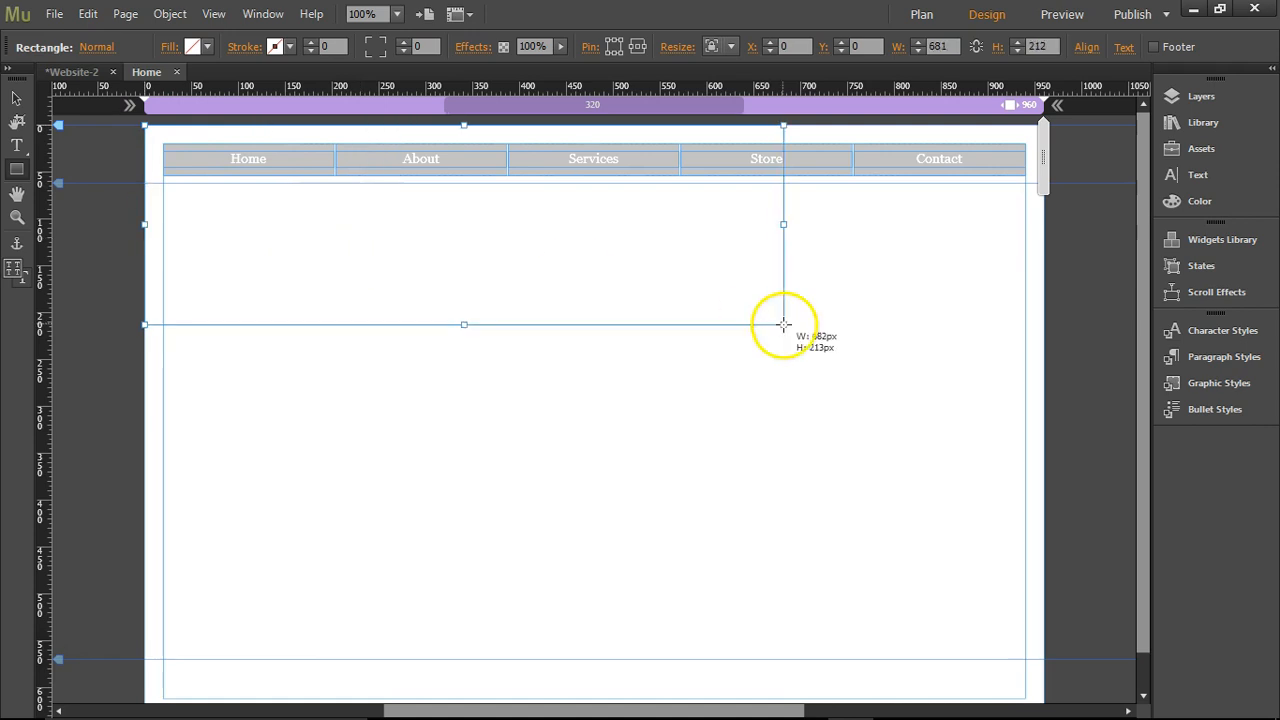
pyautogui.moveTo(783, 324); pyautogui.dragTo(1048, 644)
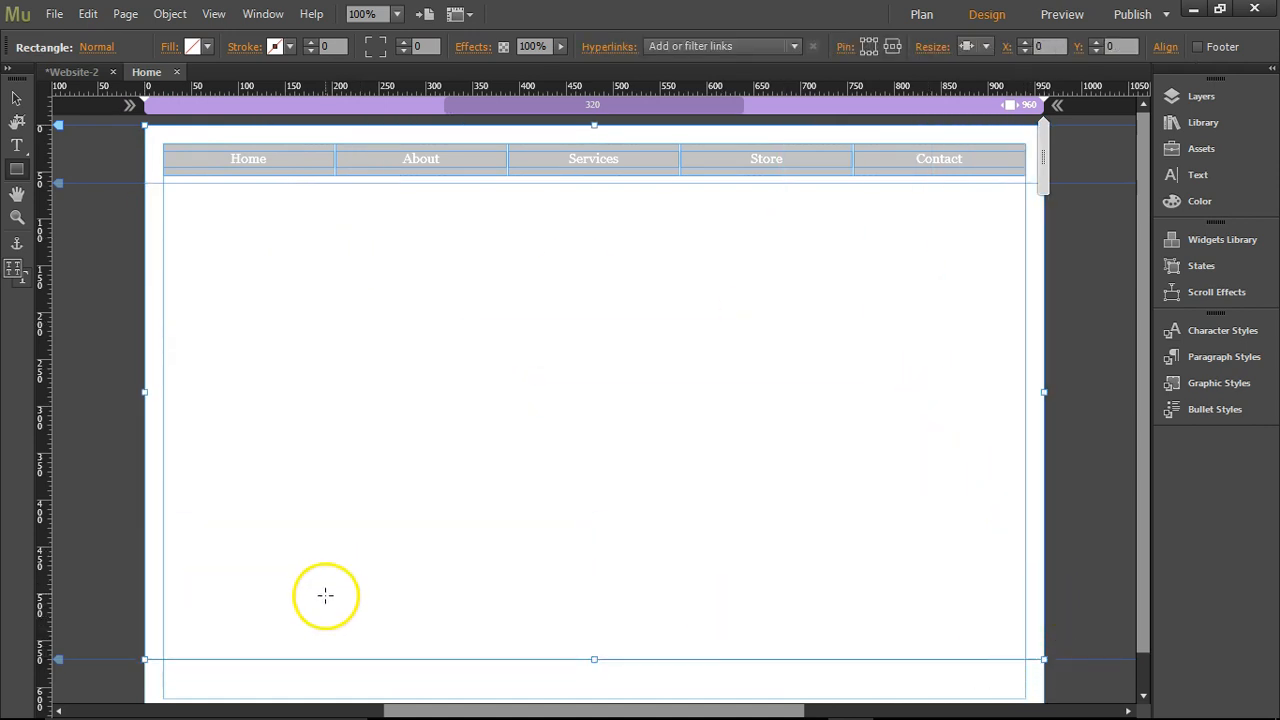
pyautogui.moveTo(169, 47)
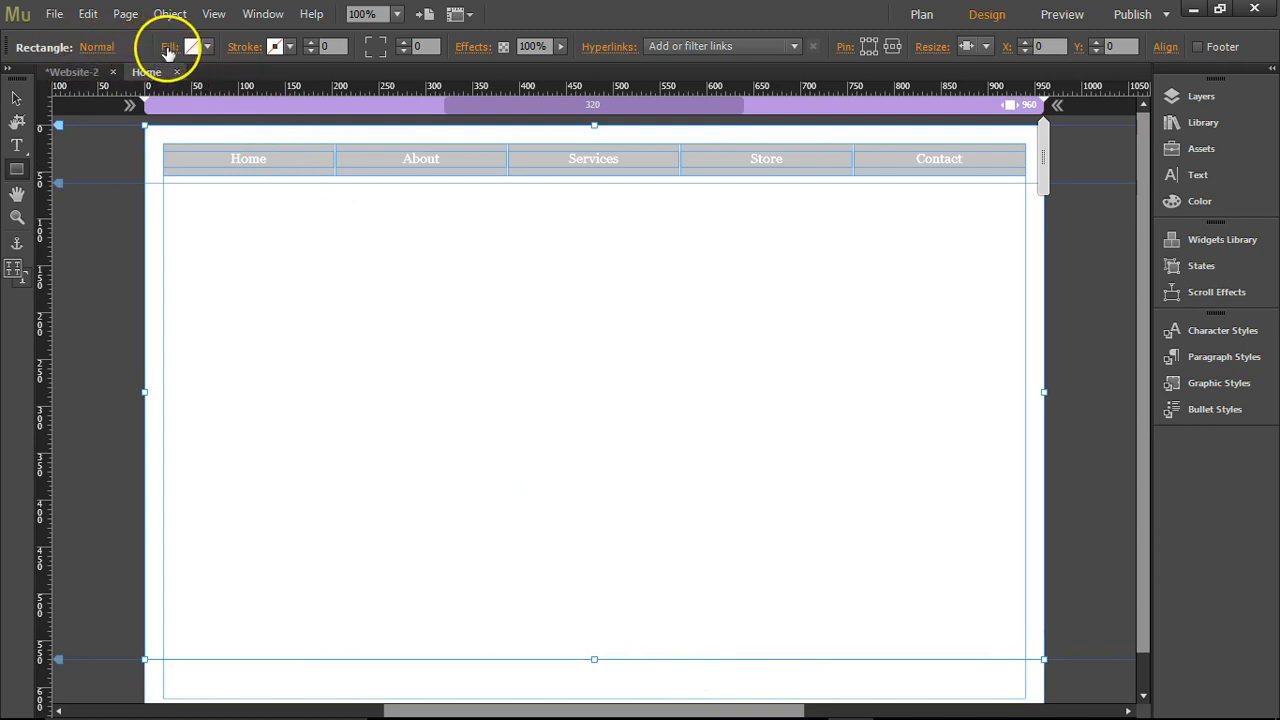
pyautogui.click(170, 46)
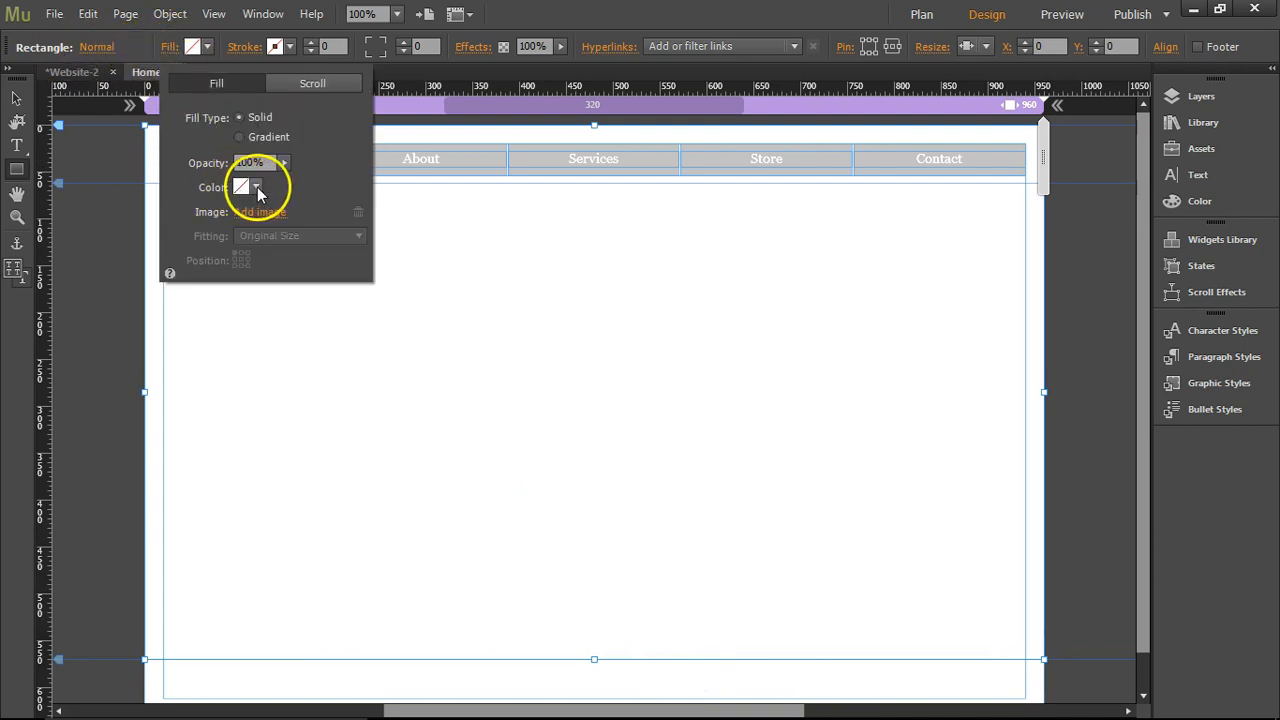
pyautogui.click(245, 187)
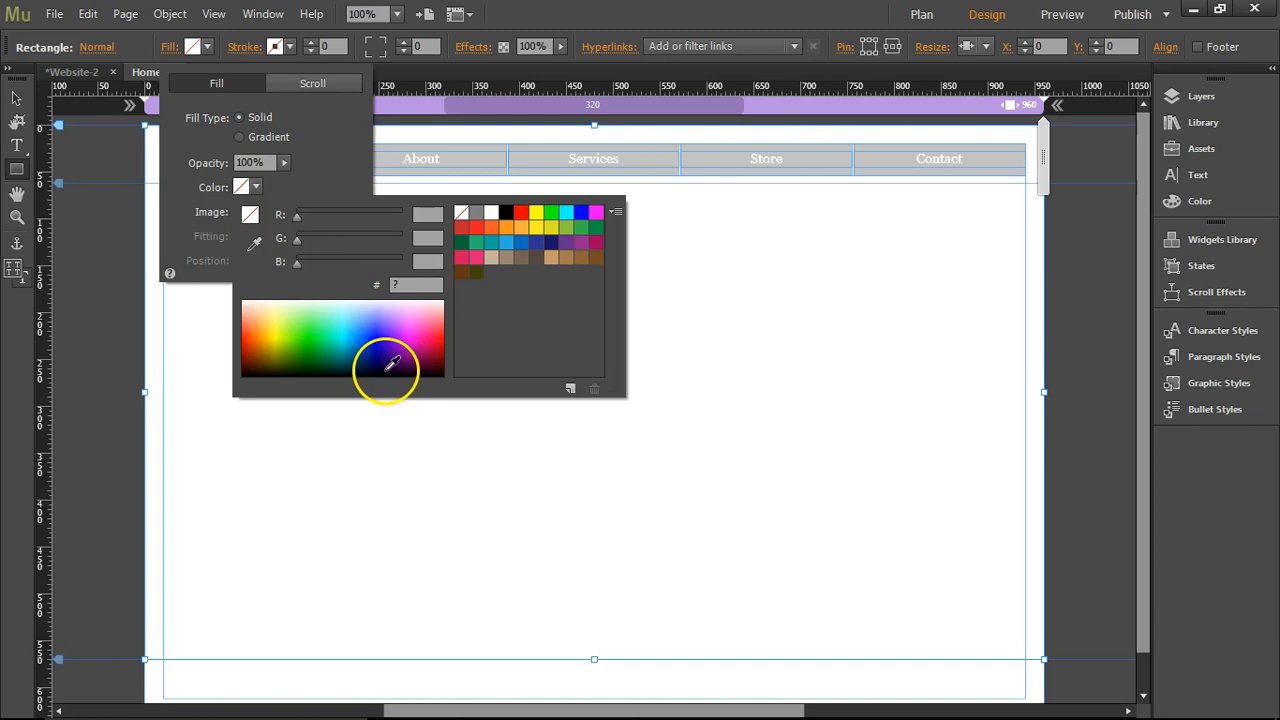
pyautogui.click(507, 213)
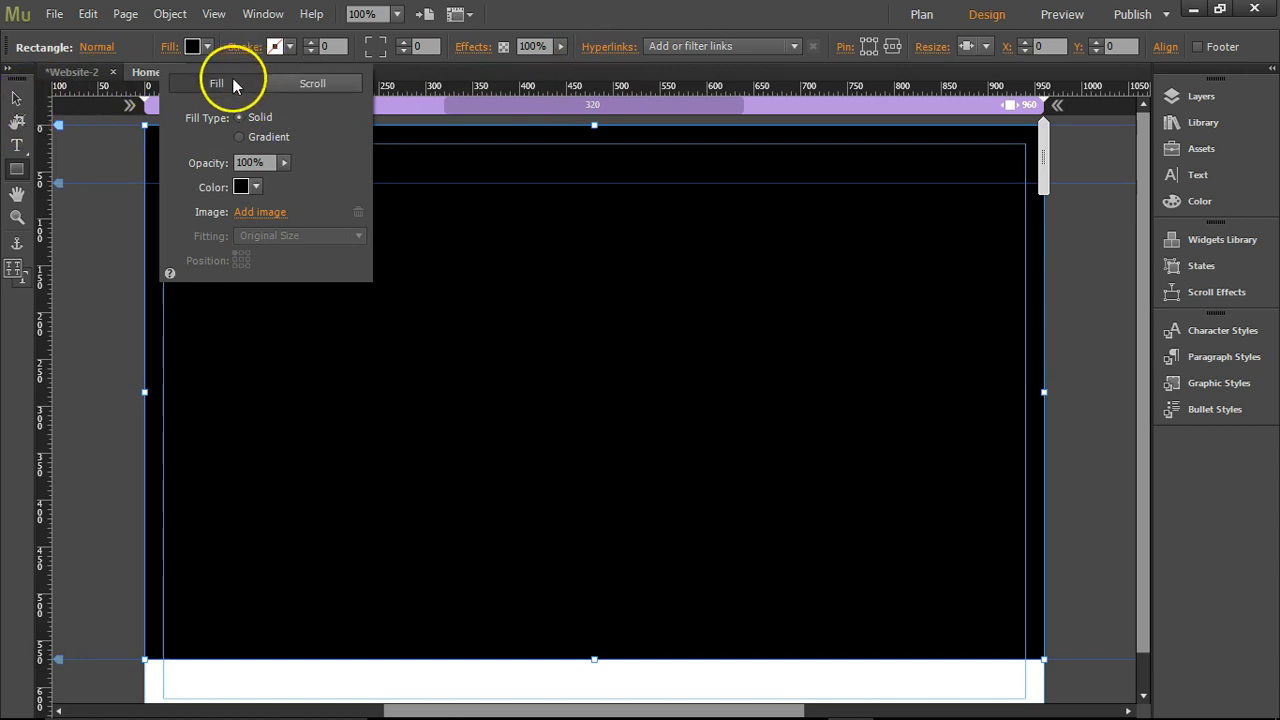
pyautogui.click(669, 287)
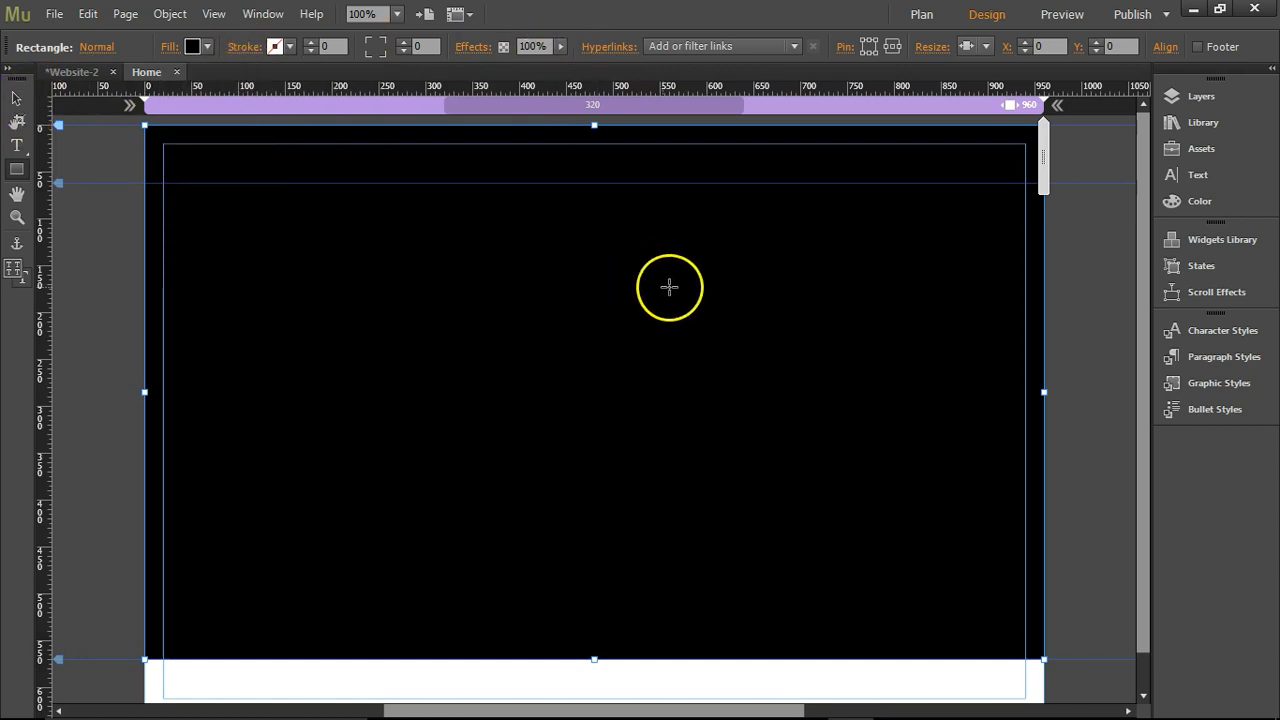
pyautogui.moveTo(597, 292)
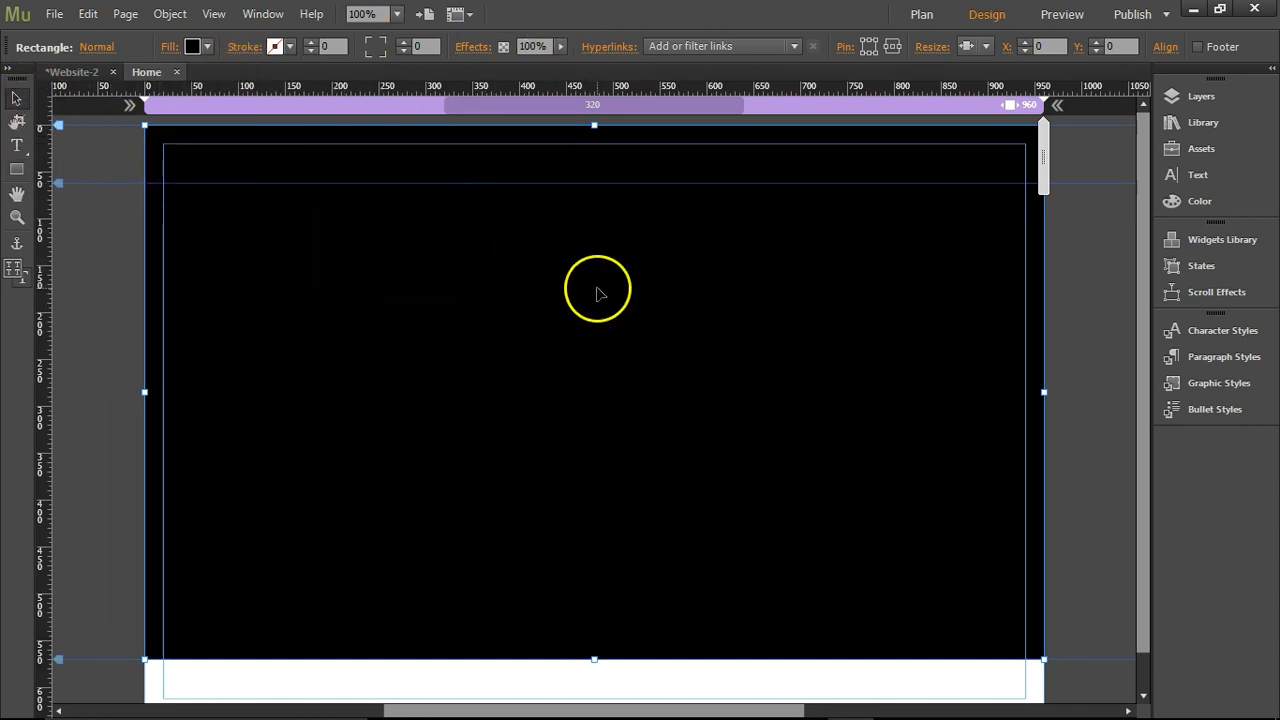
pyautogui.moveTo(650, 278)
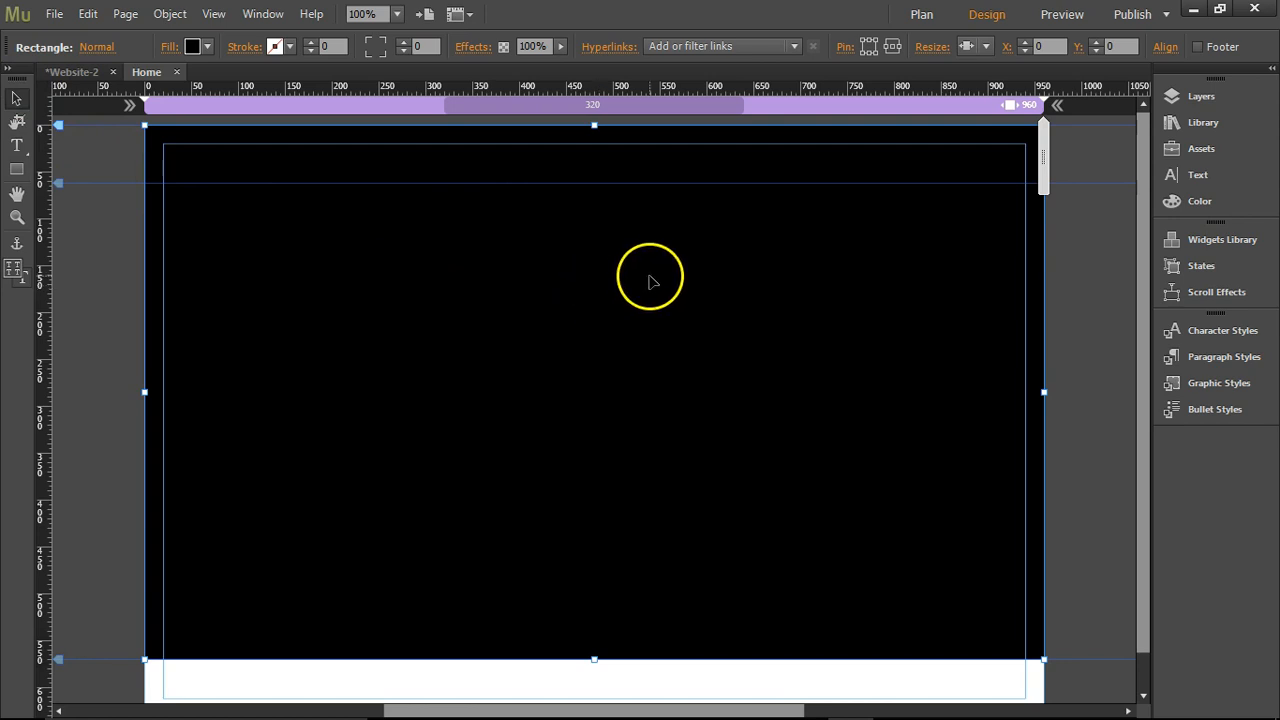
pyautogui.rightClick(650, 280)
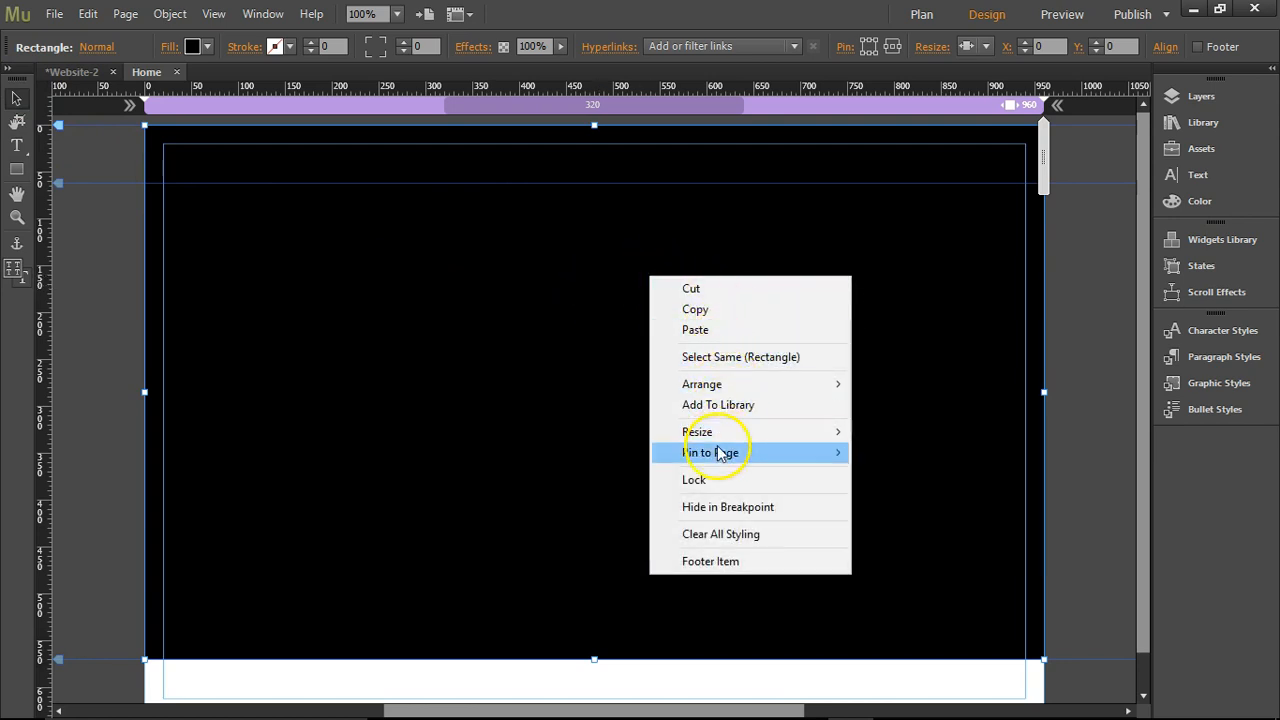
pyautogui.moveTo(735, 384)
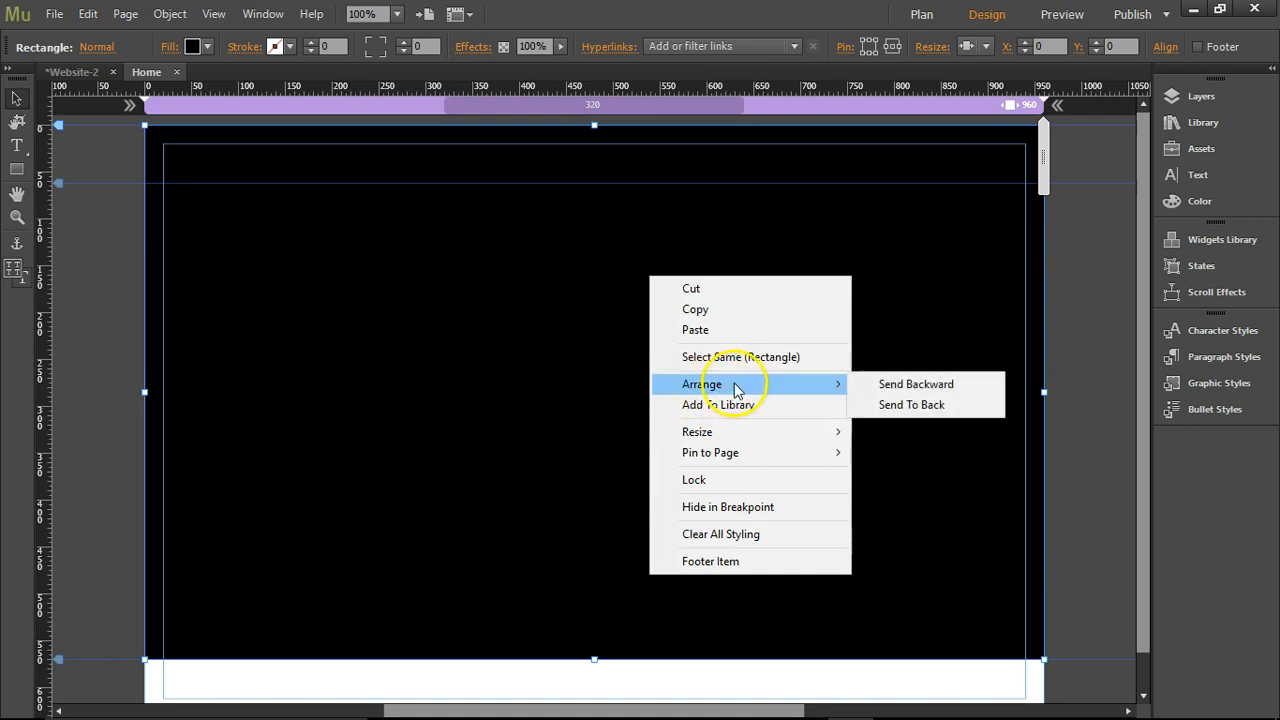
pyautogui.click(911, 404)
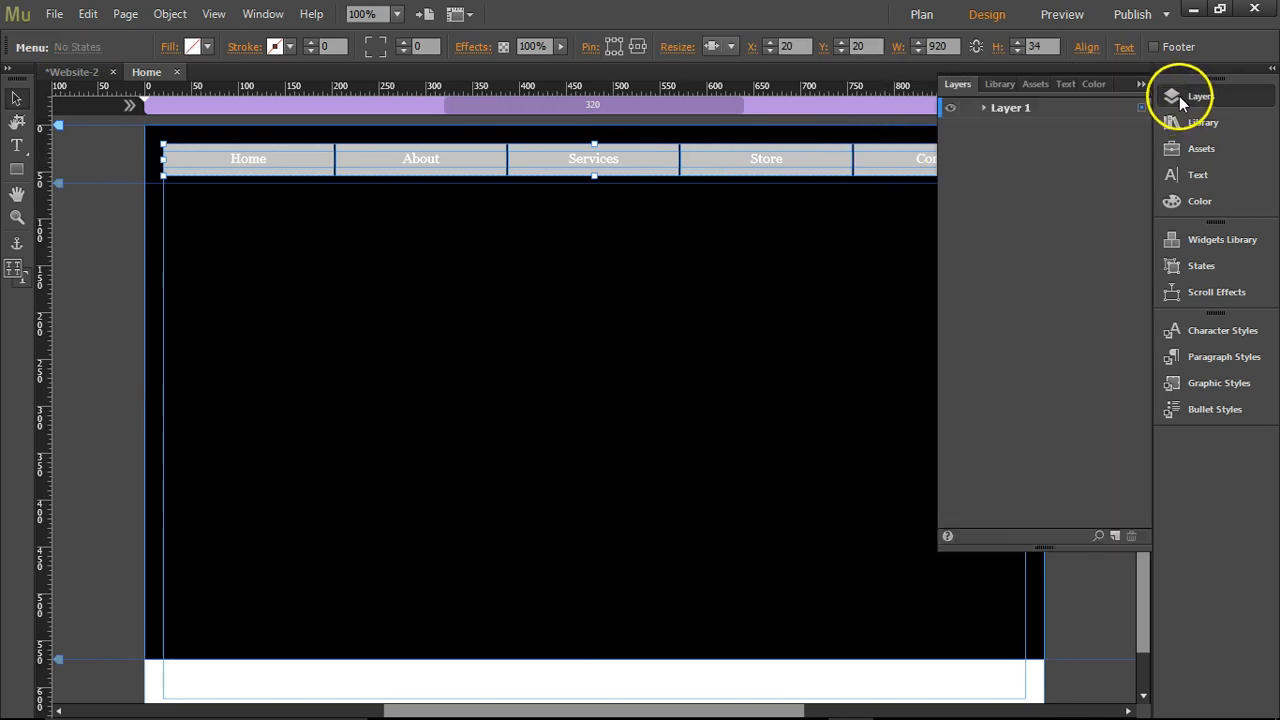
# - Expand Layer 1 and select the Menu and Rectangle entries
pyautogui.click(982, 107)
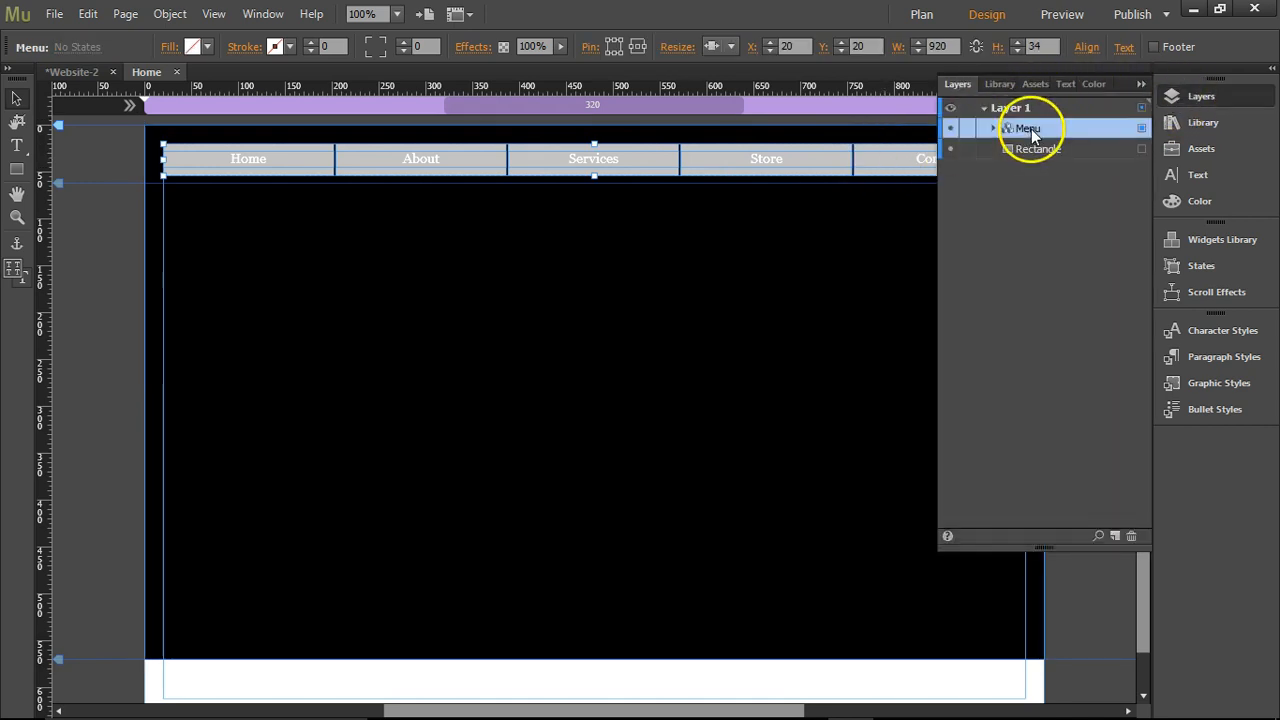
pyautogui.click(1037, 148)
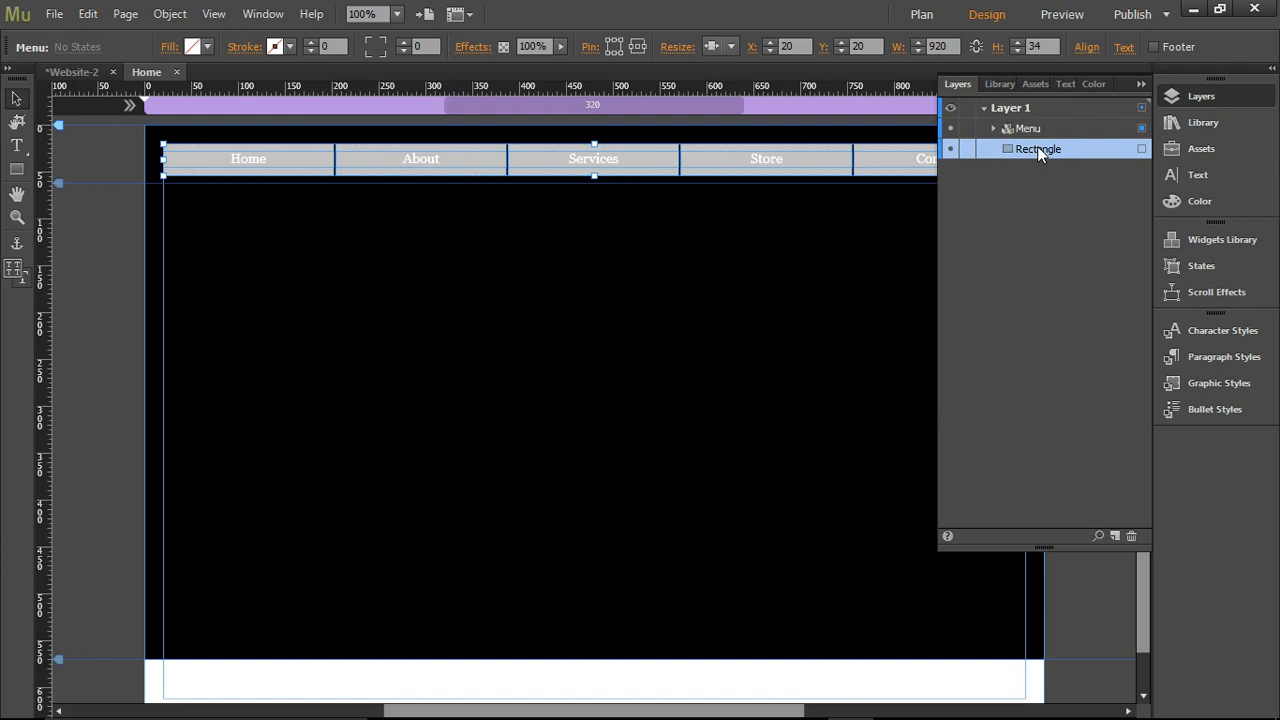
pyautogui.click(1037, 148)
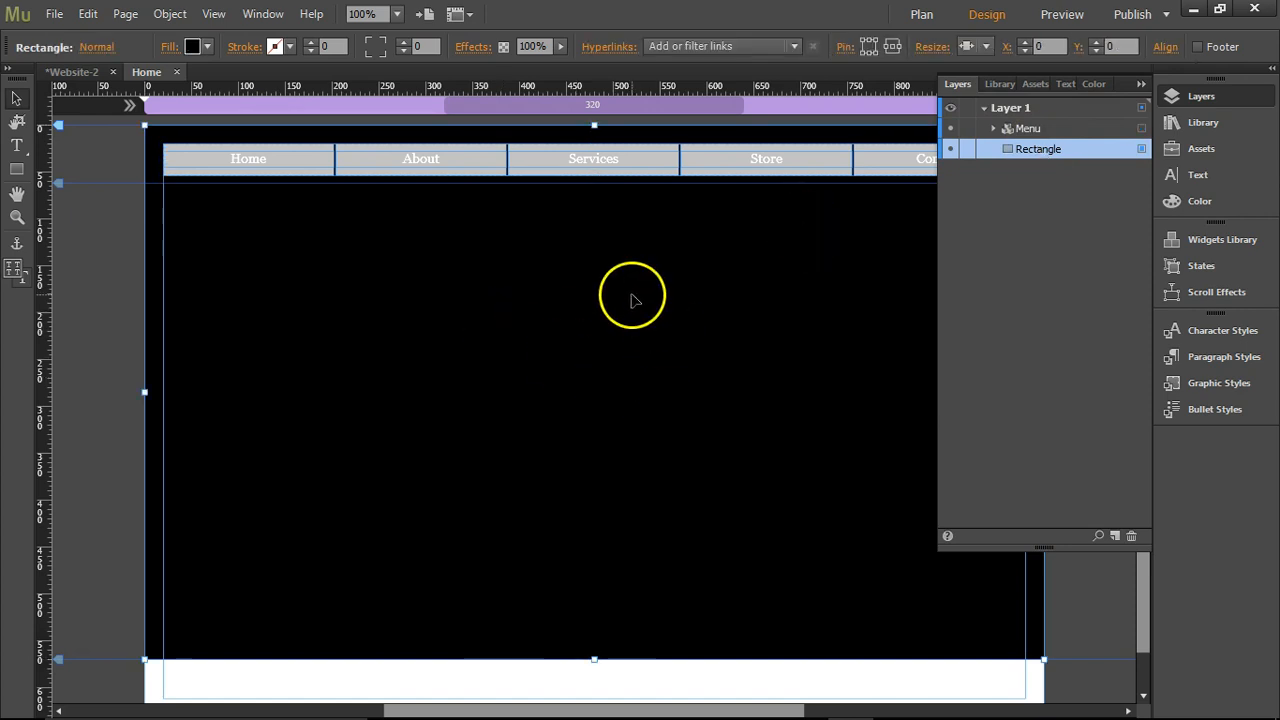
pyautogui.moveTo(610, 328)
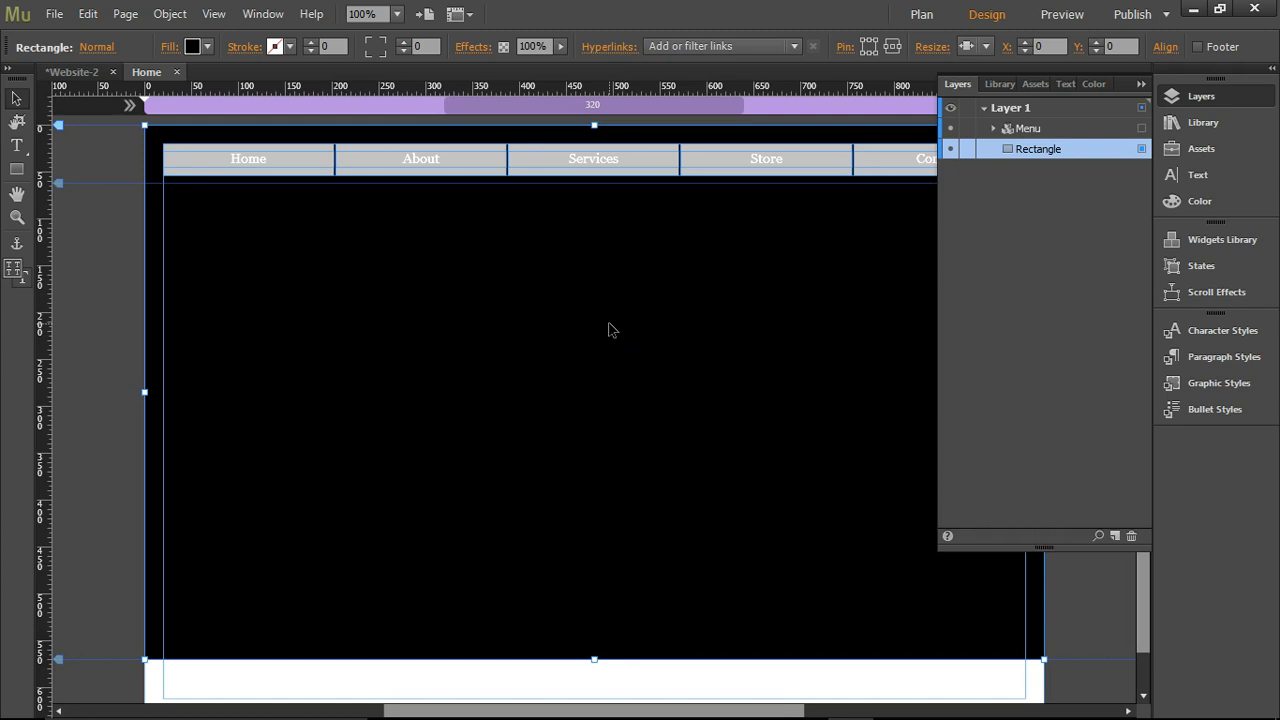
pyautogui.moveTo(583, 307)
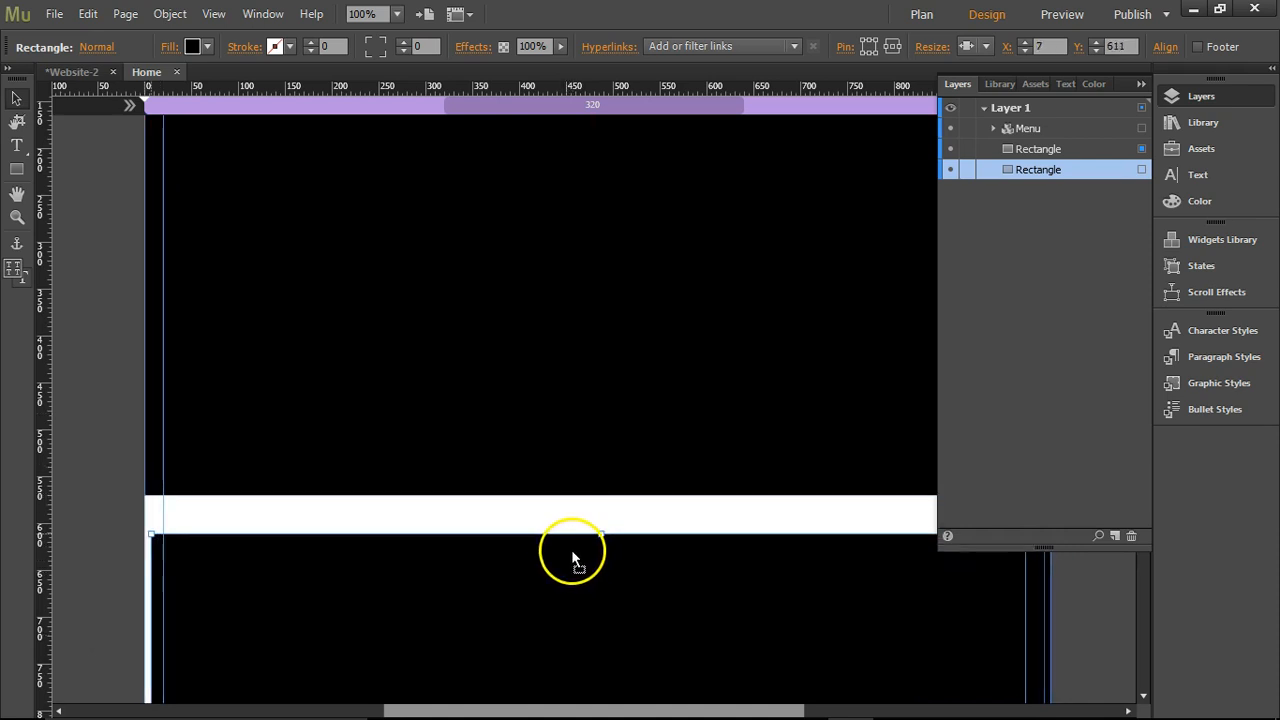
# - Place the rectangle copy beneath the black section and fill it yellow
pyautogui.moveTo(573, 558); pyautogui.dragTo(568, 522)
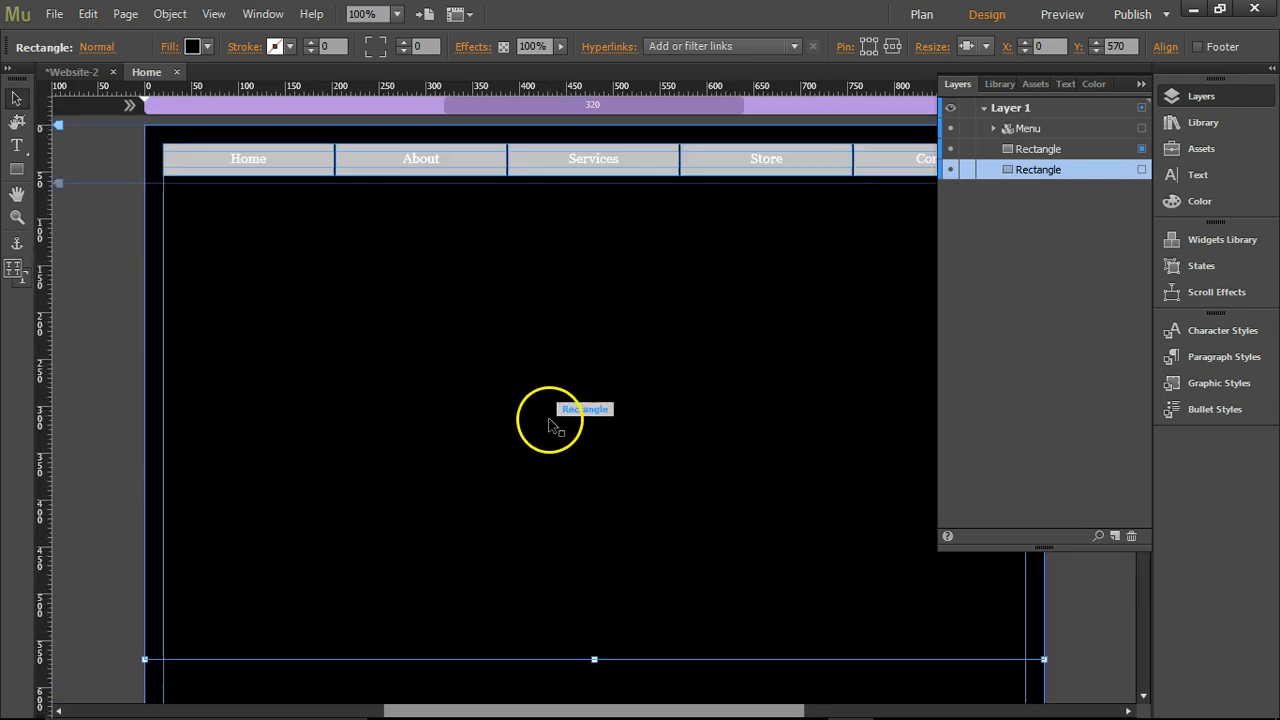
pyautogui.scroll(-3)
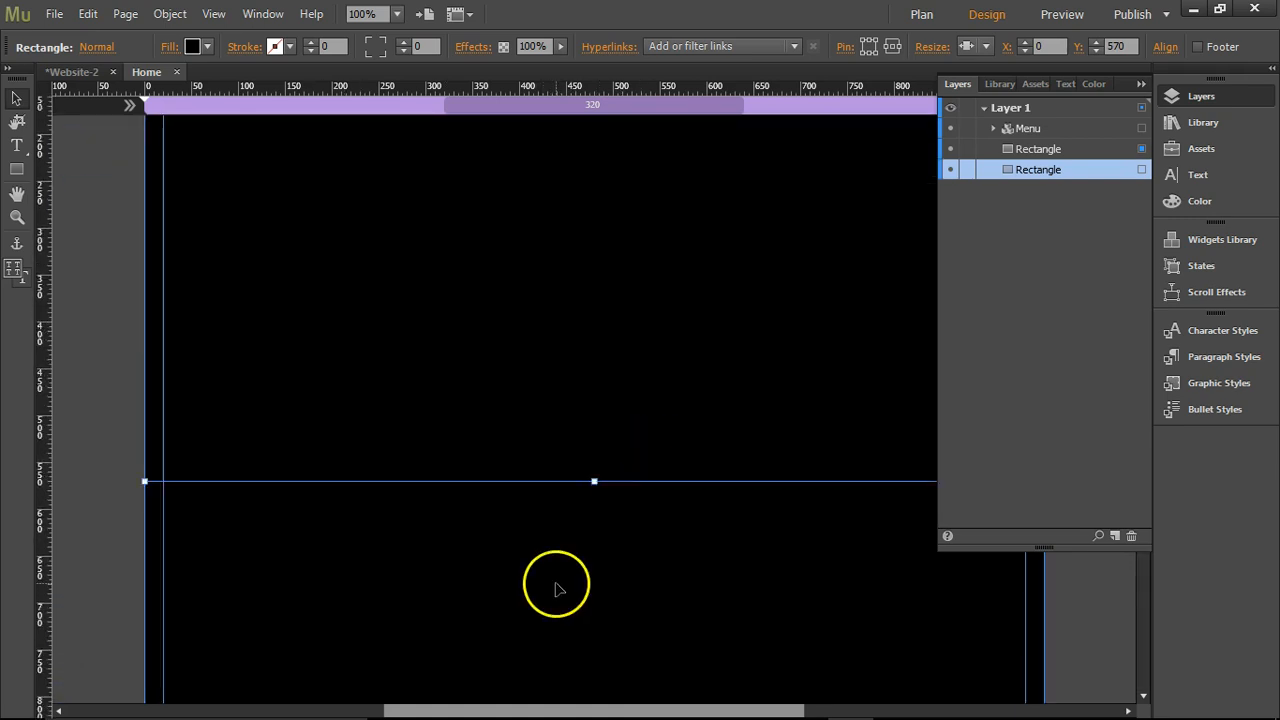
pyautogui.click(190, 46)
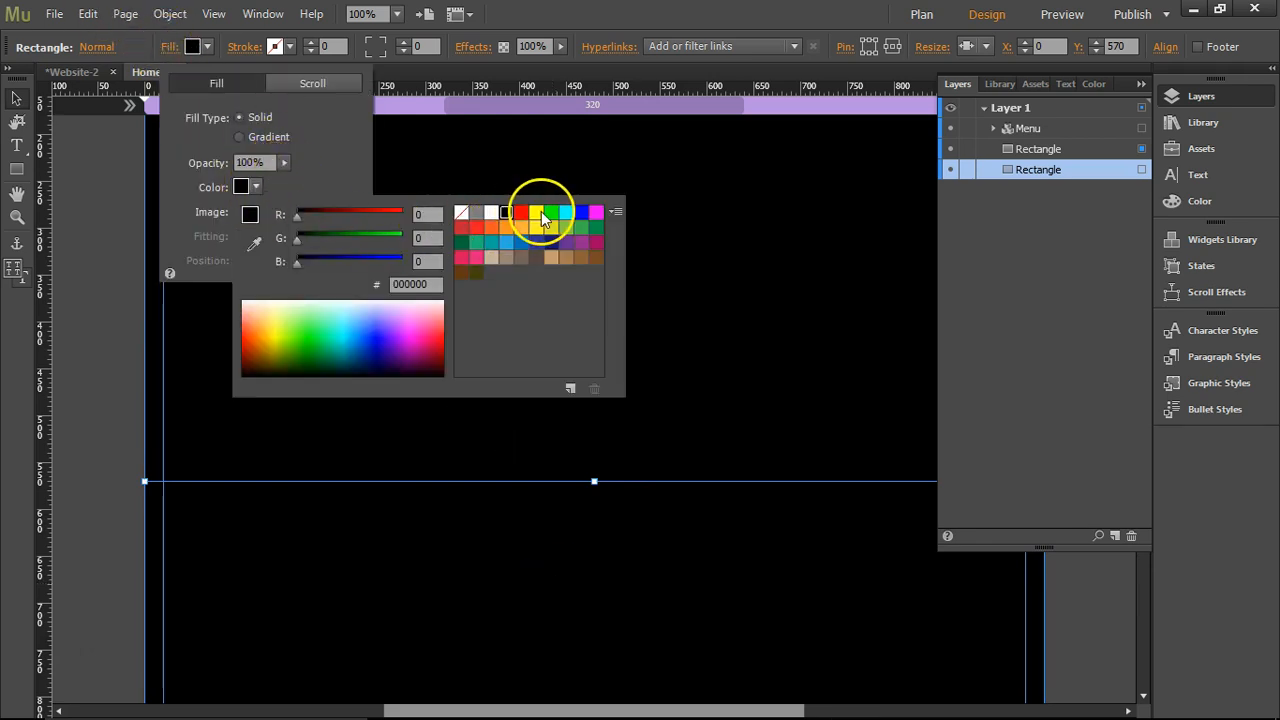
pyautogui.click(536, 212)
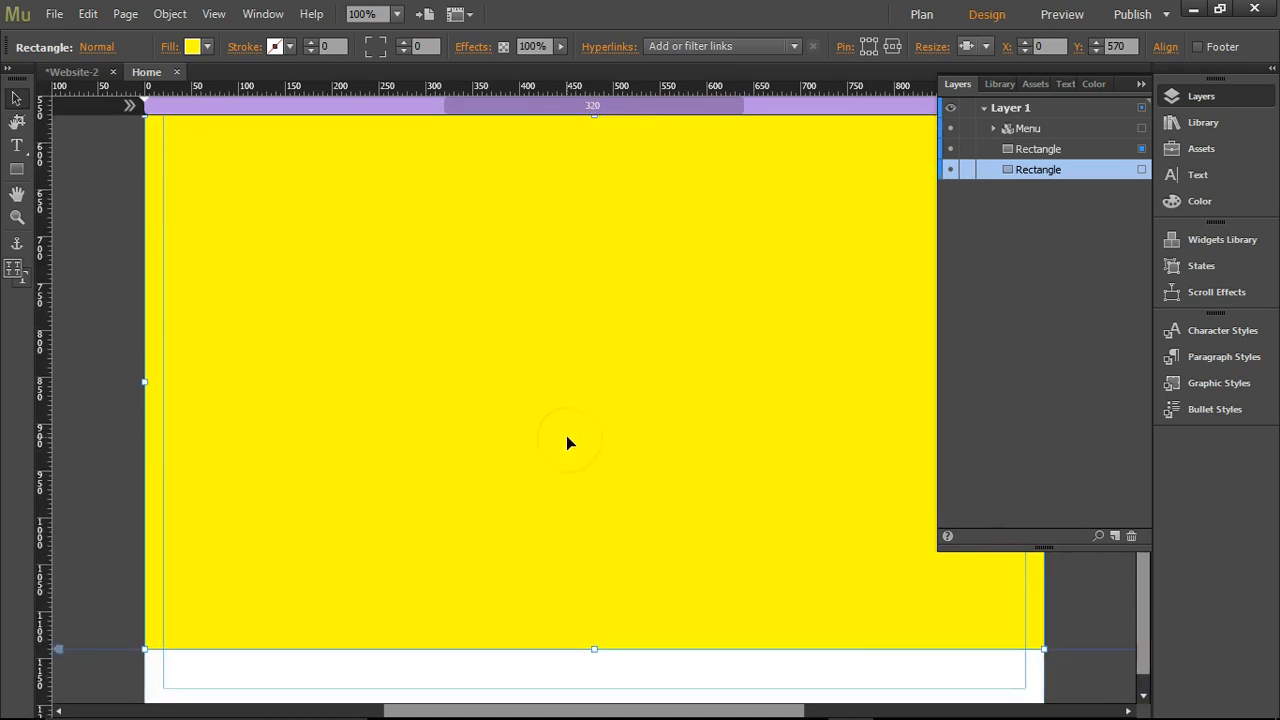
pyautogui.moveTo(531, 189)
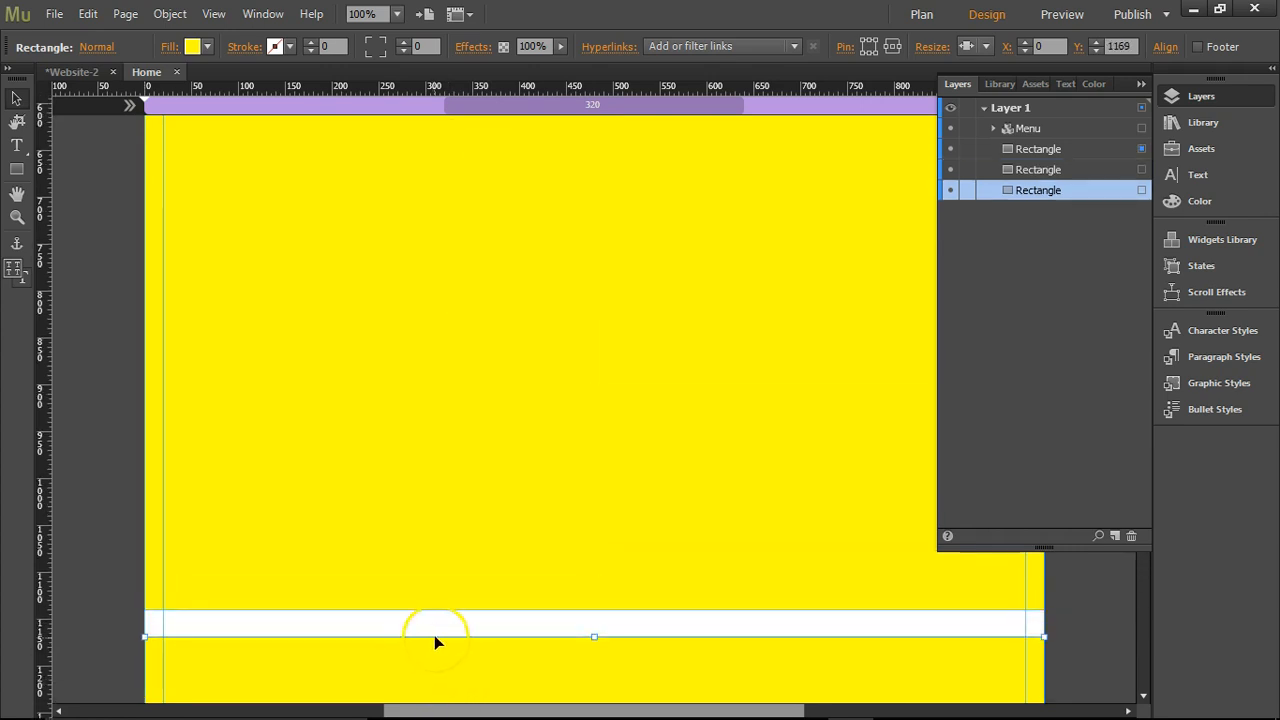
pyautogui.moveTo(447, 659)
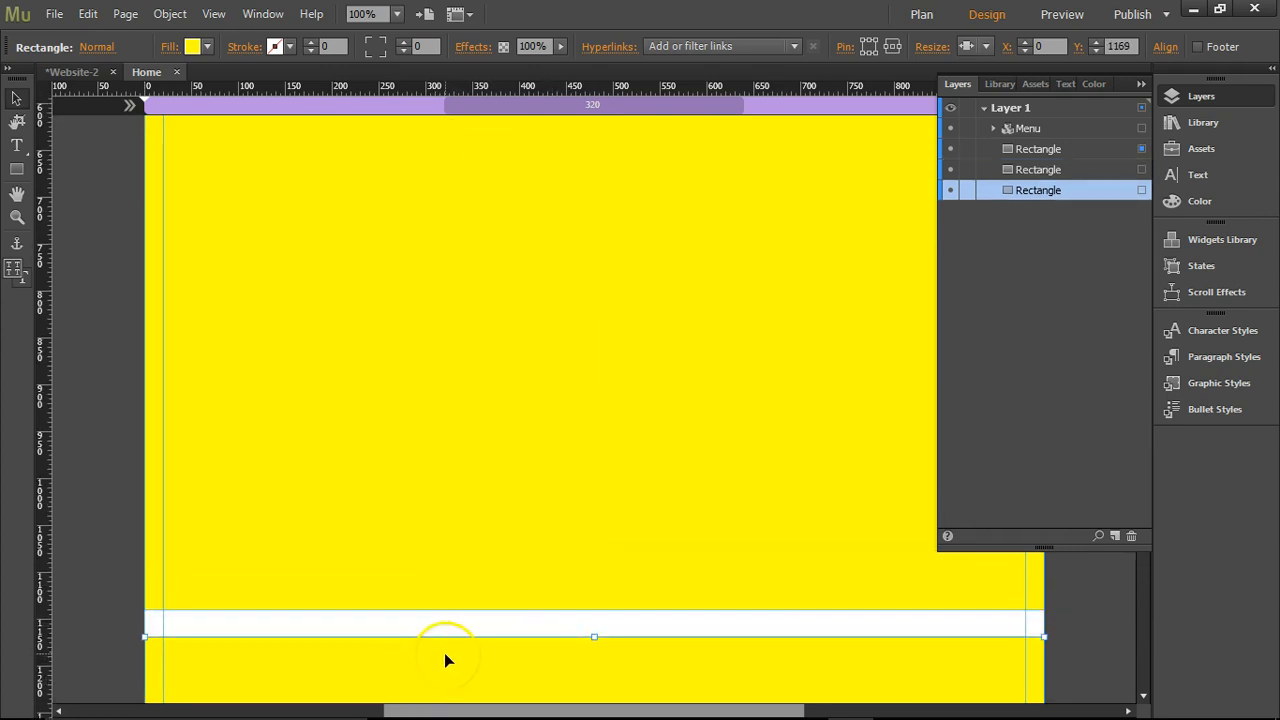
# - Move the third rectangle up against the yellow section and fill it red
pyautogui.moveTo(446, 660); pyautogui.dragTo(446, 638)
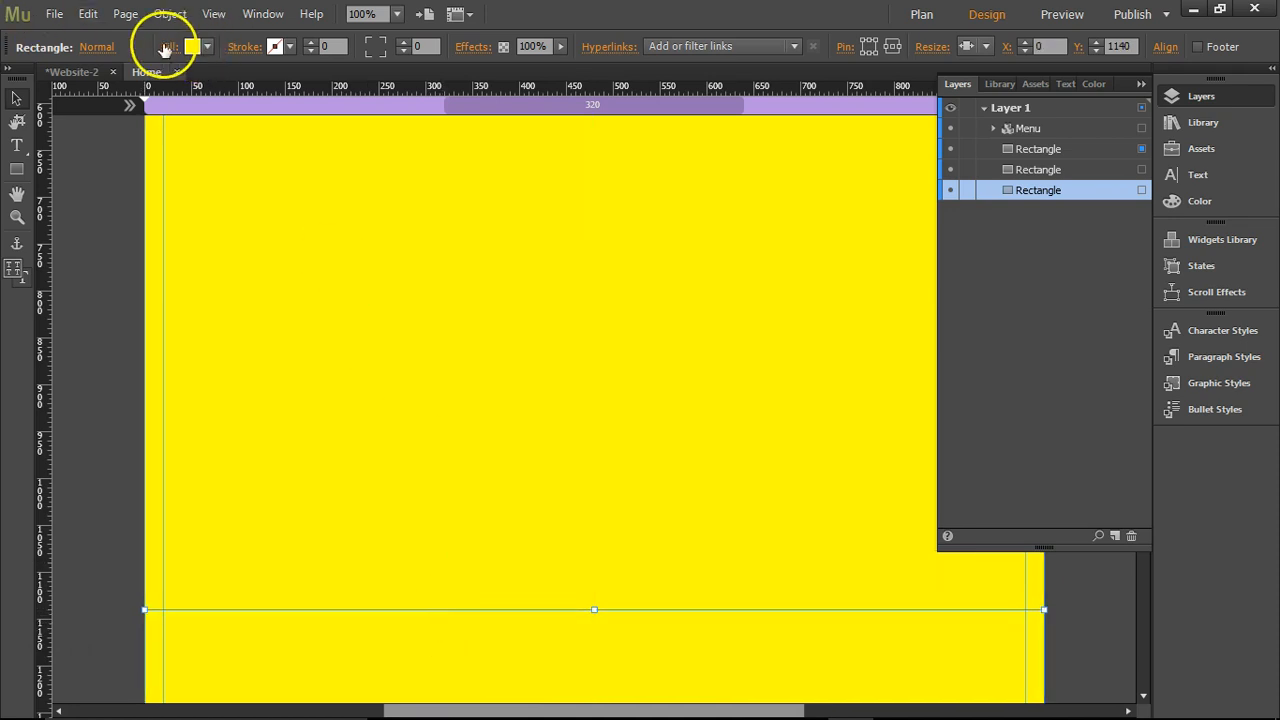
pyautogui.click(192, 46)
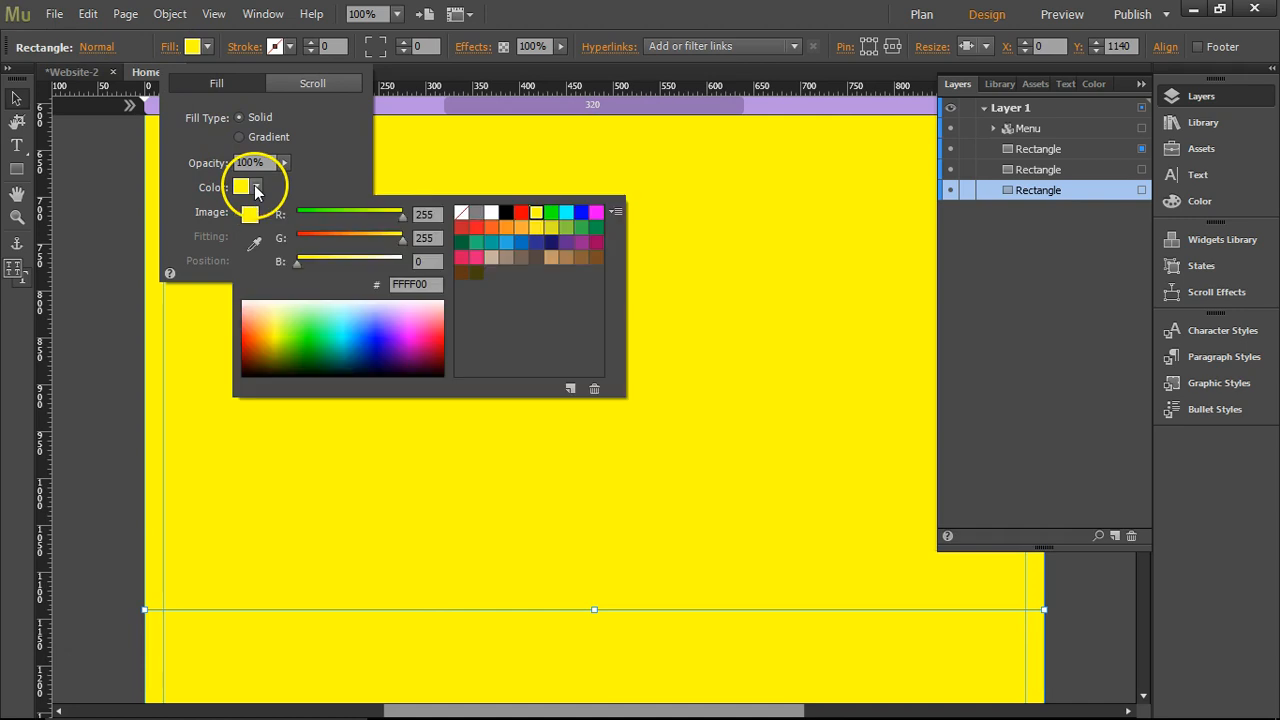
pyautogui.click(521, 212)
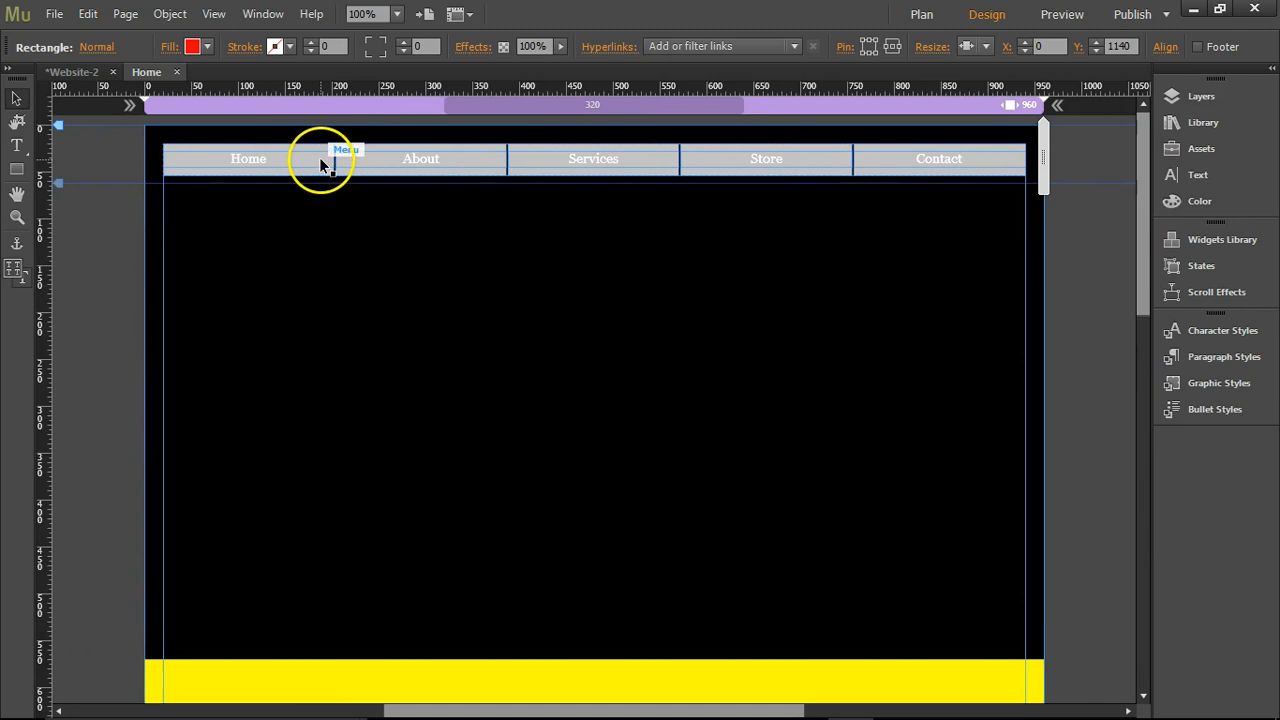
pyautogui.moveTo(1175, 175)
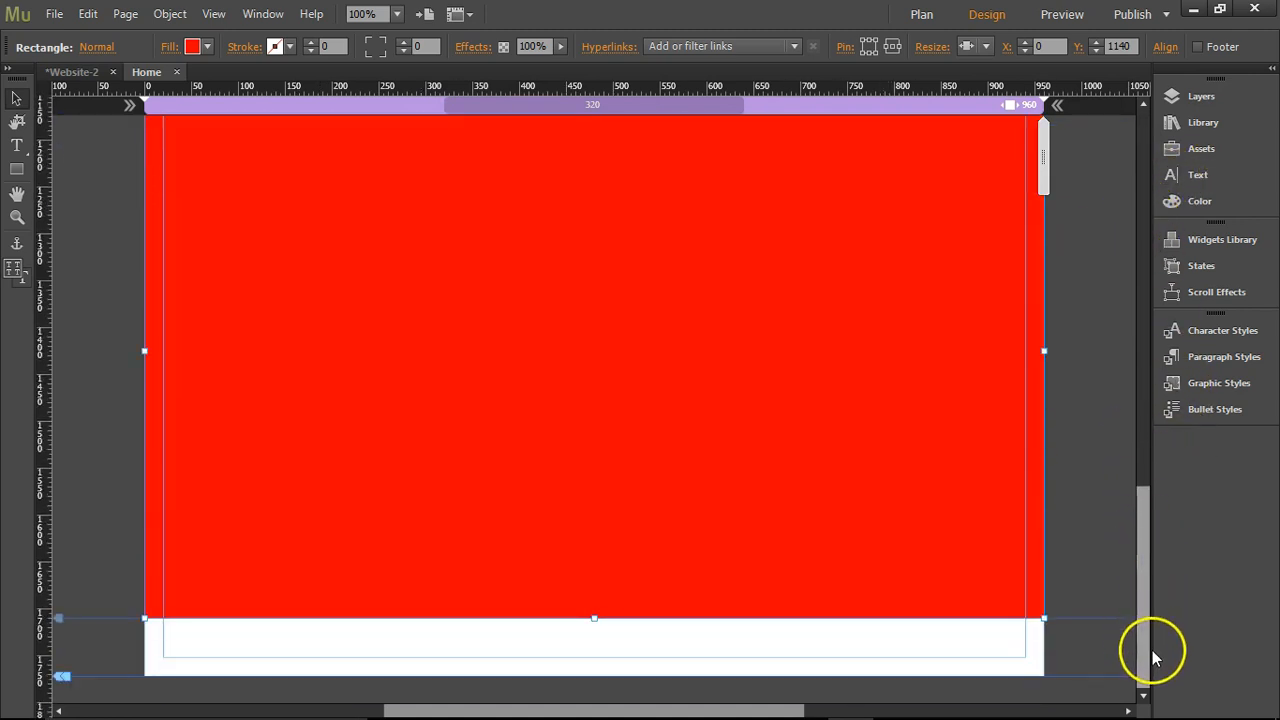
pyautogui.moveTo(532, 130)
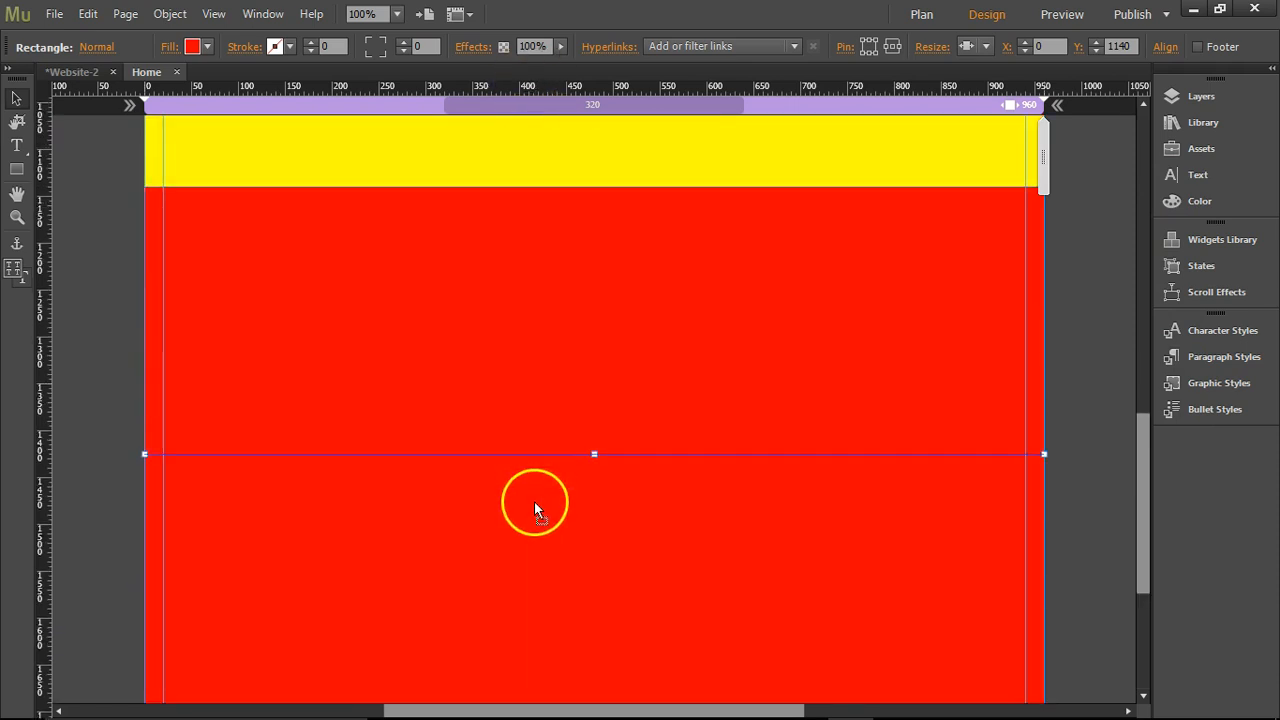
# - Fill the fourth section rectangle, beneath the red one, with the green swatch
pyautogui.scroll(-3)
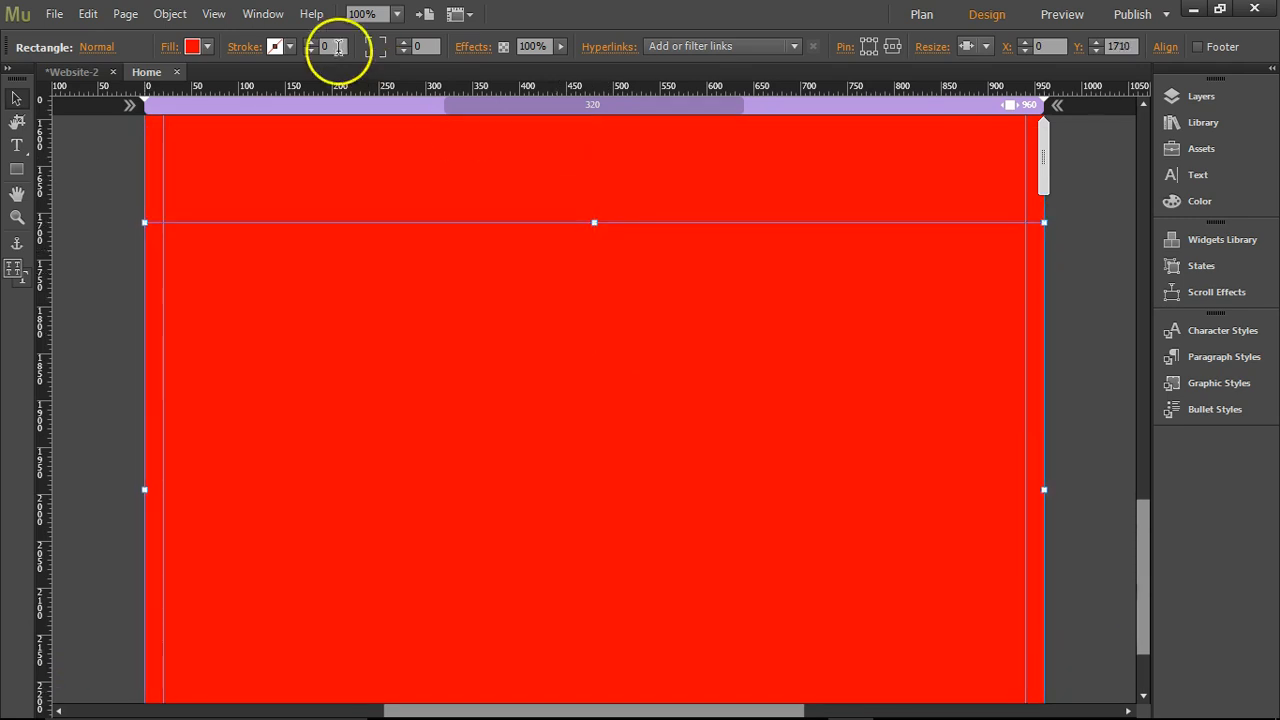
pyautogui.click(192, 46)
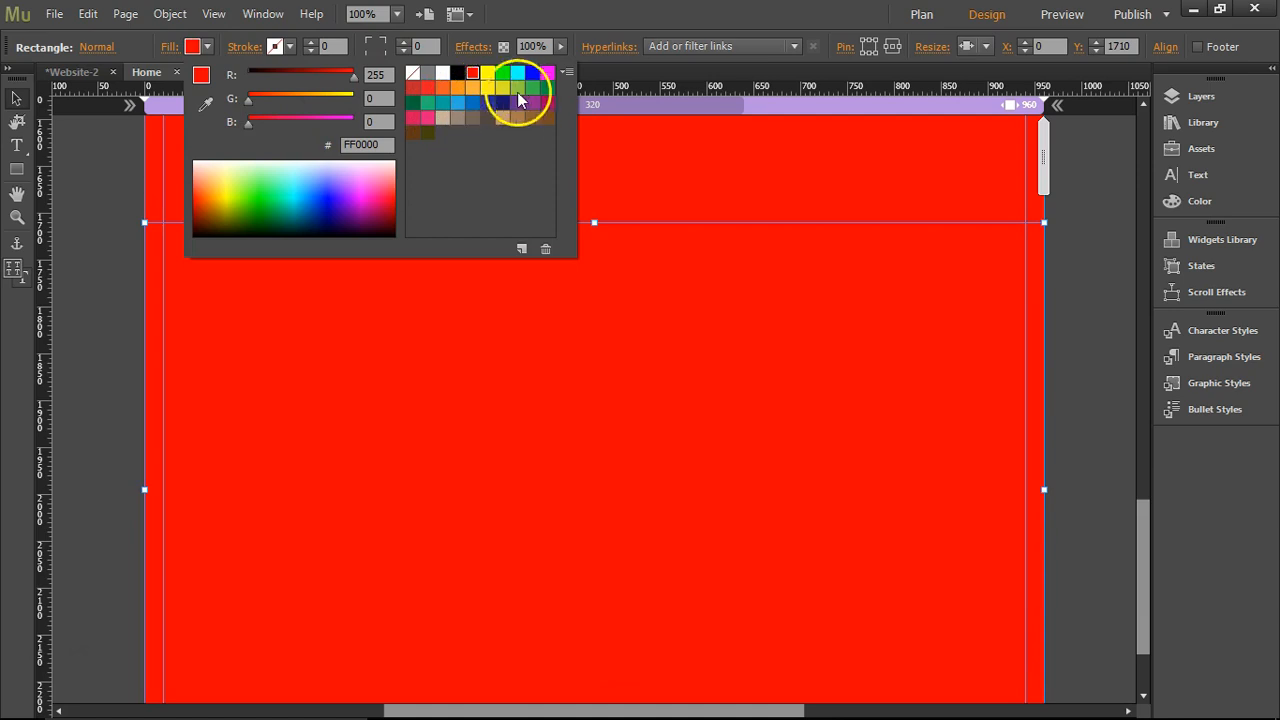
pyautogui.click(518, 98)
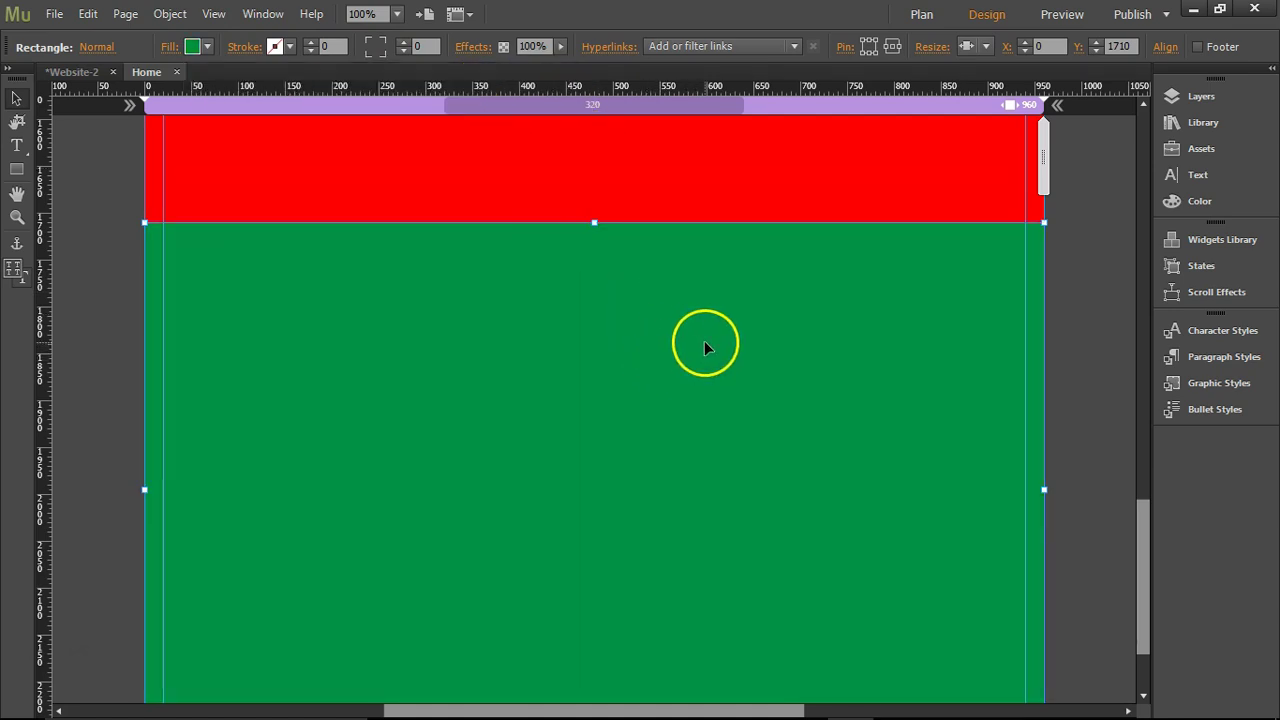
pyautogui.scroll(-3)
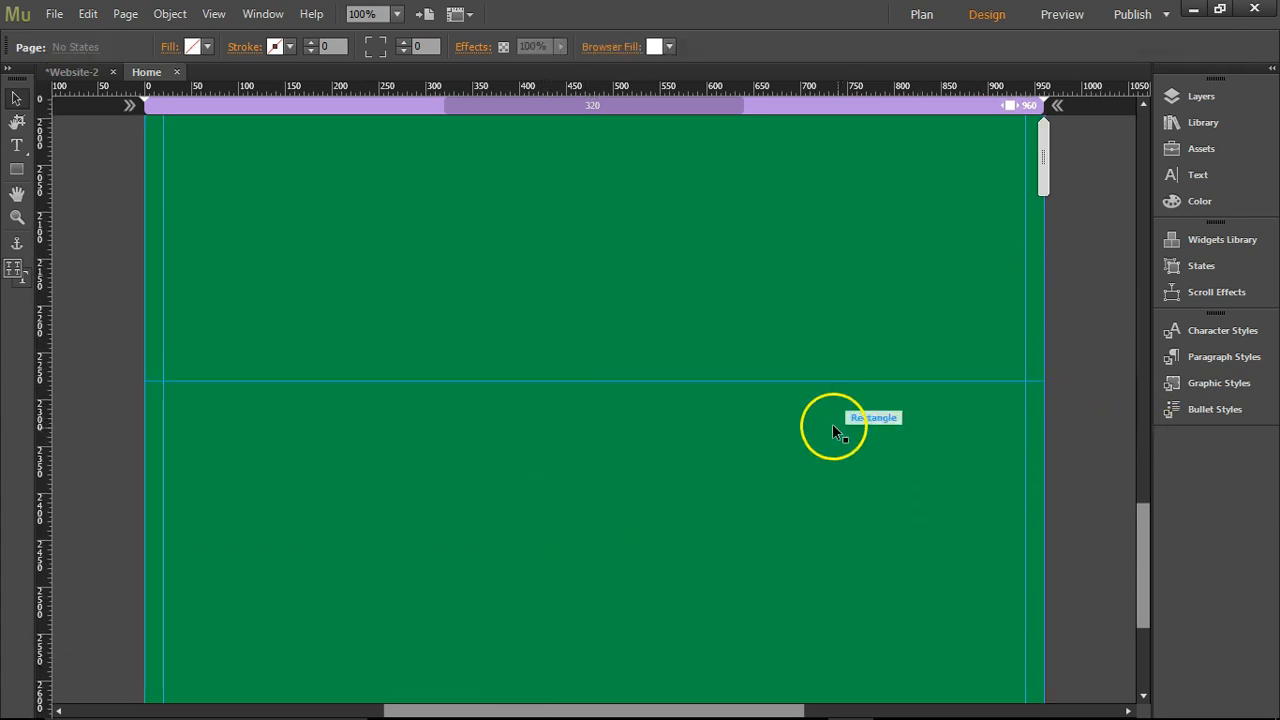
# - Select the fifth section rectangle beneath the green section
pyautogui.click(835, 417)
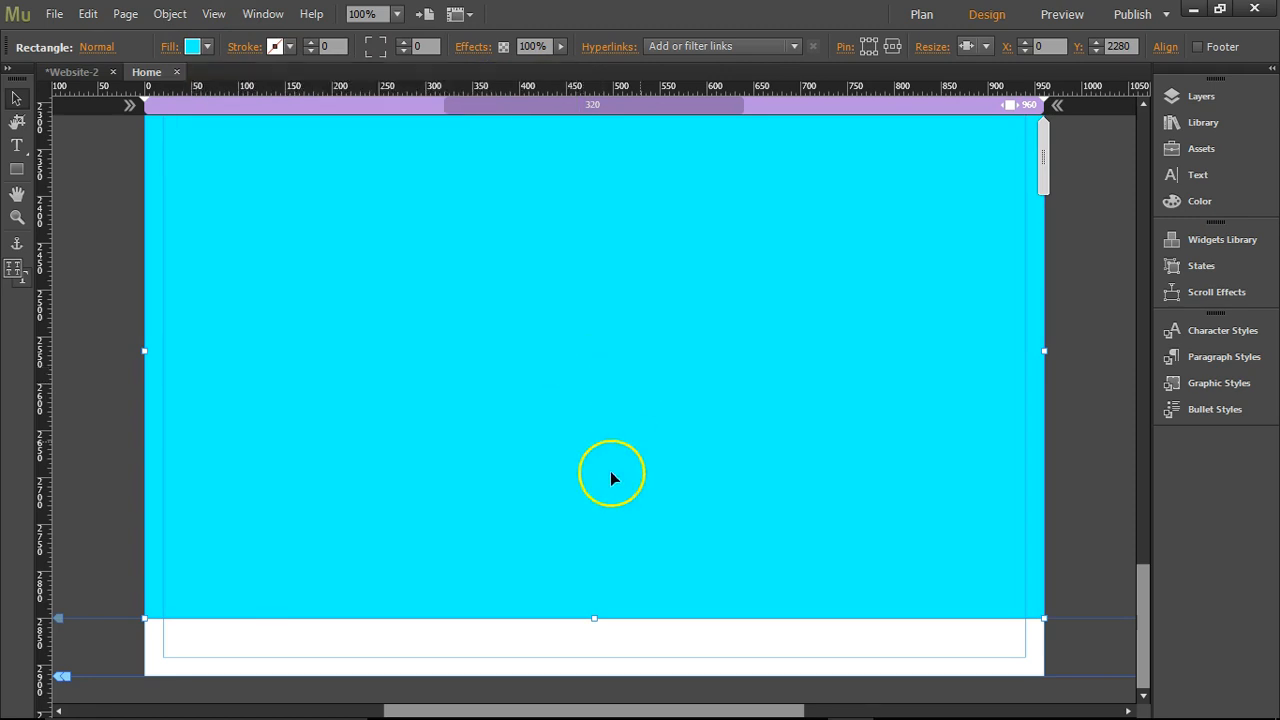
pyautogui.moveTo(62, 618)
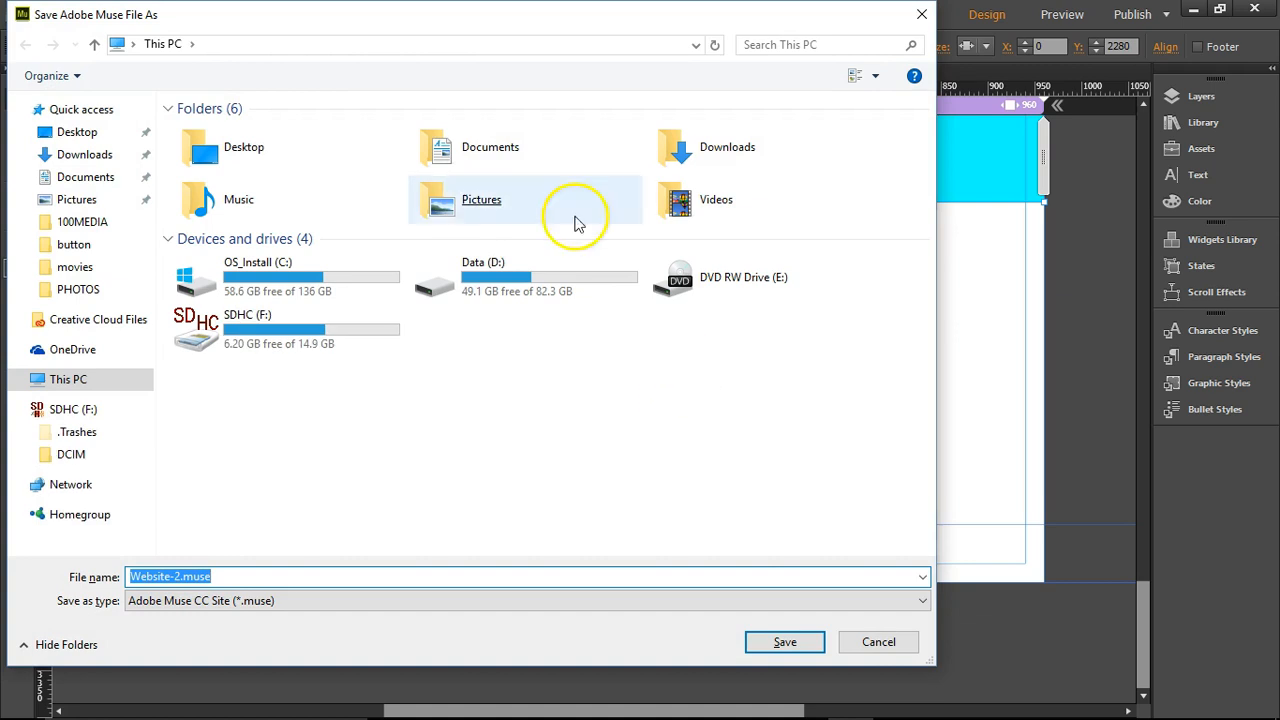
pyautogui.moveTo(375, 405)
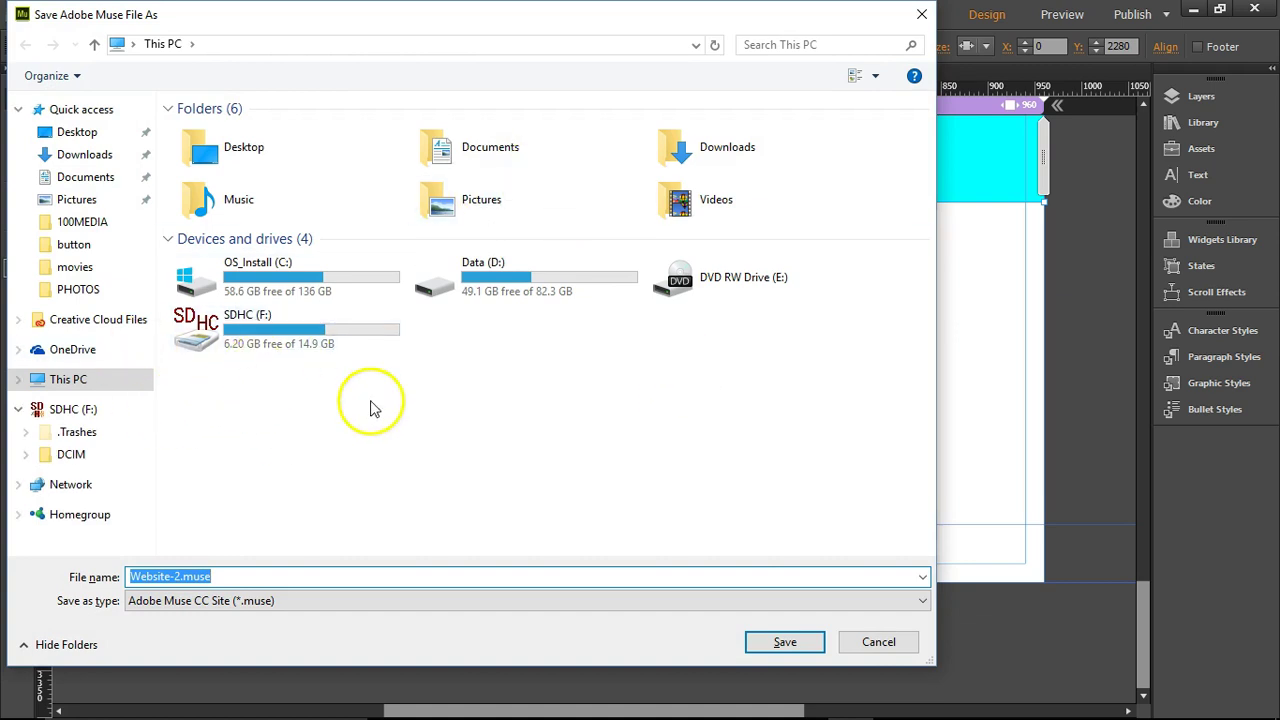
pyautogui.moveTo(180, 370)
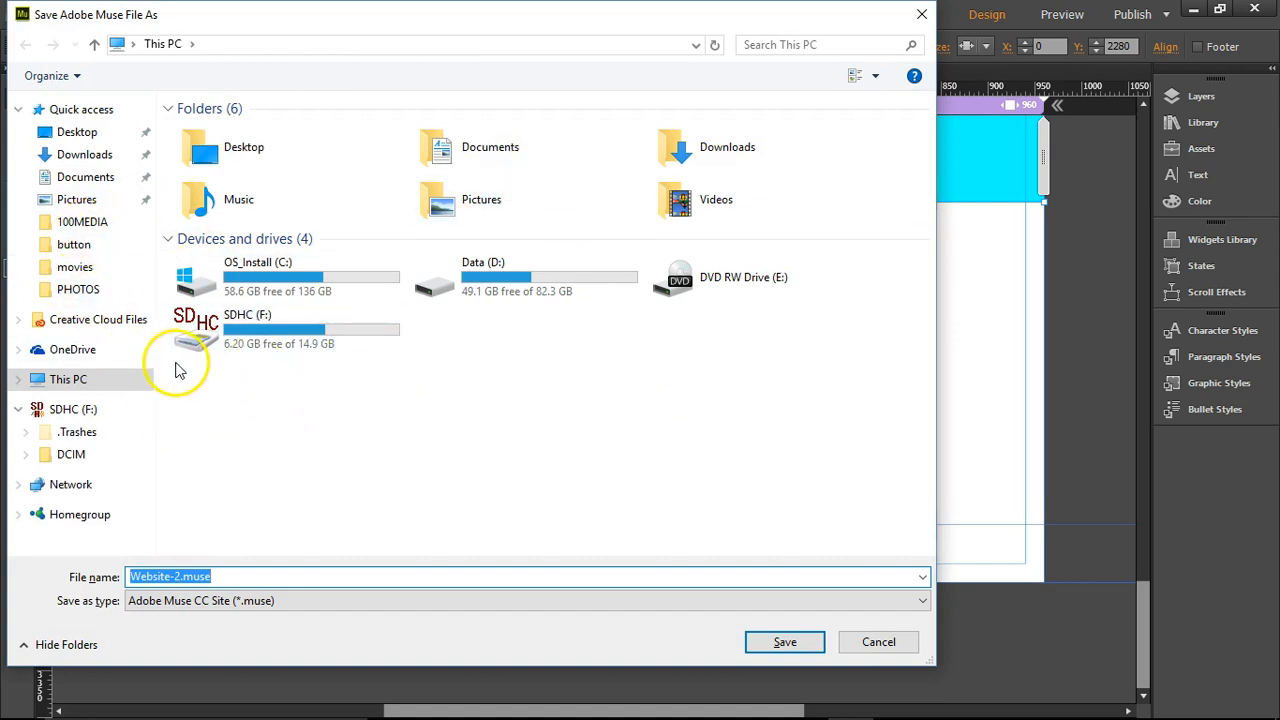
pyautogui.moveTo(765, 210)
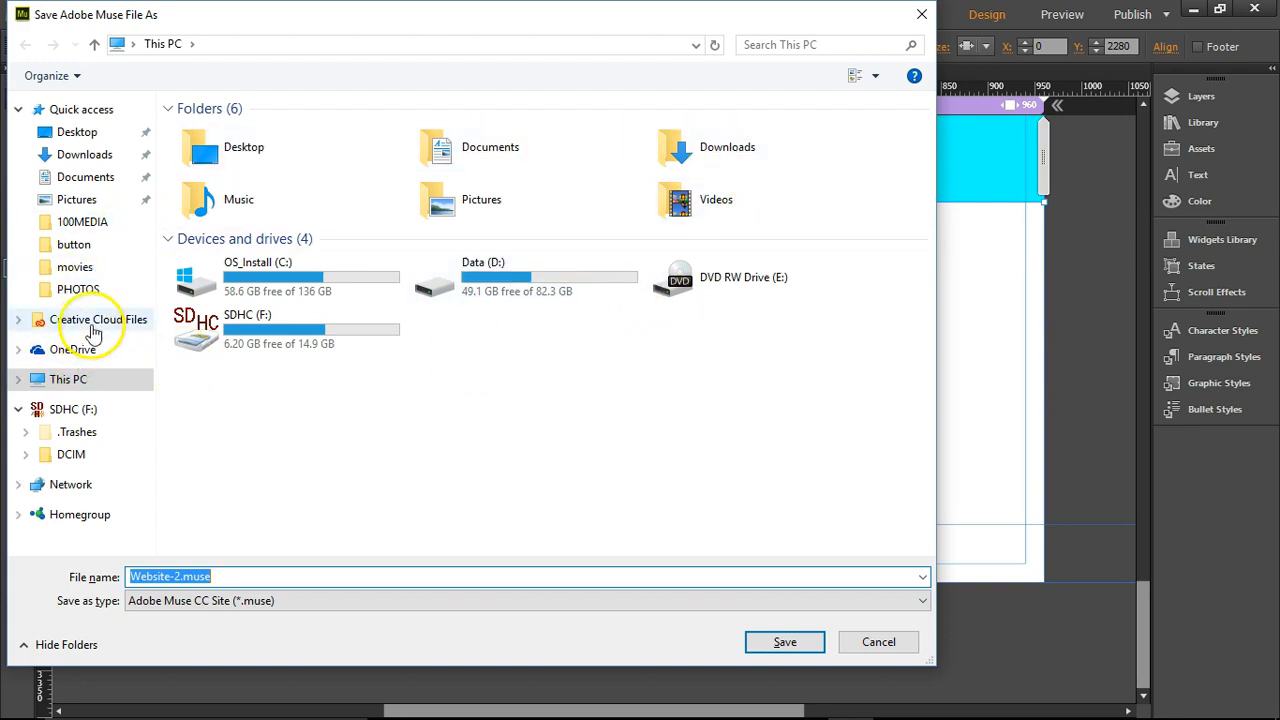
pyautogui.moveTo(73, 349)
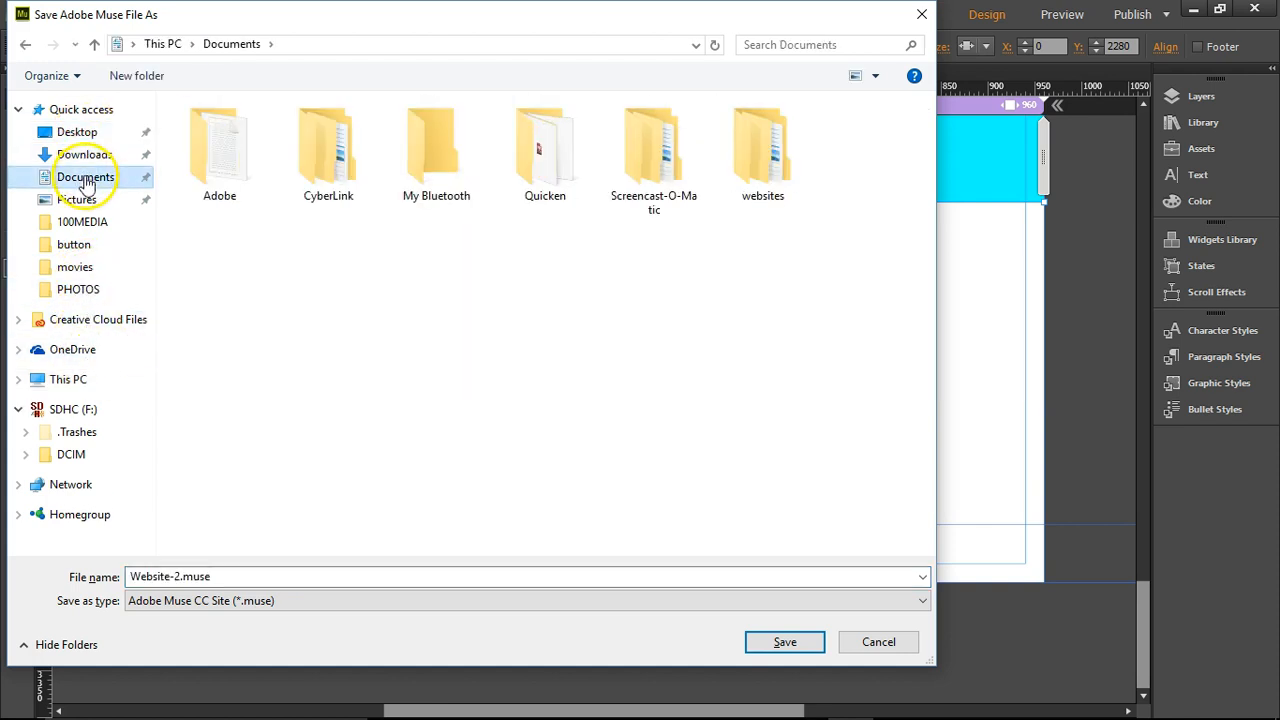
# - Create a new 'muse effects' folder inside Documents > websites
pyautogui.doubleClick(762, 150)
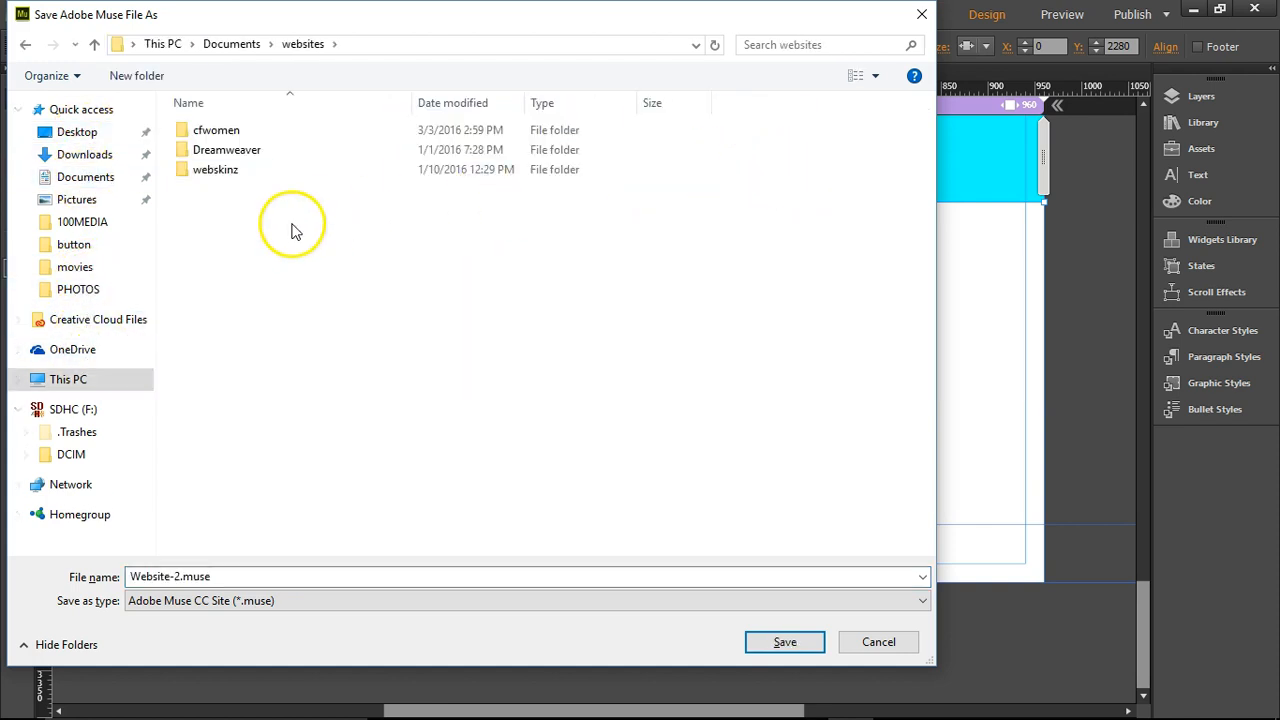
pyautogui.moveTo(232, 218)
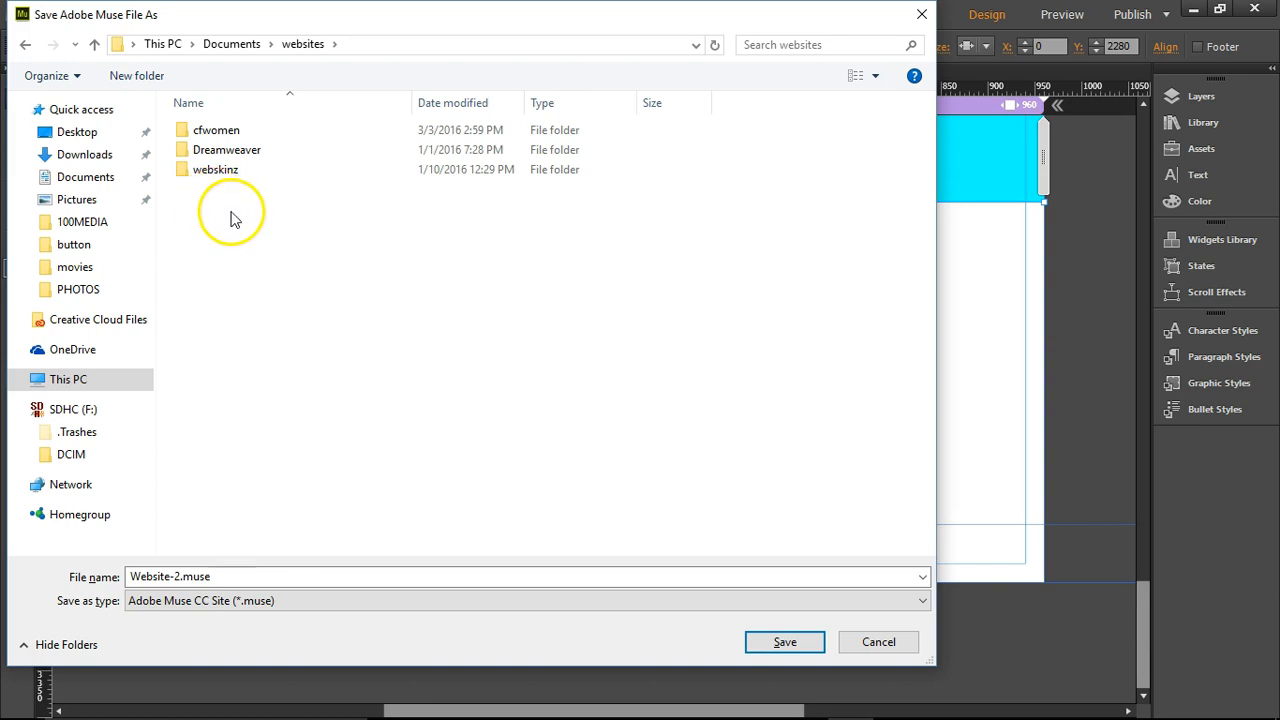
pyautogui.rightClick(230, 213)
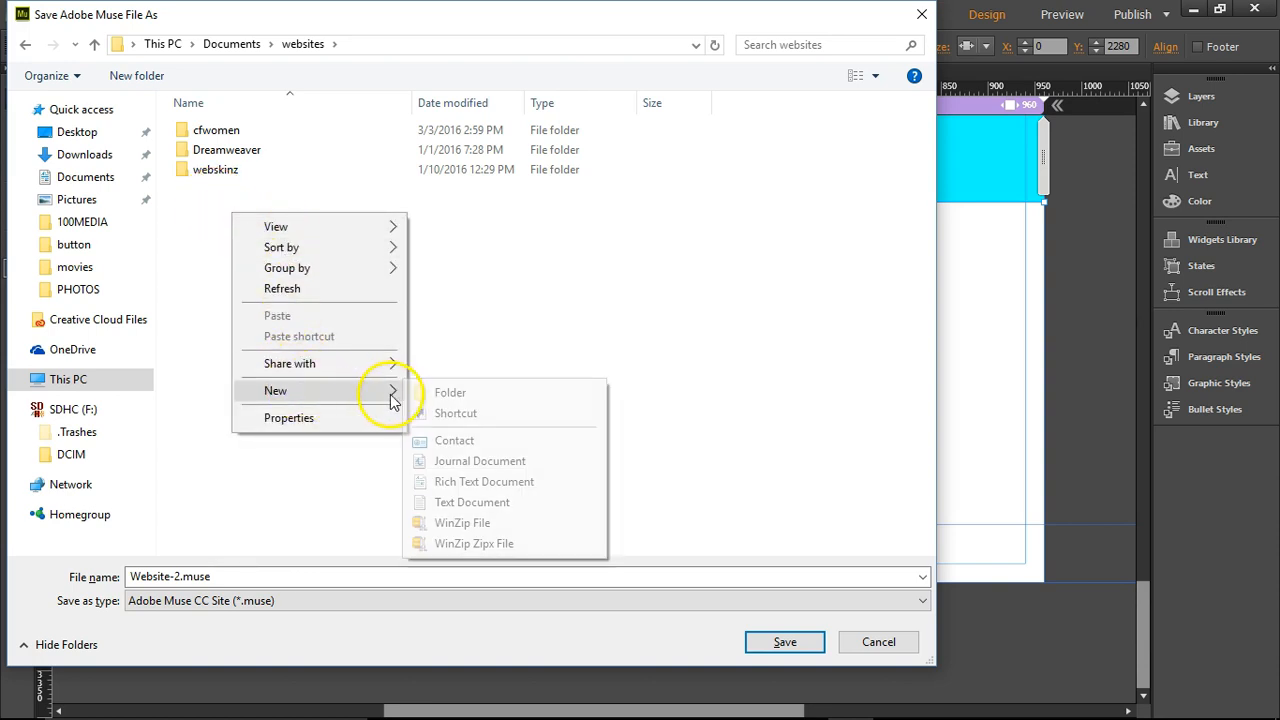
pyautogui.click(450, 392)
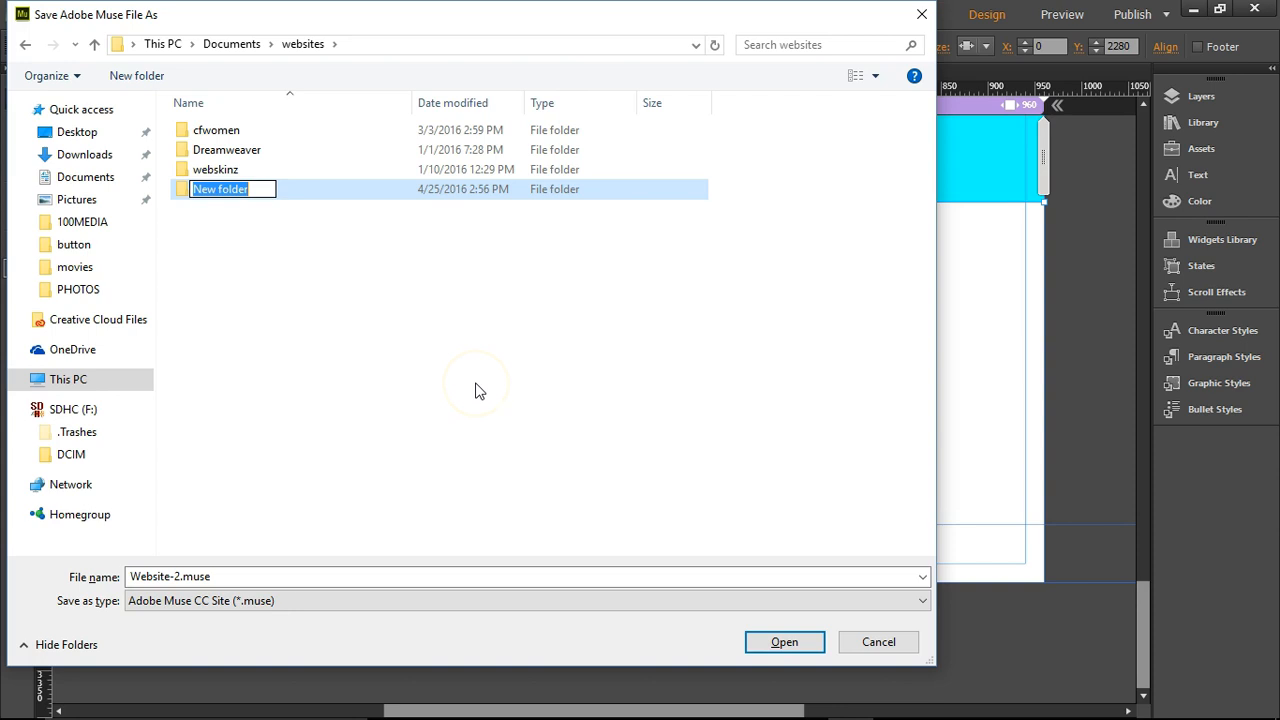
pyautogui.write('muse')
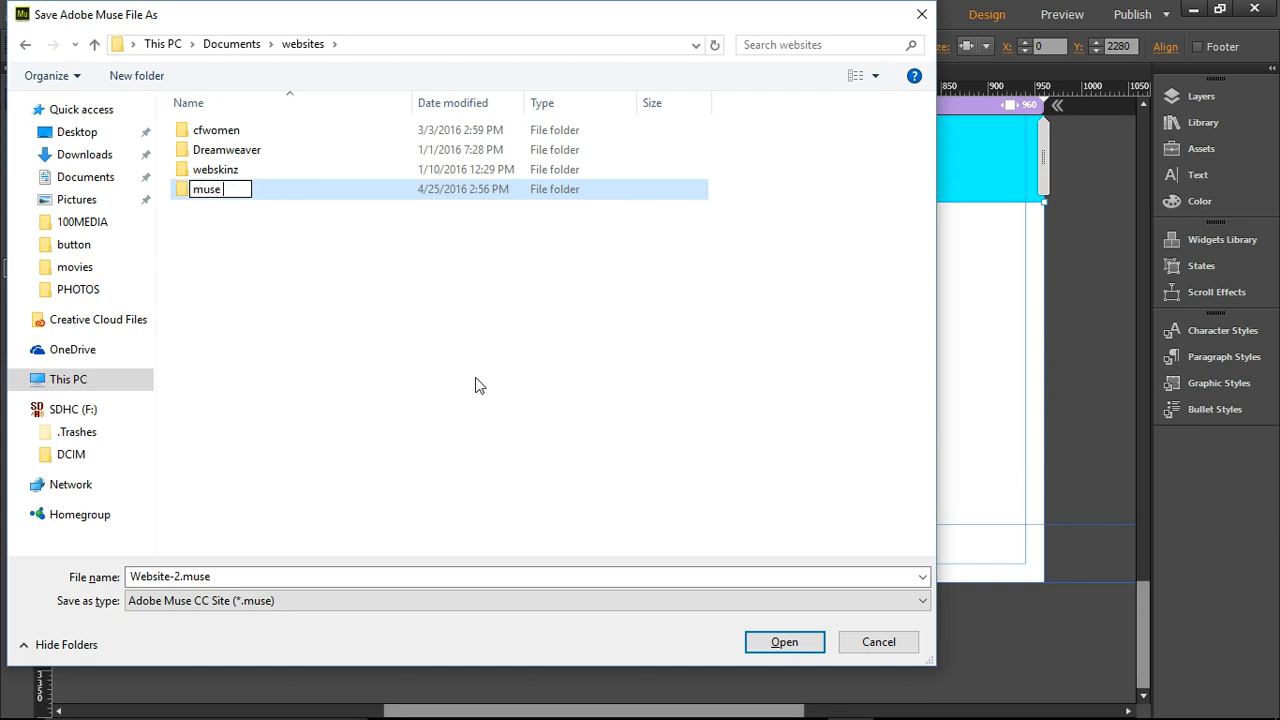
pyautogui.write('ef')
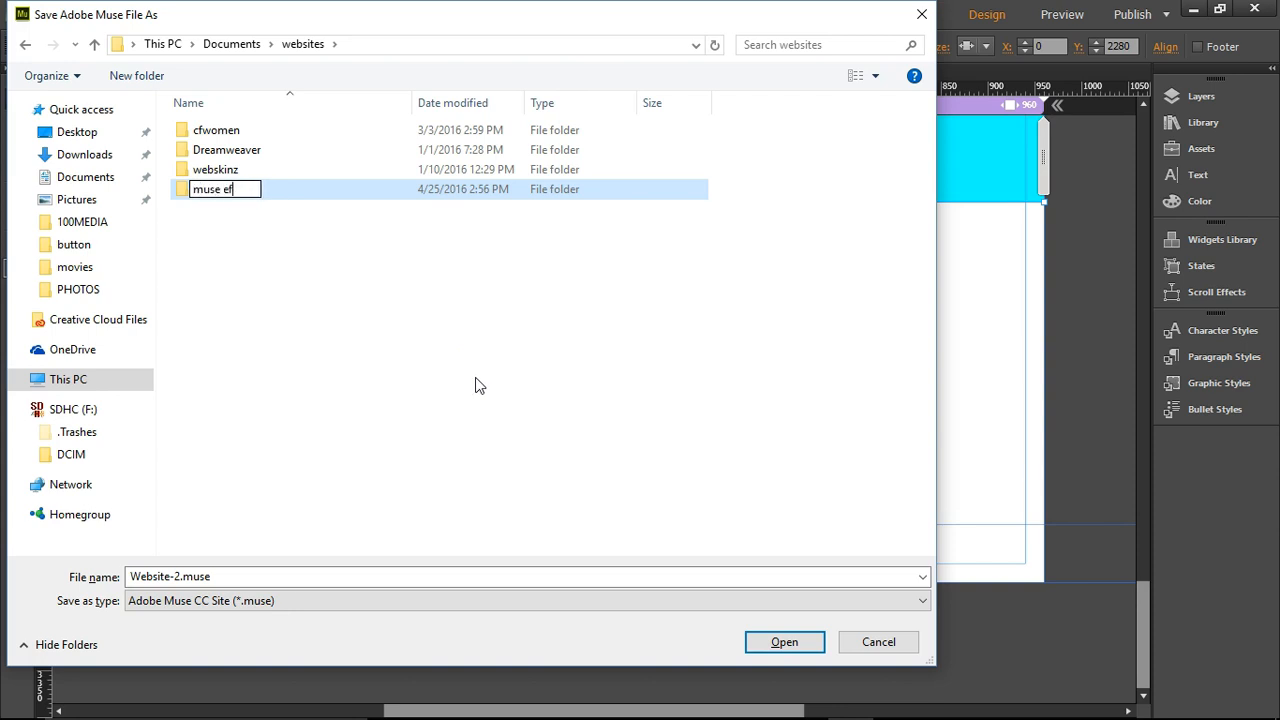
pyautogui.write('fects')
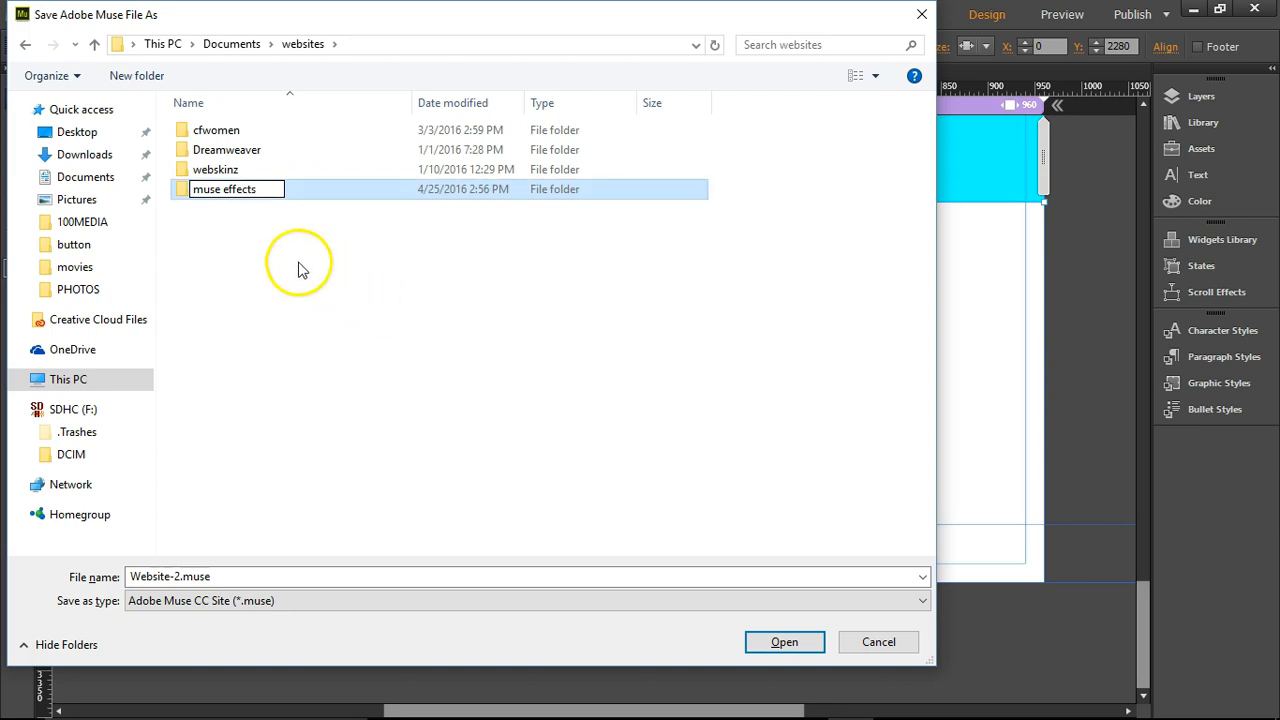
# - Save the site as one_page_scroll inside the muse effects folder
pyautogui.doubleClick(215, 169)
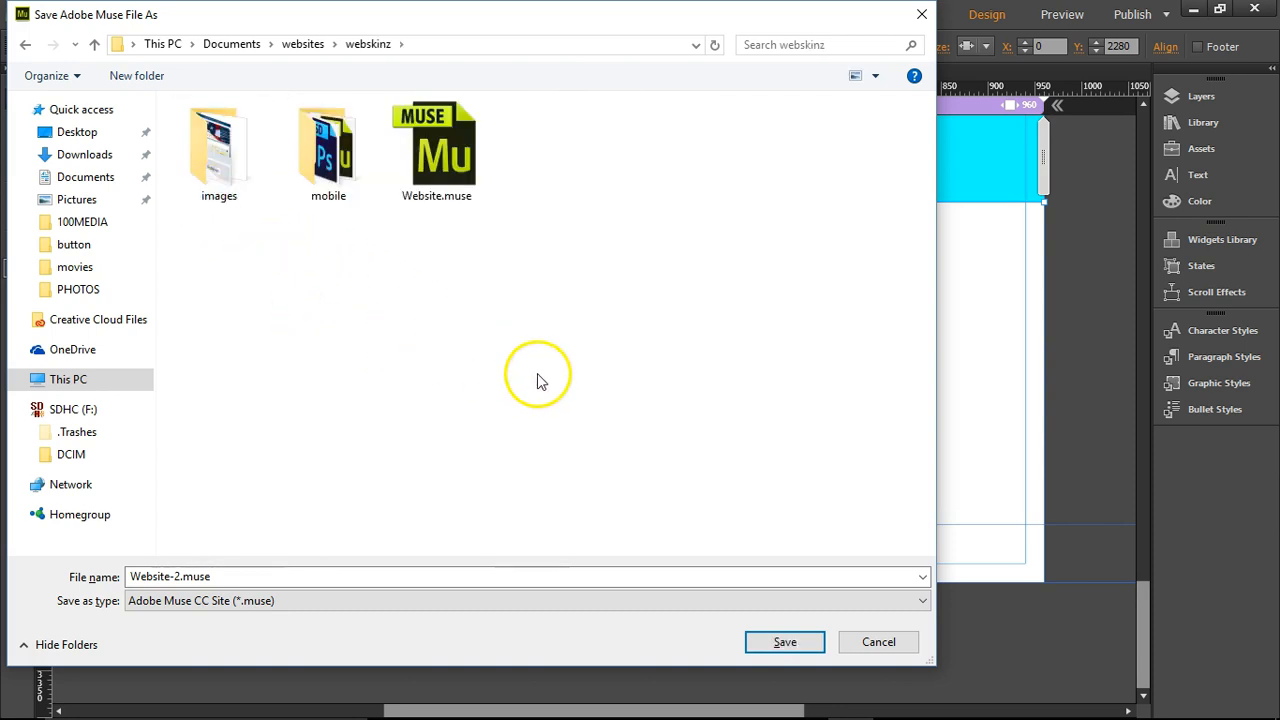
pyautogui.moveTo(302, 44)
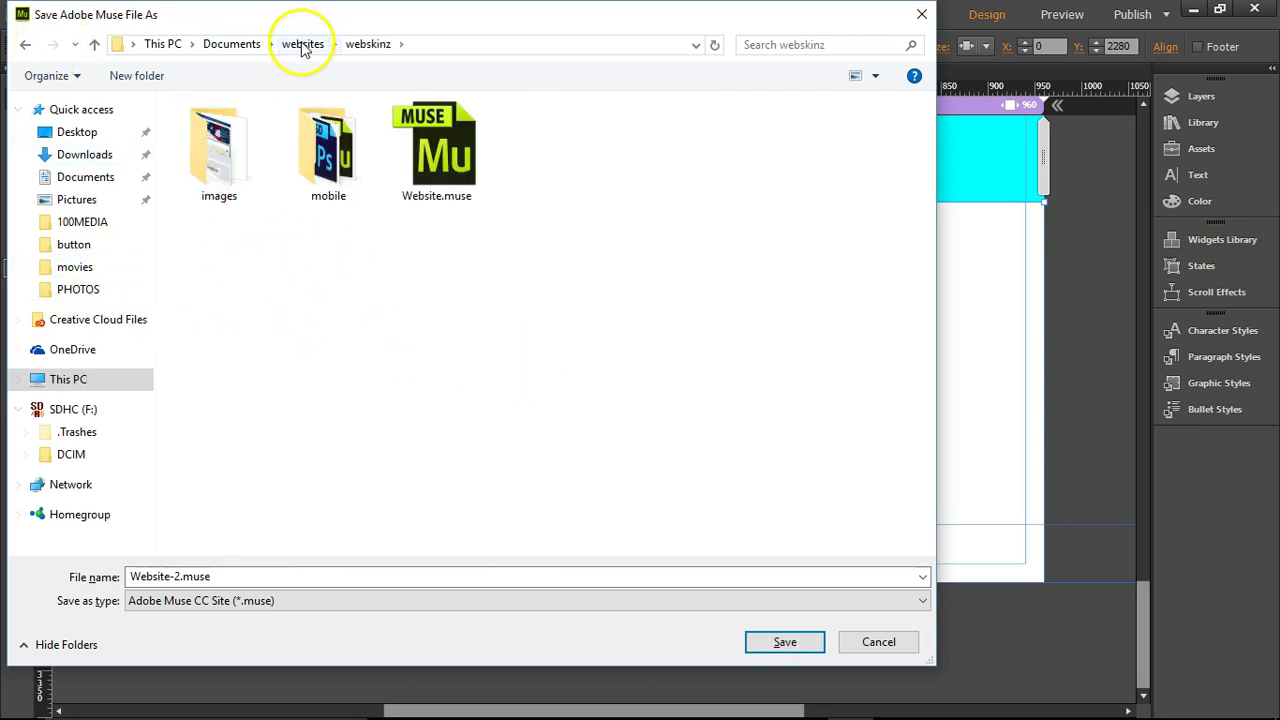
pyautogui.click(302, 44)
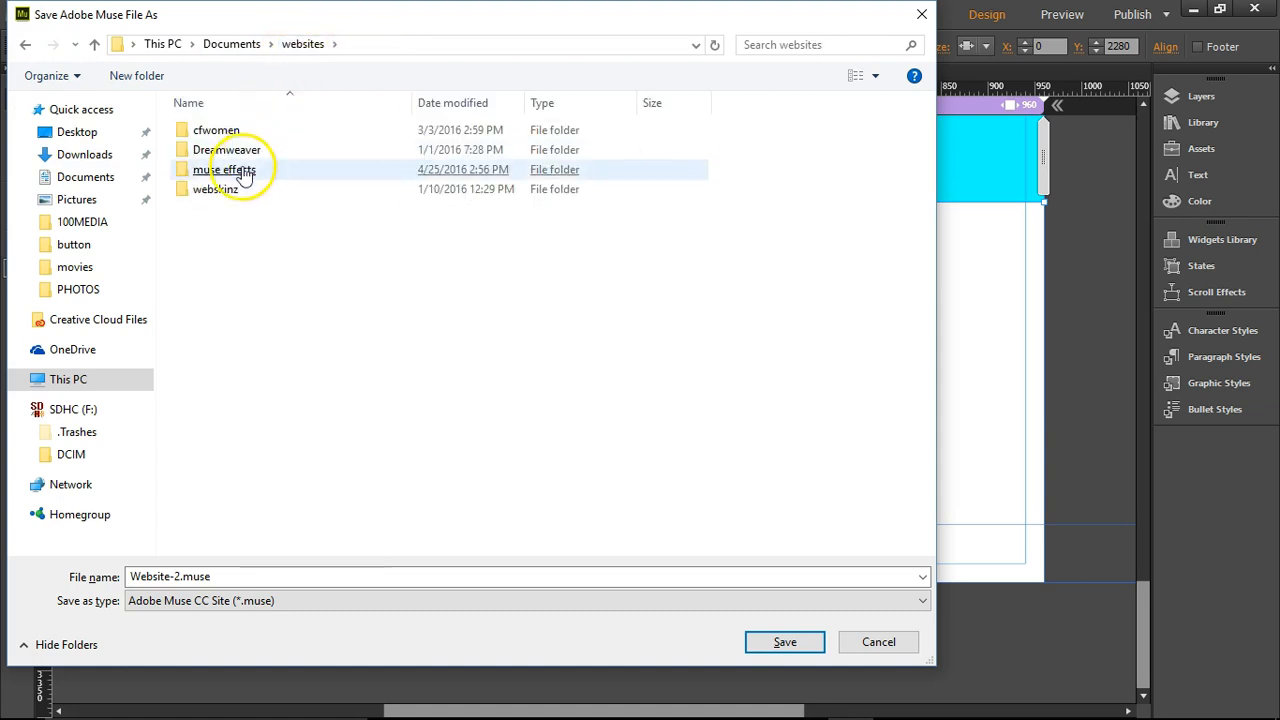
pyautogui.doubleClick(225, 169)
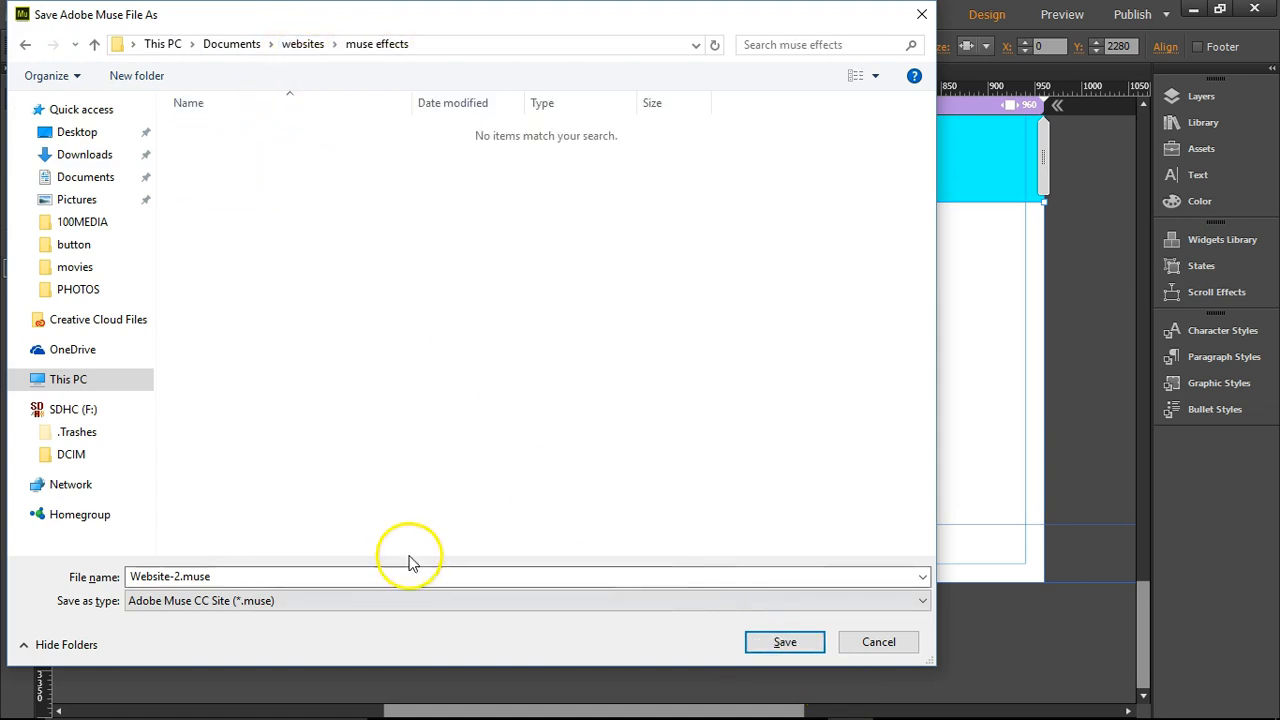
pyautogui.tripleClick(400, 576)
pyautogui.write('one_page_sc')
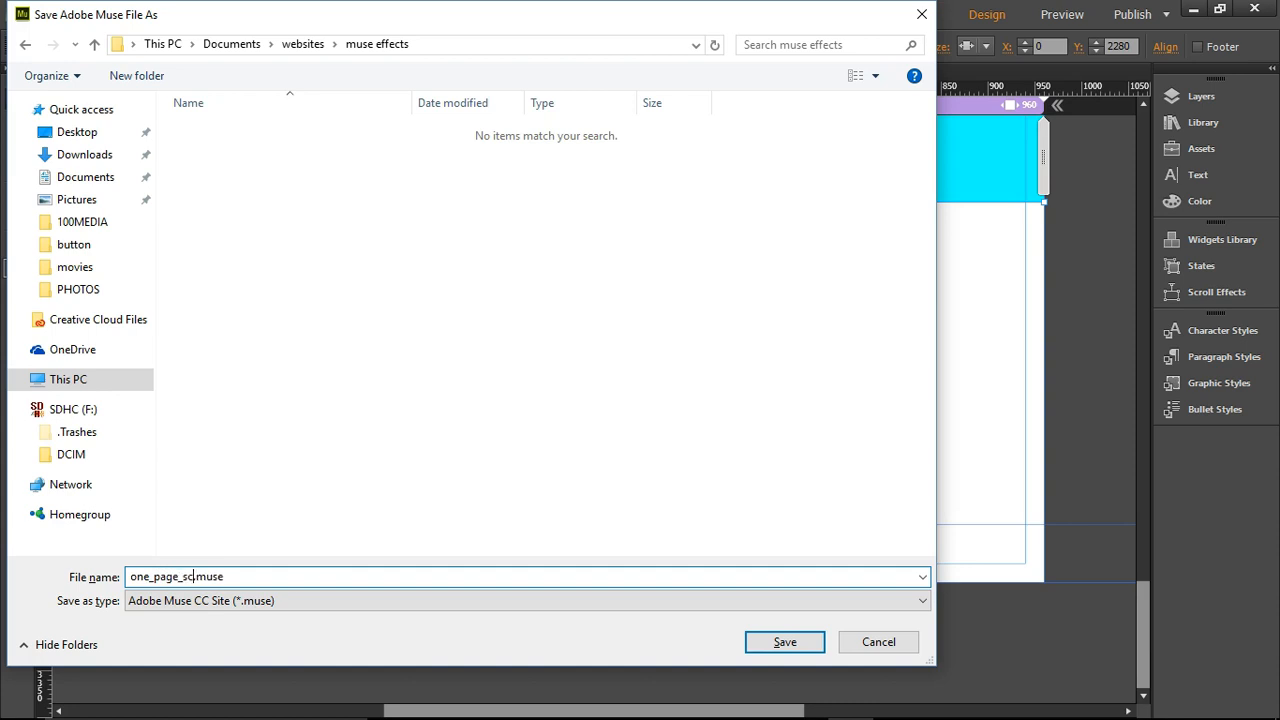
pyautogui.write('roll')
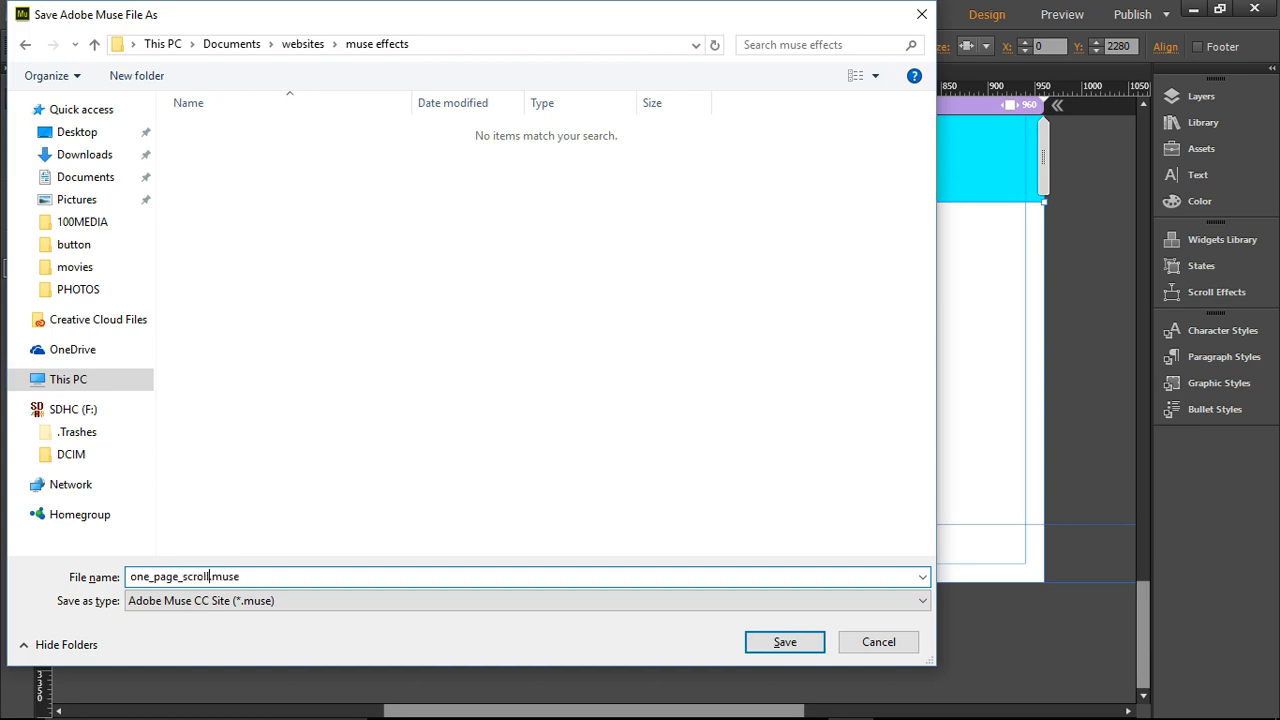
pyautogui.click(784, 642)
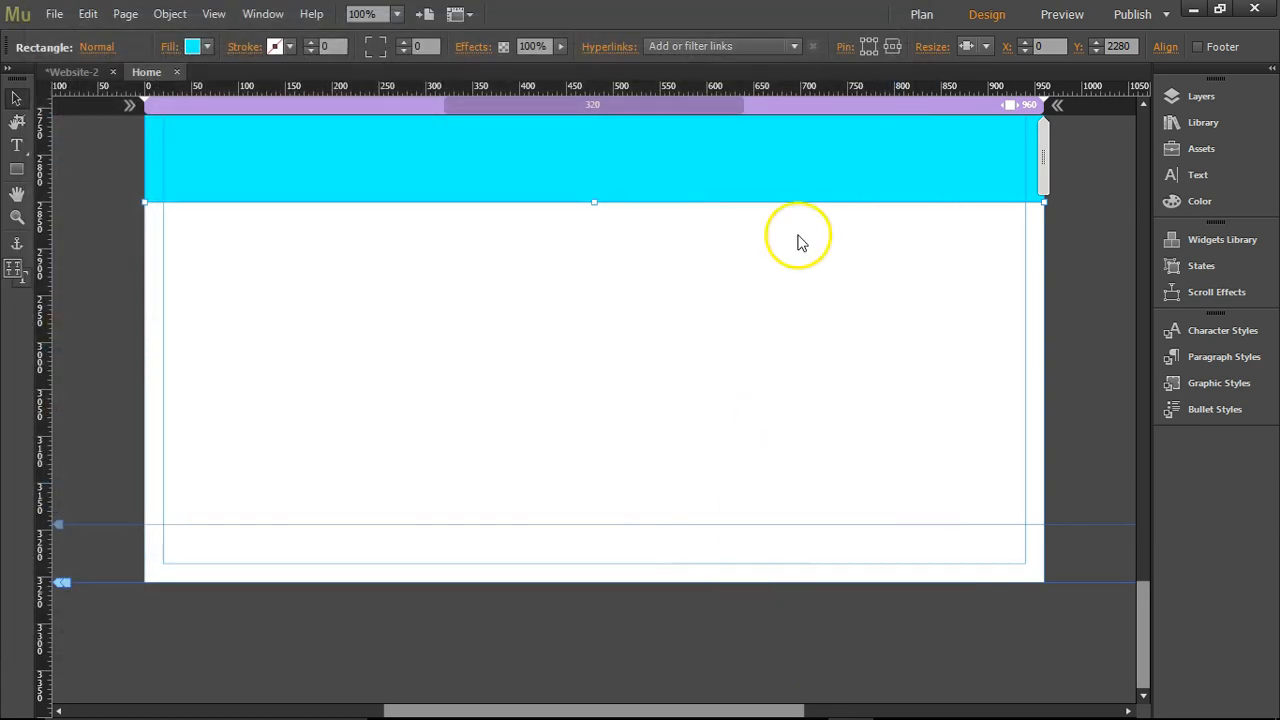
# - Make the About heading text white at font size 36
pyautogui.click(83, 71)
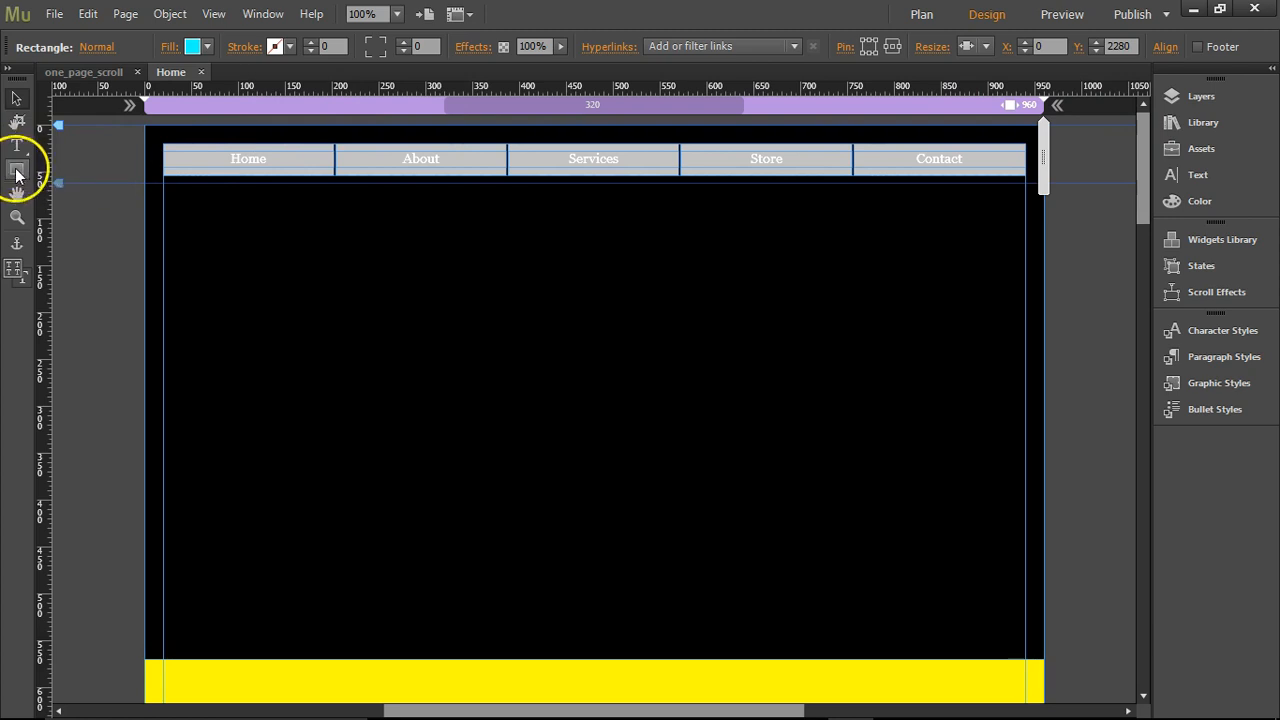
pyautogui.moveTo(476, 300); pyautogui.dragTo(749, 426)
pyautogui.write('About')
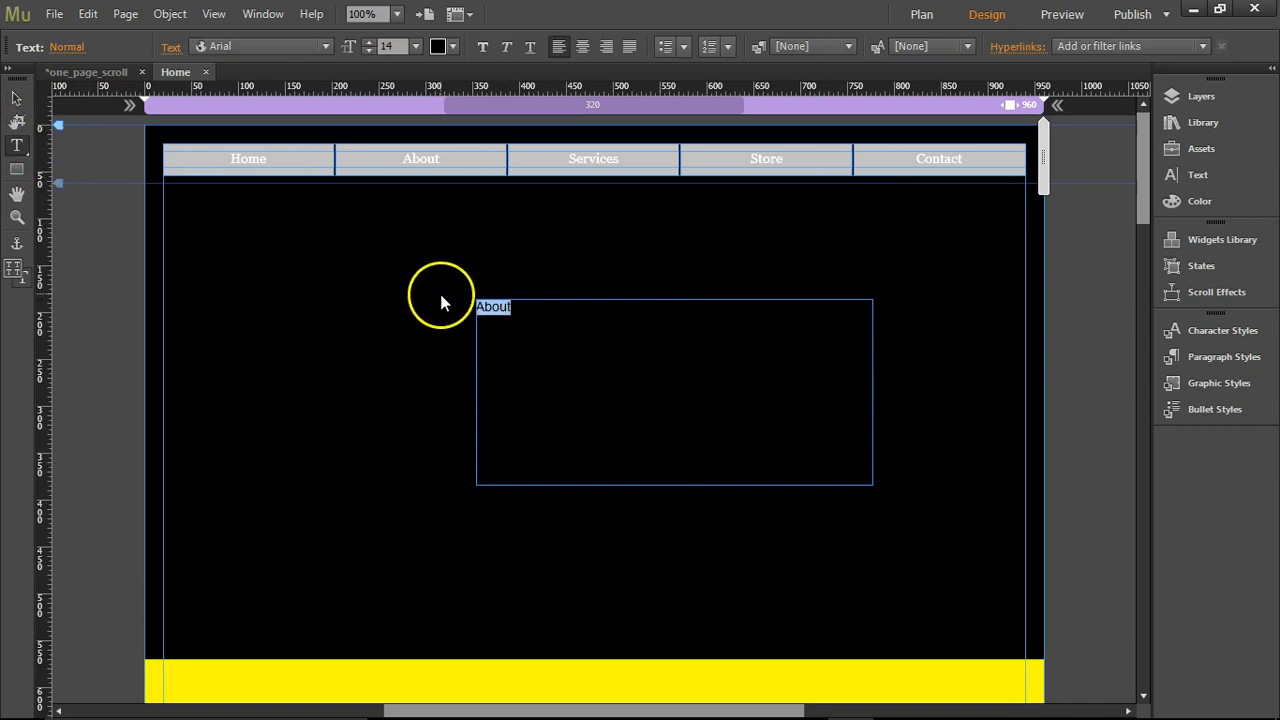
pyautogui.click(437, 46)
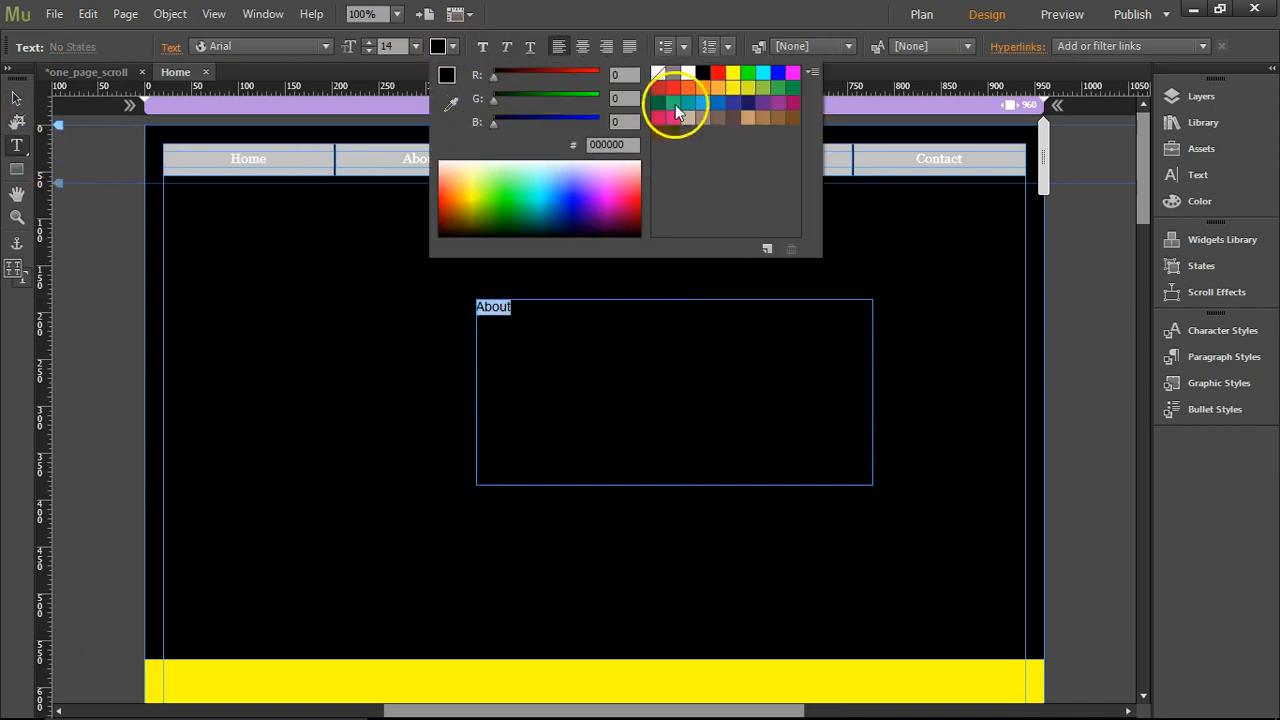
pyautogui.click(688, 72)
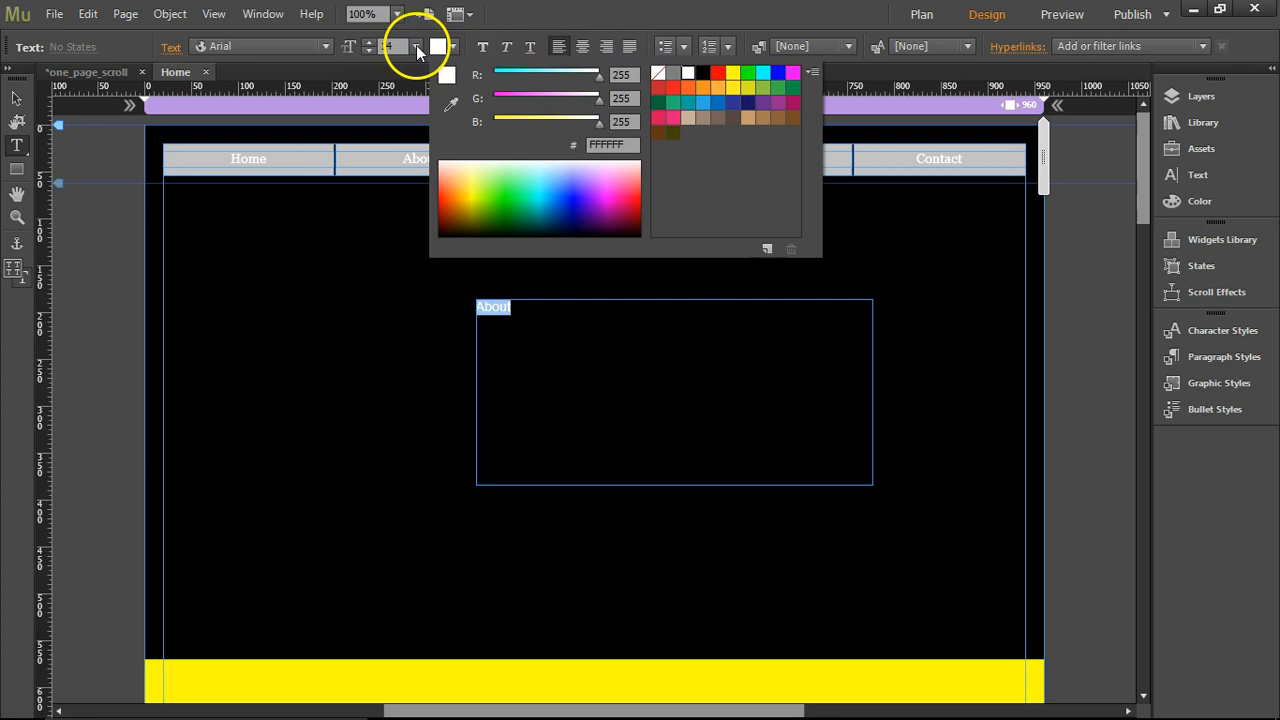
pyautogui.click(416, 46)
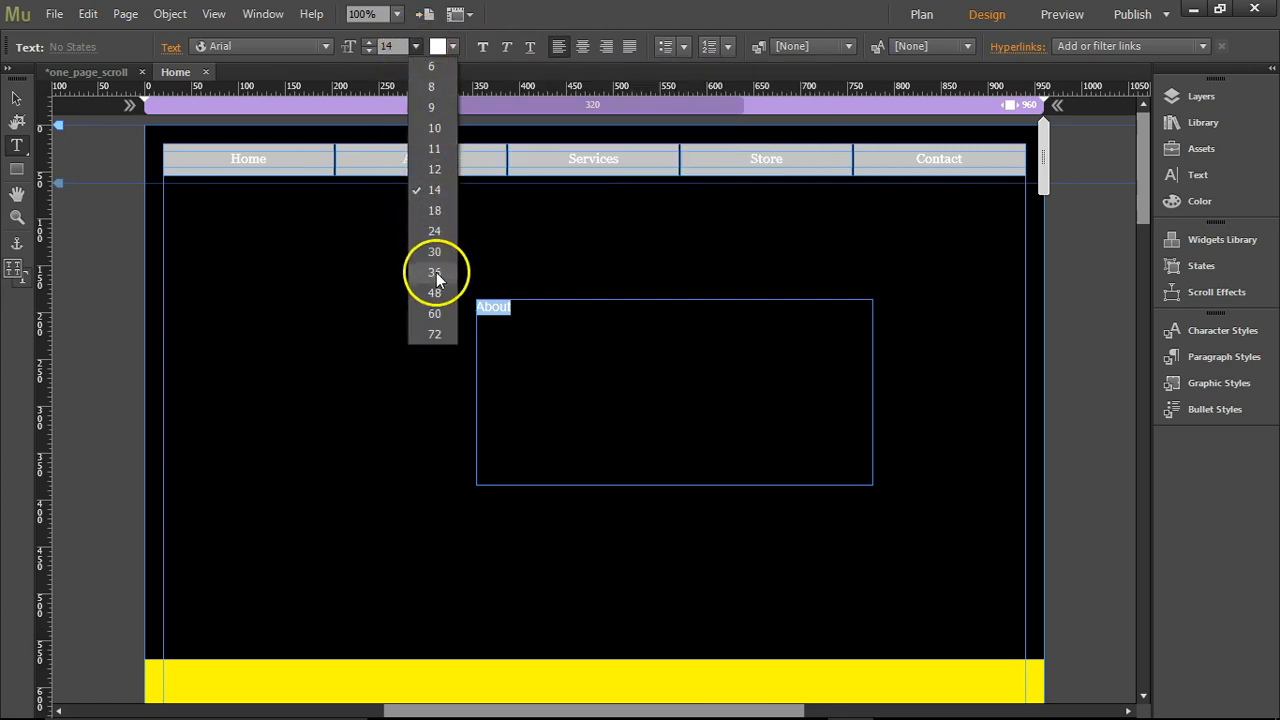
pyautogui.click(434, 272)
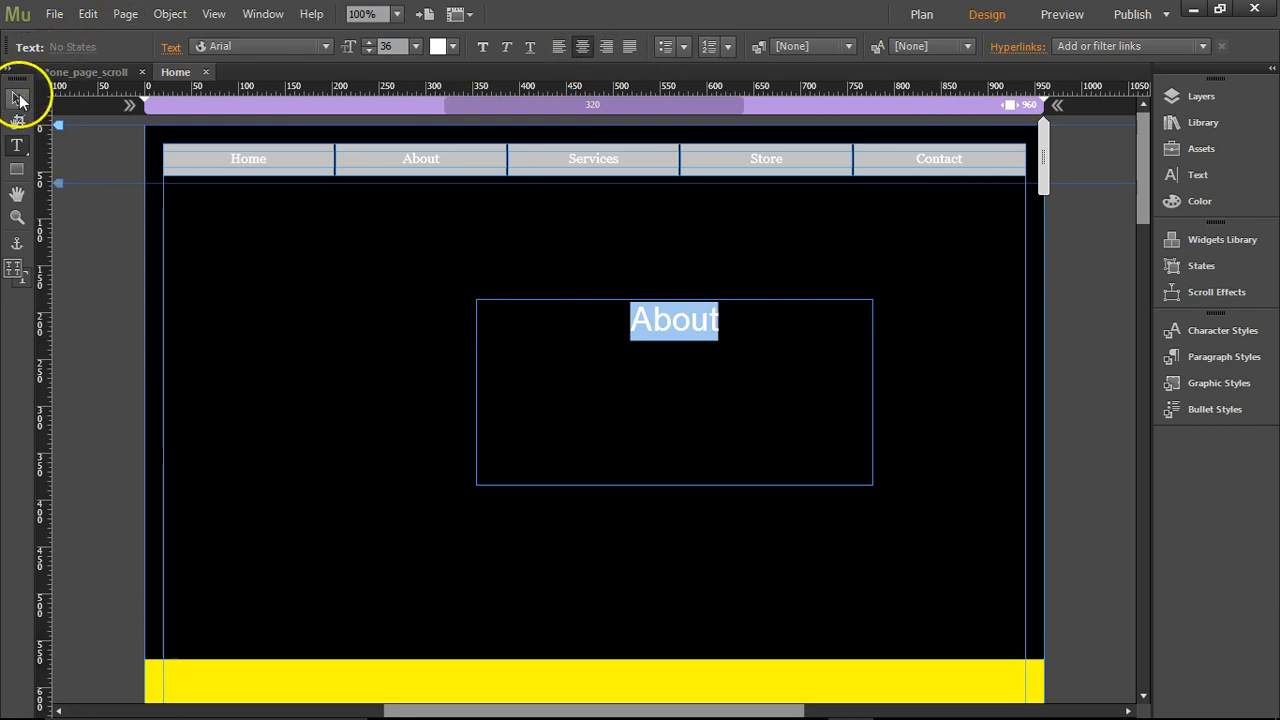
# - Reposition the About text box toward the middle of the black section
pyautogui.click(16, 98)
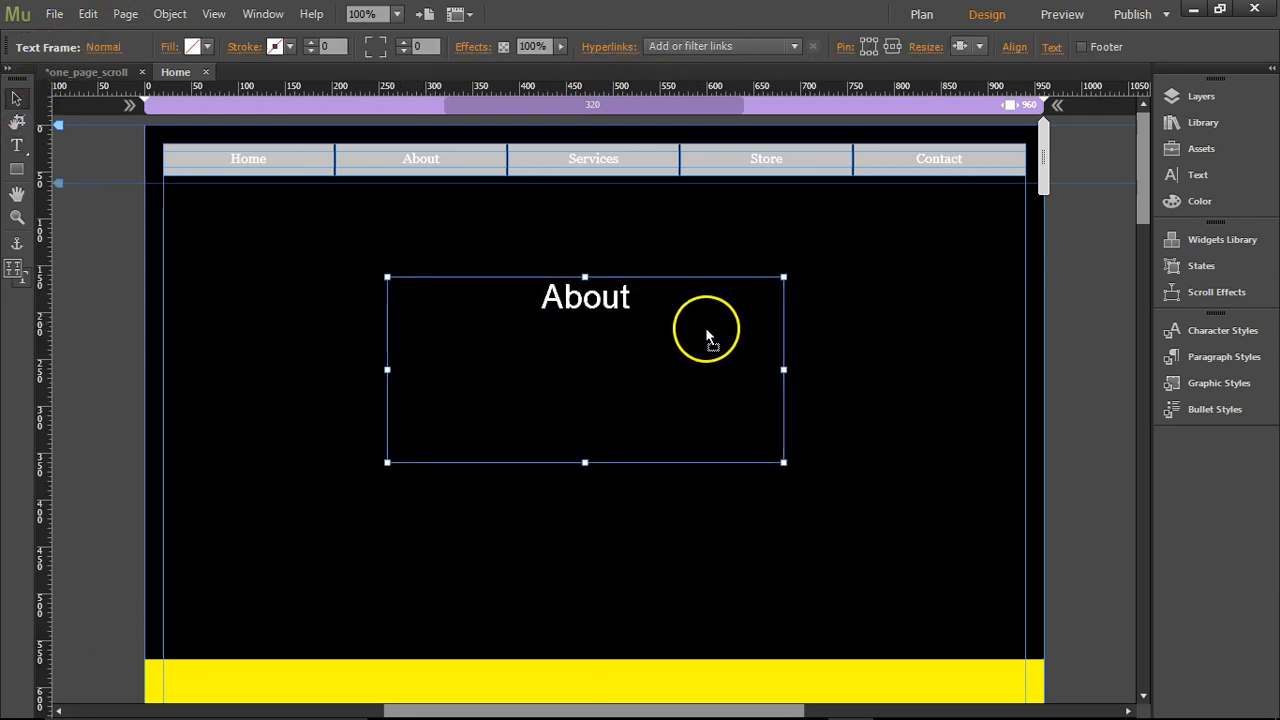
pyautogui.moveTo(707, 335); pyautogui.dragTo(590, 405)
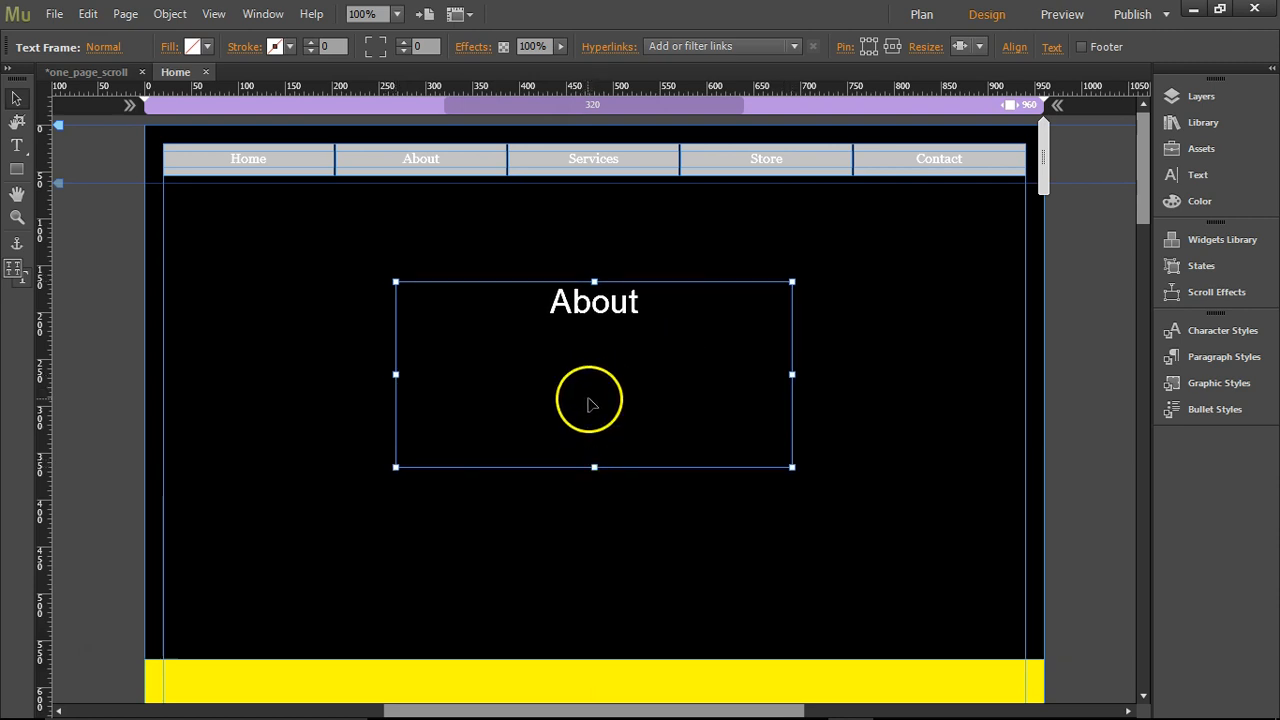
pyautogui.moveTo(590, 400); pyautogui.dragTo(650, 360)
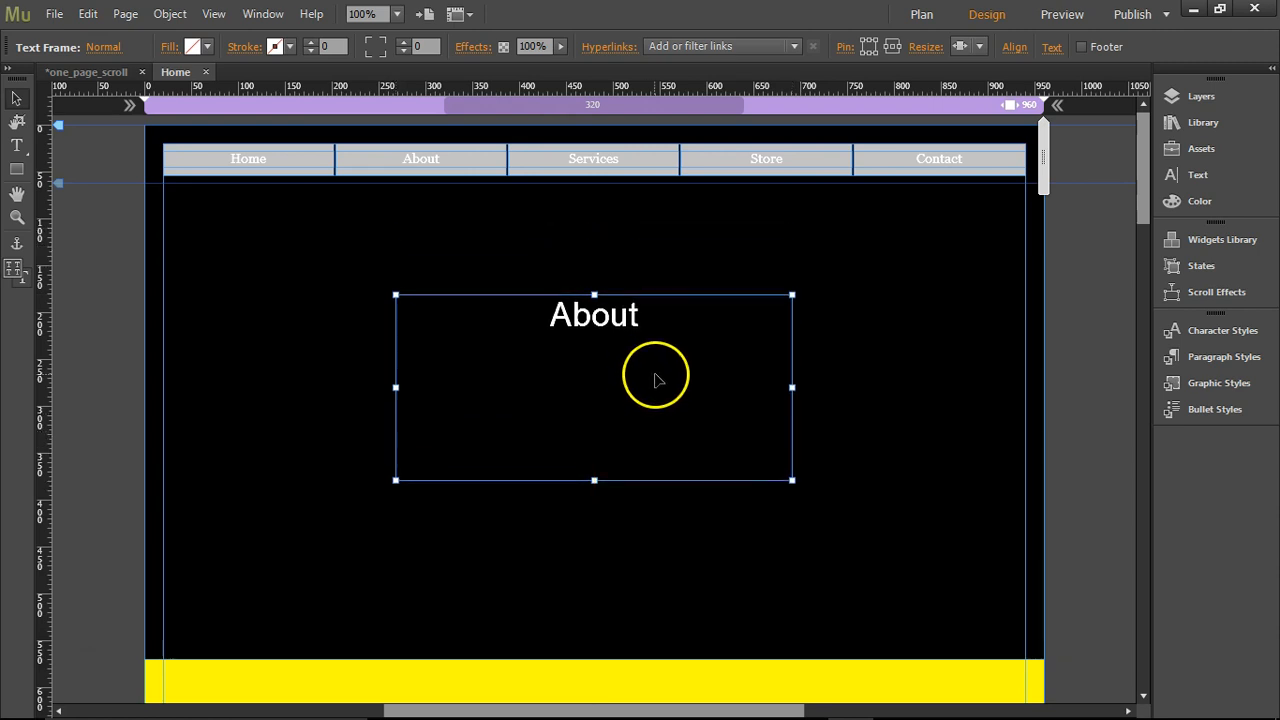
pyautogui.scroll(-3)
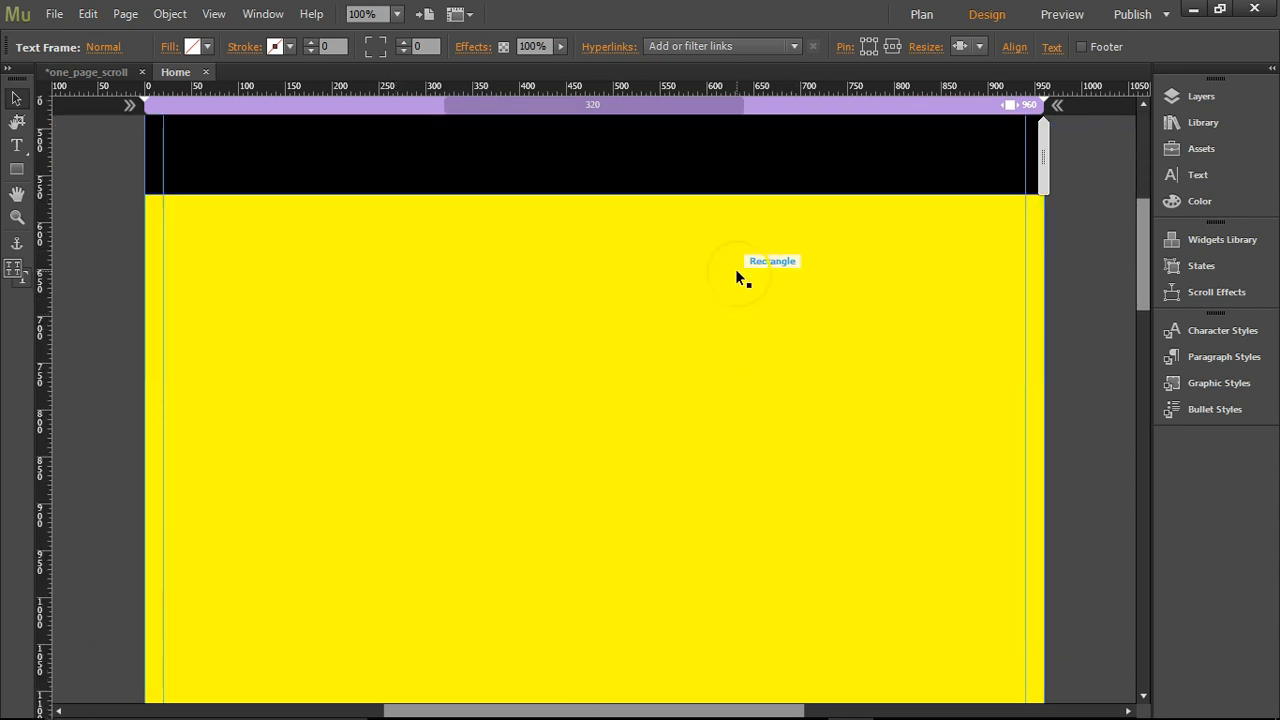
# - Paste the heading box into the yellow section and retype the black section's heading as Home
pyautogui.click(737, 277)
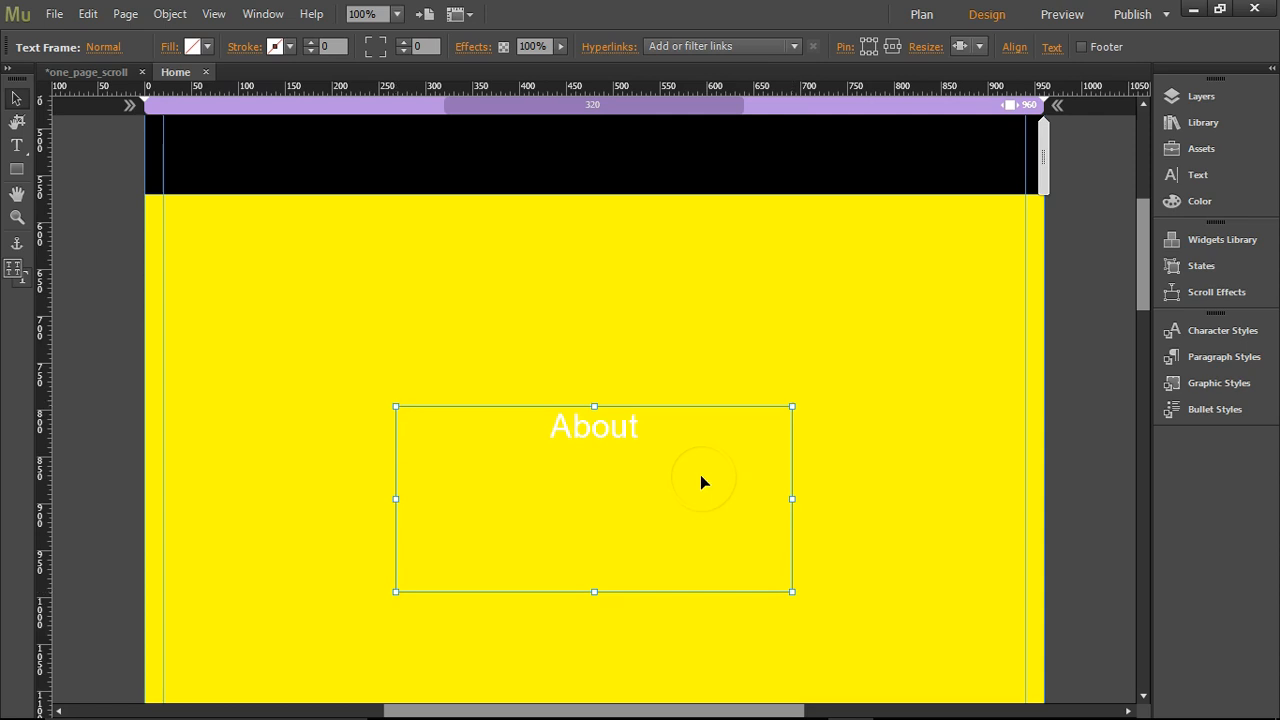
pyautogui.moveTo(16, 169)
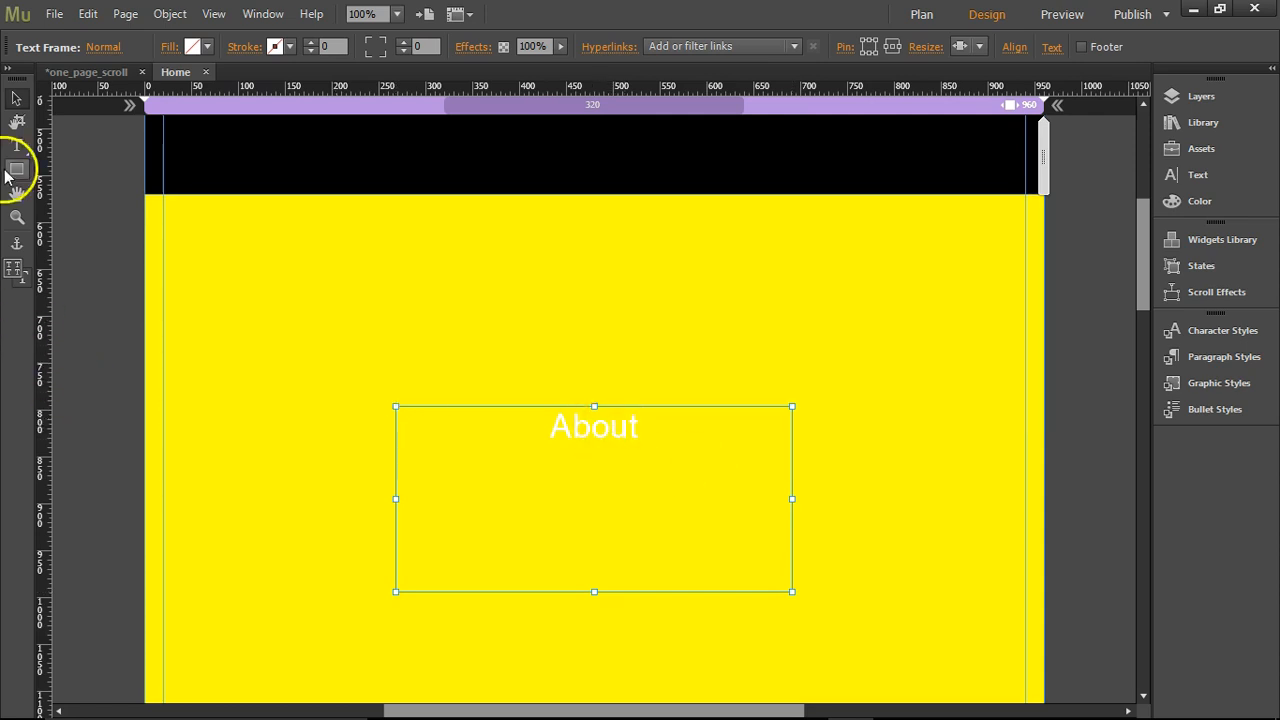
pyautogui.doubleClick(594, 426)
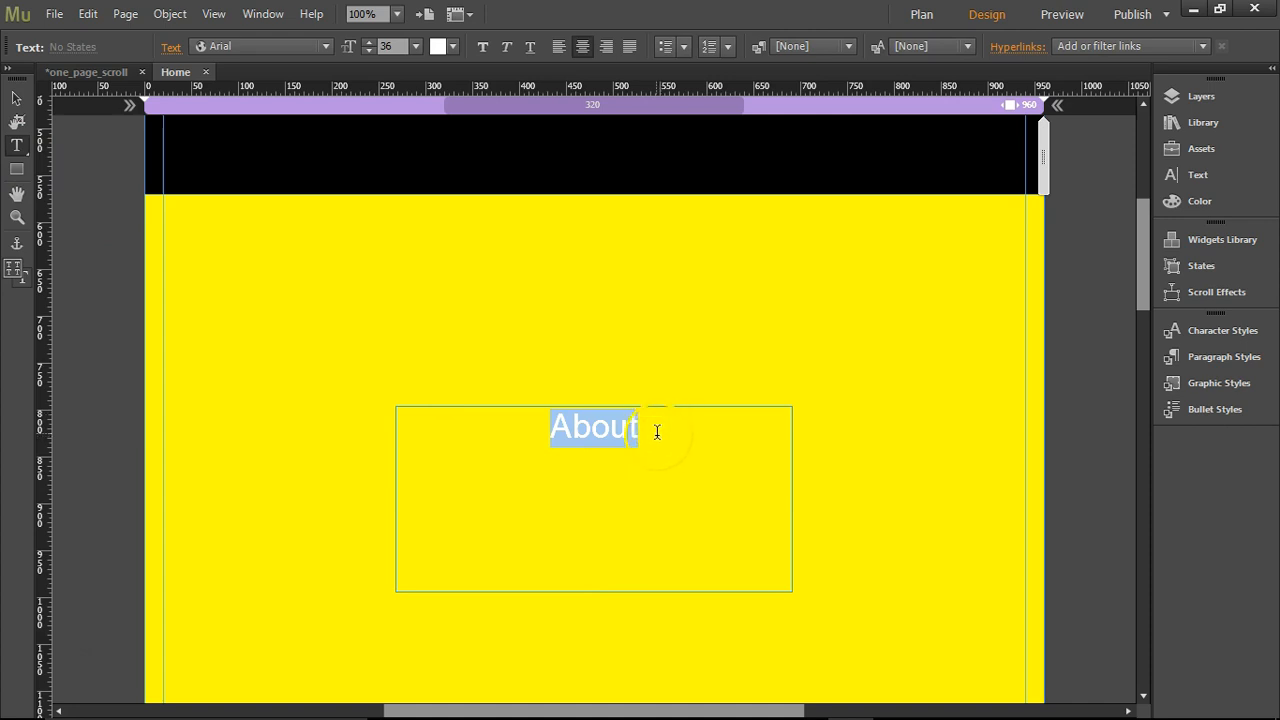
pyautogui.click(443, 46)
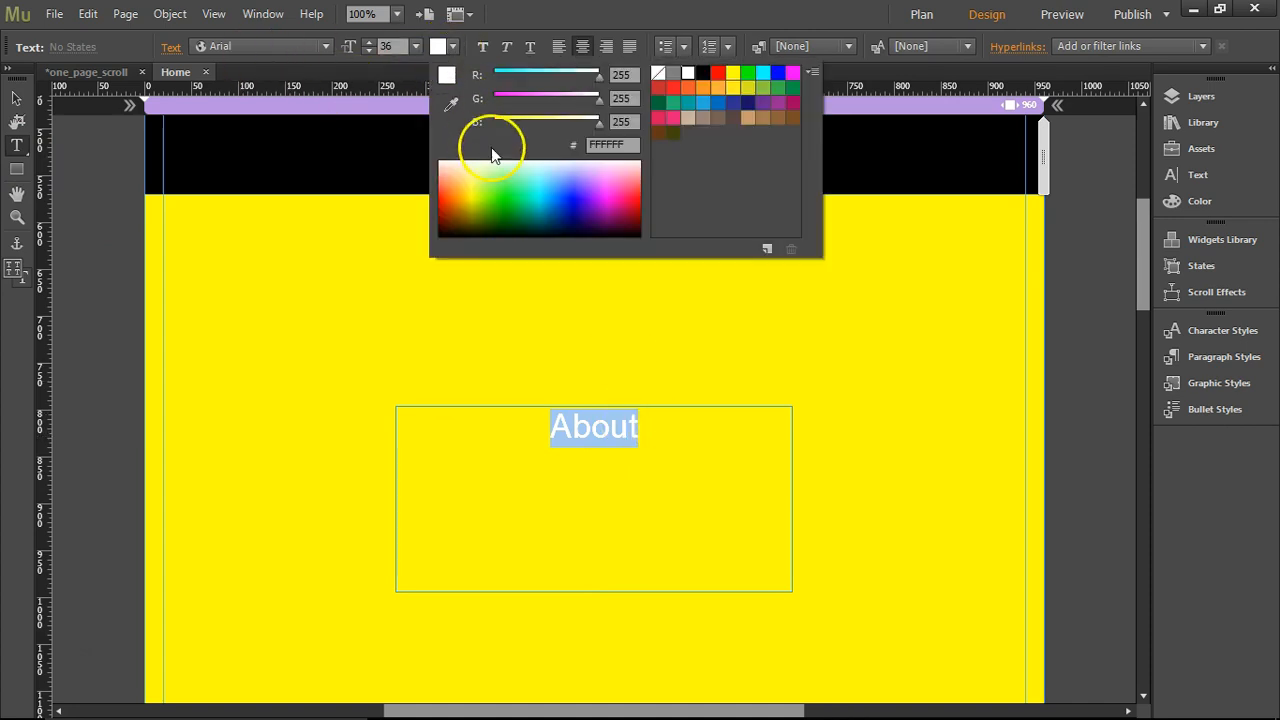
pyautogui.click(703, 72)
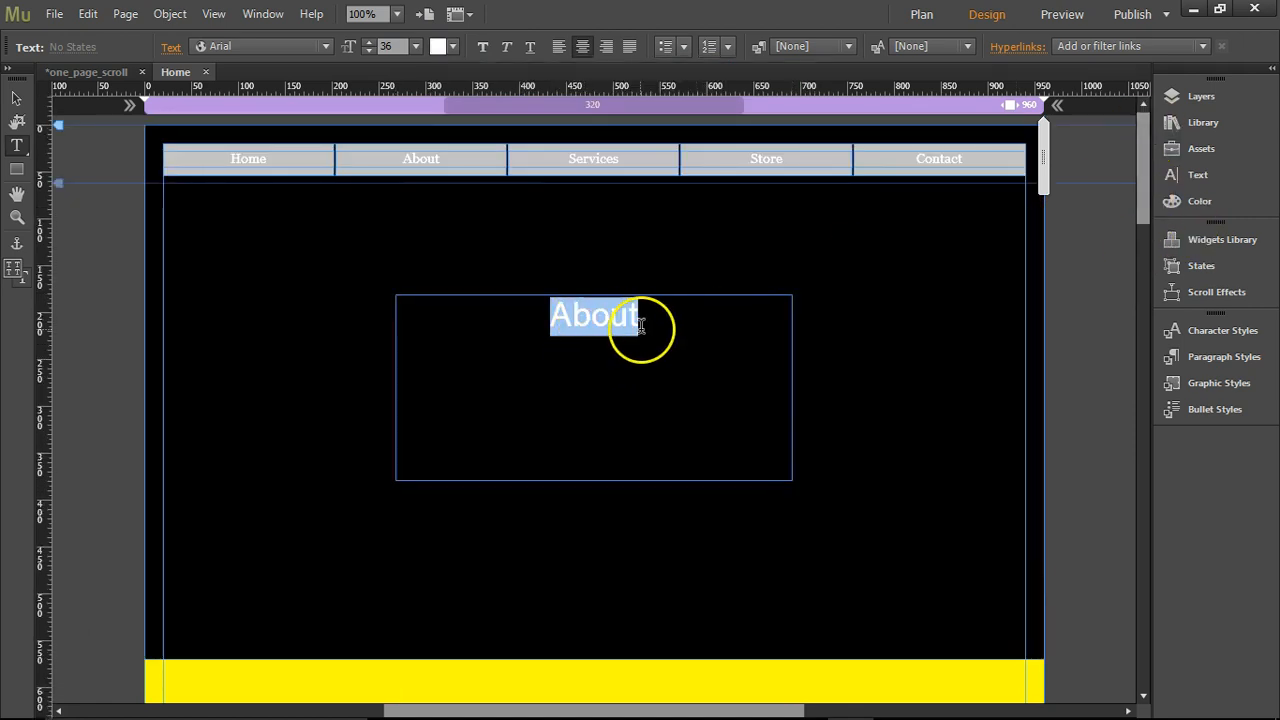
pyautogui.press('Delete')
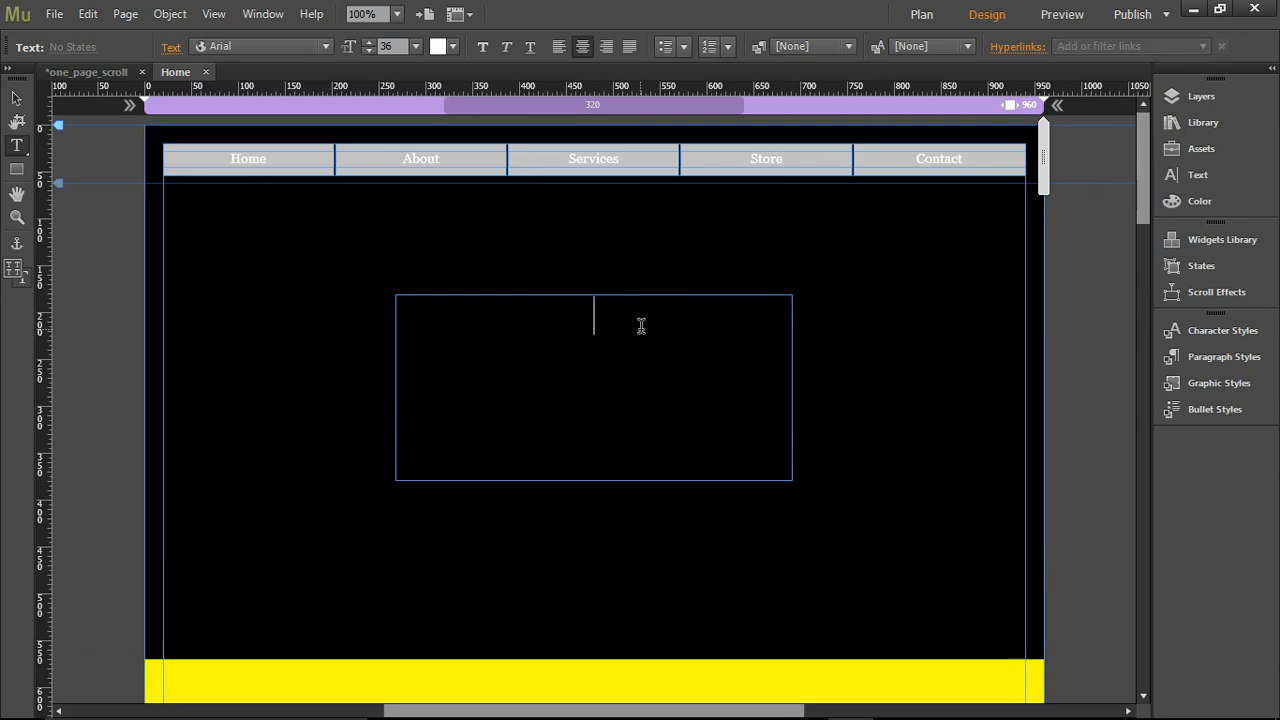
pyautogui.write('Home')
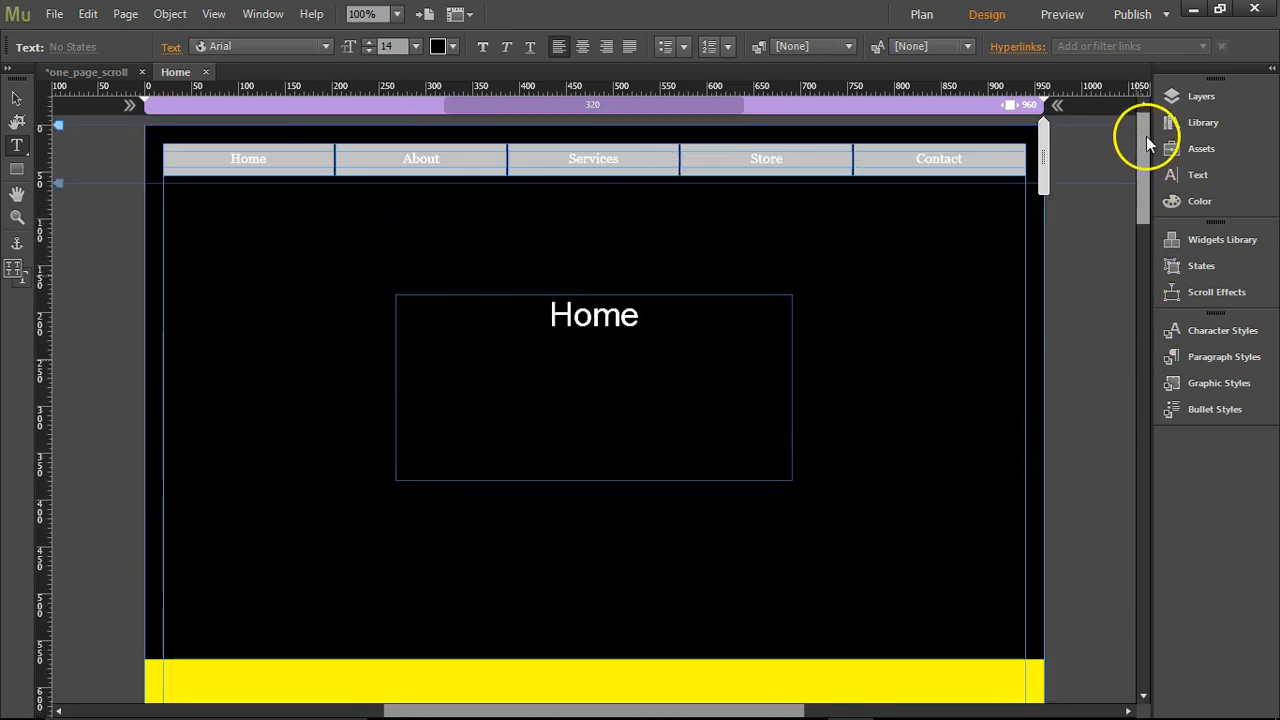
# - Copy the Home heading box into the red and green sections
pyautogui.click(593, 388)
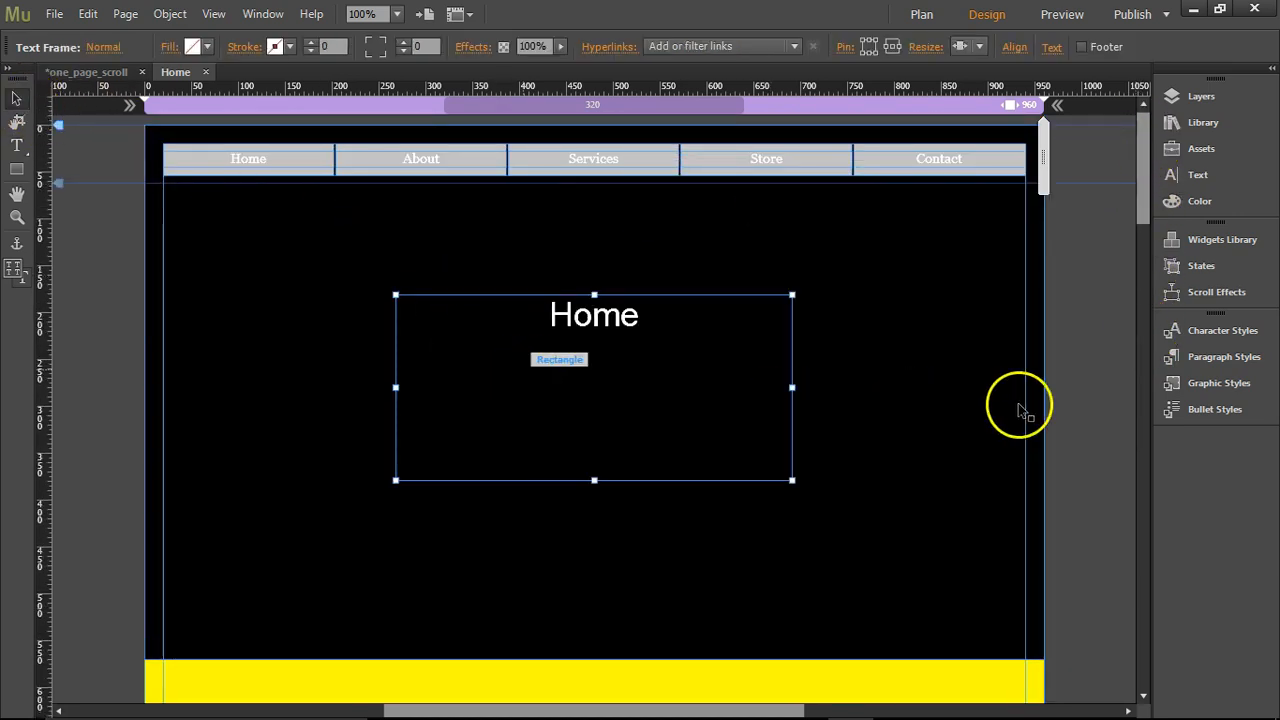
pyautogui.scroll(-3)
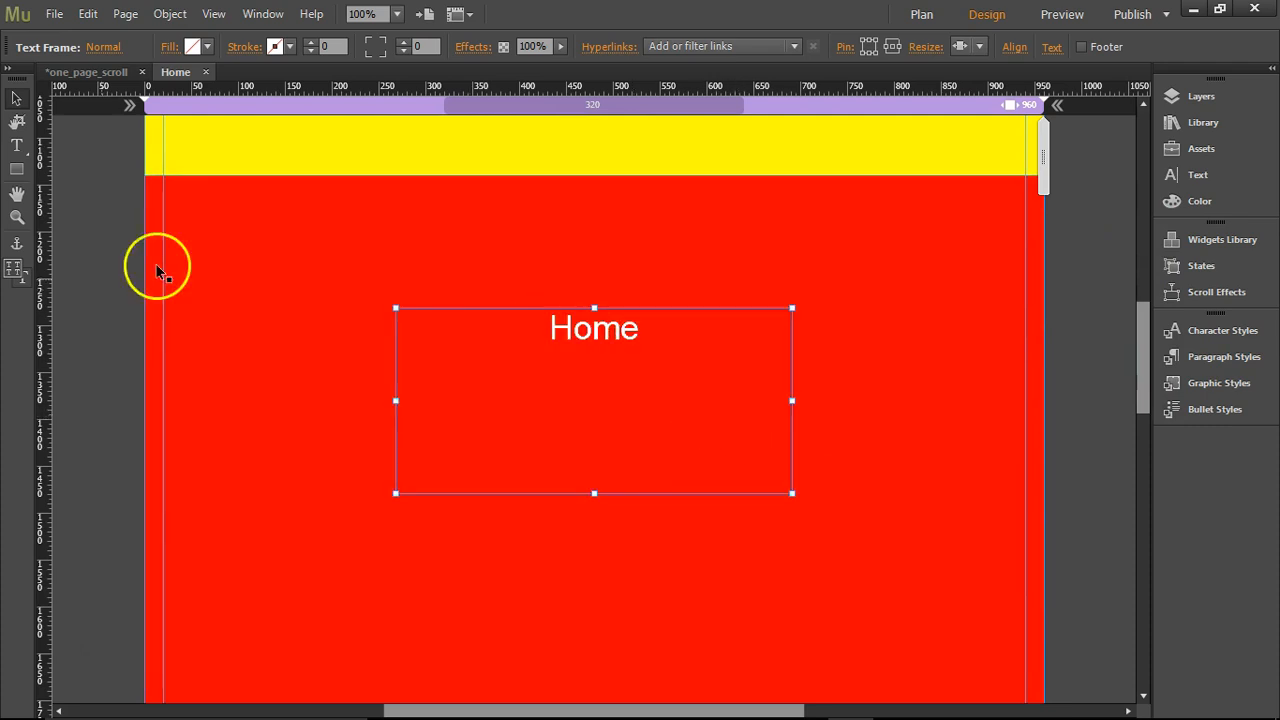
pyautogui.doubleClick(594, 328)
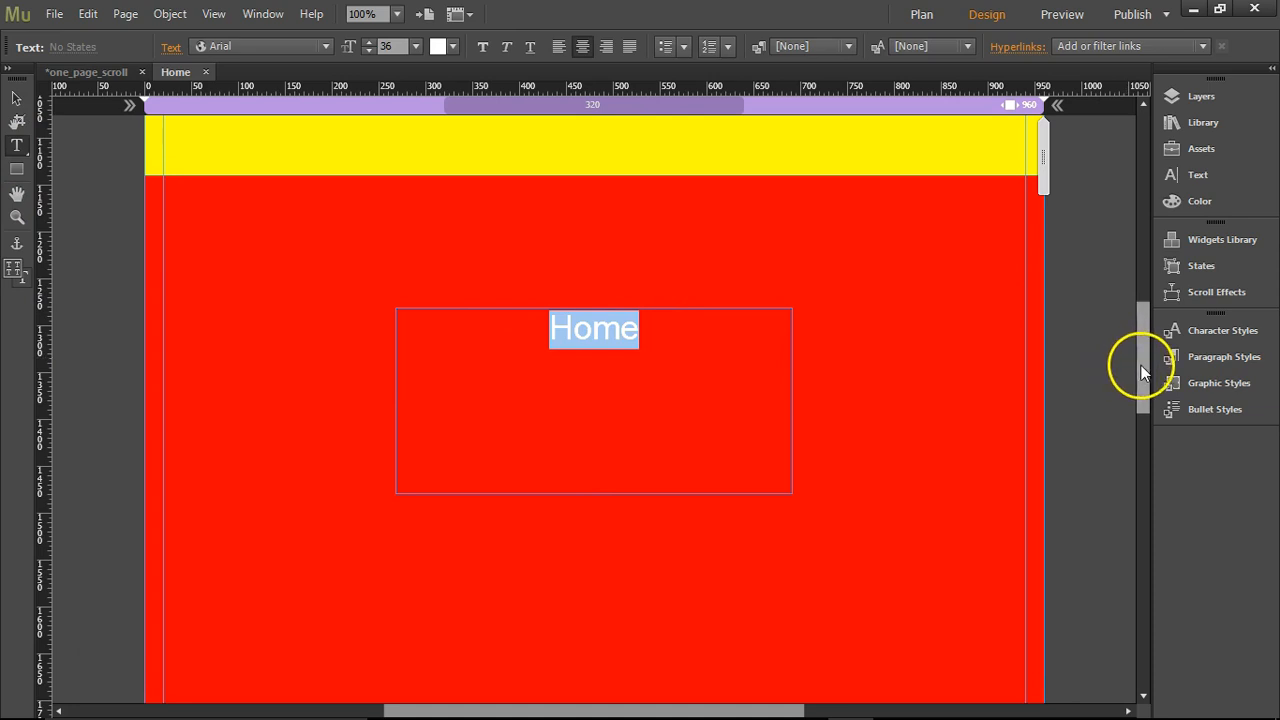
pyautogui.scroll(-3)
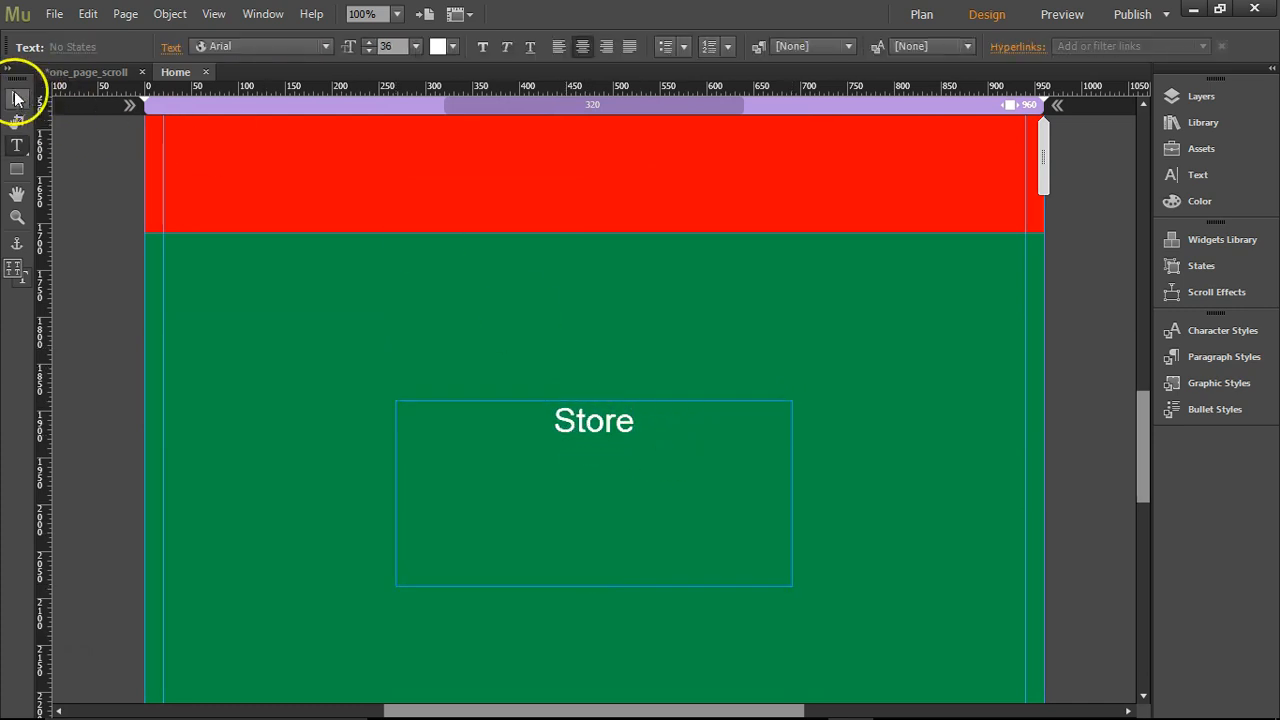
# - Retitle the cyan section's heading copy as Contact
pyautogui.click(730, 475)
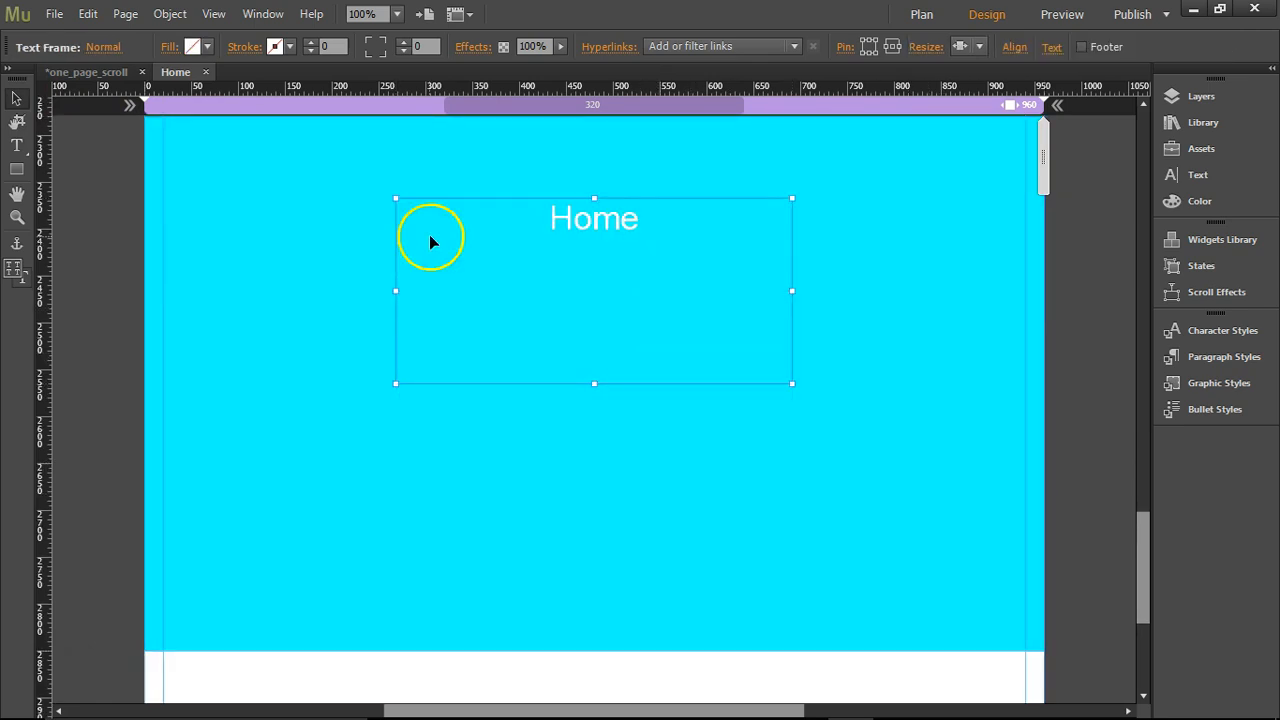
pyautogui.doubleClick(593, 218)
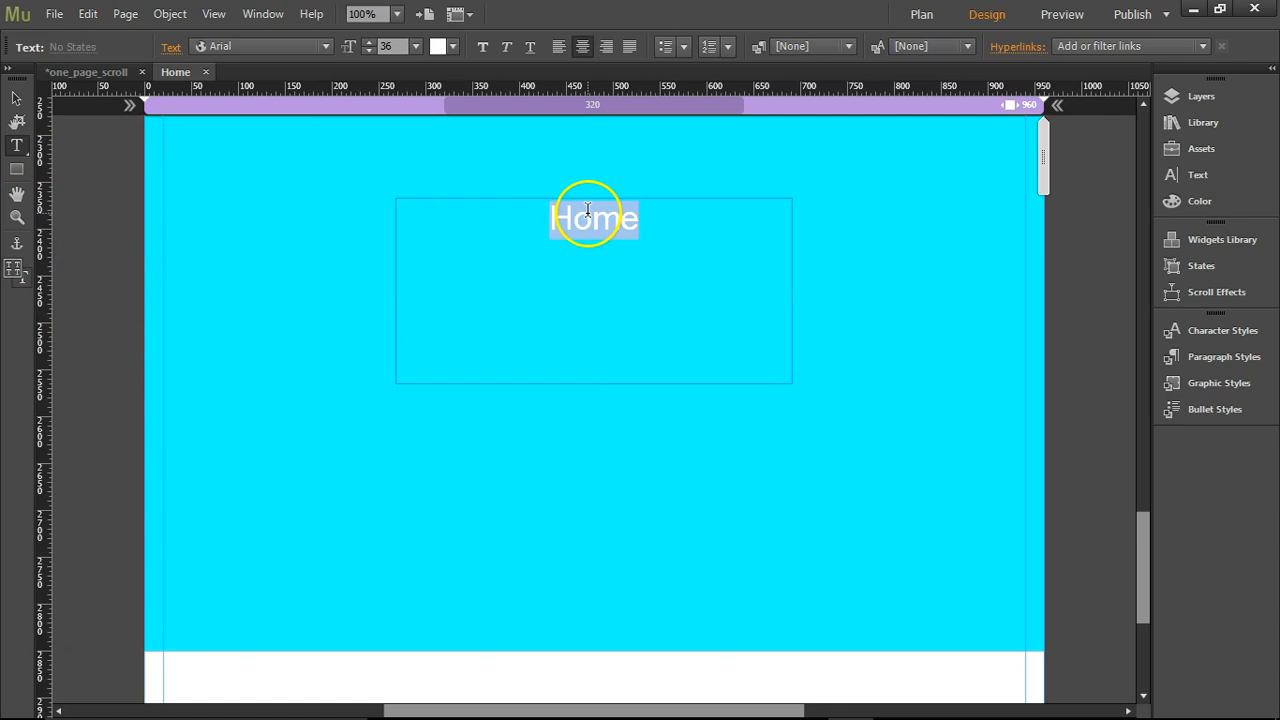
pyautogui.write('Con')
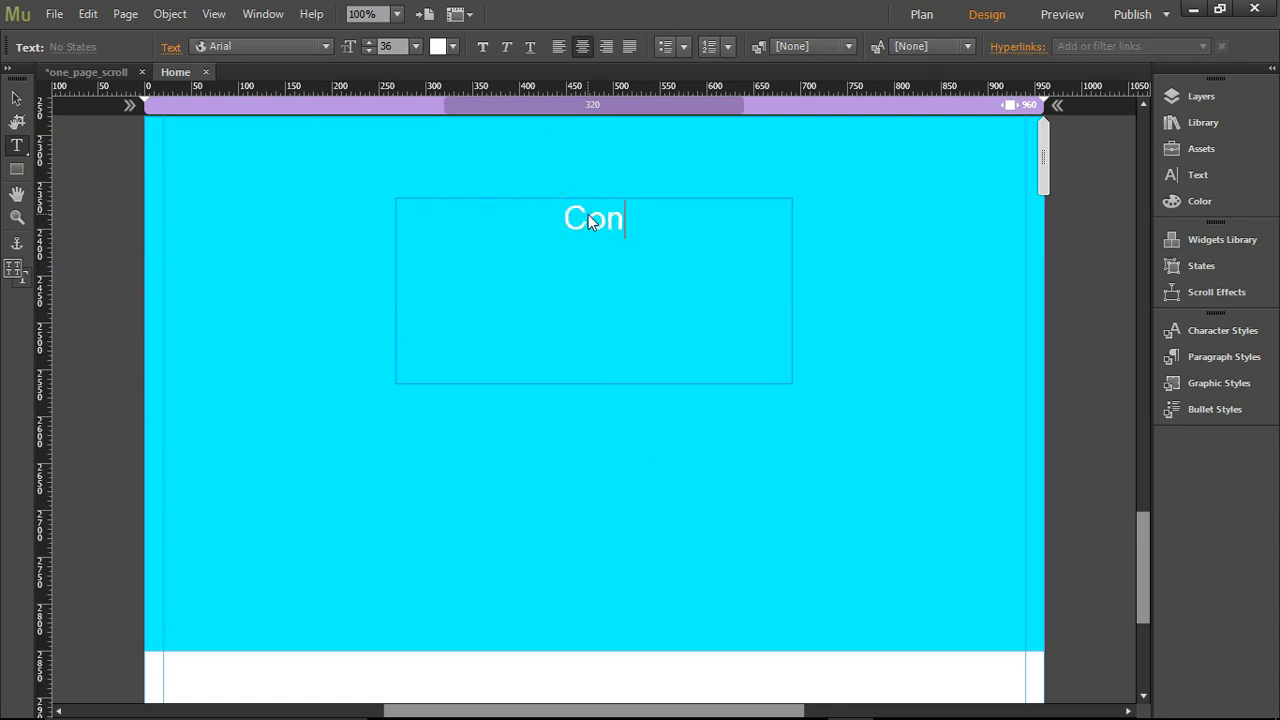
pyautogui.write('tact')
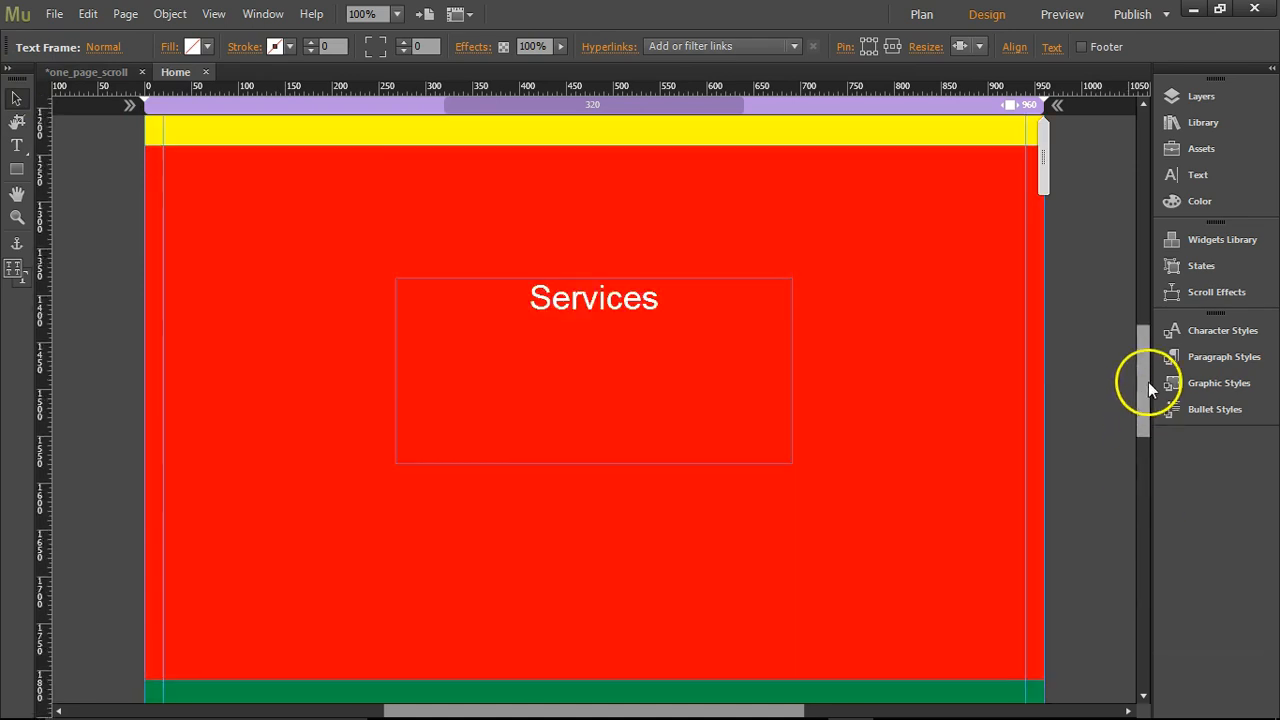
pyautogui.scroll(3)
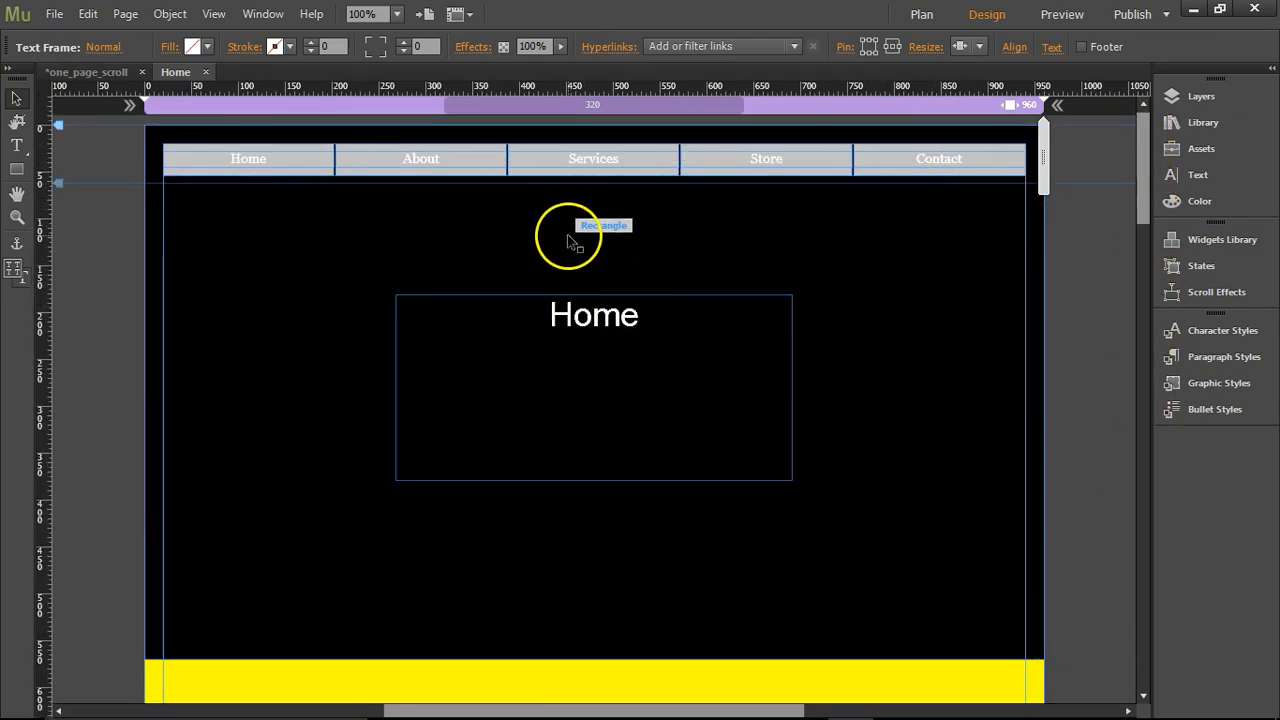
pyautogui.moveTo(510, 152)
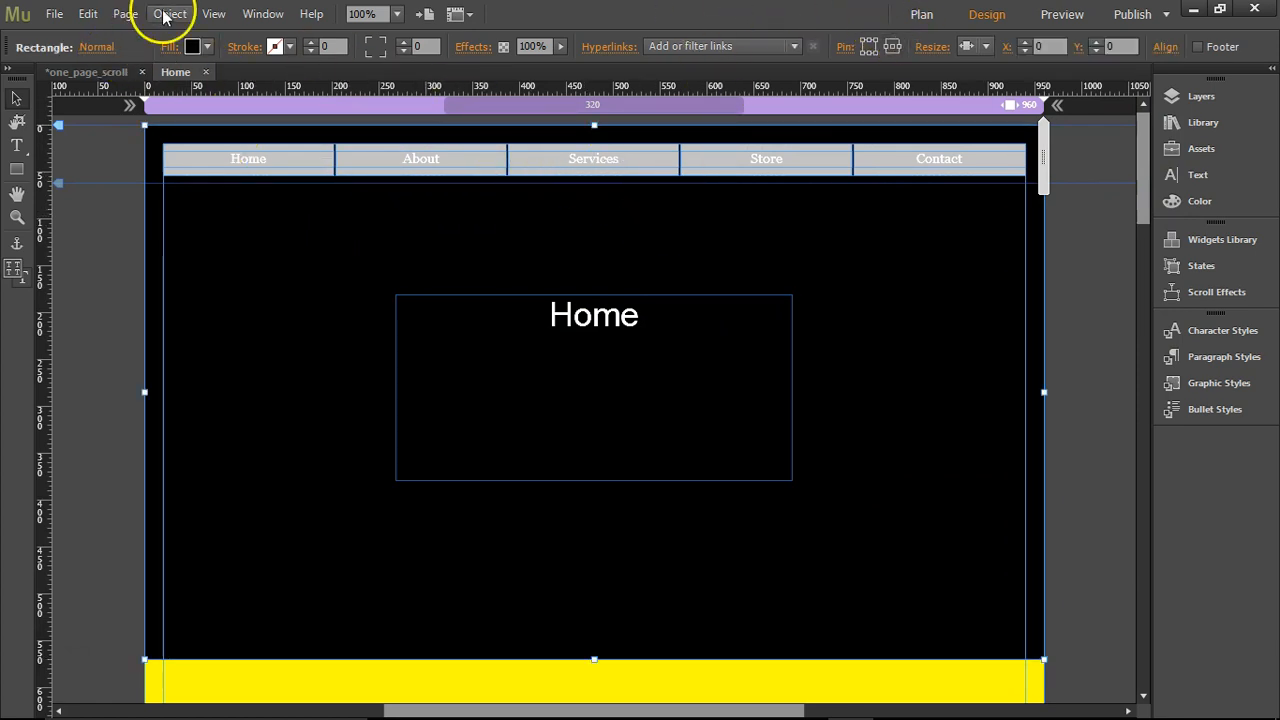
# - Insert a link anchor named home
pyautogui.click(170, 13)
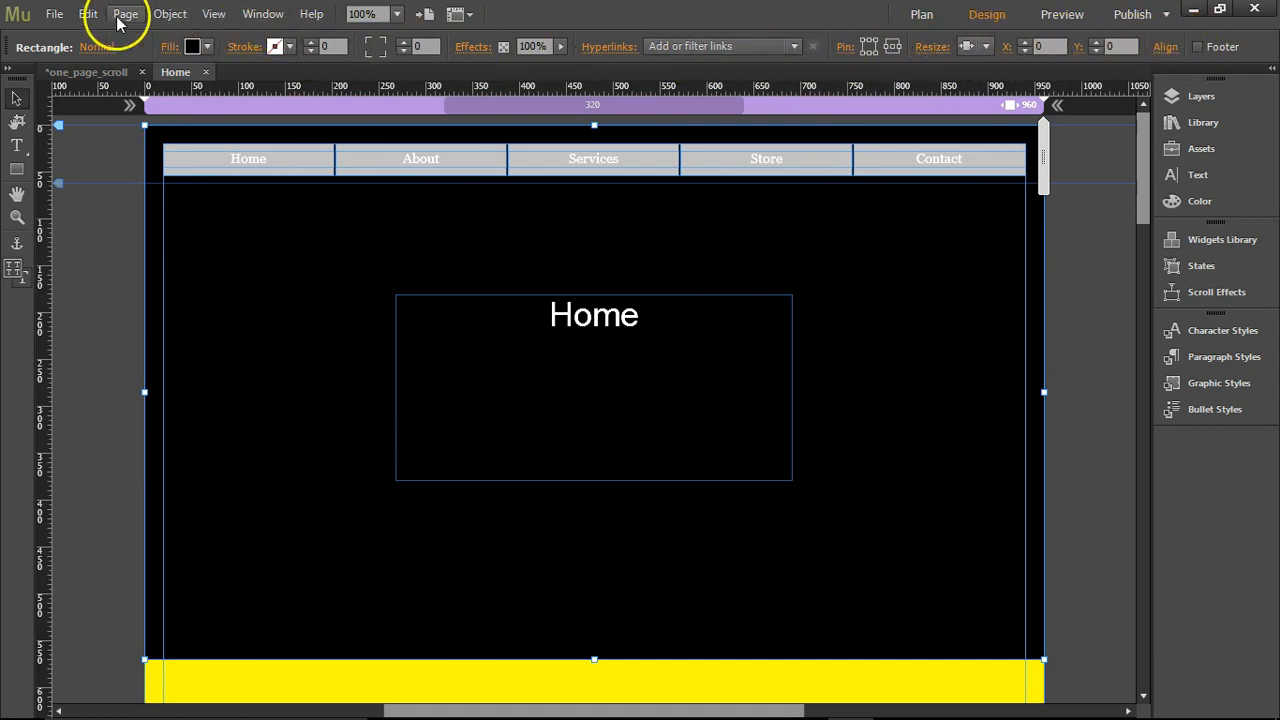
pyautogui.click(170, 13)
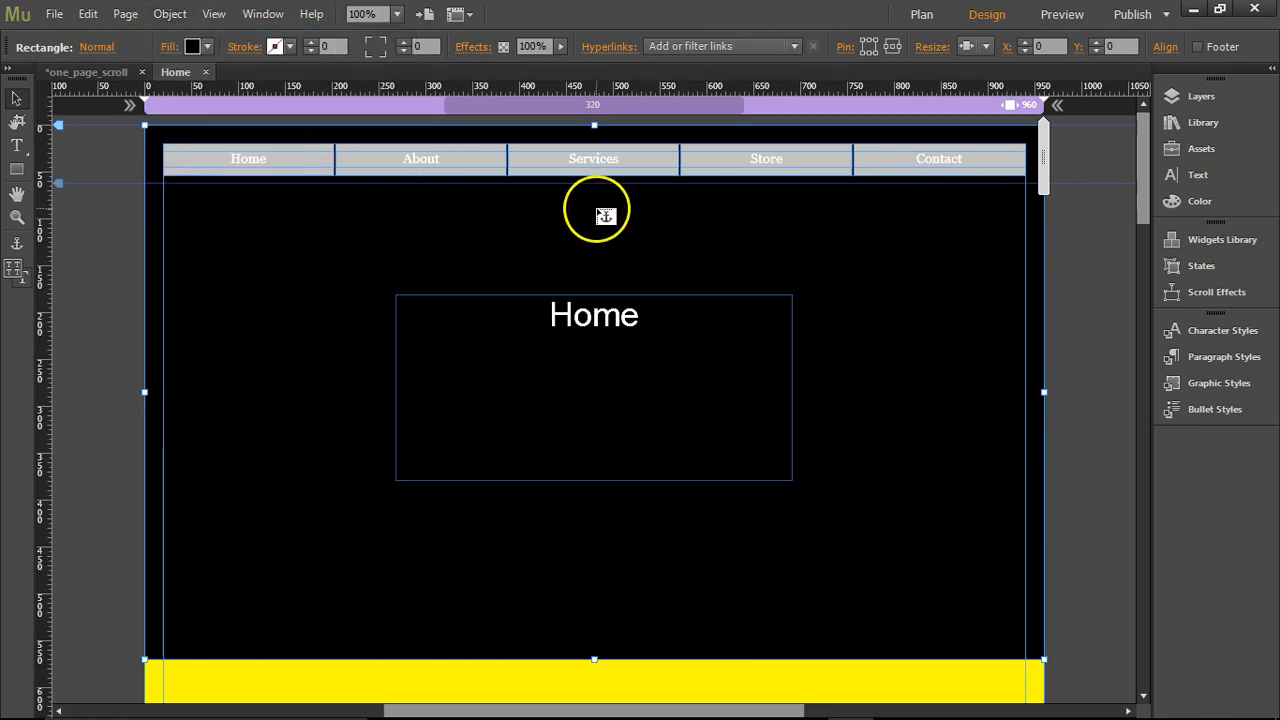
pyautogui.moveTo(639, 220)
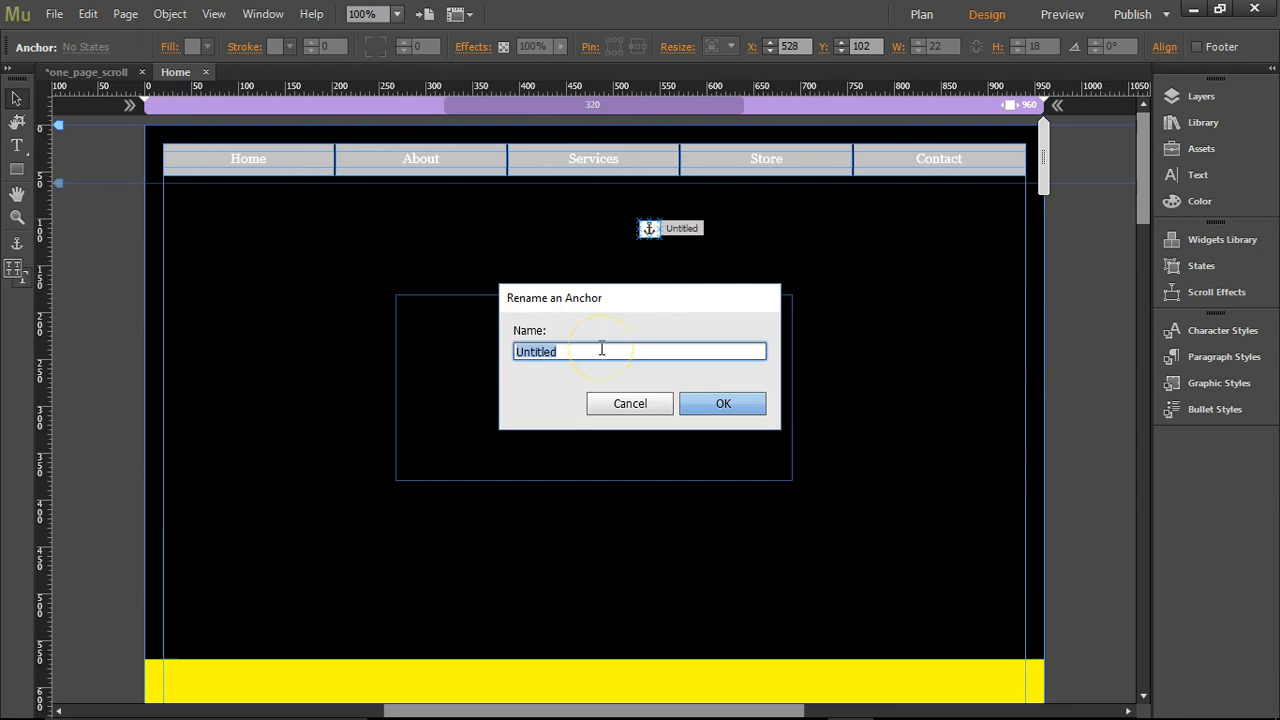
pyautogui.write('home')
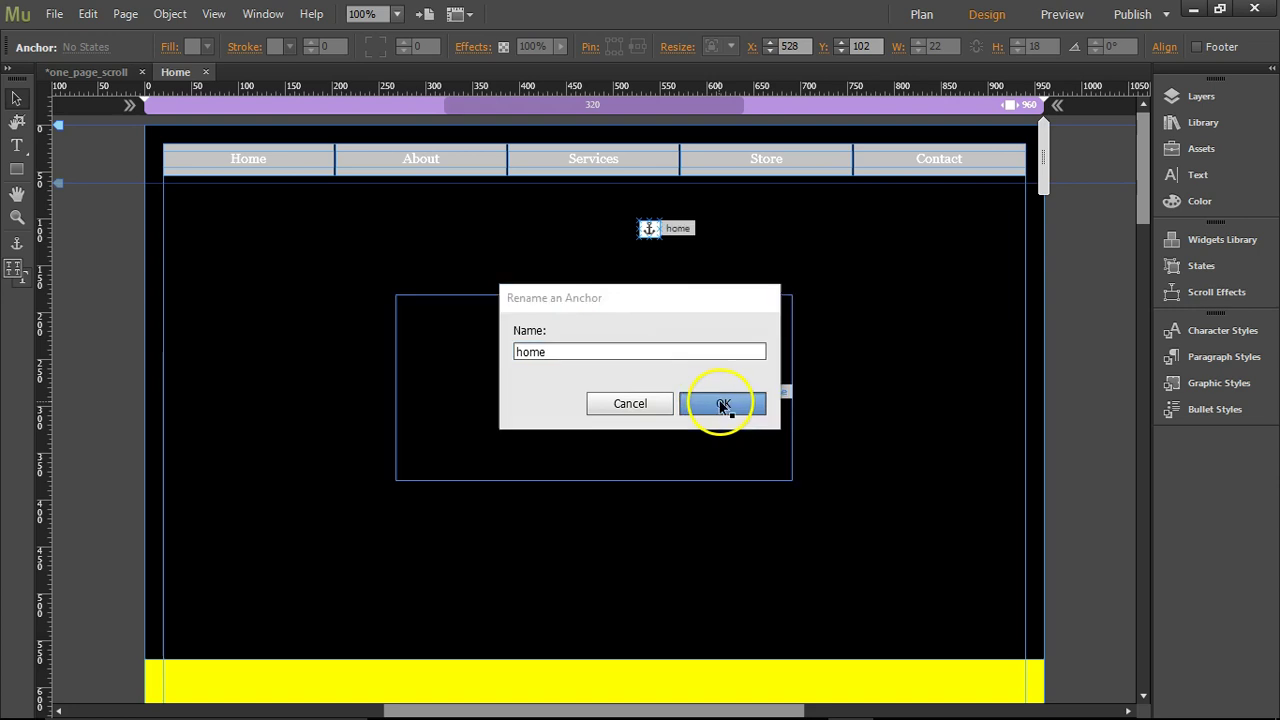
pyautogui.click(723, 403)
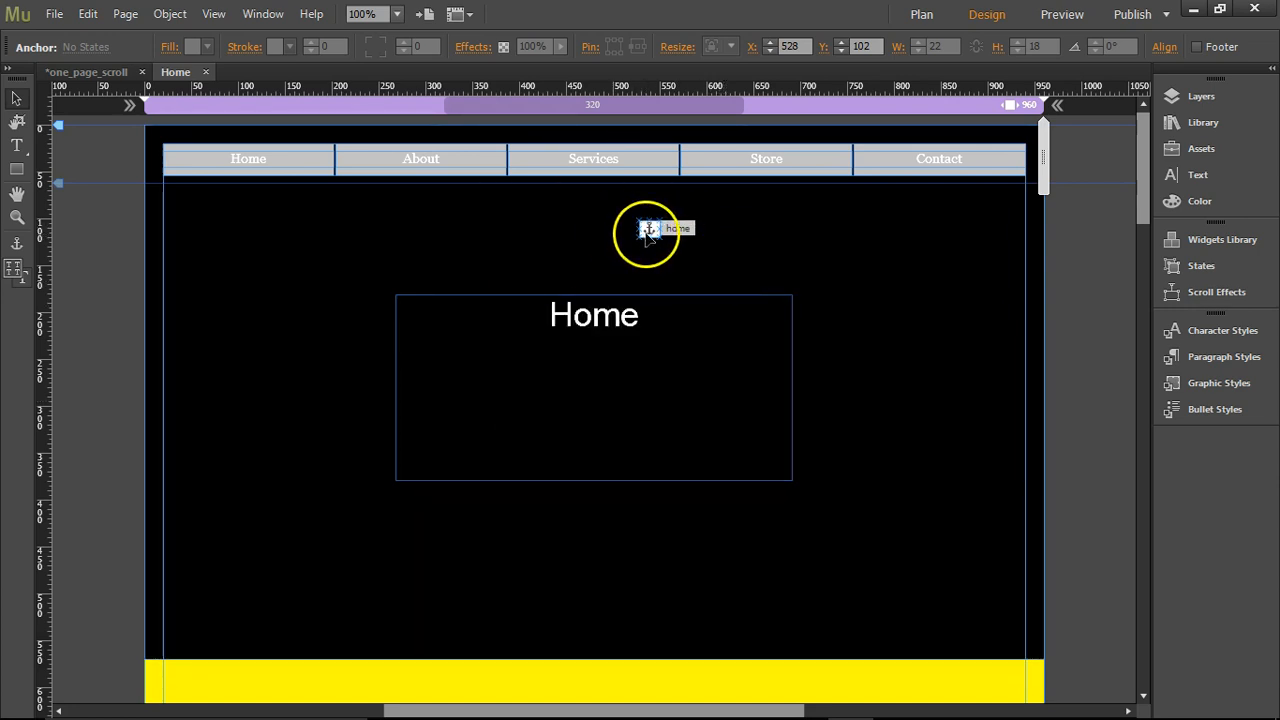
# - Drag the home anchor up to the page's top edge, above the menu
pyautogui.moveTo(650, 228); pyautogui.dragTo(590, 220)
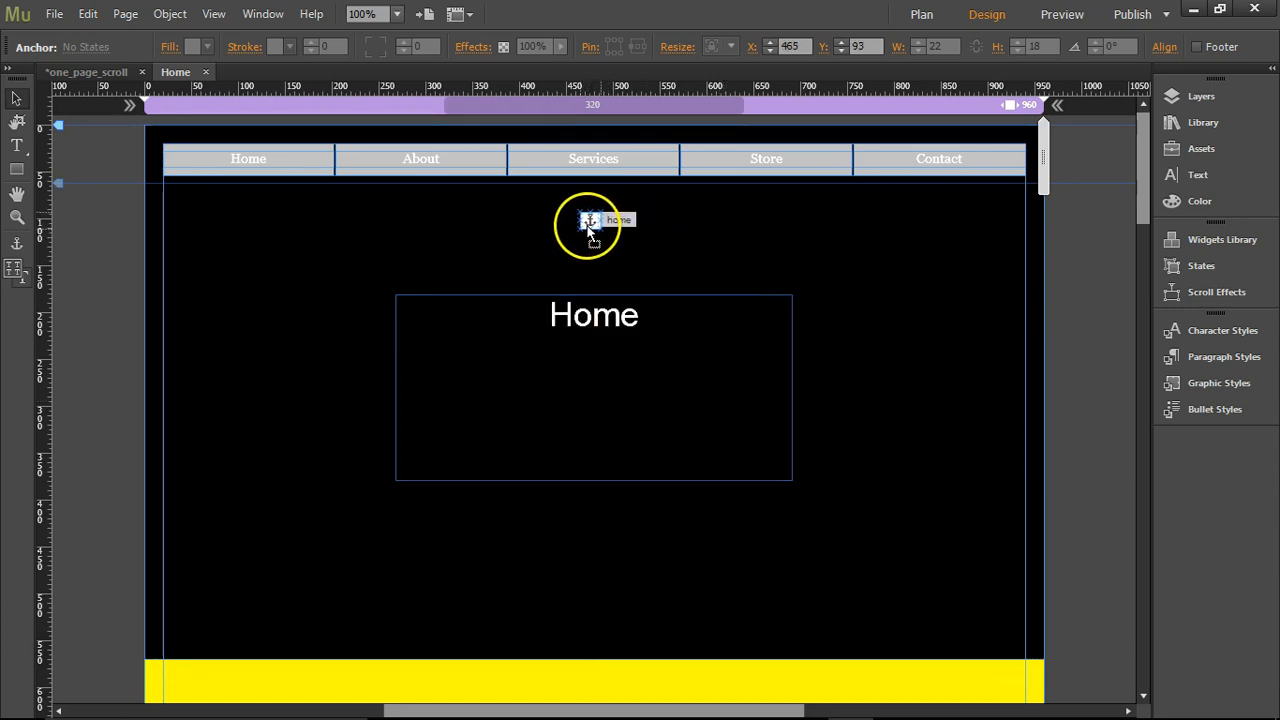
pyautogui.moveTo(589, 220); pyautogui.dragTo(595, 158)
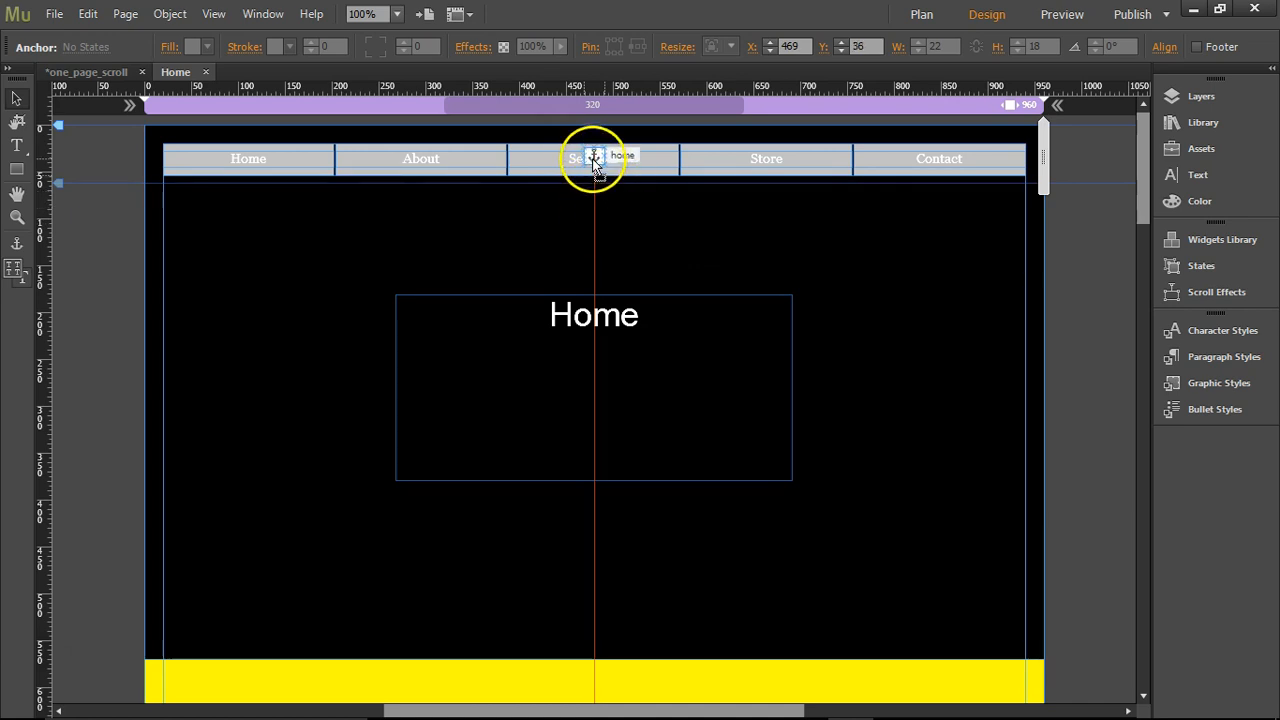
pyautogui.moveTo(593, 156); pyautogui.dragTo(593, 135)
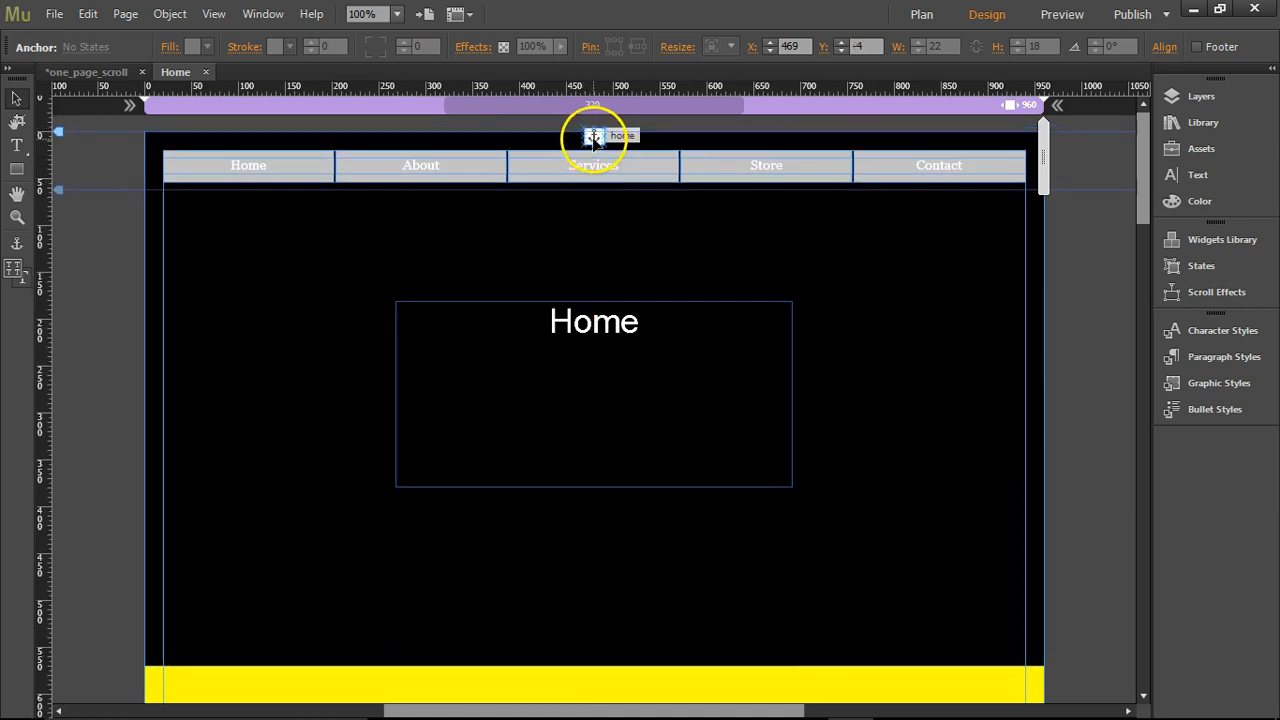
pyautogui.moveTo(595, 135); pyautogui.dragTo(595, 139)
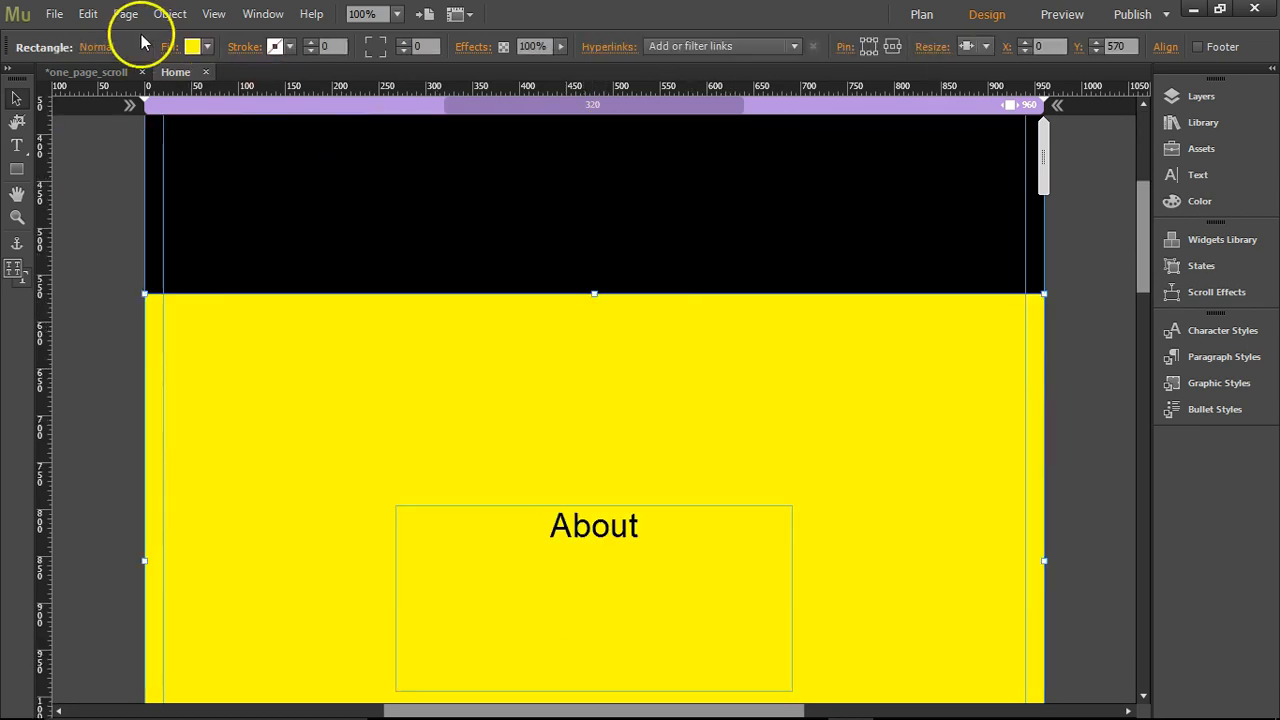
# - Insert an 'about' link anchor and place it at the yellow section's top
pyautogui.click(170, 13)
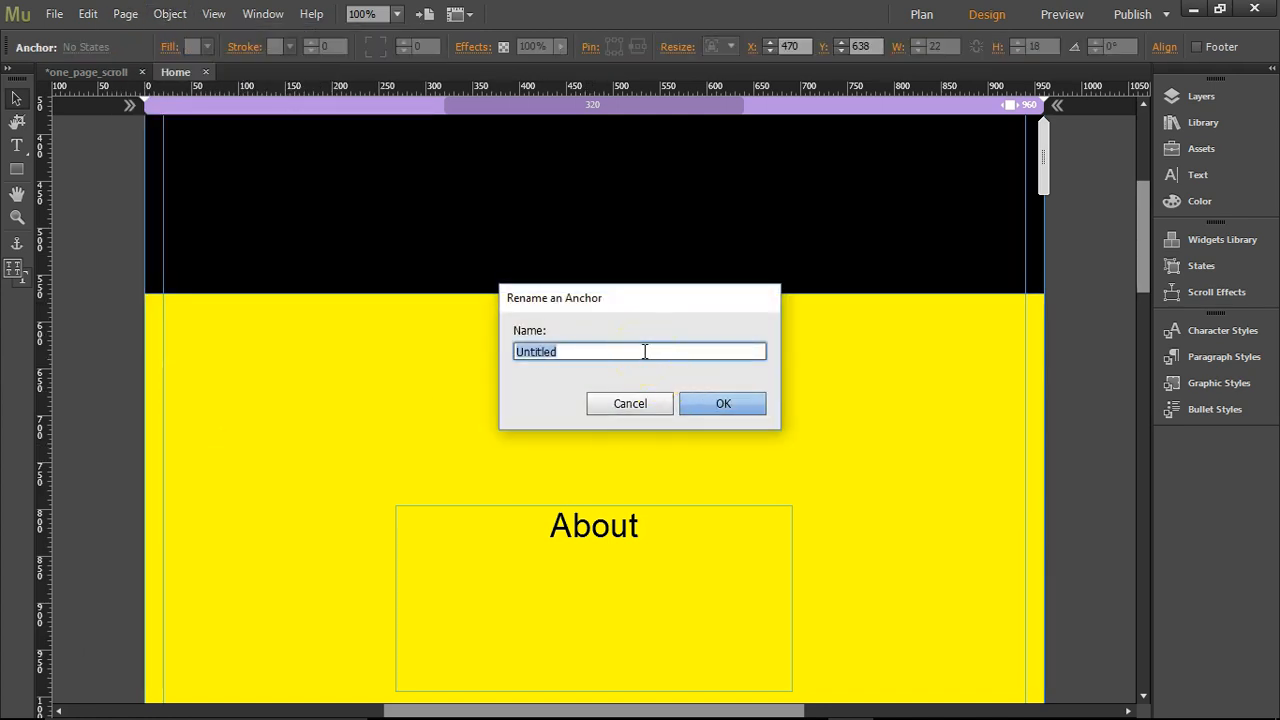
pyautogui.write('about')
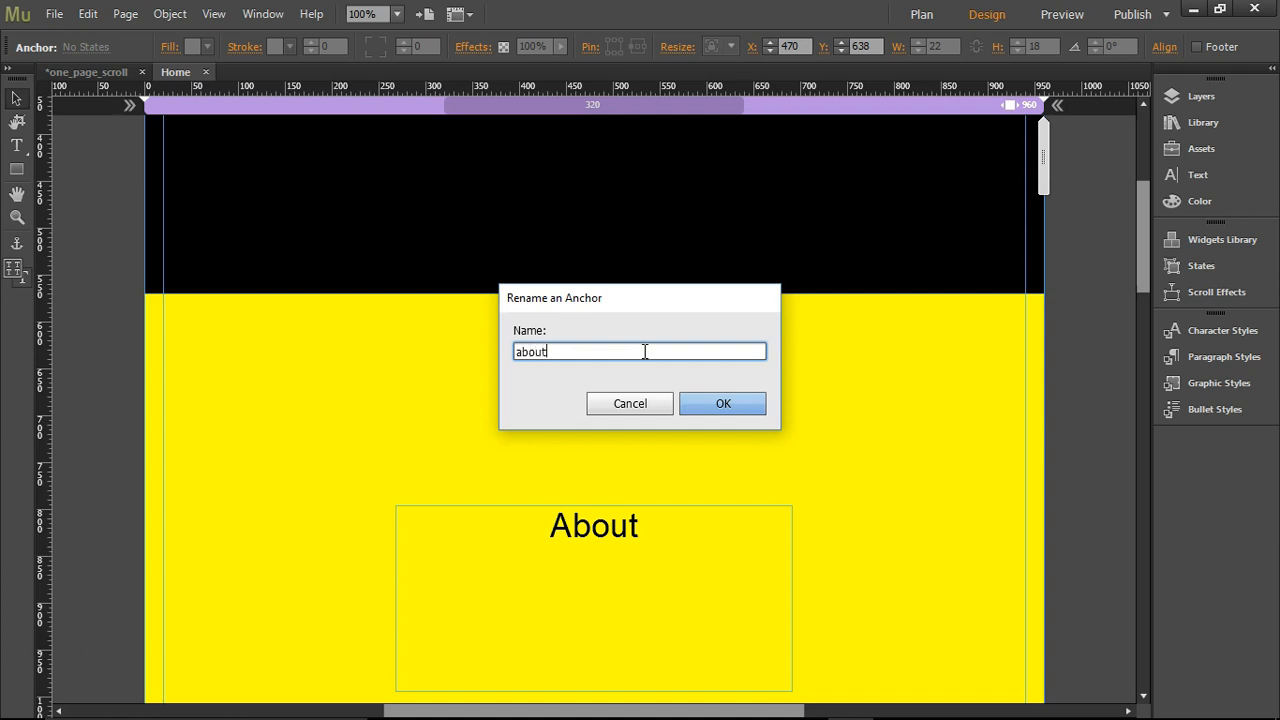
pyautogui.click(723, 403)
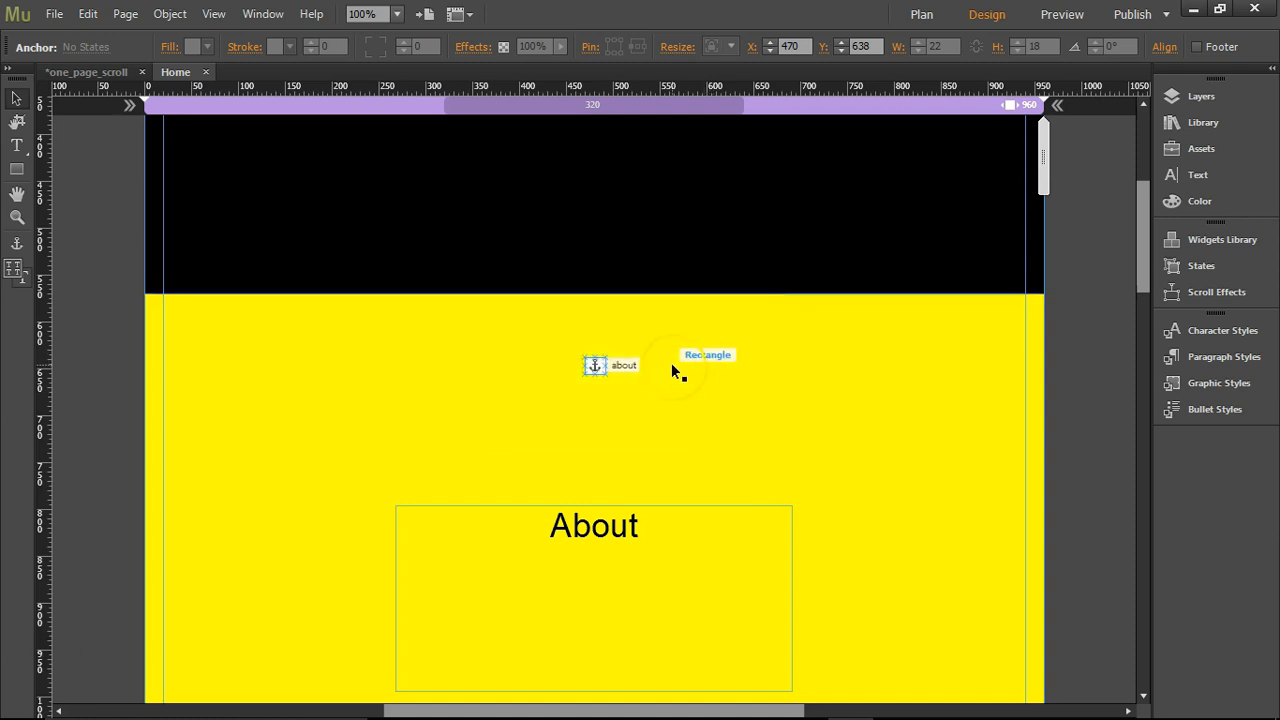
pyautogui.moveTo(595, 365); pyautogui.dragTo(603, 334)
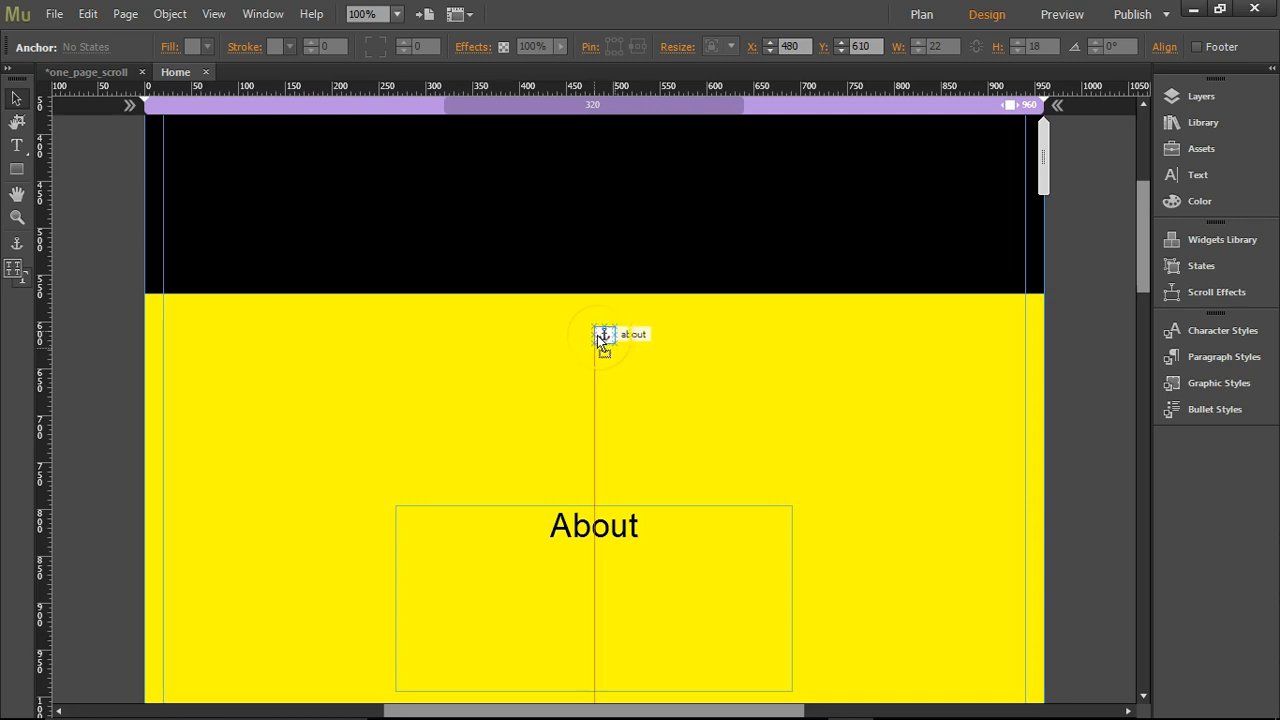
pyautogui.moveTo(604, 334); pyautogui.dragTo(594, 305)
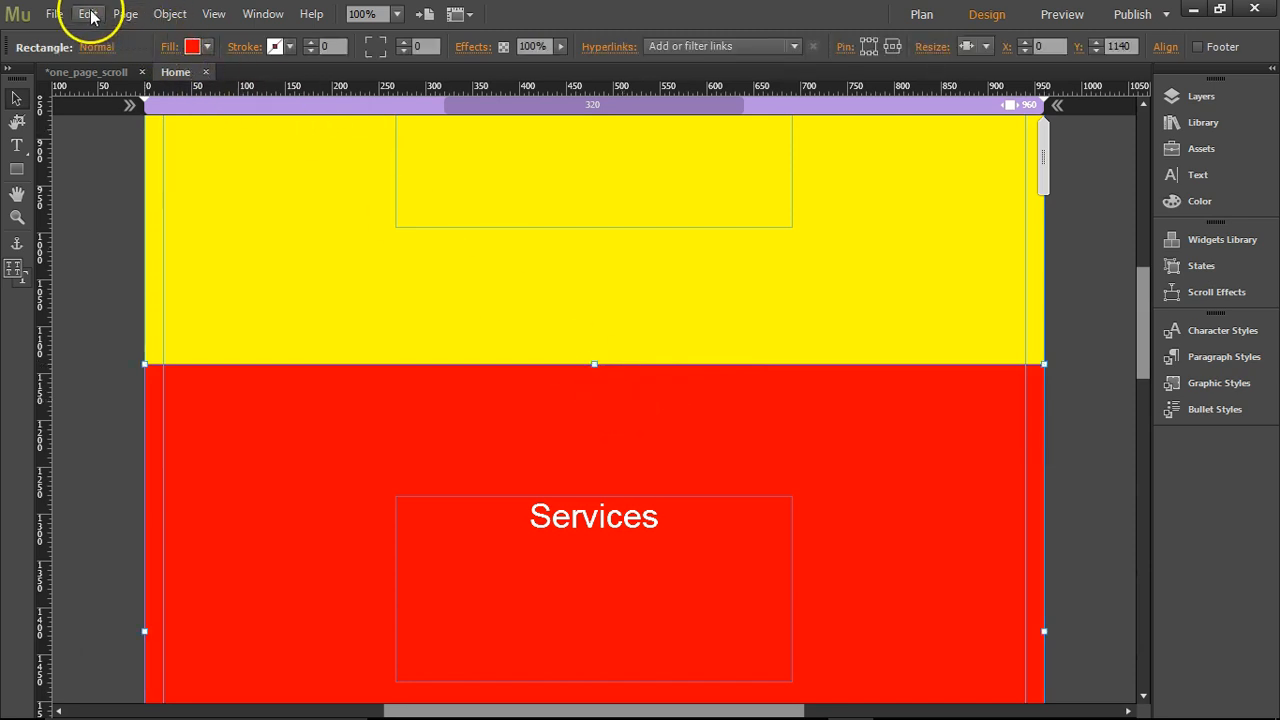
# - Insert a 'services' link anchor and move it toward the red section's top
pyautogui.click(169, 13)
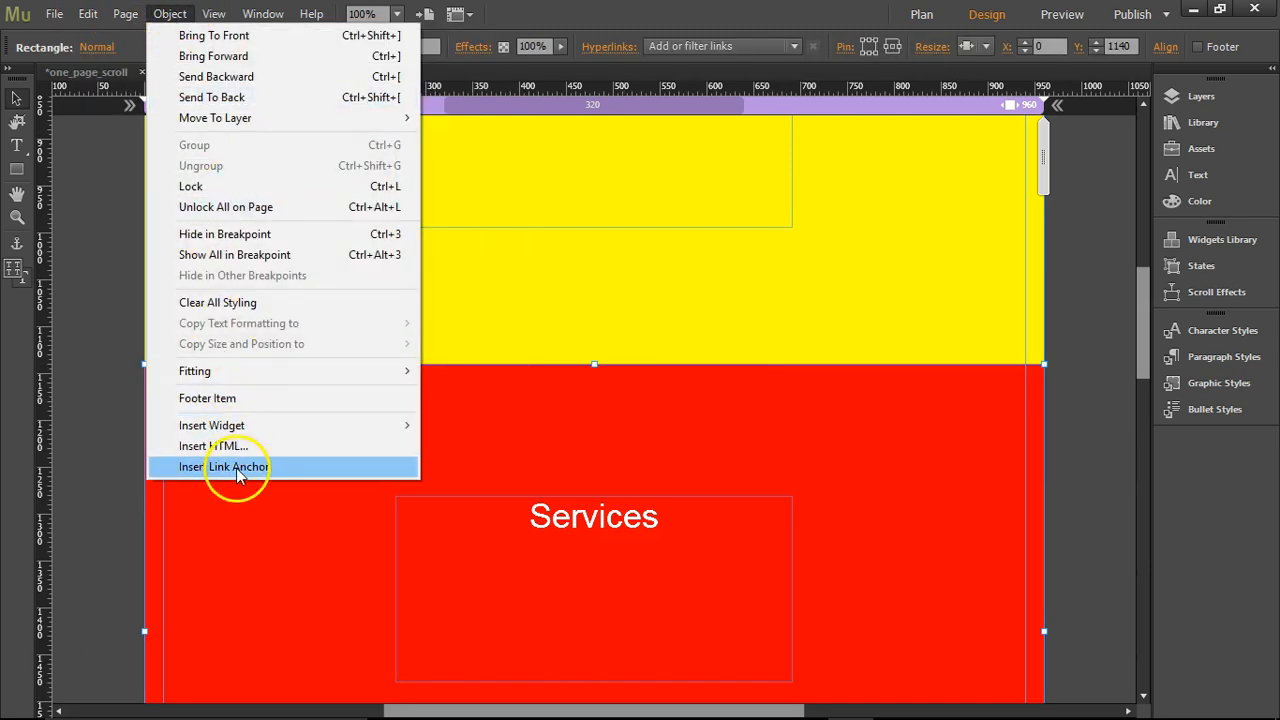
pyautogui.click(228, 467)
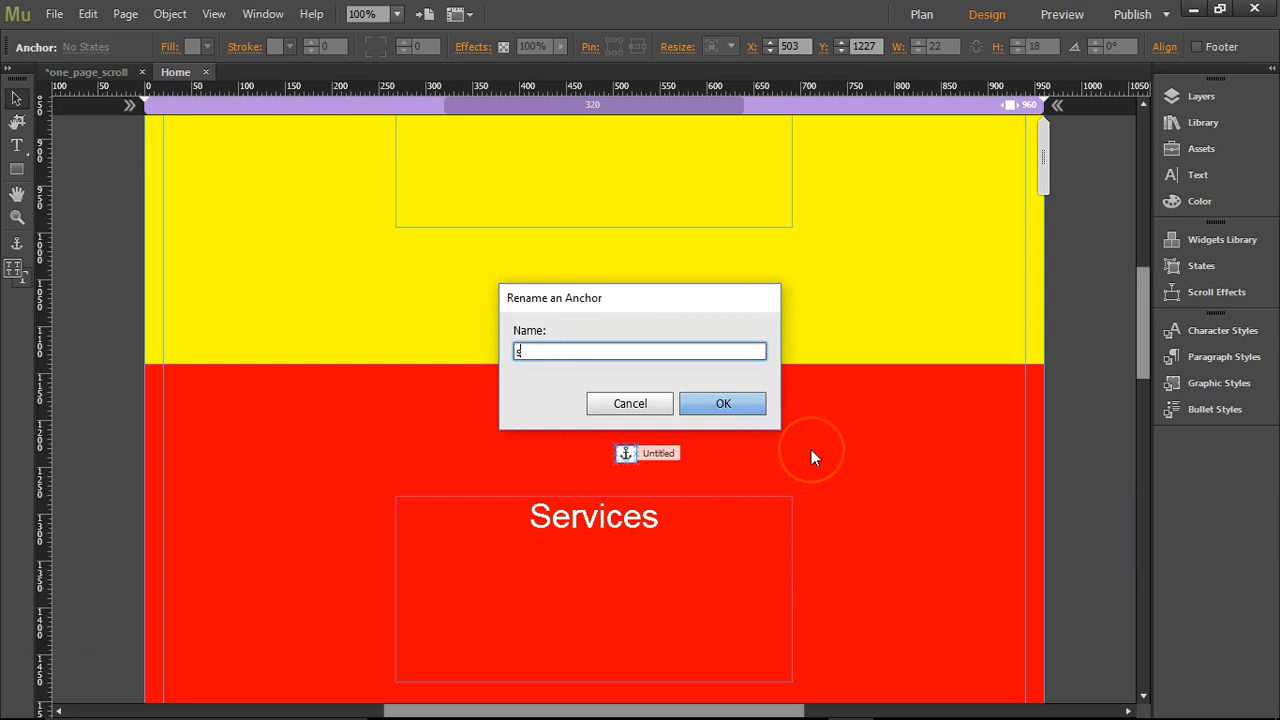
pyautogui.write('services')
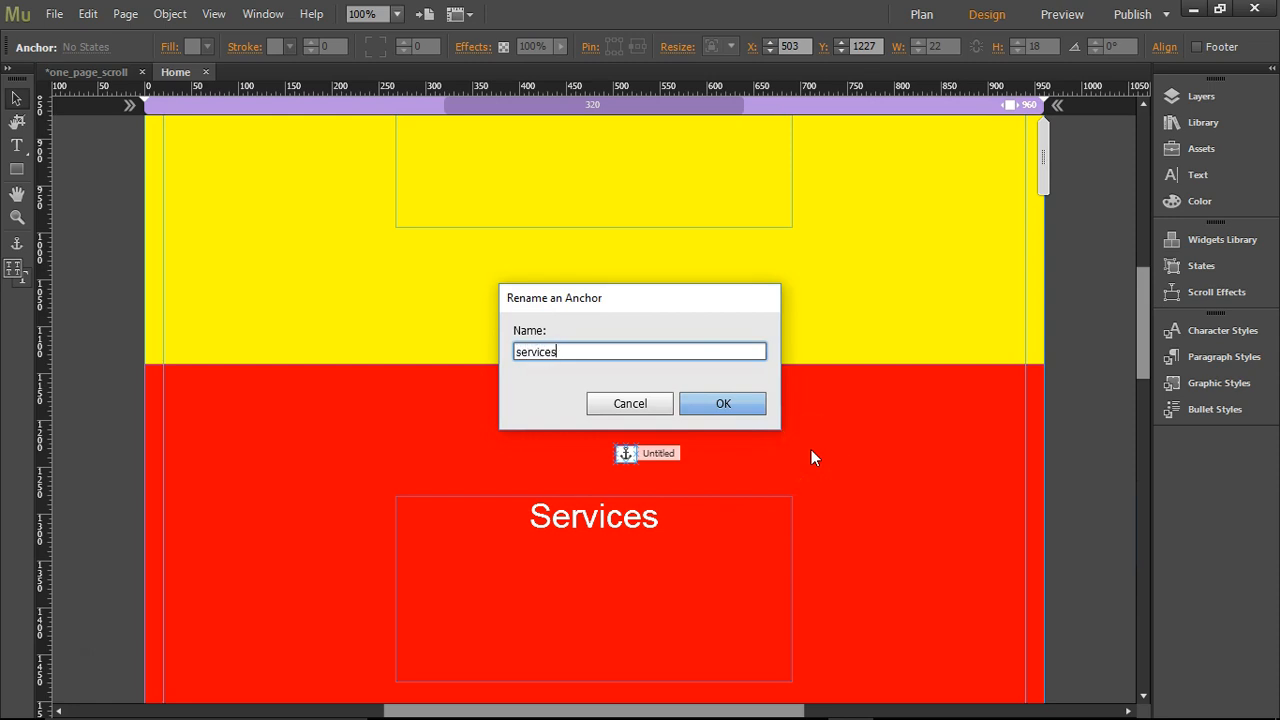
pyautogui.click(723, 403)
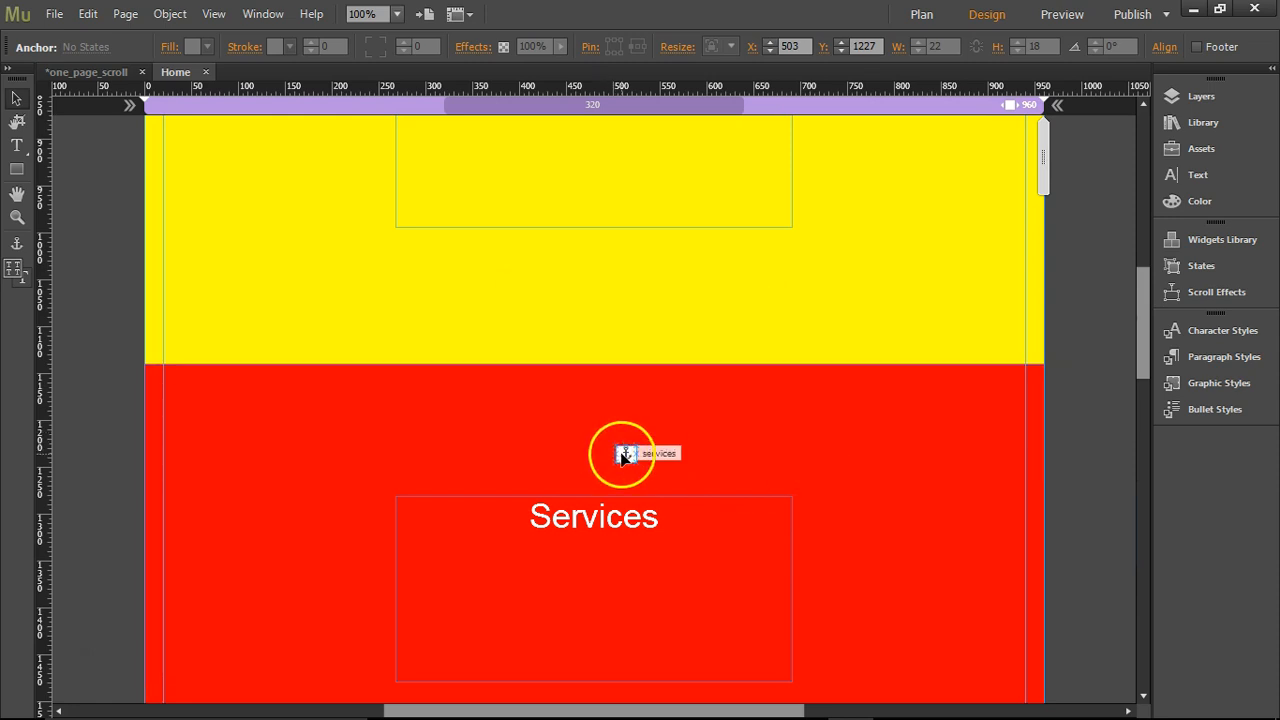
pyautogui.moveTo(625, 453); pyautogui.dragTo(593, 372)
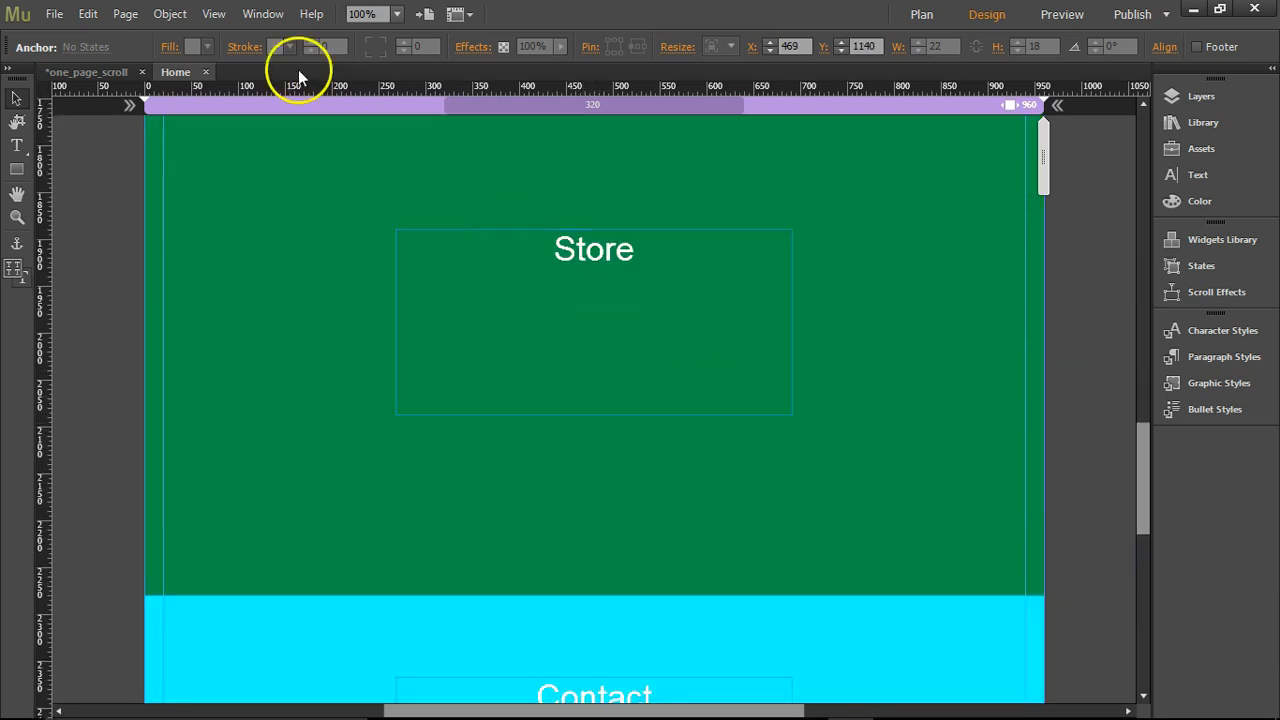
pyautogui.moveTo(483, 314)
pyautogui.write('st')
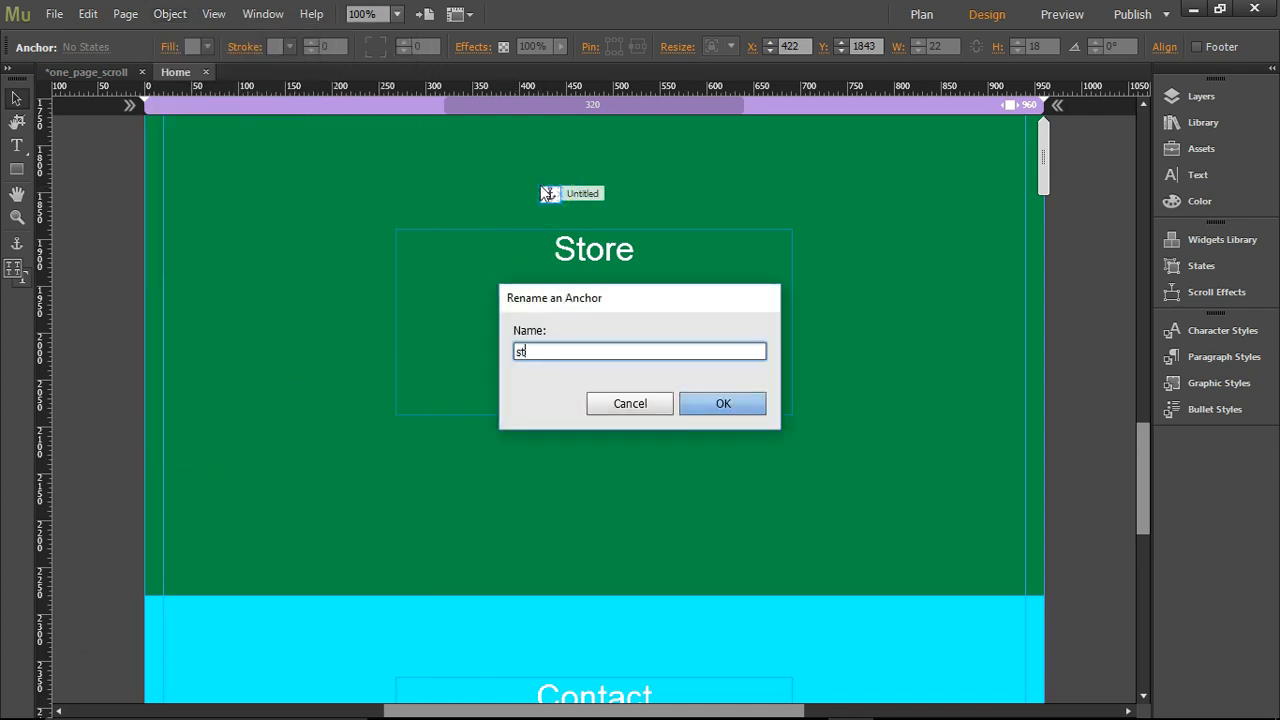
# - Confirm the anchor name 'store' and drag it to the top of the green Store section
pyautogui.click(723, 403)
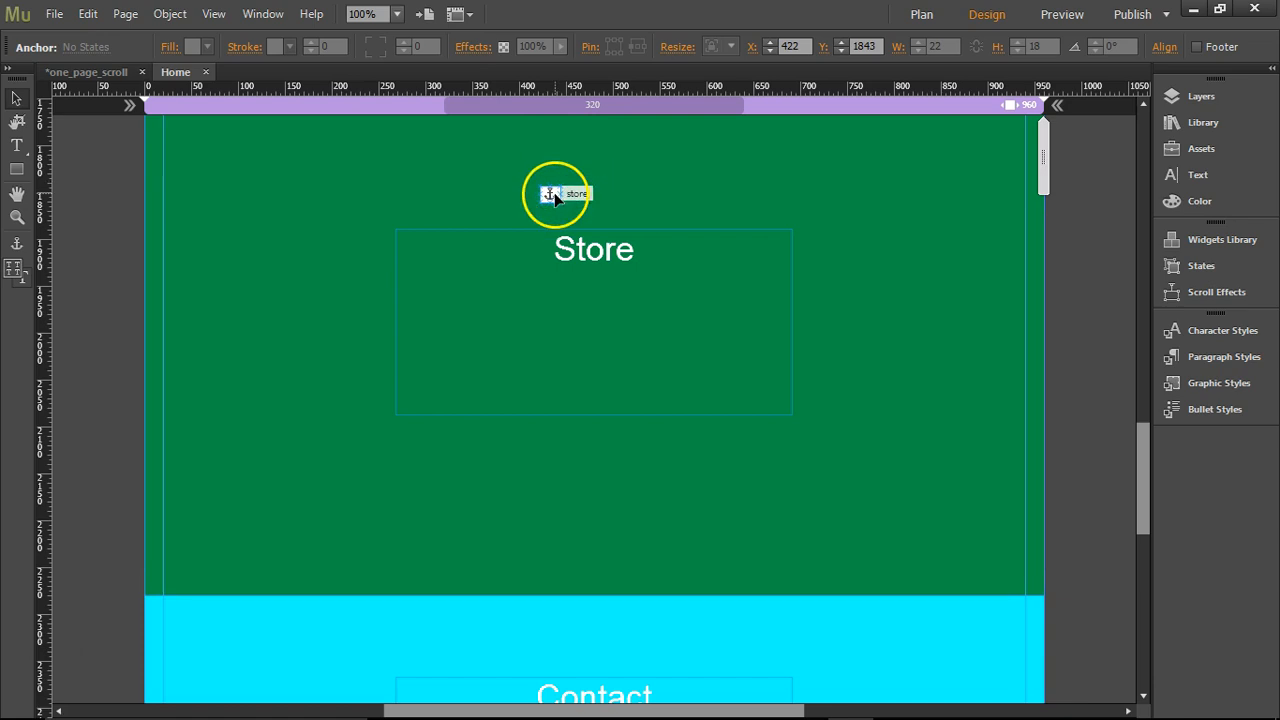
pyautogui.moveTo(1146, 467)
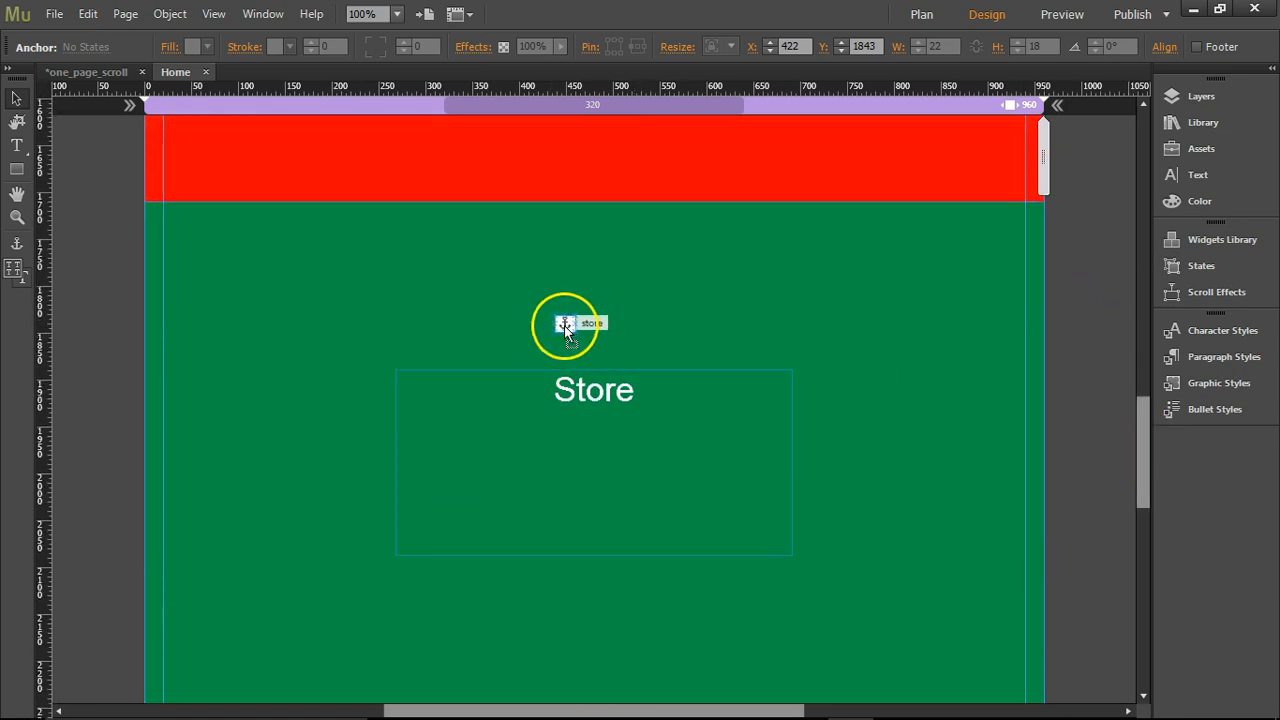
pyautogui.moveTo(565, 322); pyautogui.dragTo(593, 214)
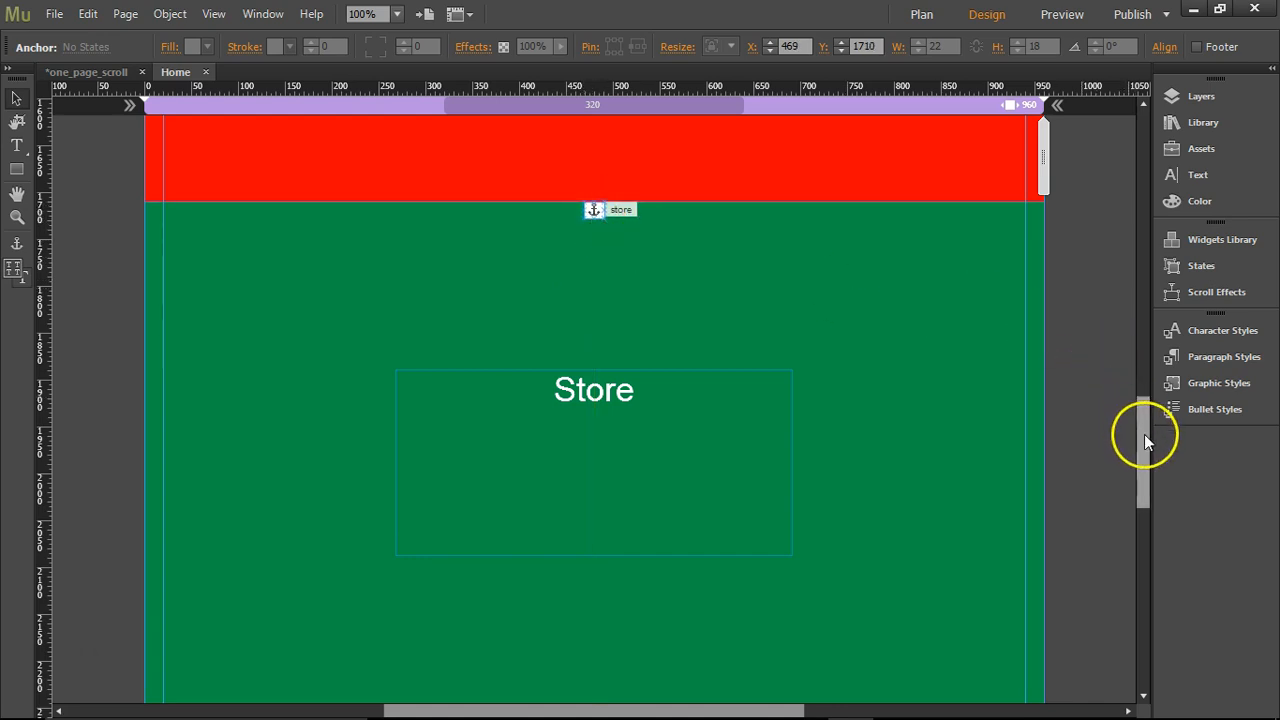
# - Add an anchor named 'contact' at the top of the cyan Contact section
pyautogui.scroll(-3)
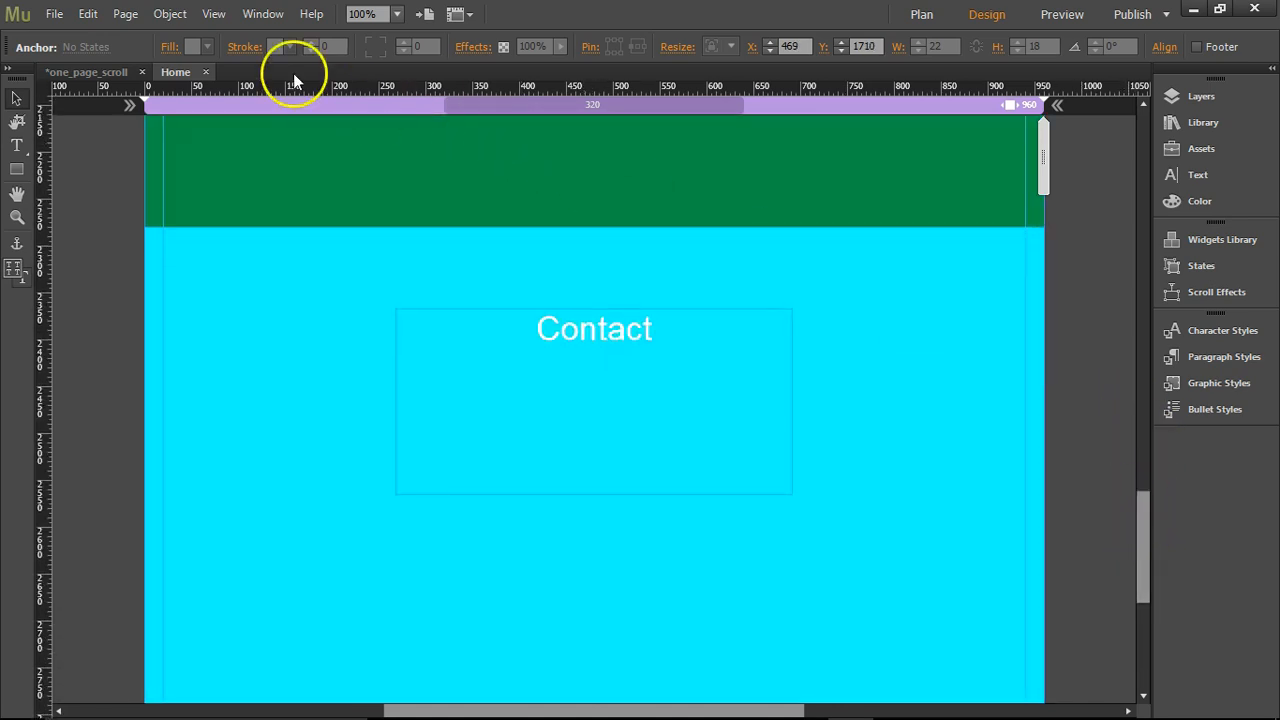
pyautogui.moveTo(245, 455)
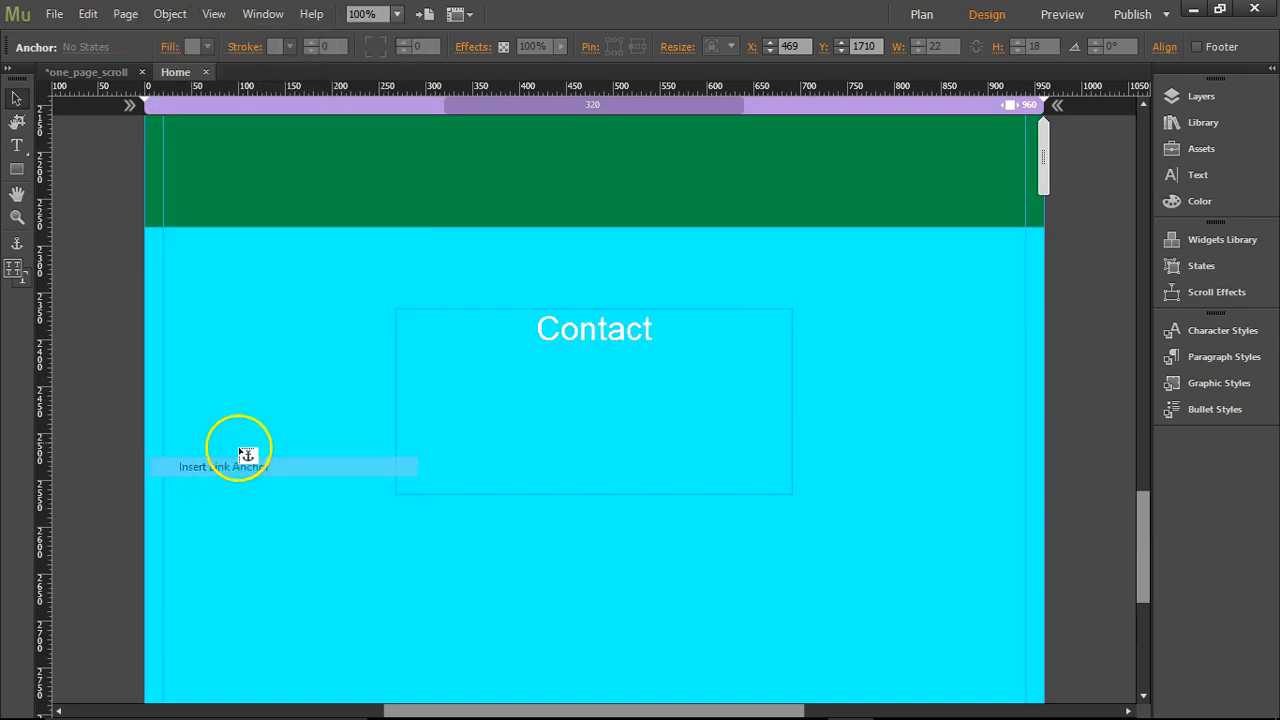
pyautogui.click(245, 455)
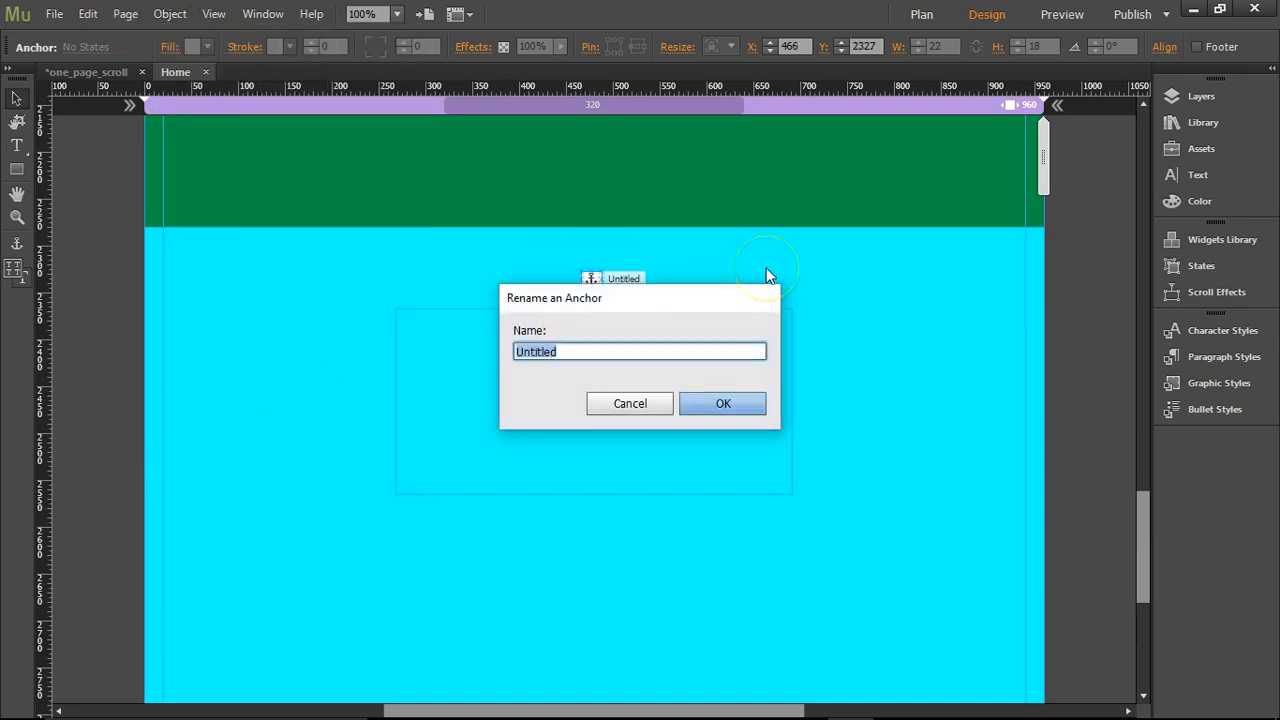
pyautogui.click(723, 403)
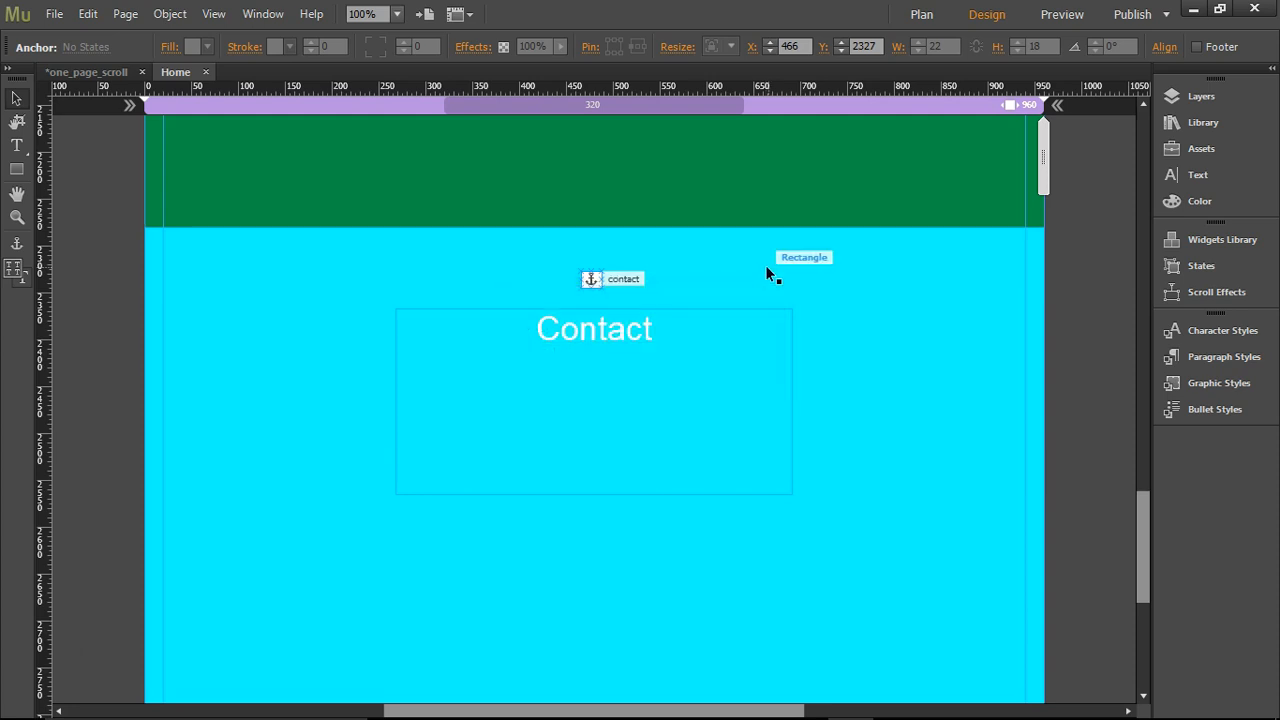
pyautogui.moveTo(611, 279); pyautogui.dragTo(595, 258)
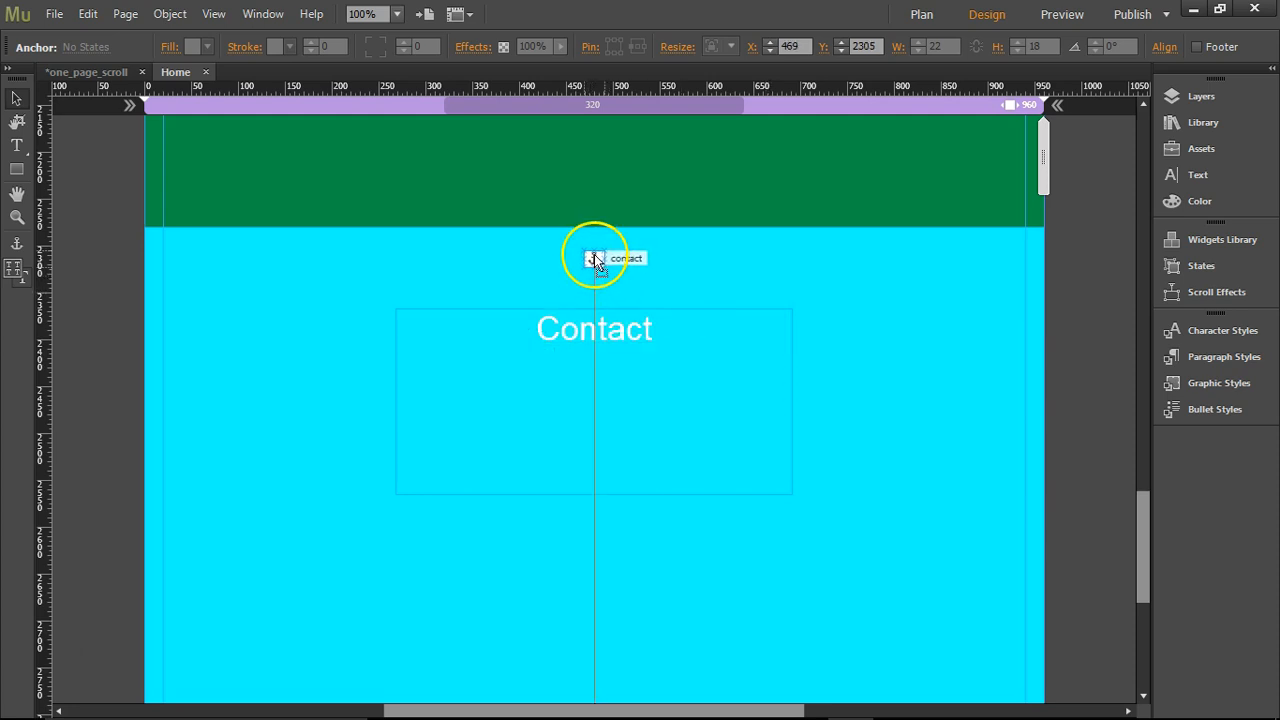
pyautogui.moveTo(595, 258); pyautogui.dragTo(600, 310)
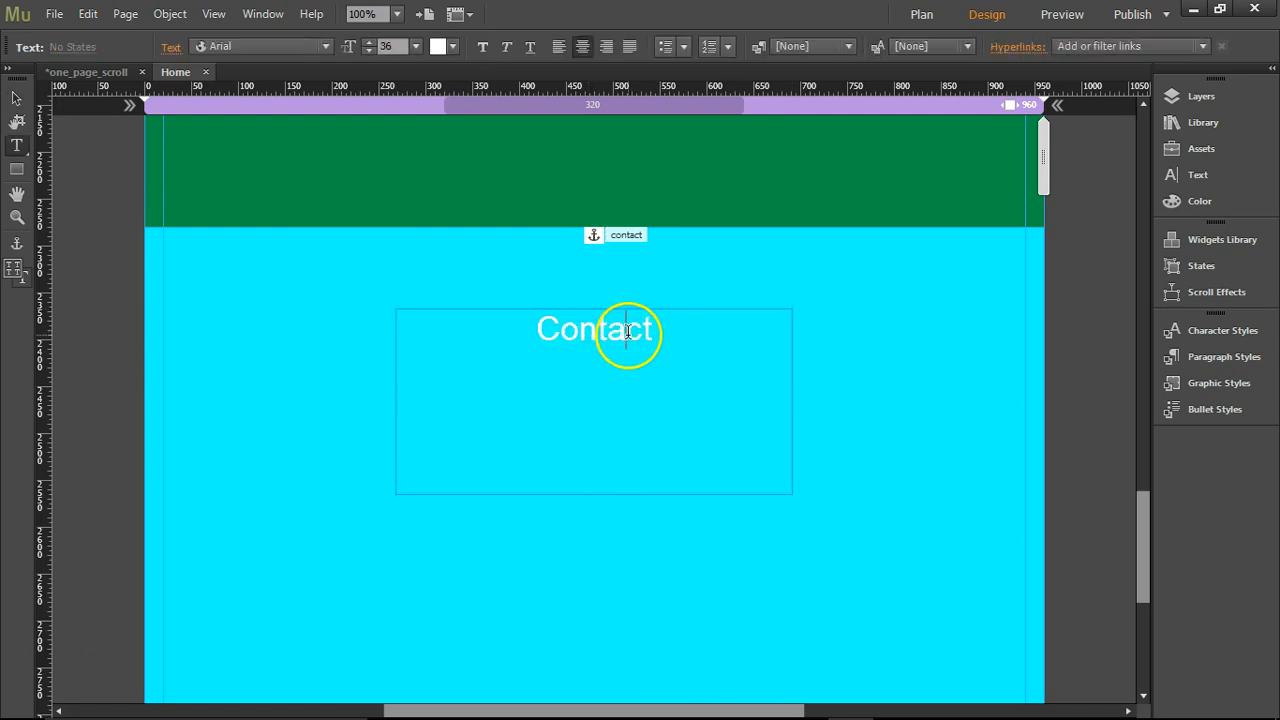
# - Recolour the word Contact in the Contact section's text frame
pyautogui.click(555, 357)
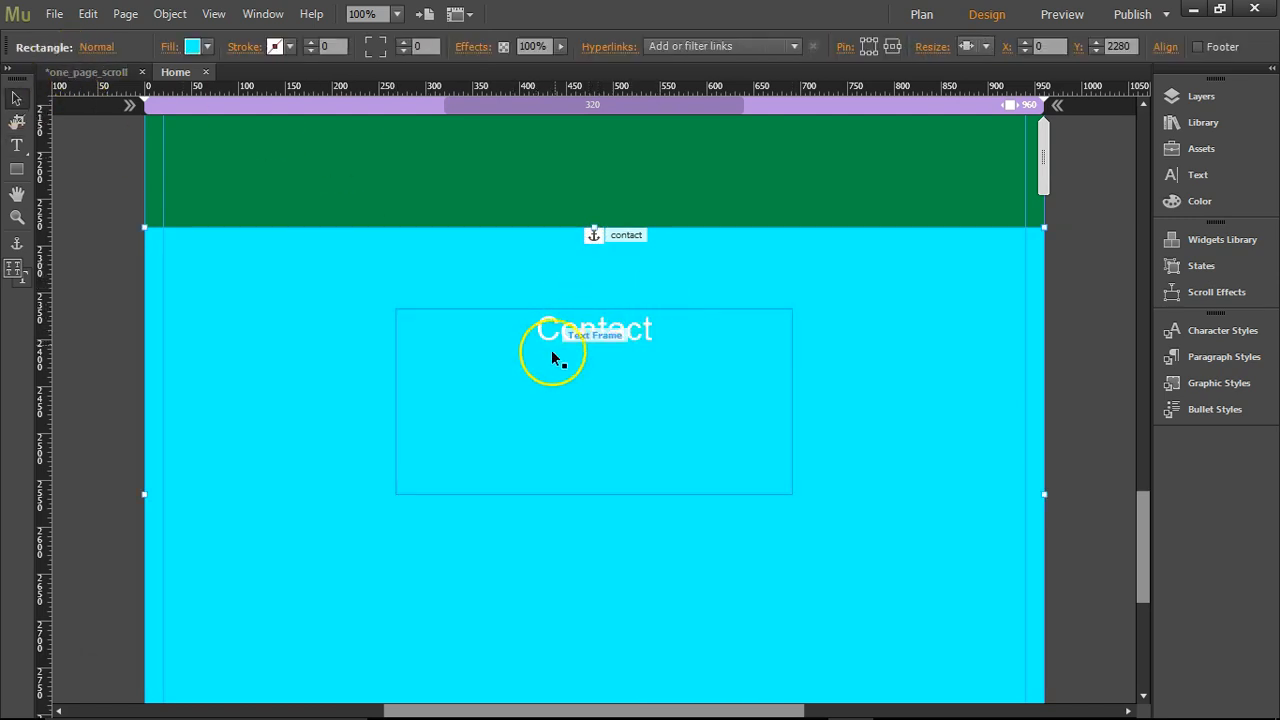
pyautogui.moveTo(600, 340)
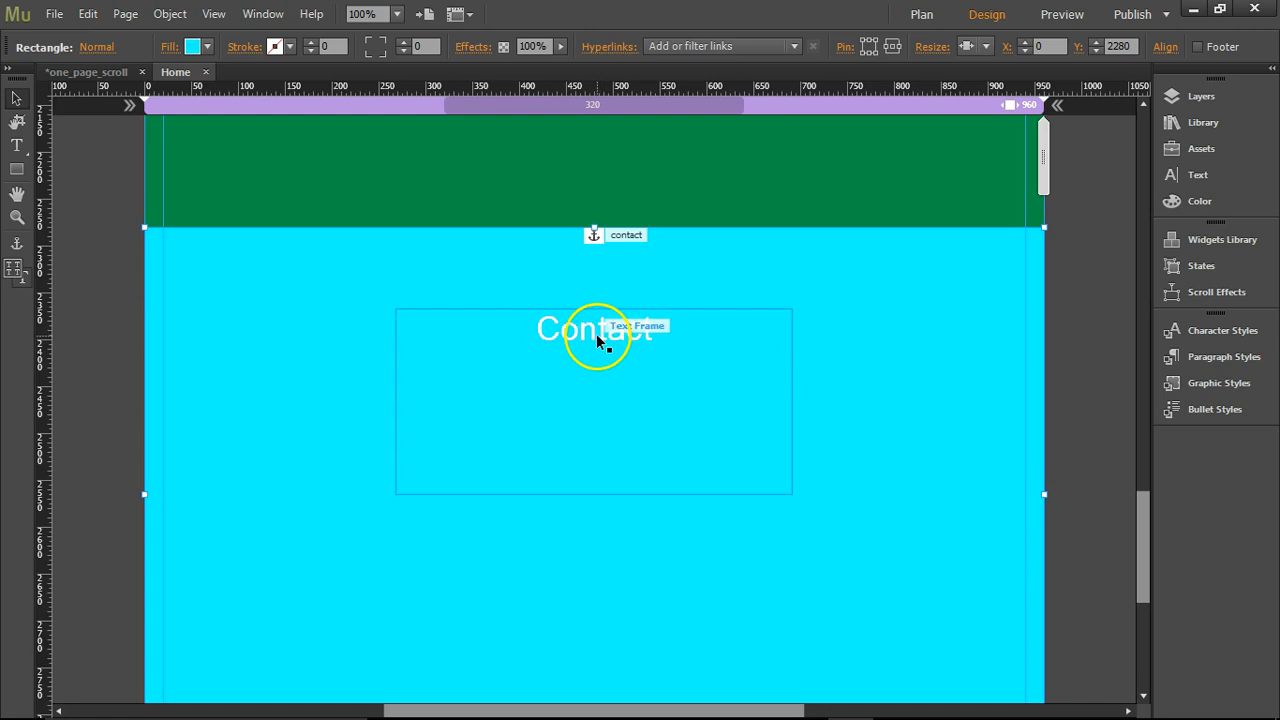
pyautogui.click(594, 328)
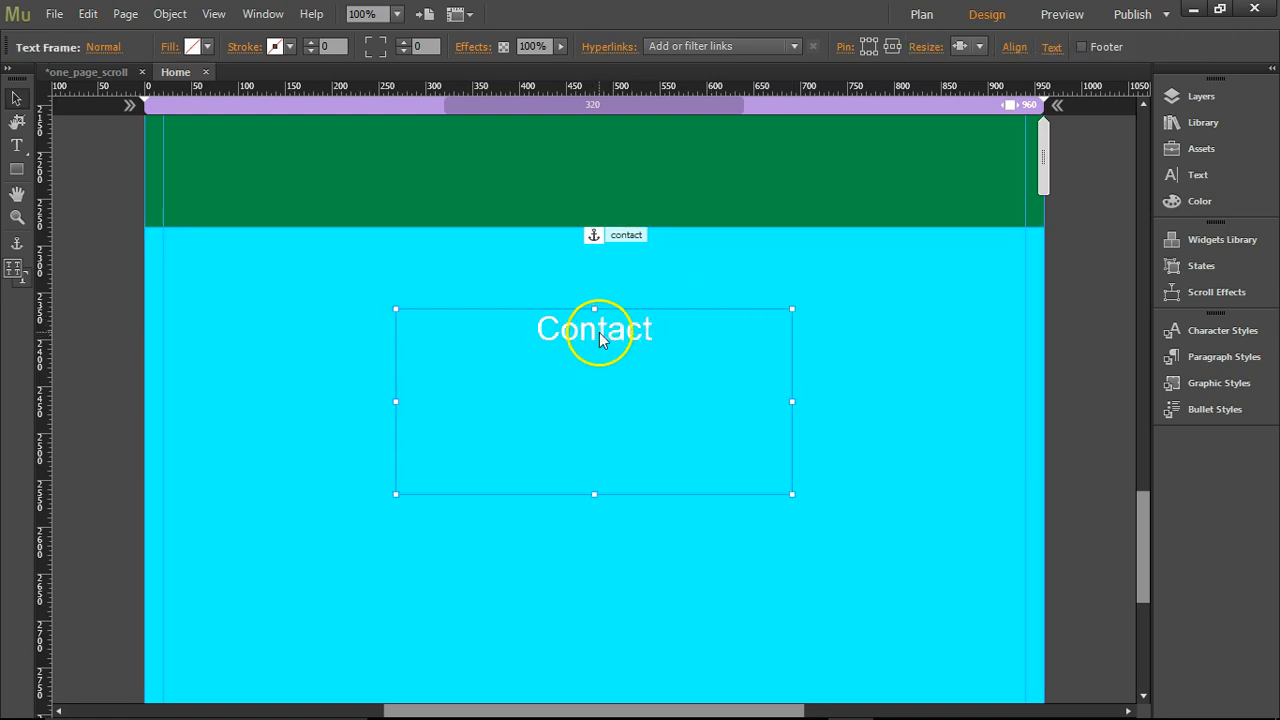
pyautogui.doubleClick(594, 329)
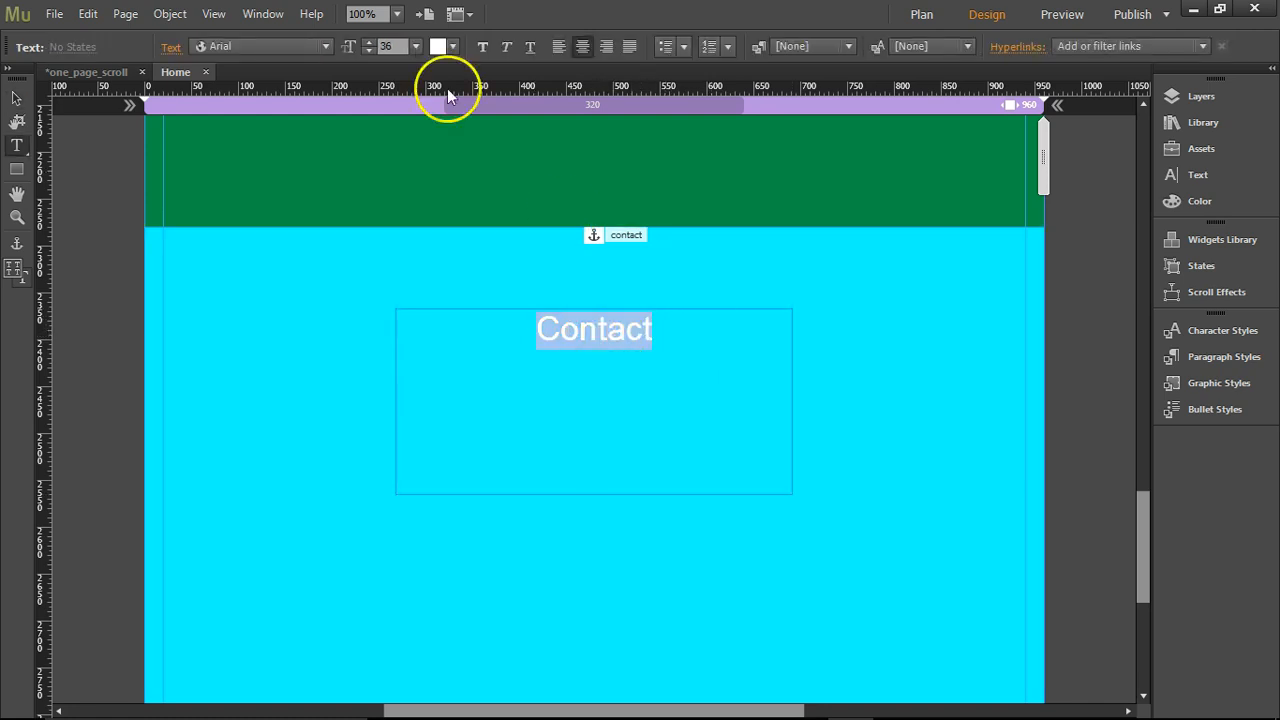
pyautogui.click(437, 46)
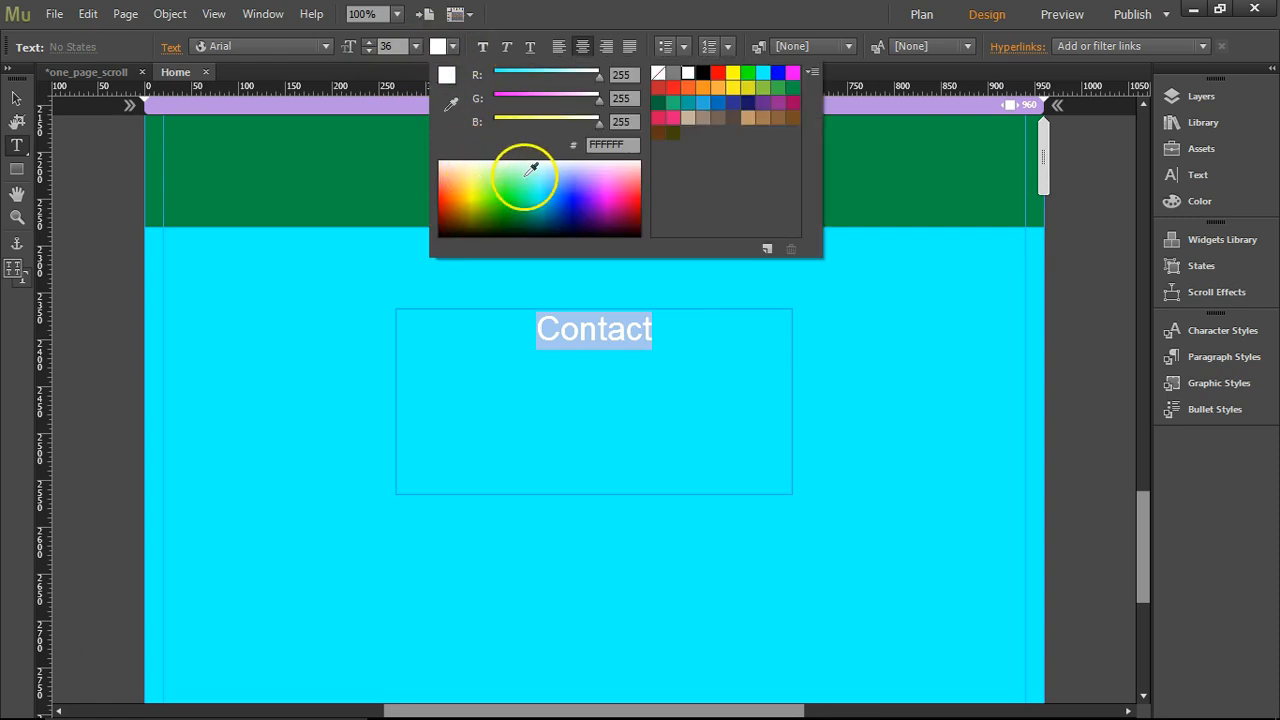
pyautogui.click(687, 72)
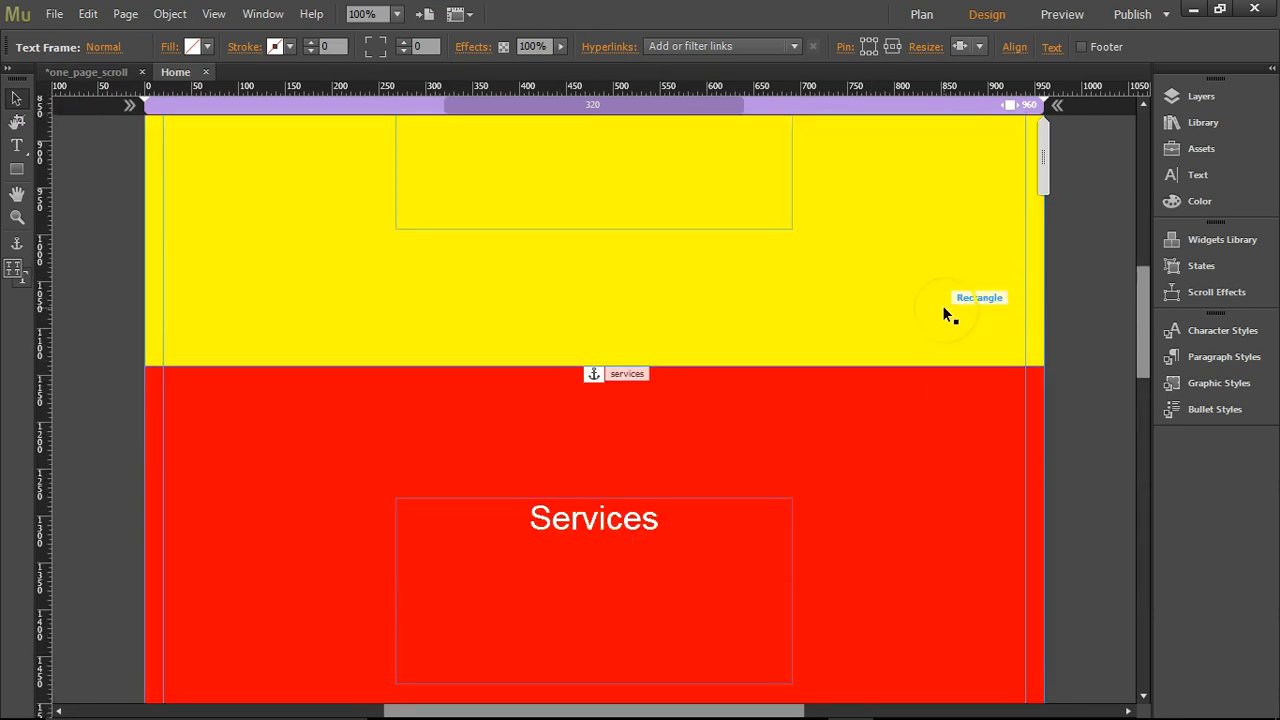
pyautogui.scroll(3)
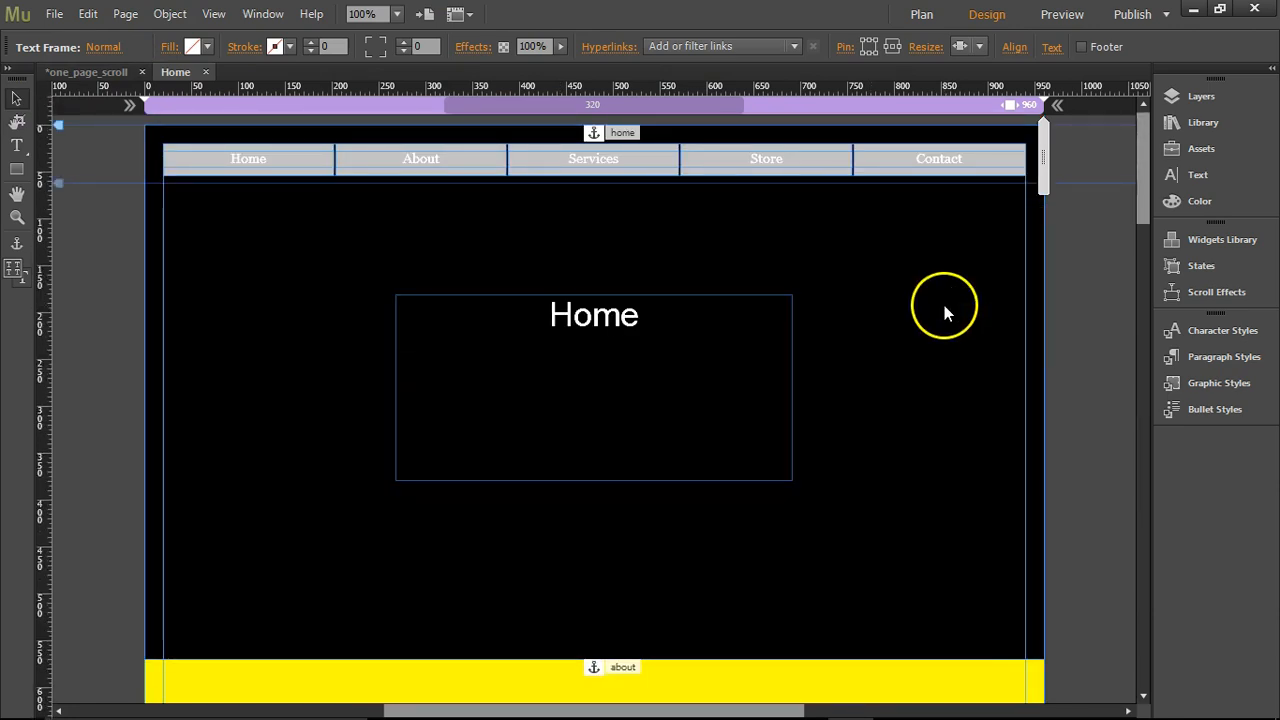
# - Link the Home and Services menu items to their section anchors
pyautogui.click(307, 167)
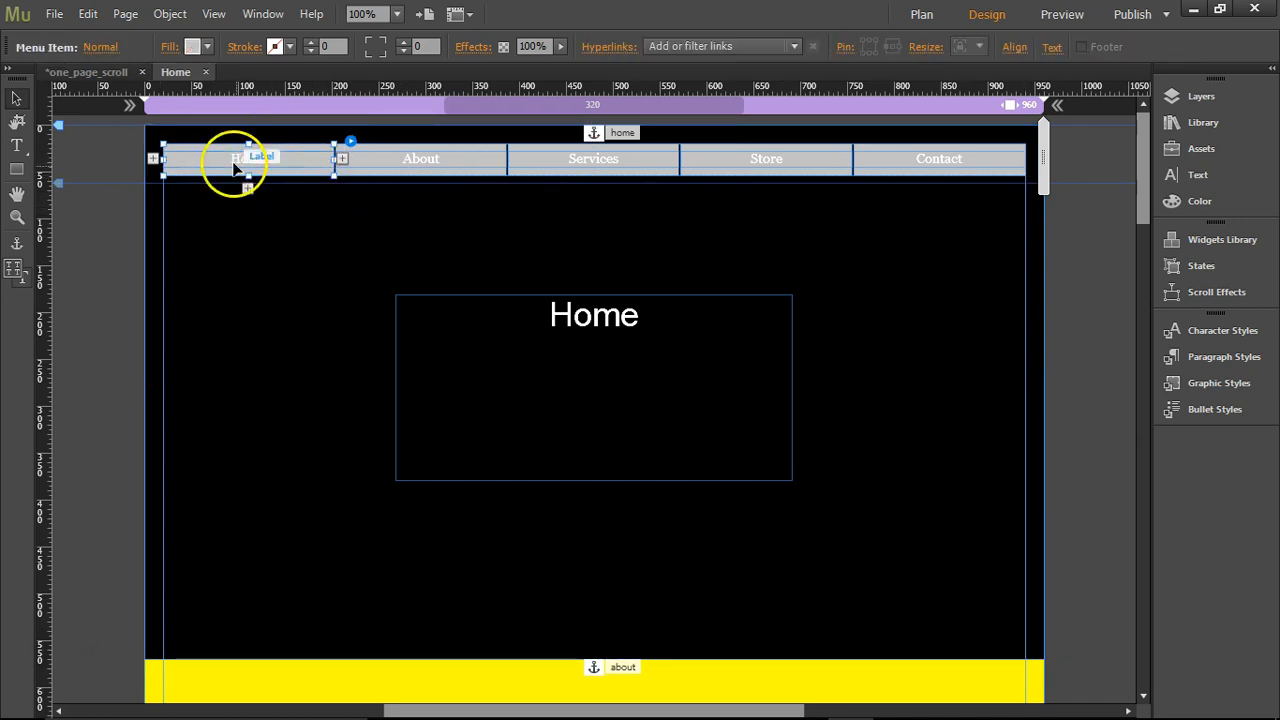
pyautogui.click(720, 46)
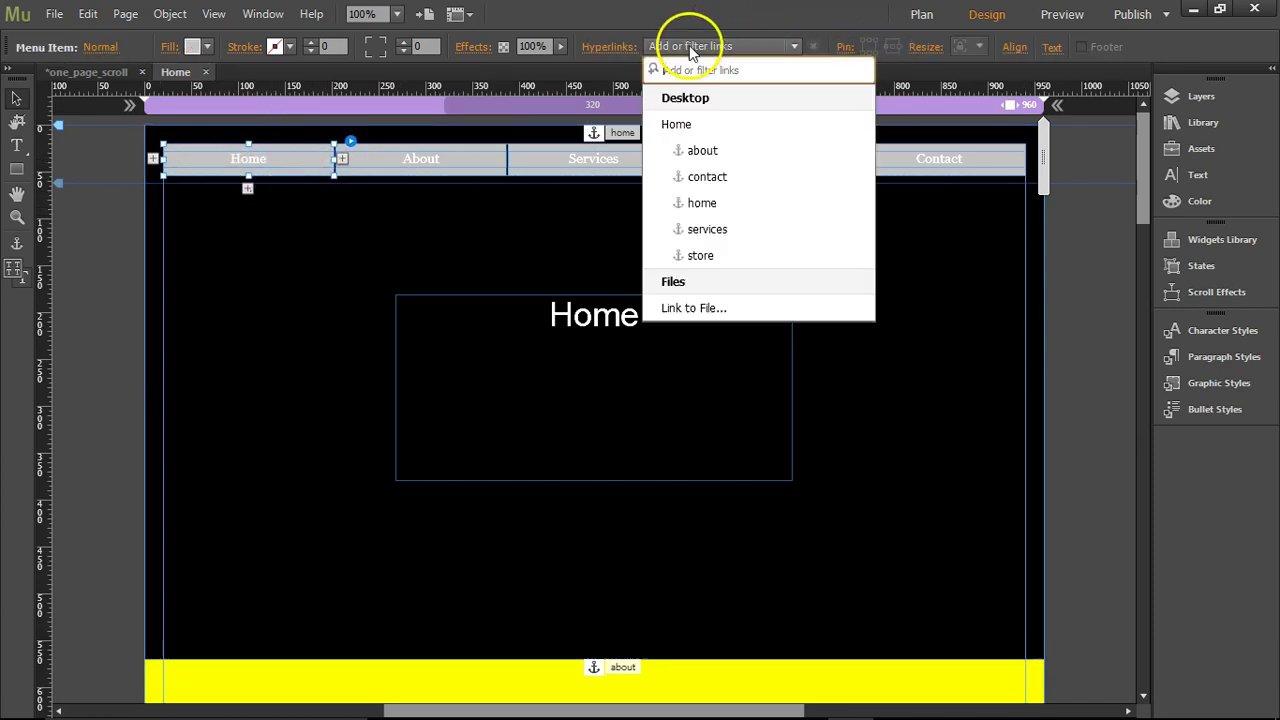
pyautogui.moveTo(695, 124)
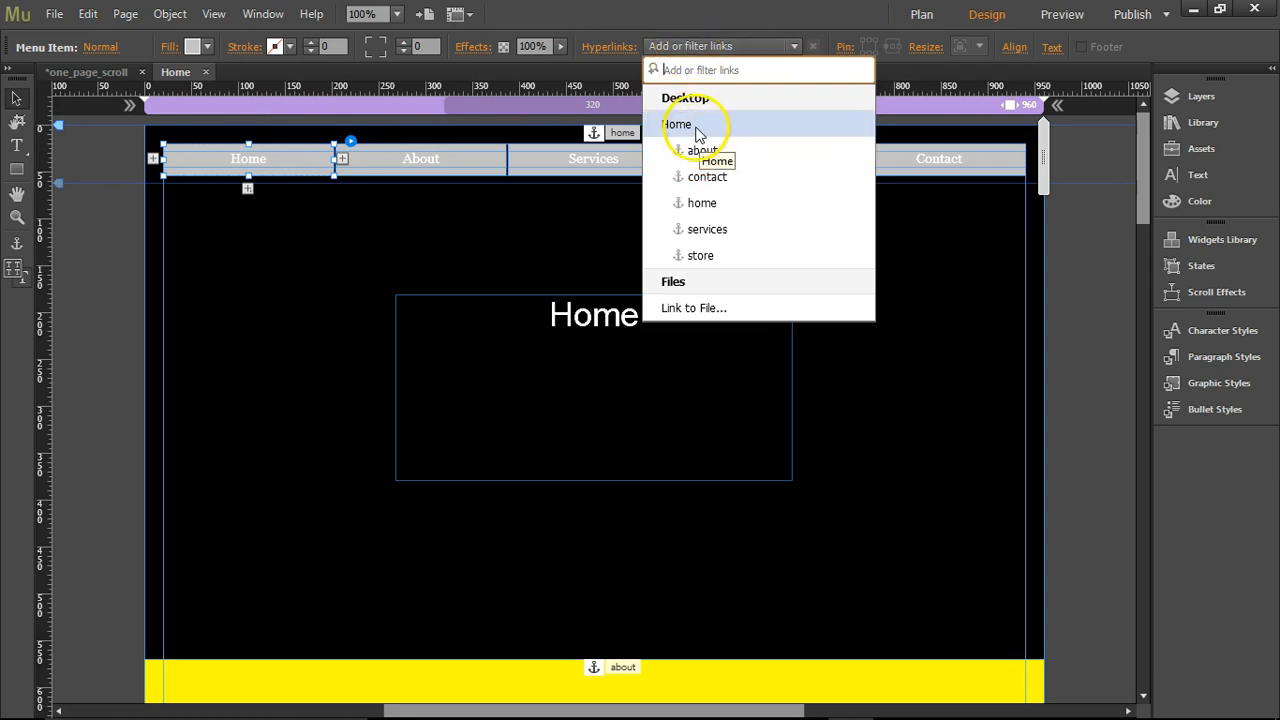
pyautogui.moveTo(725, 128)
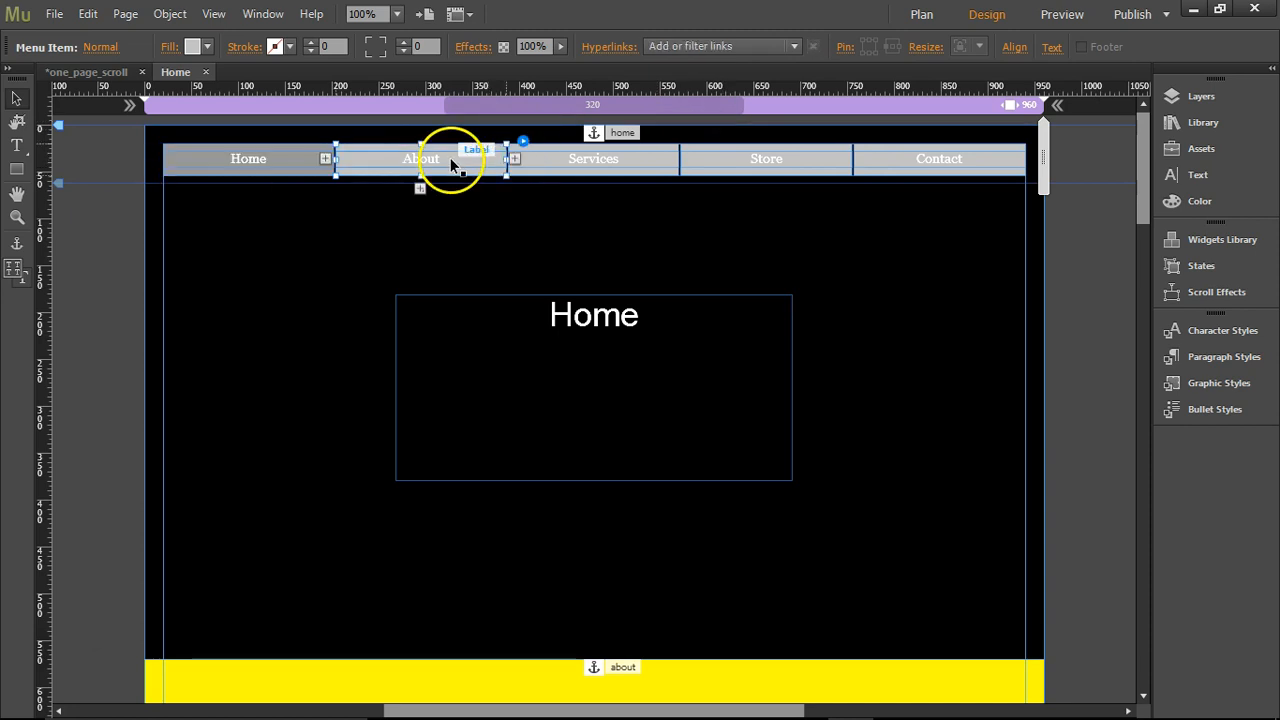
pyautogui.click(720, 46)
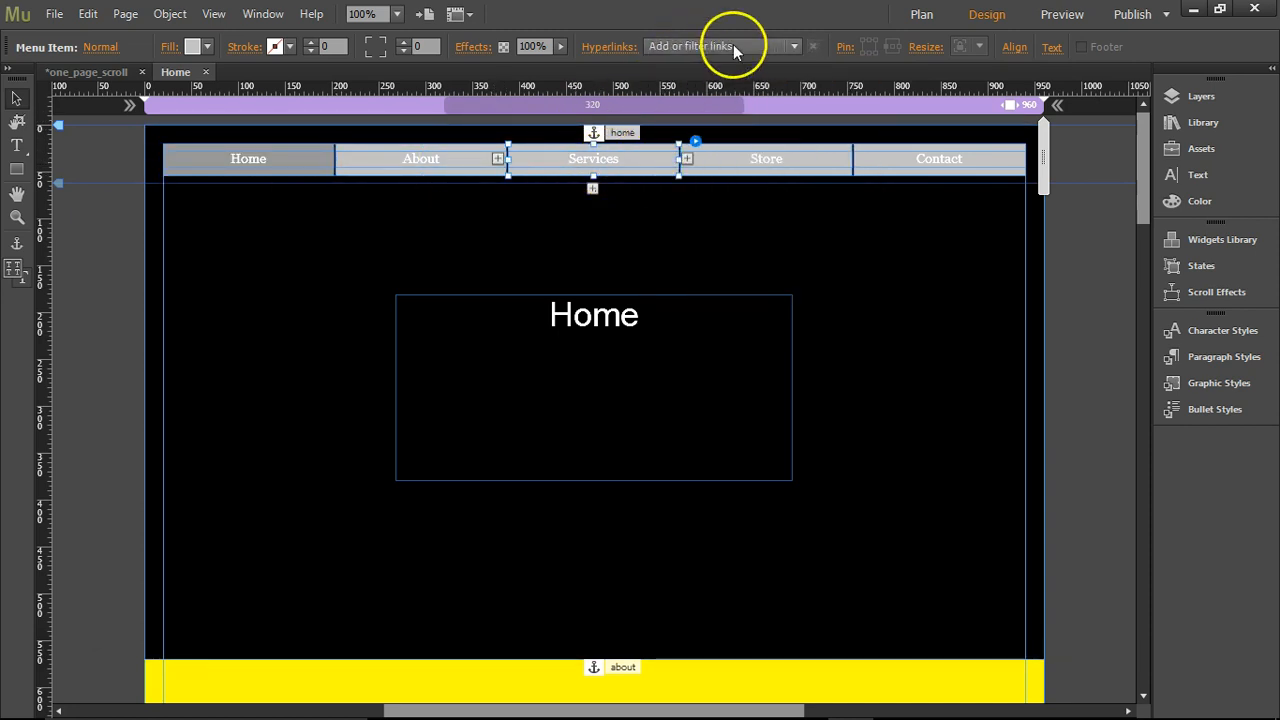
pyautogui.click(766, 158)
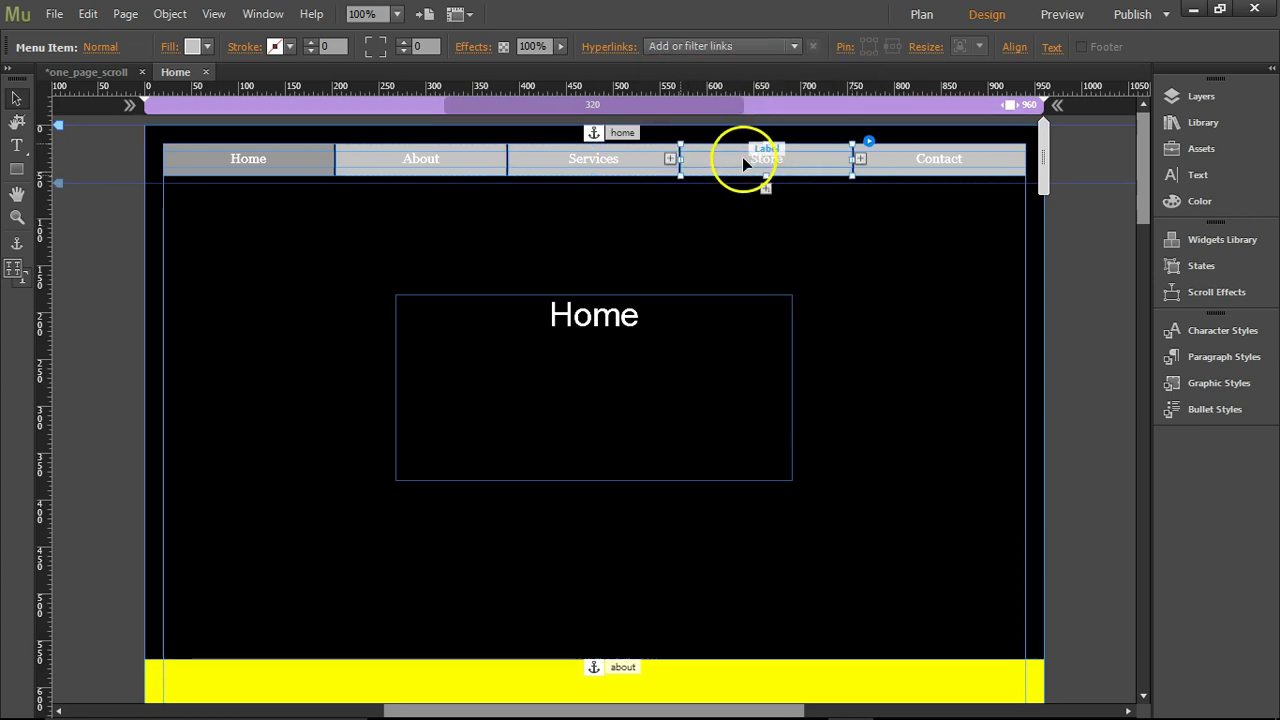
# - Link Store and Contact to their anchors, then preview the page in a browser
pyautogui.click(715, 46)
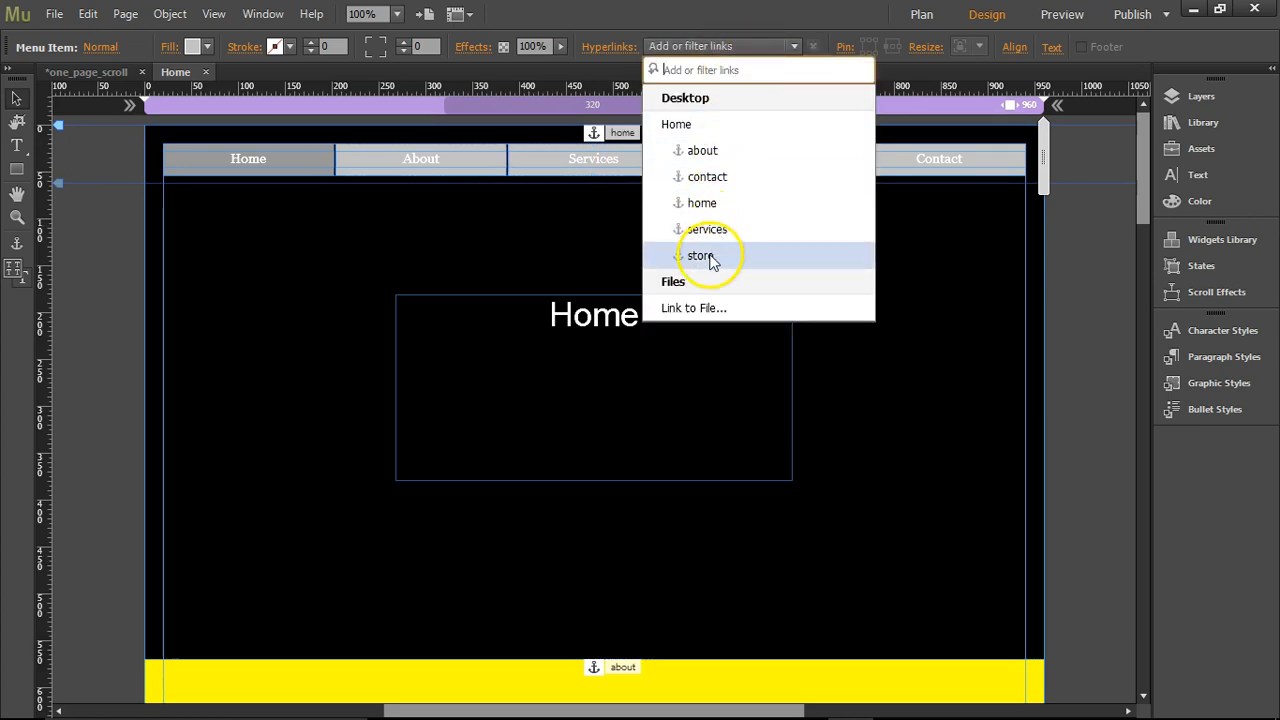
pyautogui.click(701, 255)
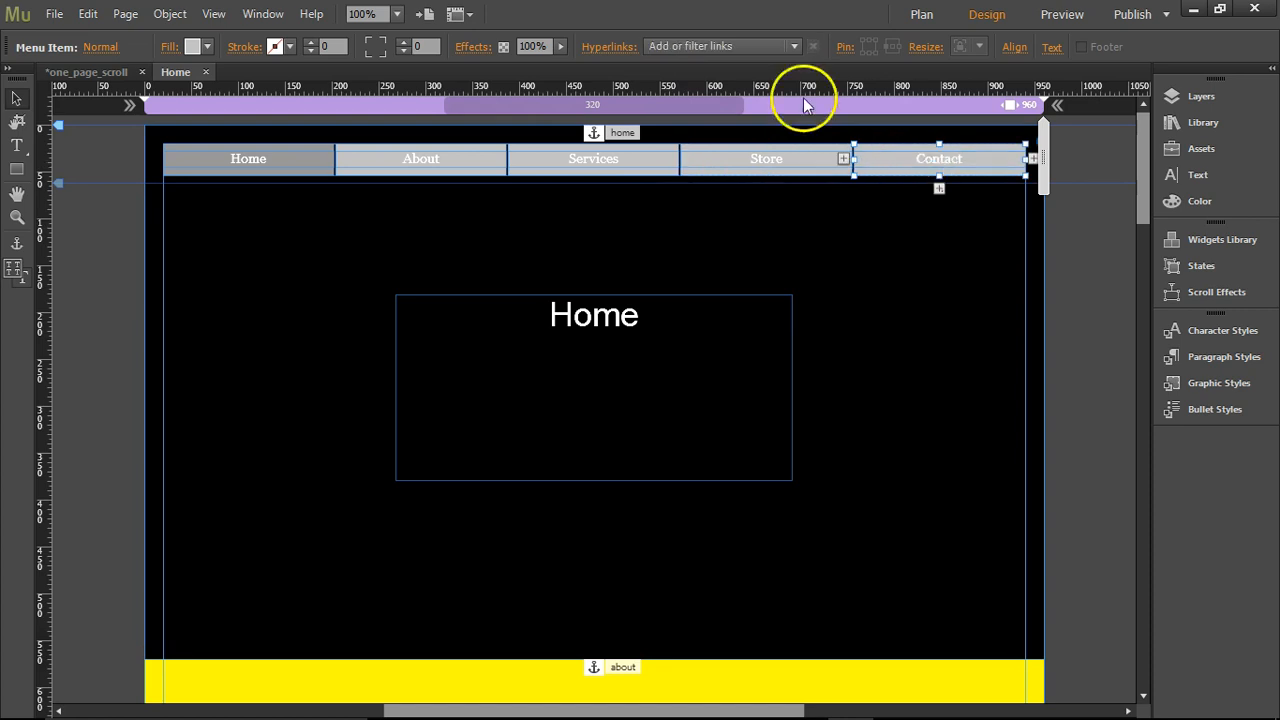
pyautogui.click(793, 46)
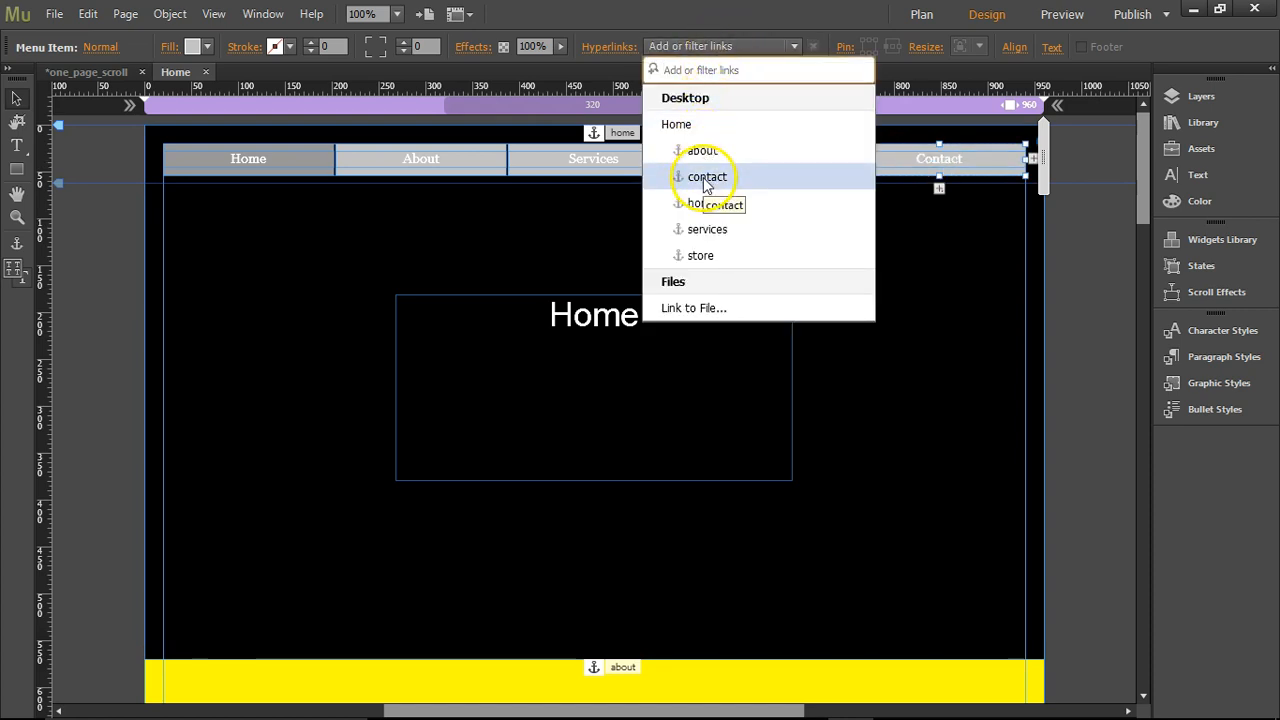
pyautogui.click(707, 176)
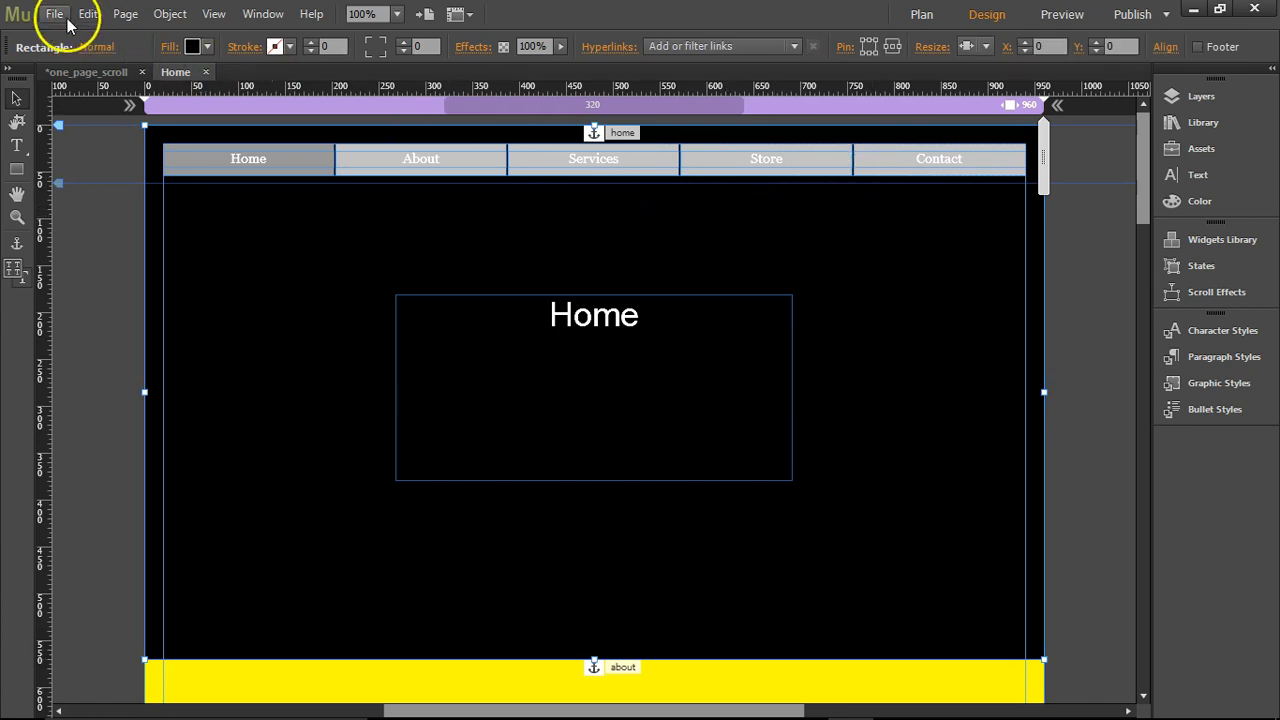
pyautogui.click(54, 14)
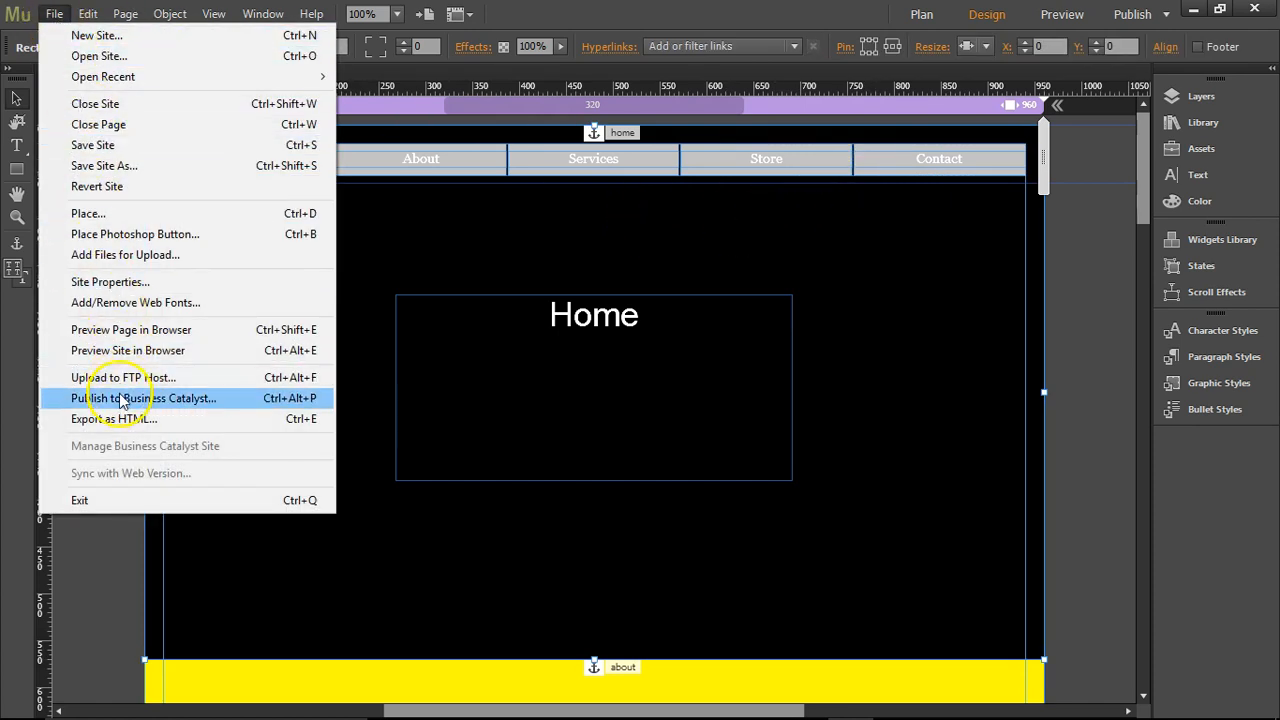
pyautogui.click(114, 418)
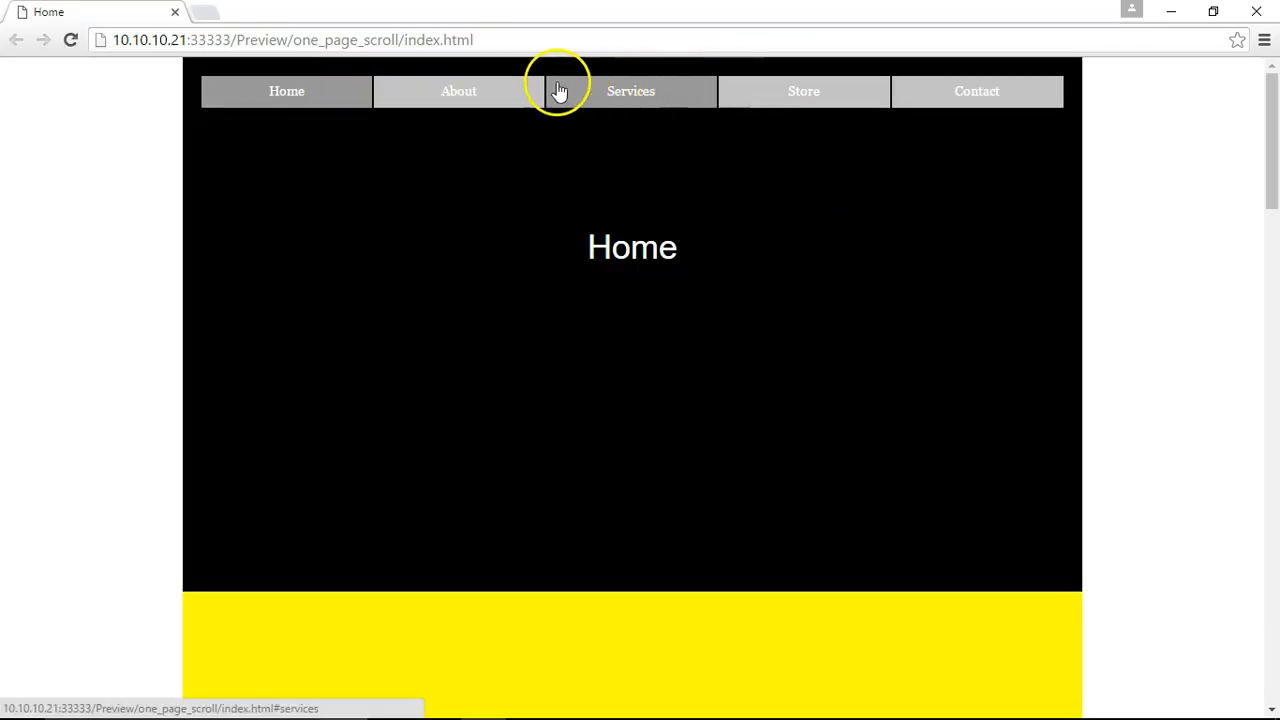
pyautogui.moveTo(875, 65)
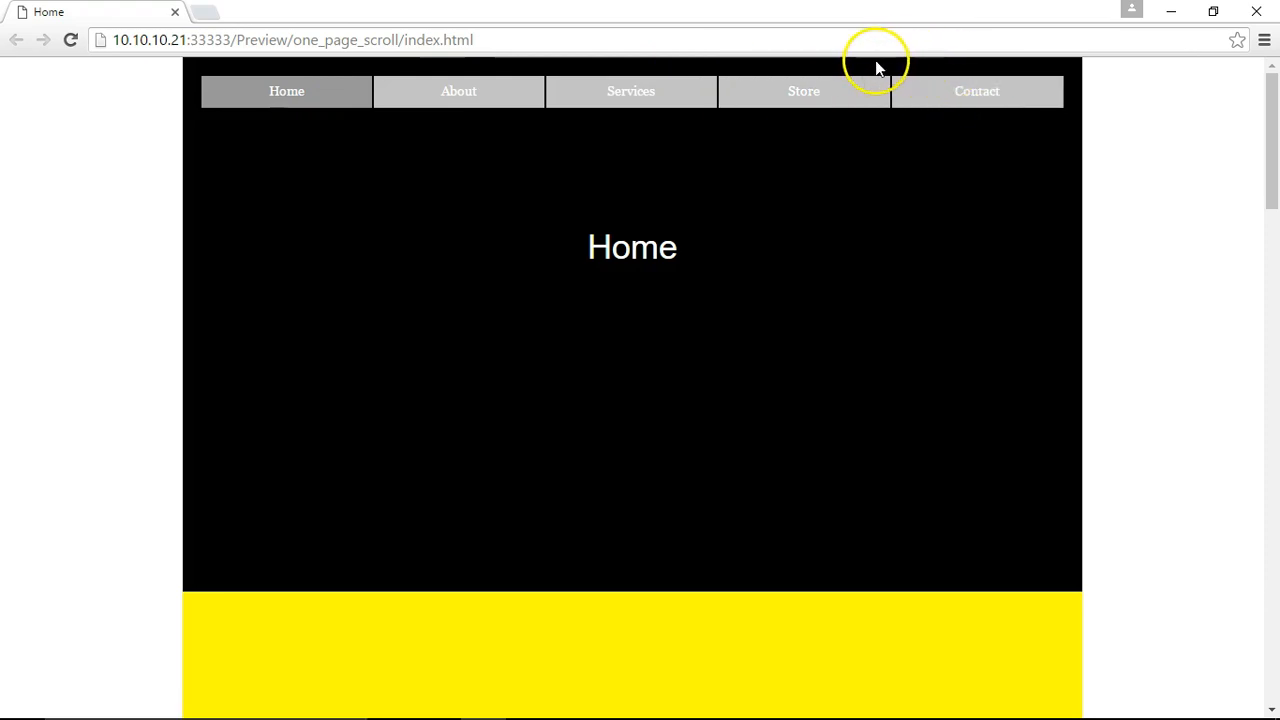
pyautogui.moveTo(459, 91)
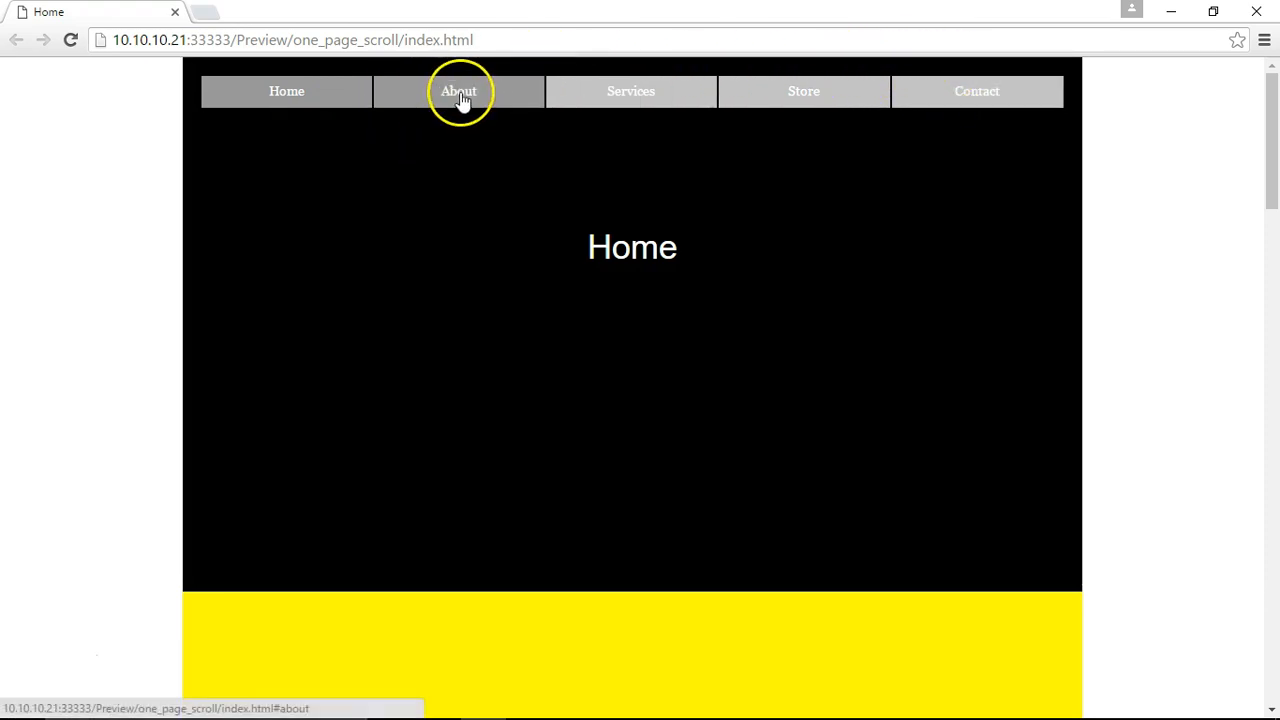
# - Test the About and Services menu links in the Chrome preview, scrolling up and down
pyautogui.click(458, 91)
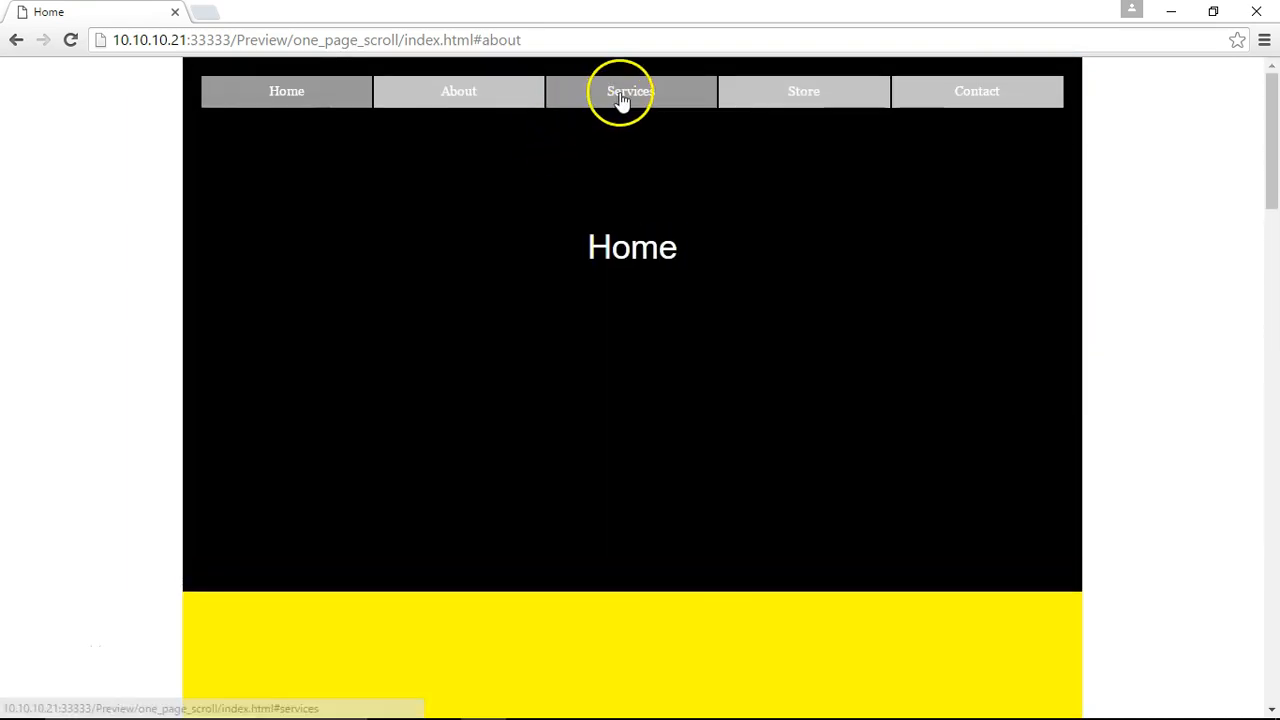
pyautogui.click(629, 91)
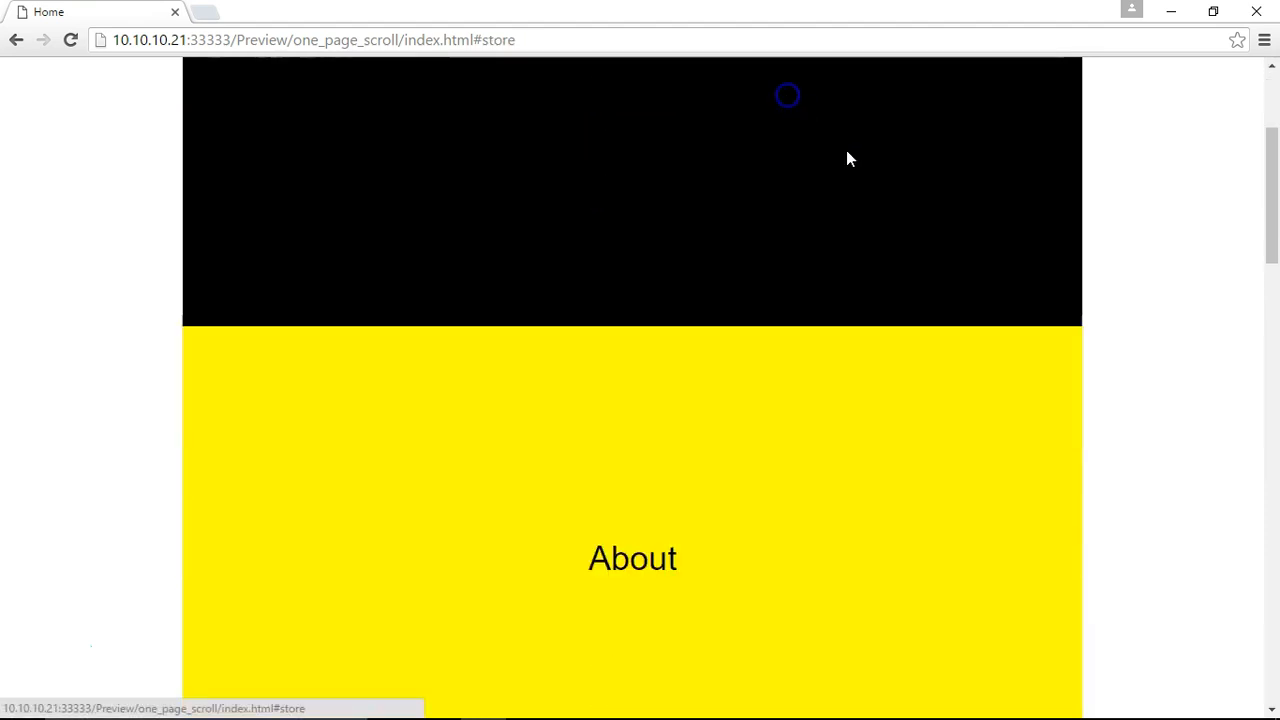
pyautogui.scroll(3)
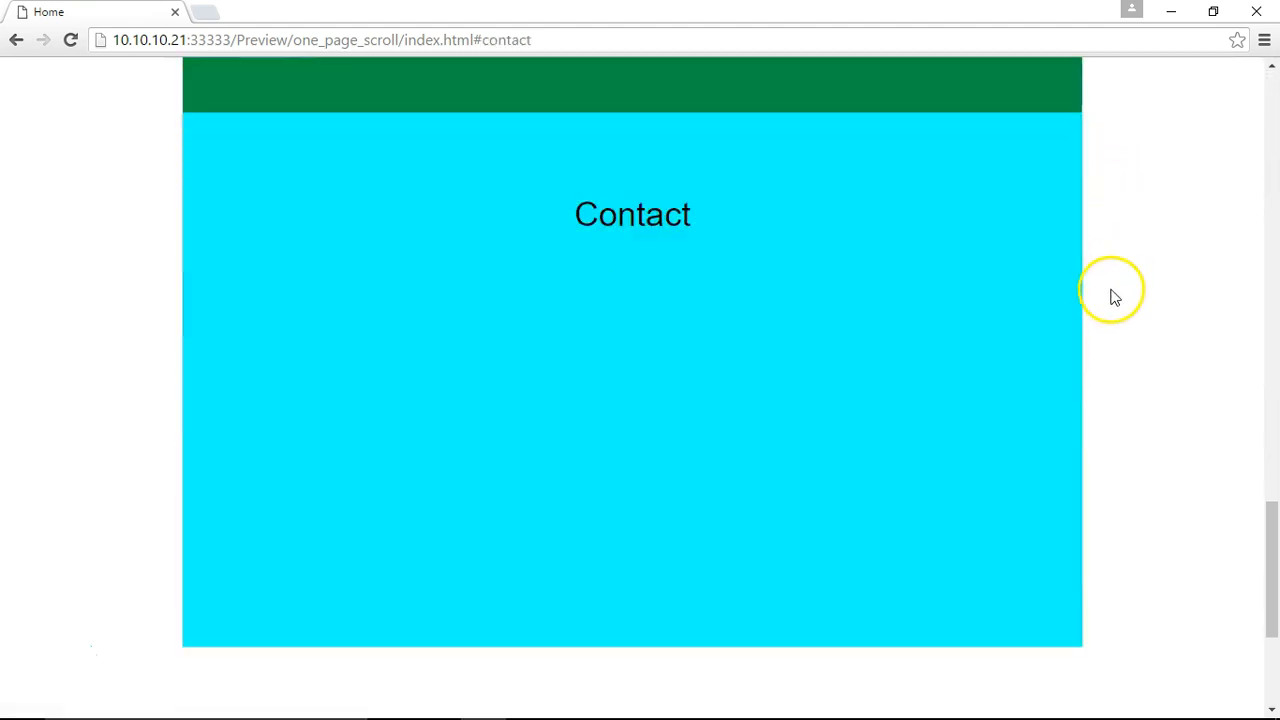
pyautogui.scroll(-3)
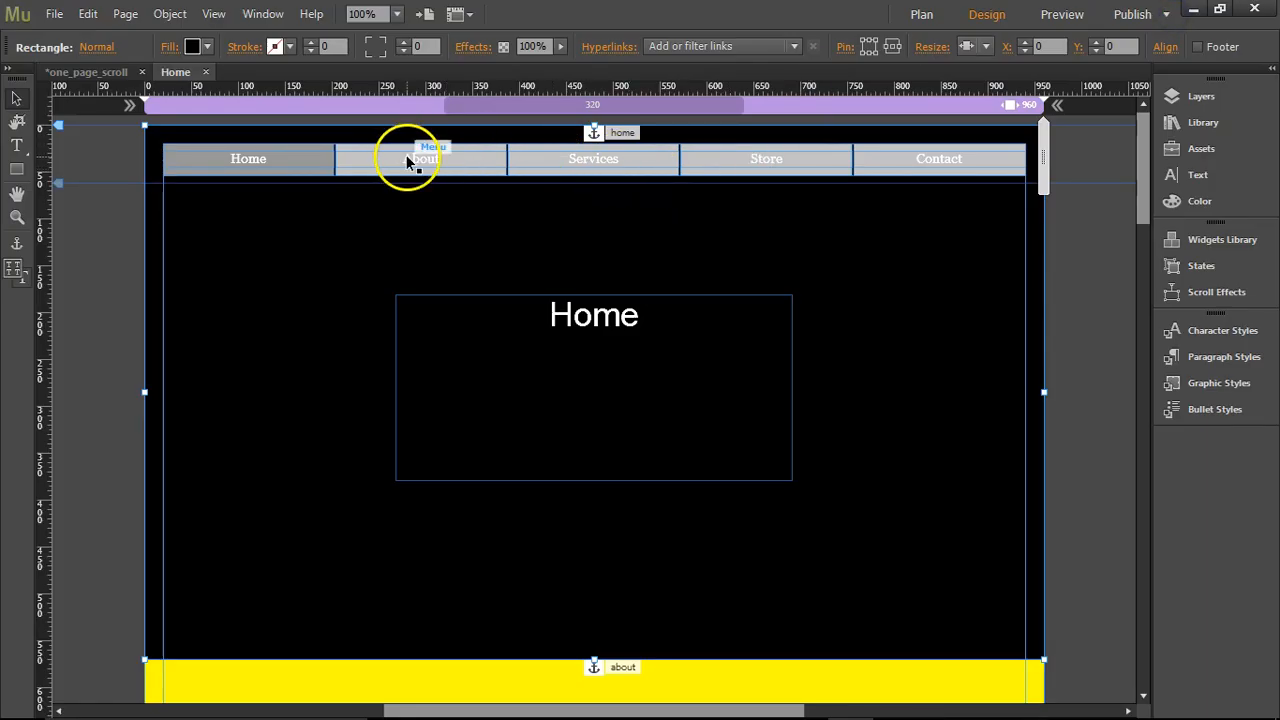
pyautogui.click(420, 158)
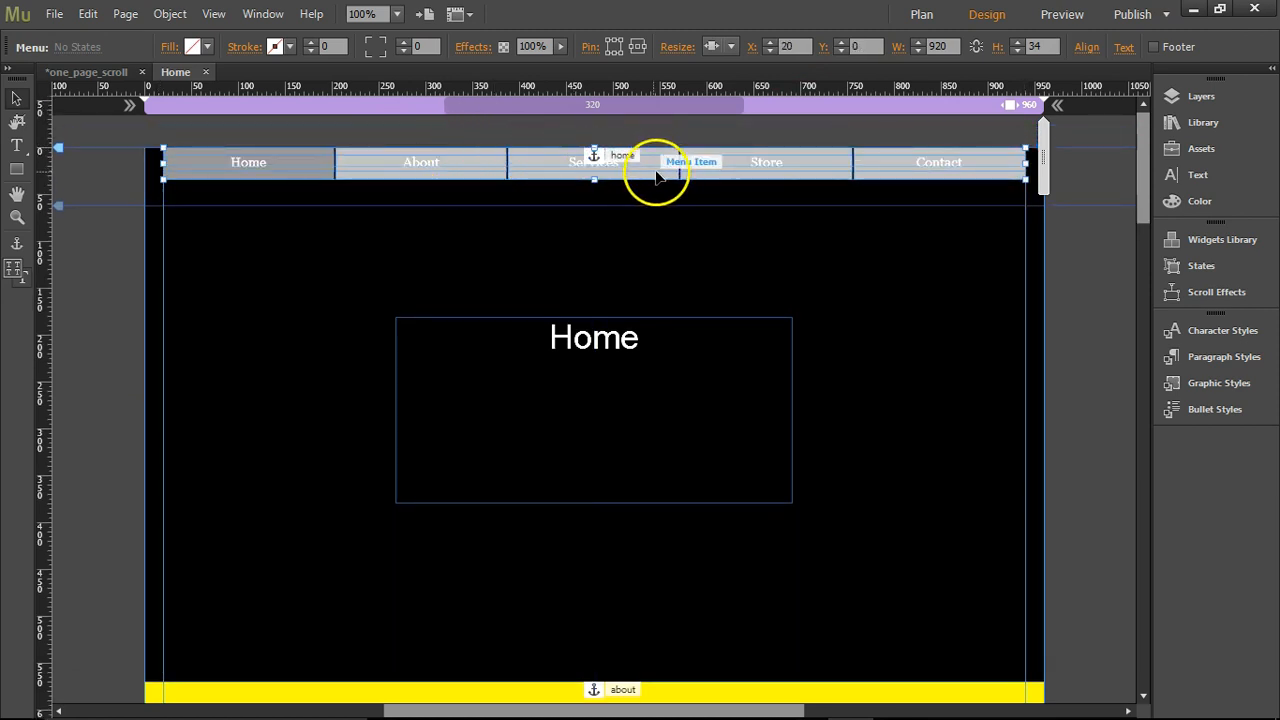
pyautogui.click(766, 161)
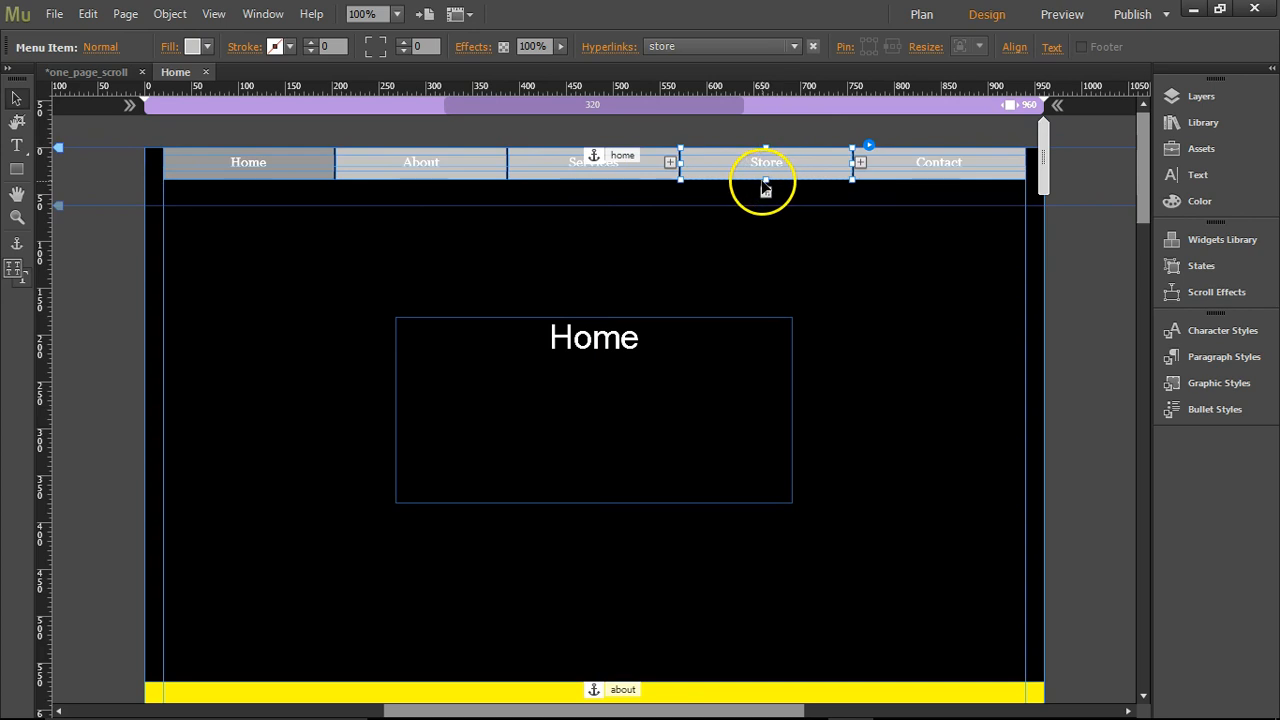
pyautogui.moveTo(766, 178); pyautogui.dragTo(766, 205)
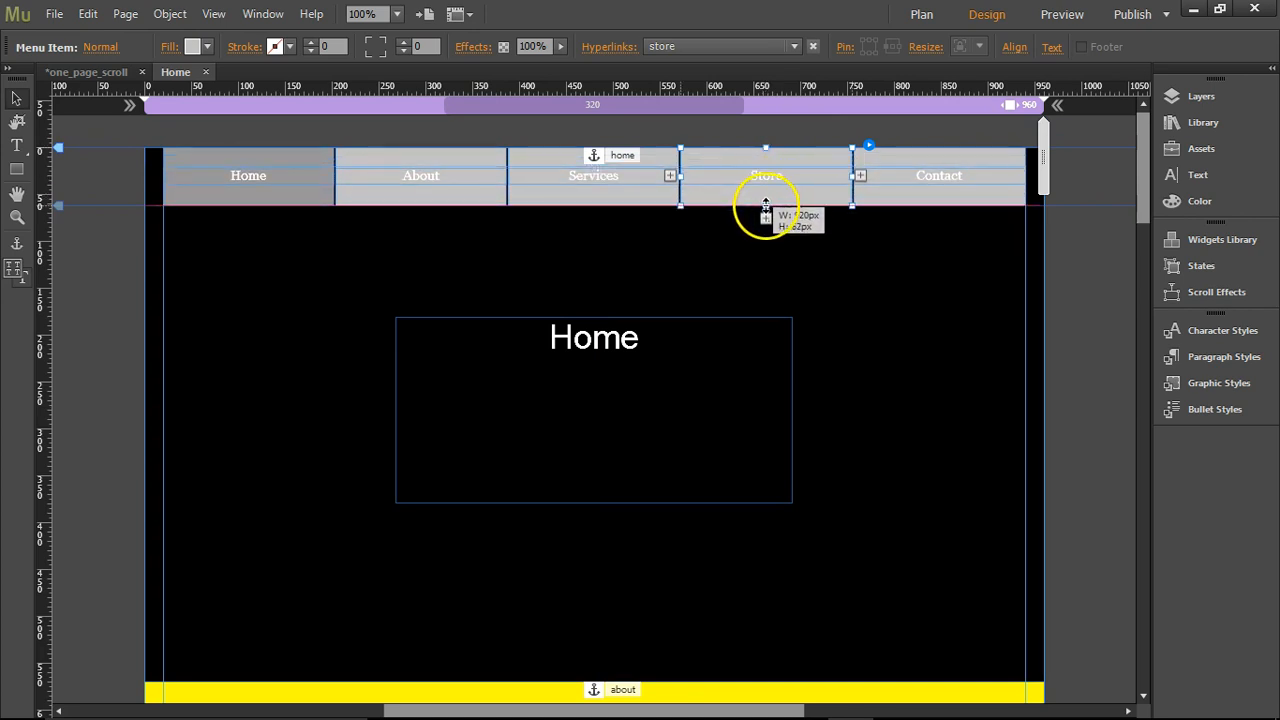
pyautogui.moveTo(765, 205); pyautogui.dragTo(765, 189)
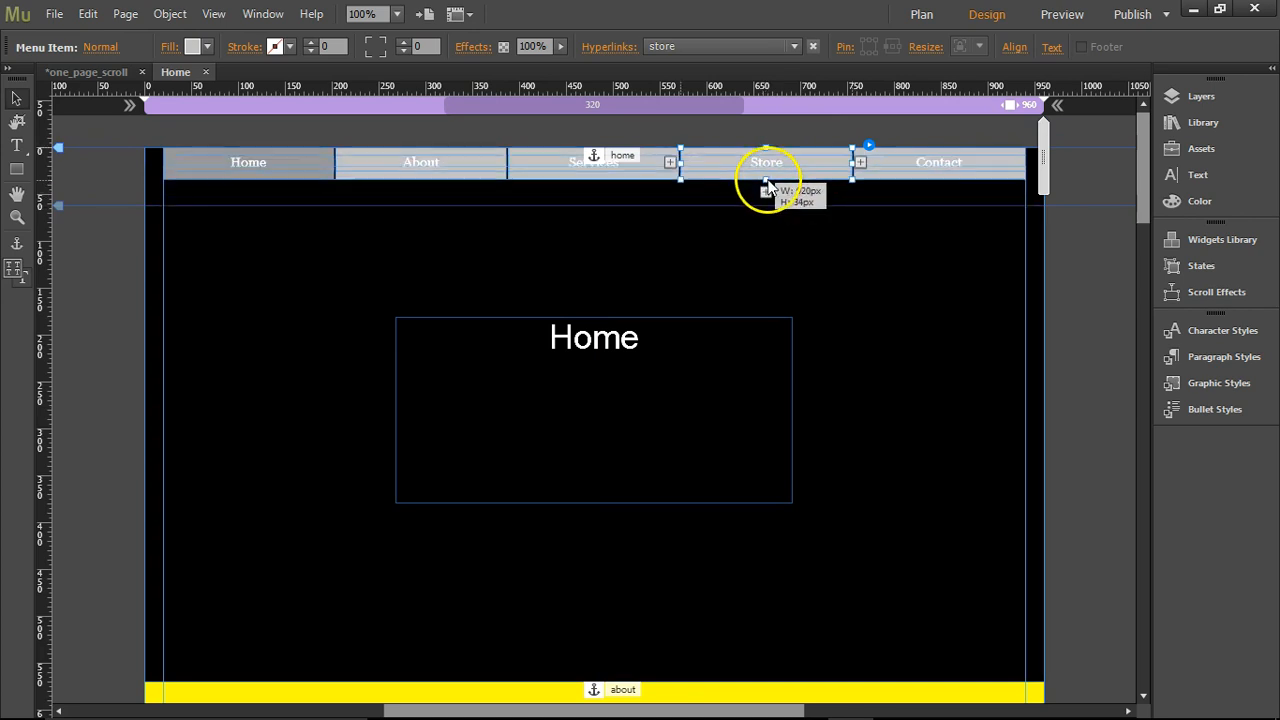
pyautogui.moveTo(766, 189)
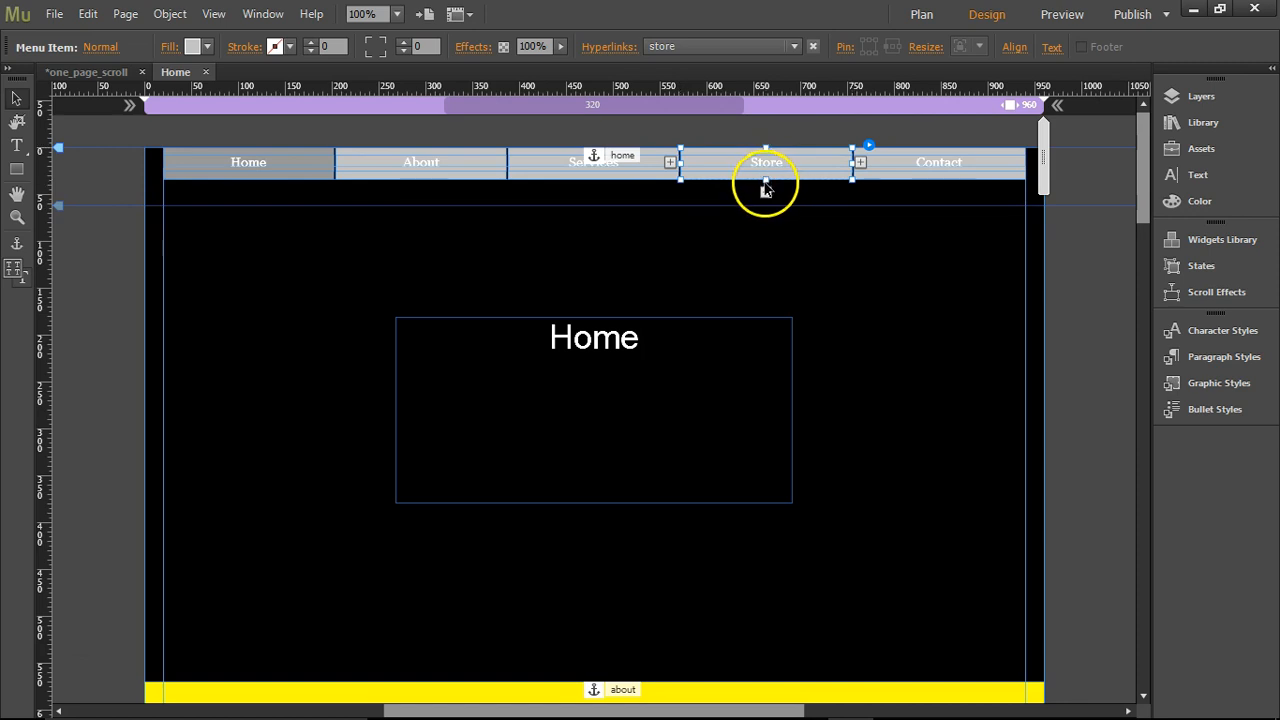
pyautogui.click(248, 162)
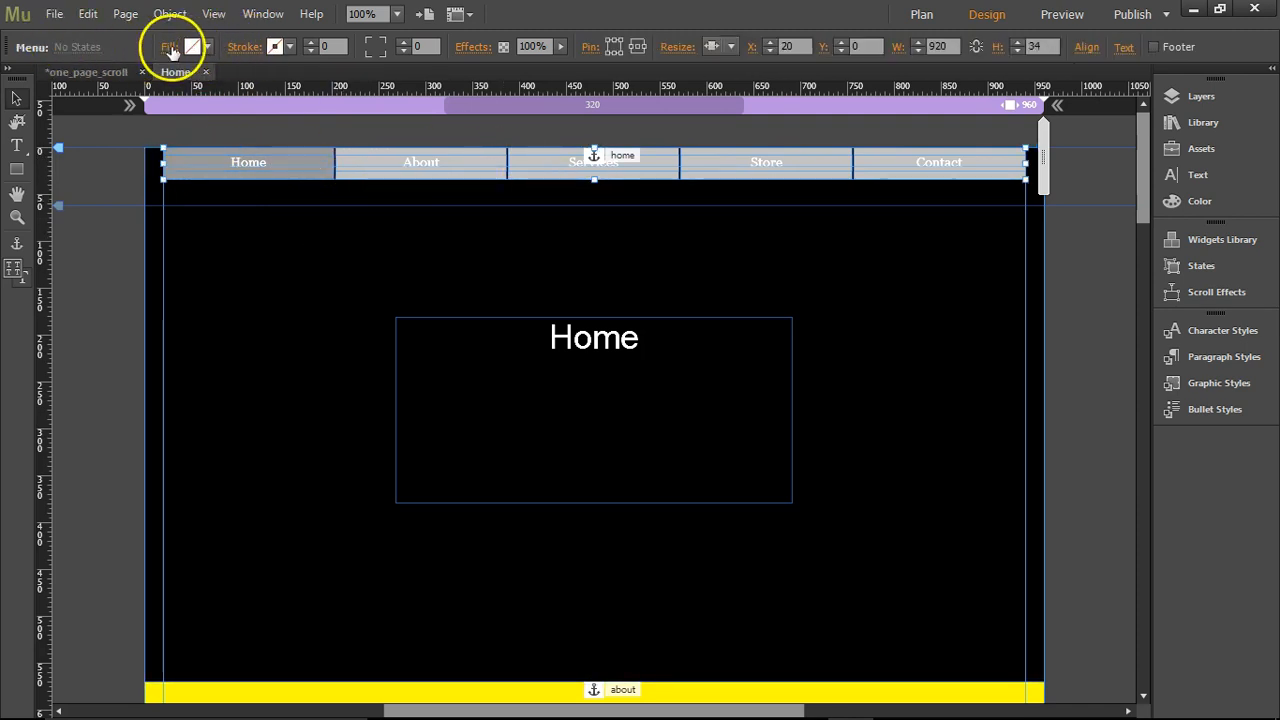
# - Give the whole menu widget a red fill and select the Contact menu item
pyautogui.click(169, 46)
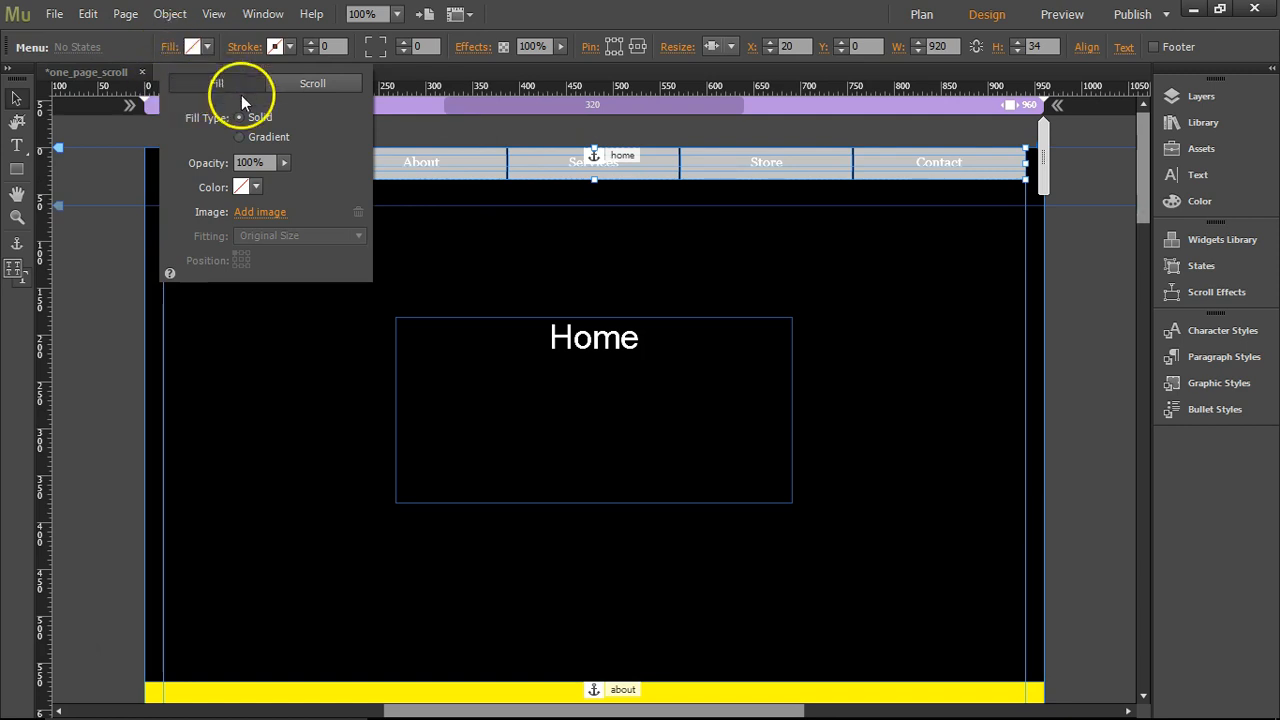
pyautogui.click(243, 187)
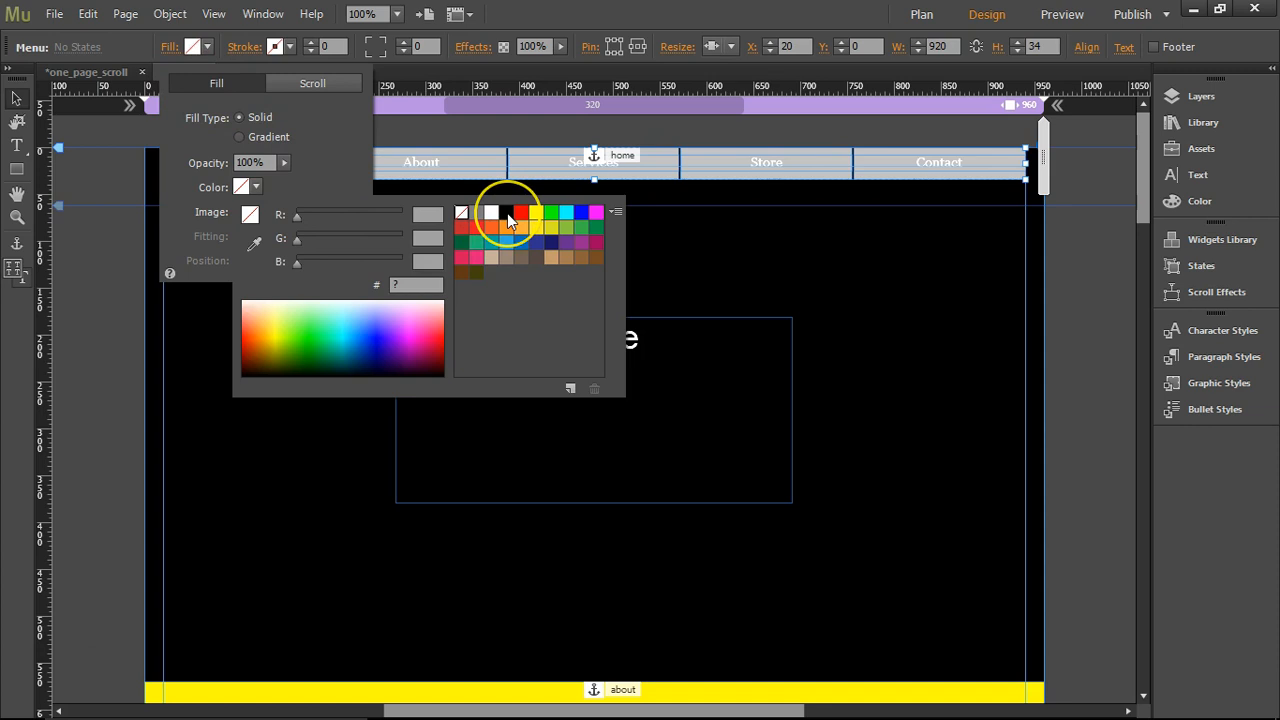
pyautogui.click(505, 212)
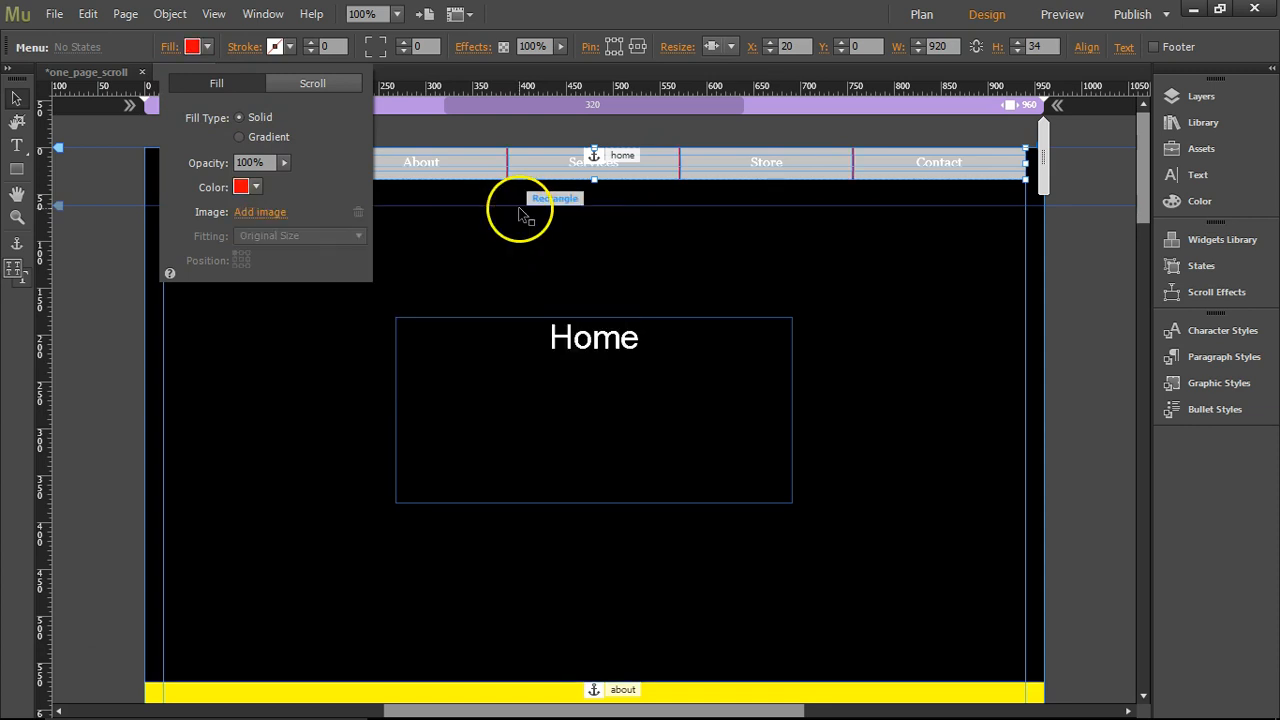
pyautogui.moveTo(430, 128)
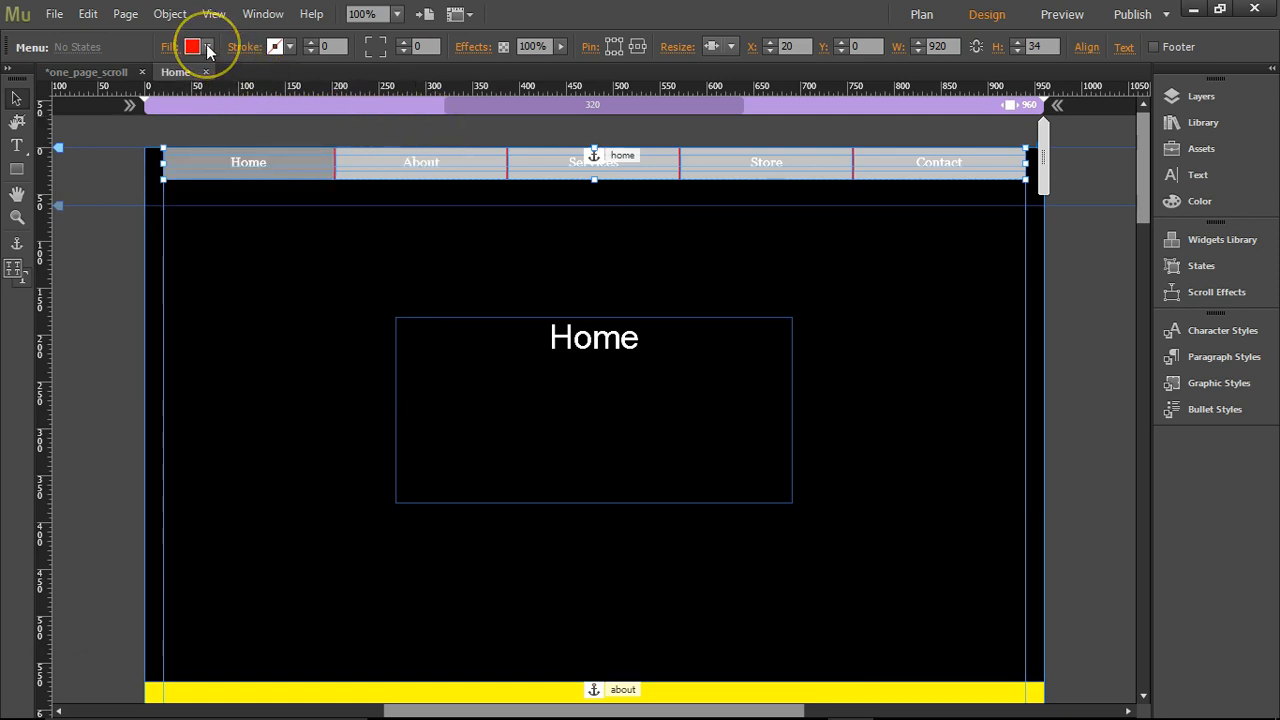
pyautogui.click(207, 46)
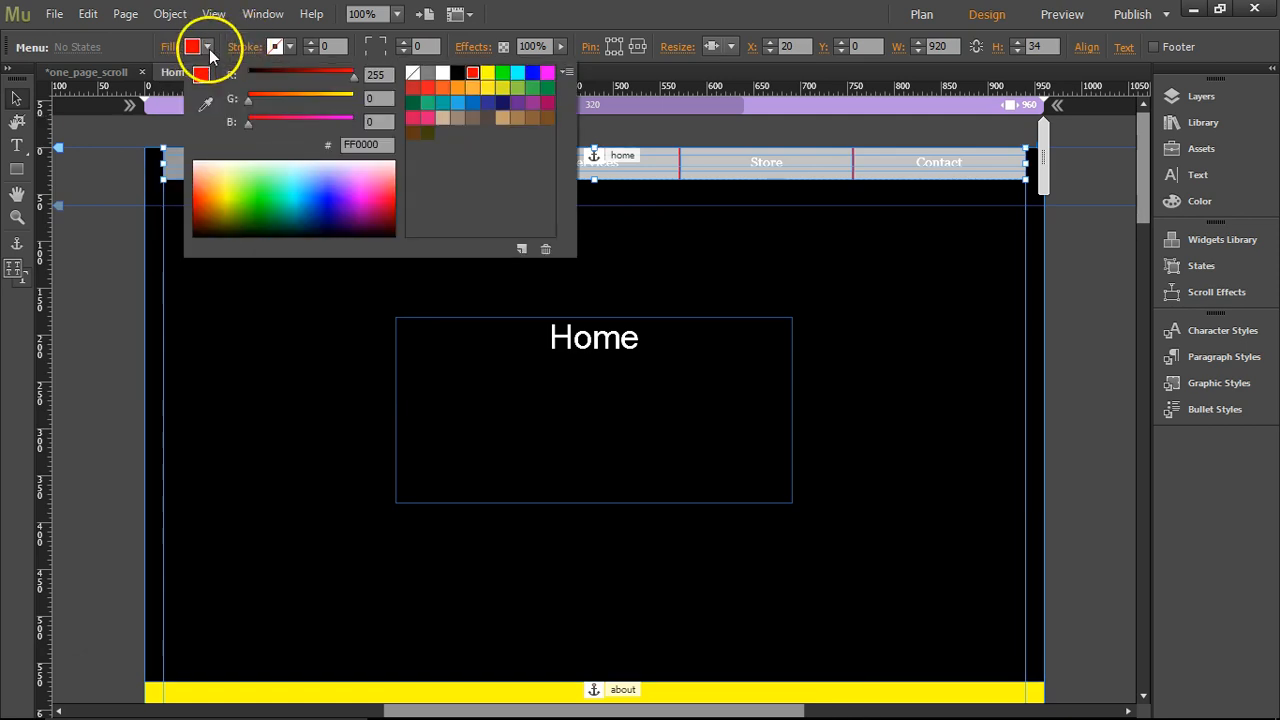
pyautogui.click(168, 46)
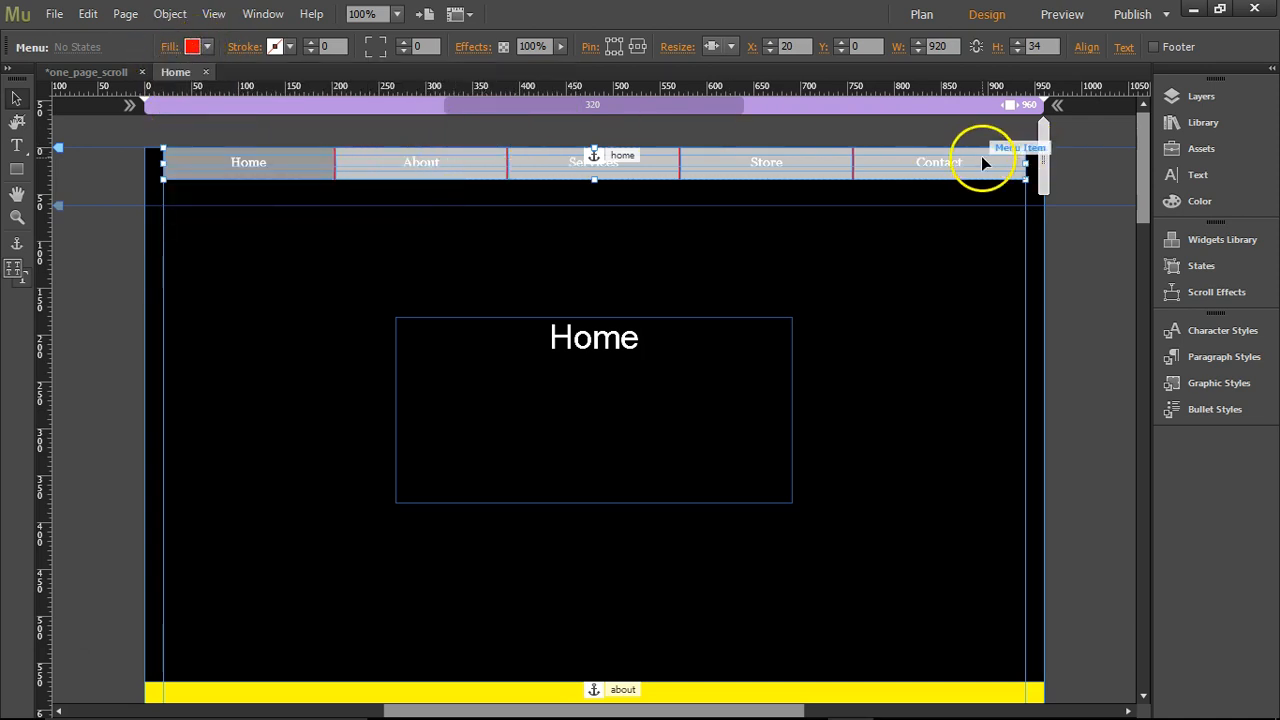
pyautogui.click(938, 162)
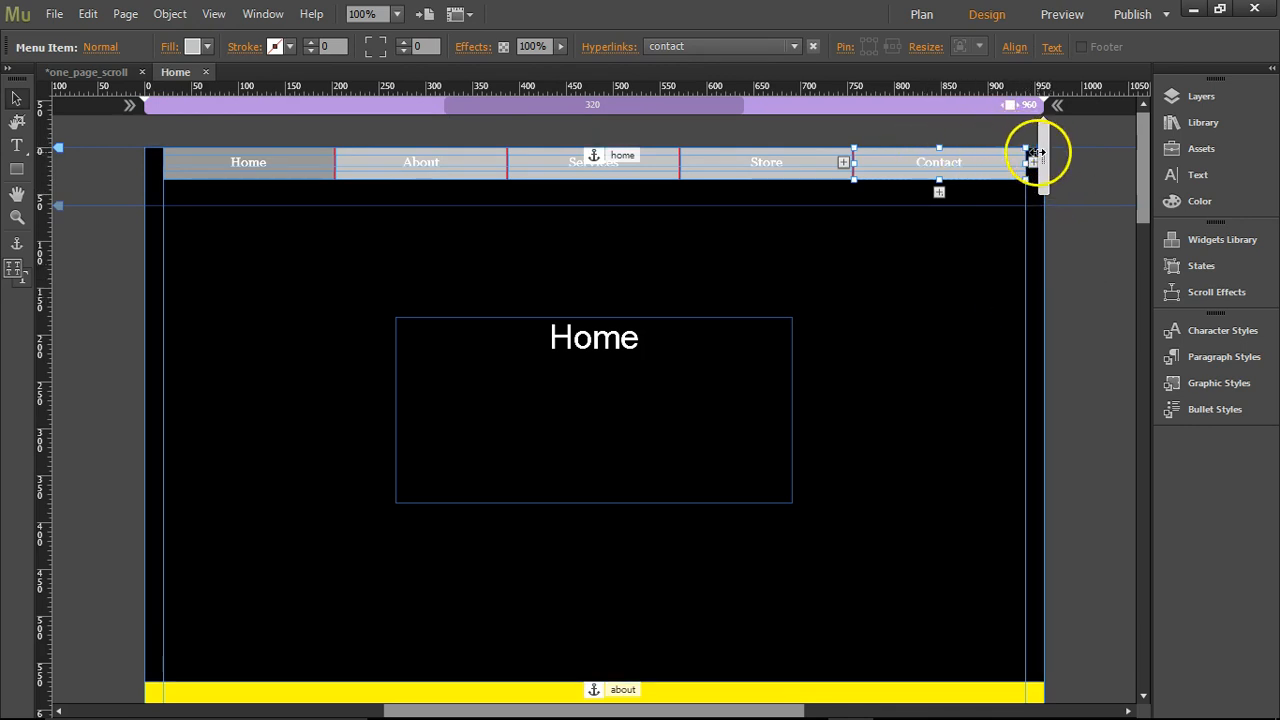
pyautogui.moveTo(1040, 160); pyautogui.dragTo(910, 160)
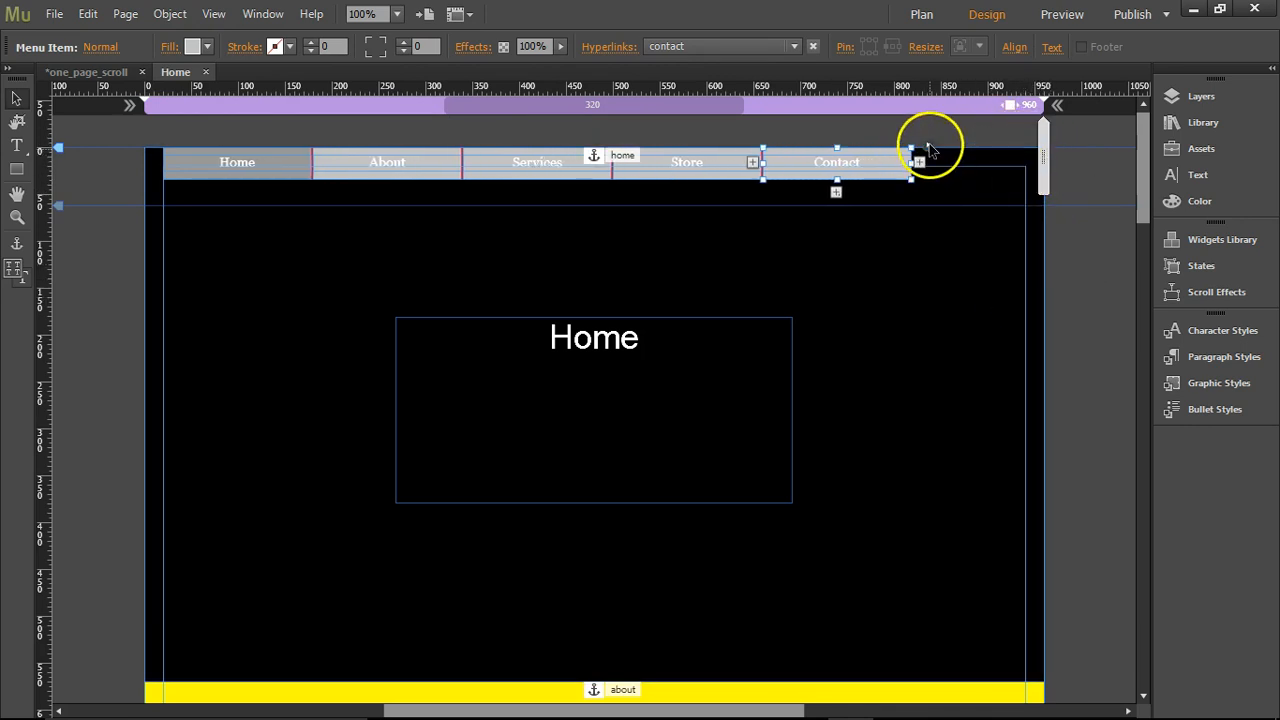
pyautogui.click(918, 160)
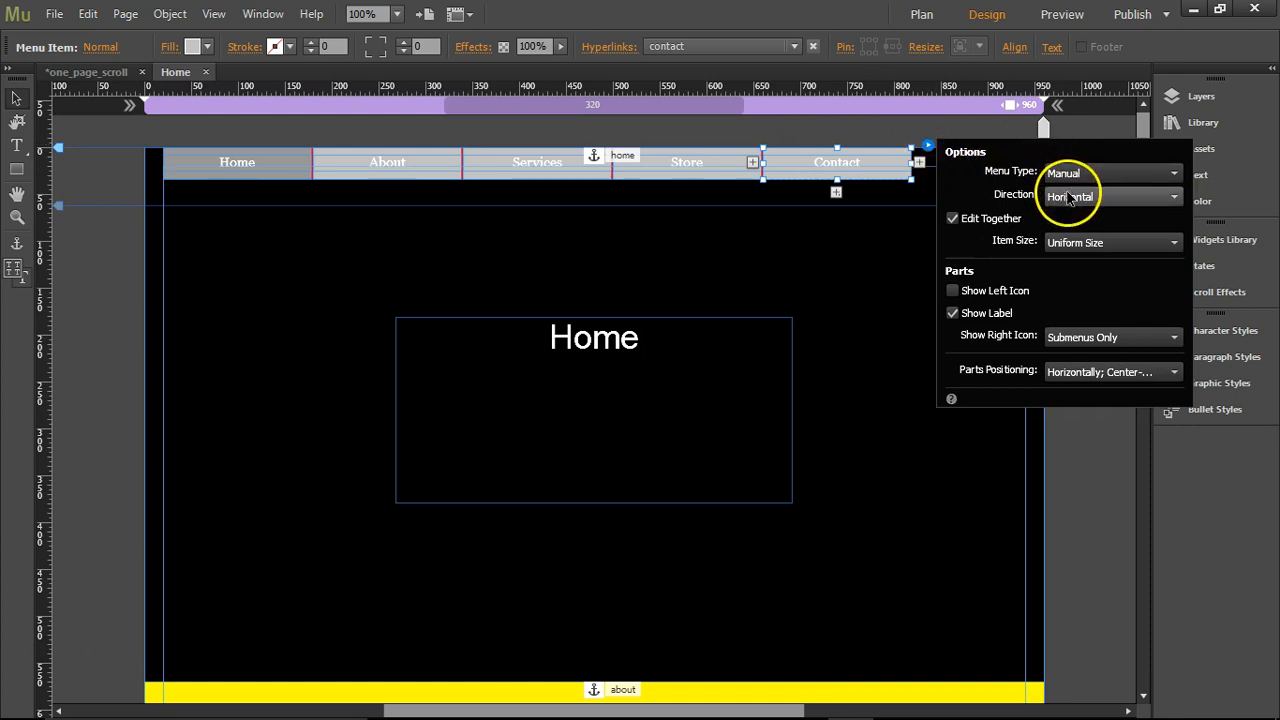
pyautogui.moveTo(1046, 249)
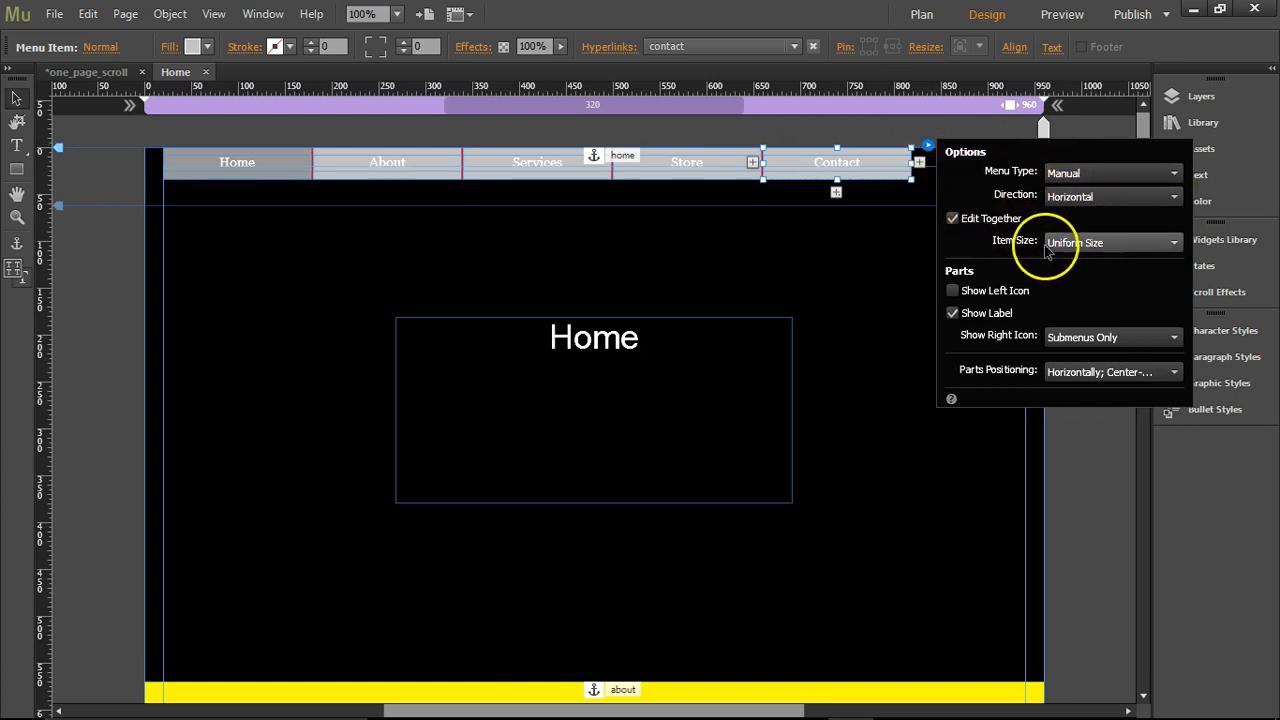
pyautogui.moveTo(1083, 368)
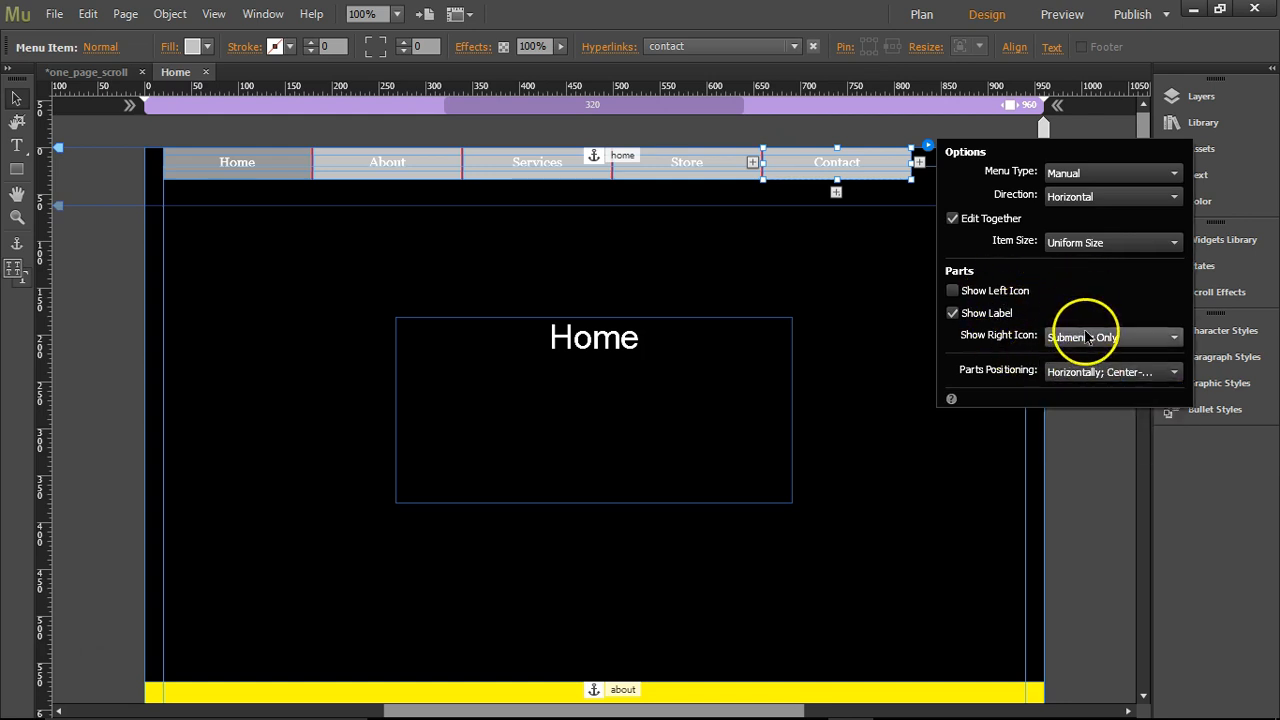
pyautogui.click(1110, 336)
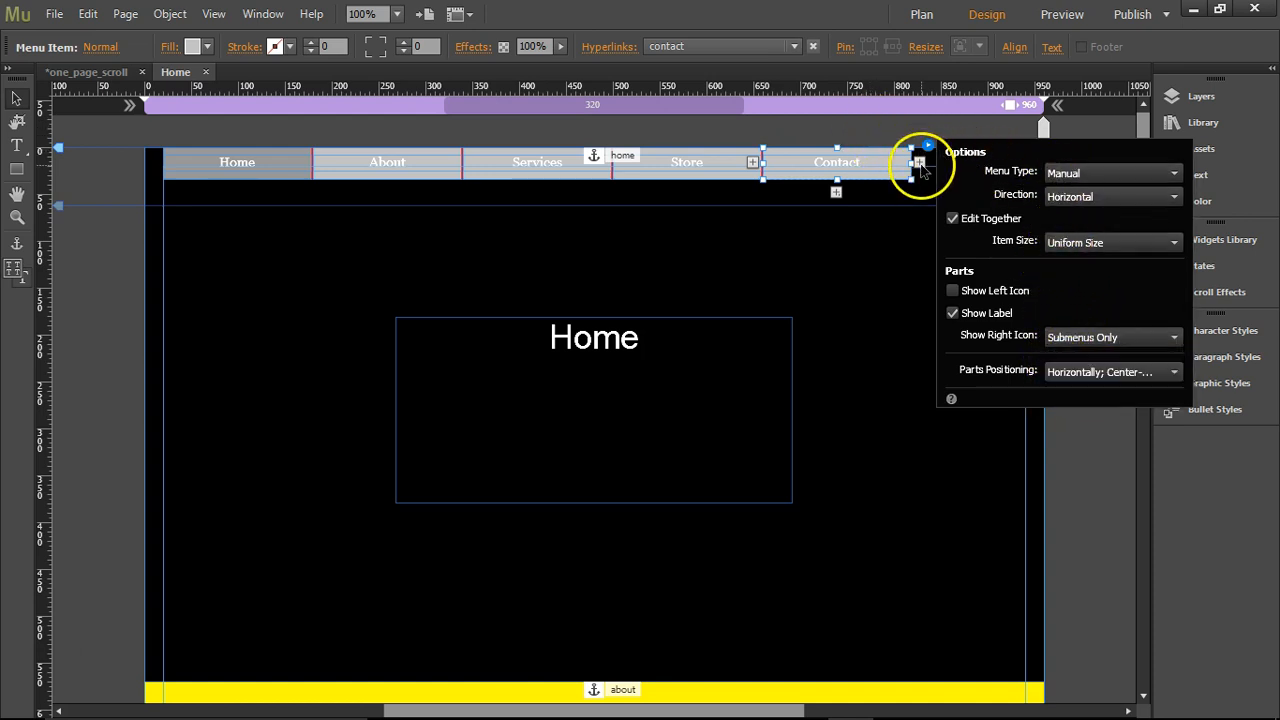
pyautogui.click(910, 162)
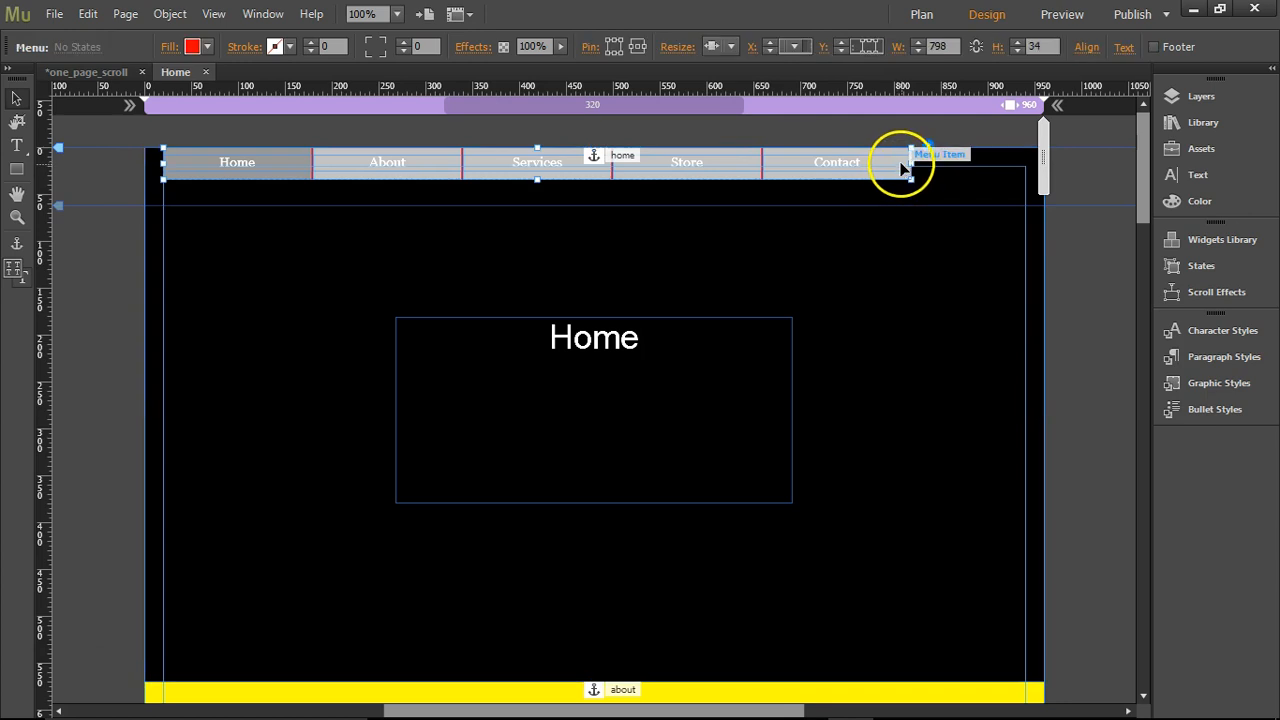
pyautogui.moveTo(925, 162); pyautogui.dragTo(1010, 162)
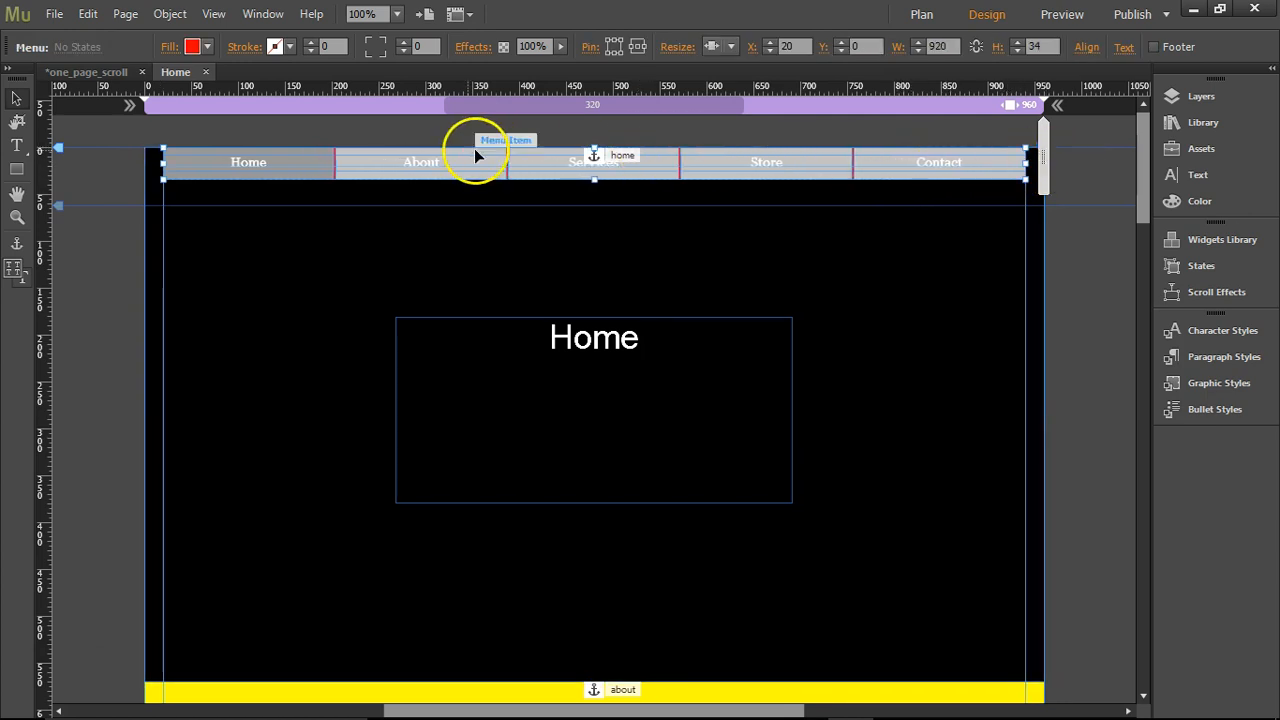
pyautogui.moveTo(930, 43)
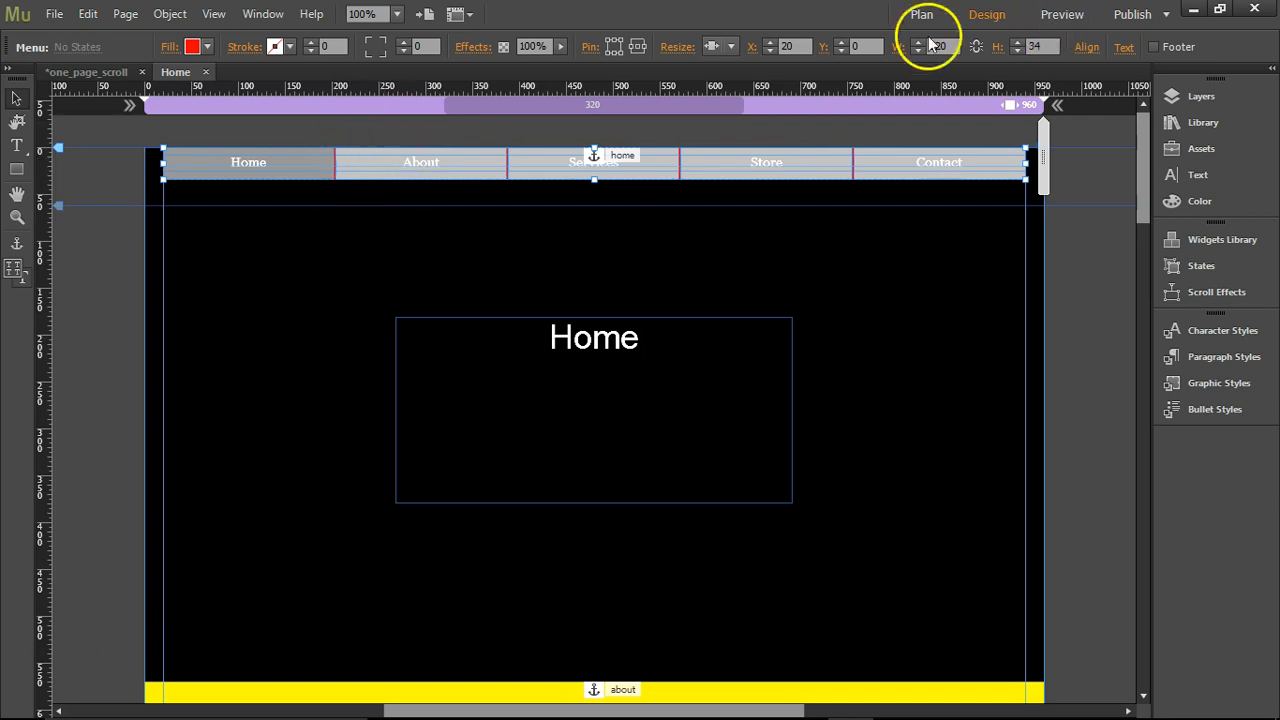
pyautogui.click(54, 13)
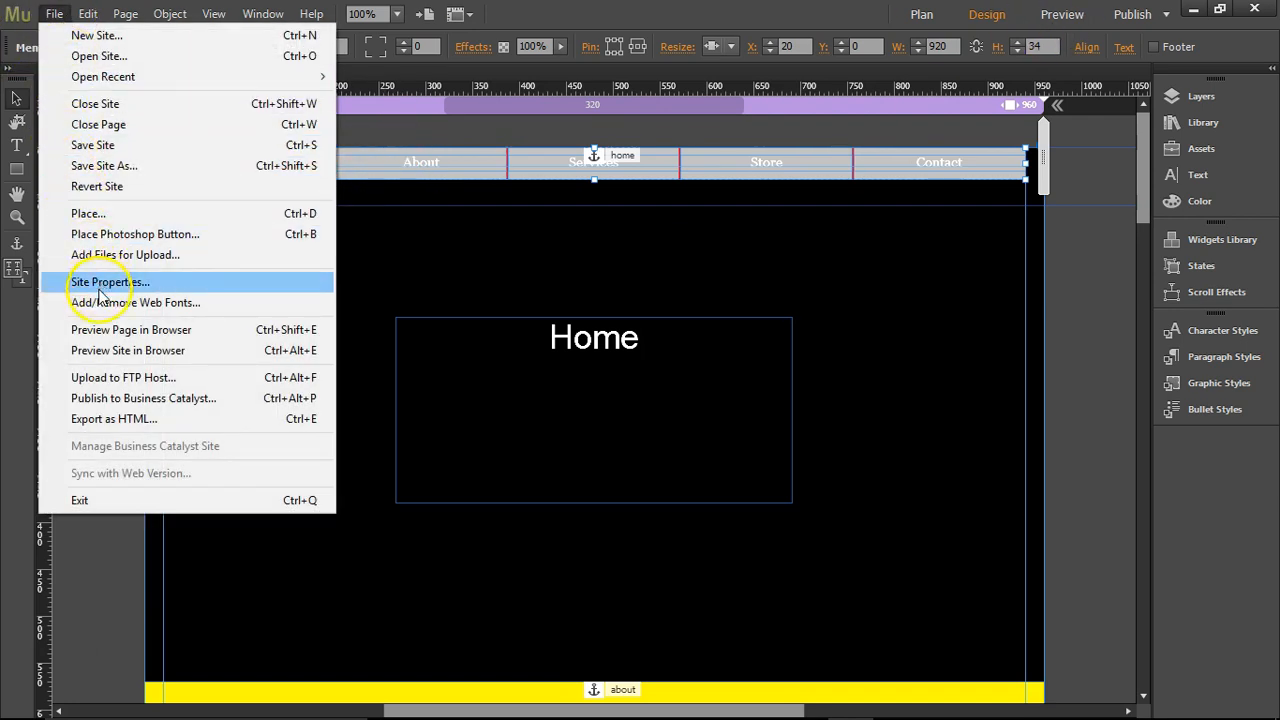
# - Preview the page in Chrome to check the five-item menu above the Home section
pyautogui.click(113, 418)
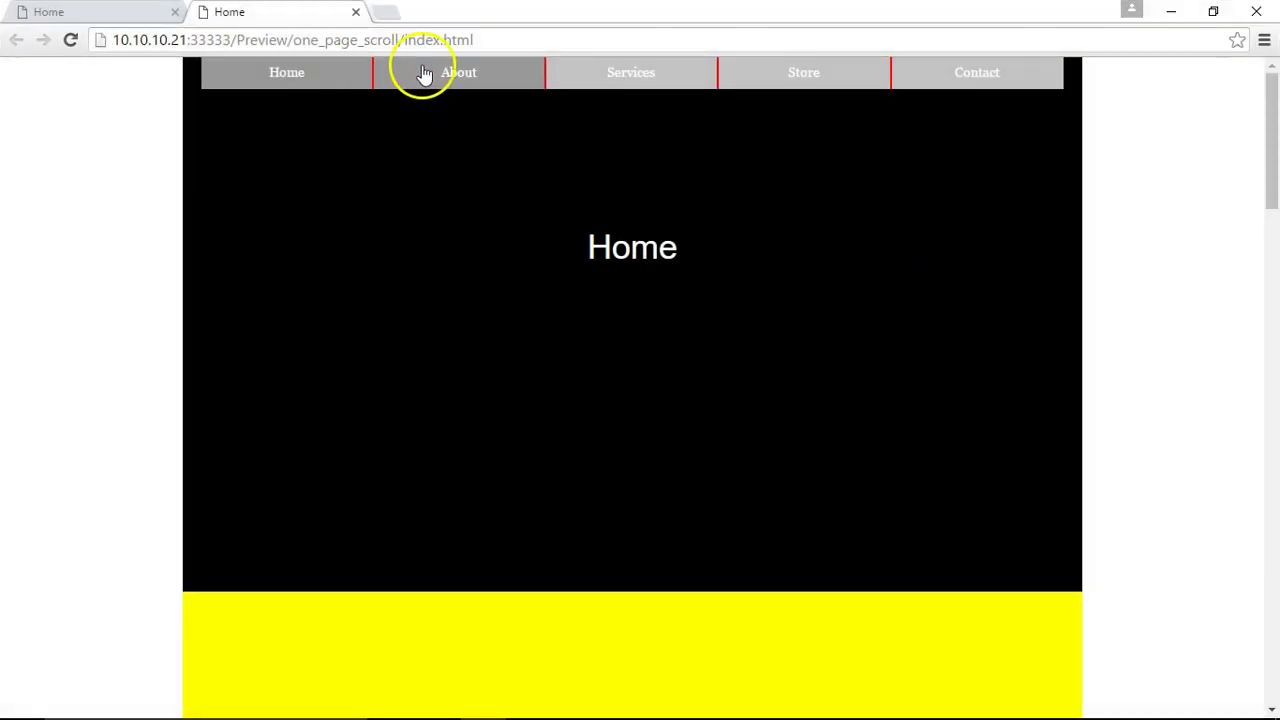
pyautogui.moveTo(631, 72)
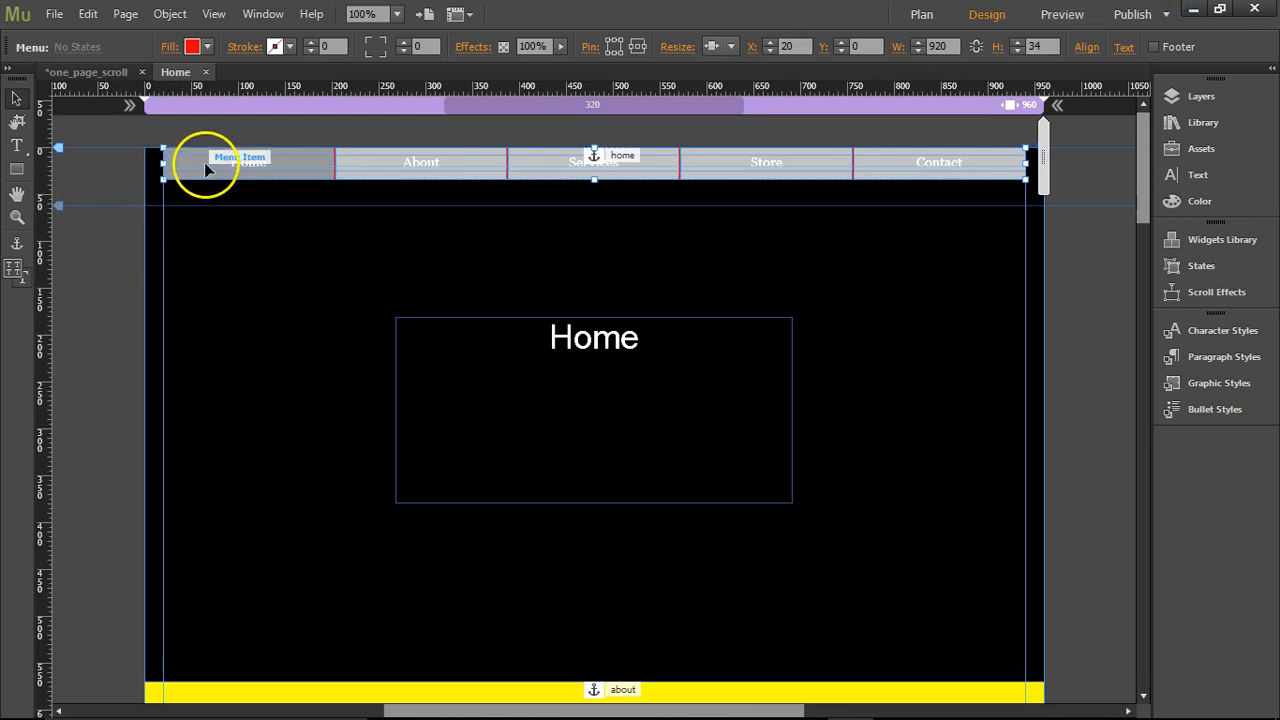
# - Fill the Home item's active state and every item's normal state with red
pyautogui.click(192, 47)
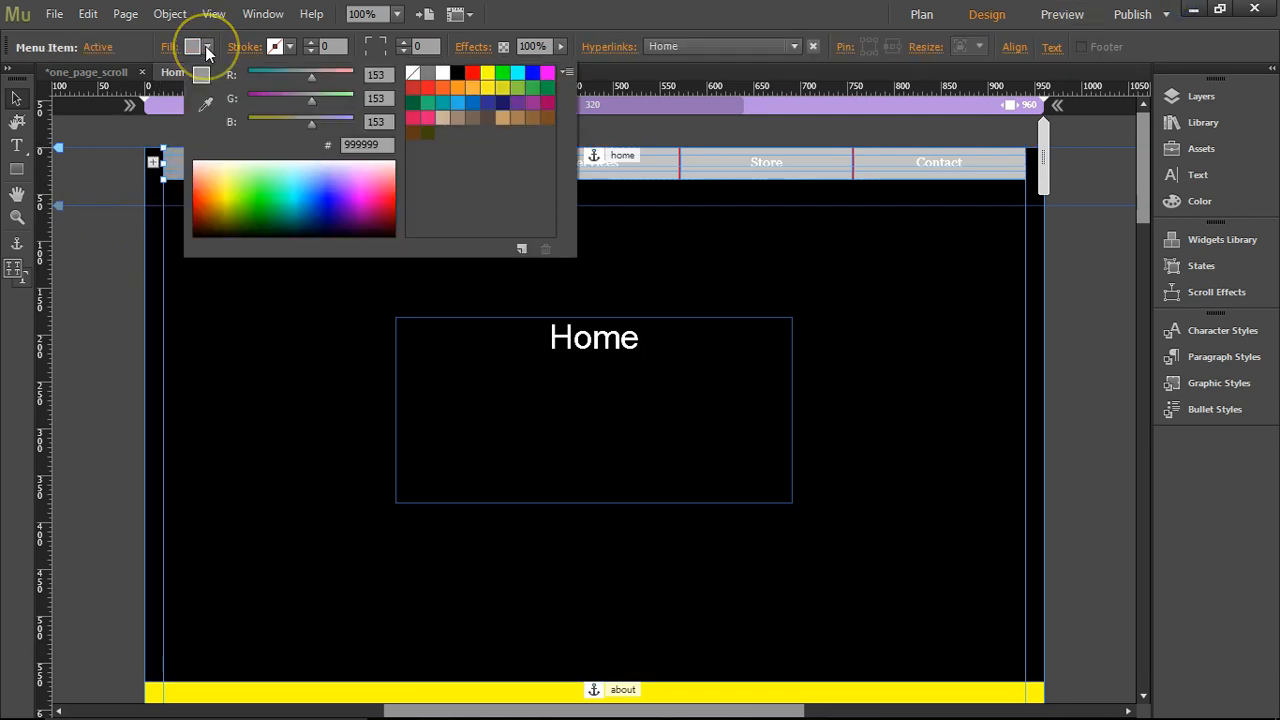
pyautogui.click(473, 74)
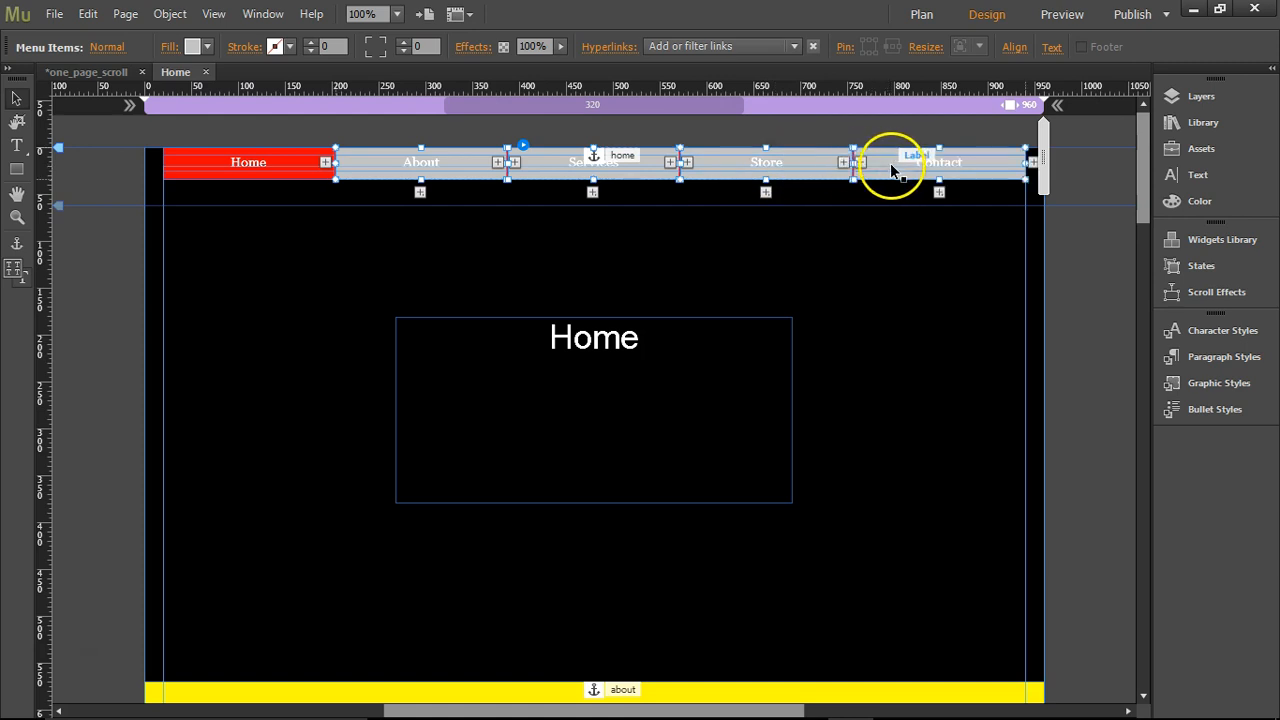
pyautogui.click(192, 46)
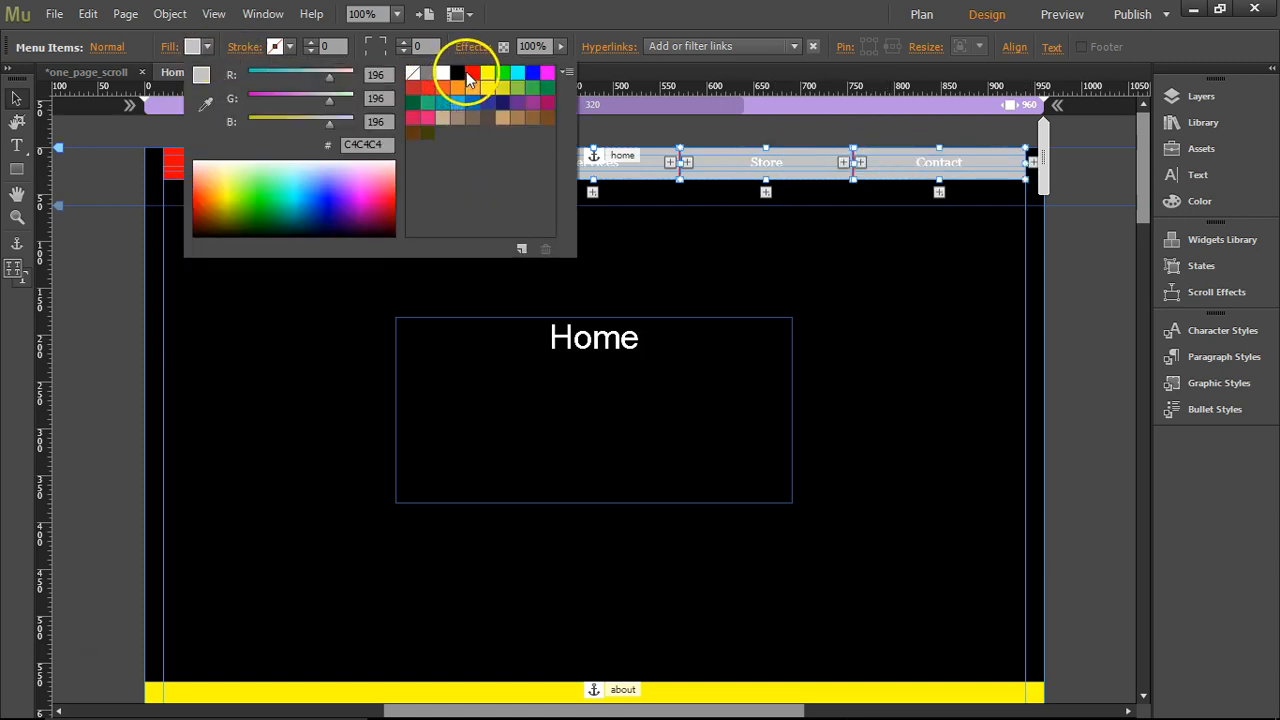
pyautogui.click(474, 72)
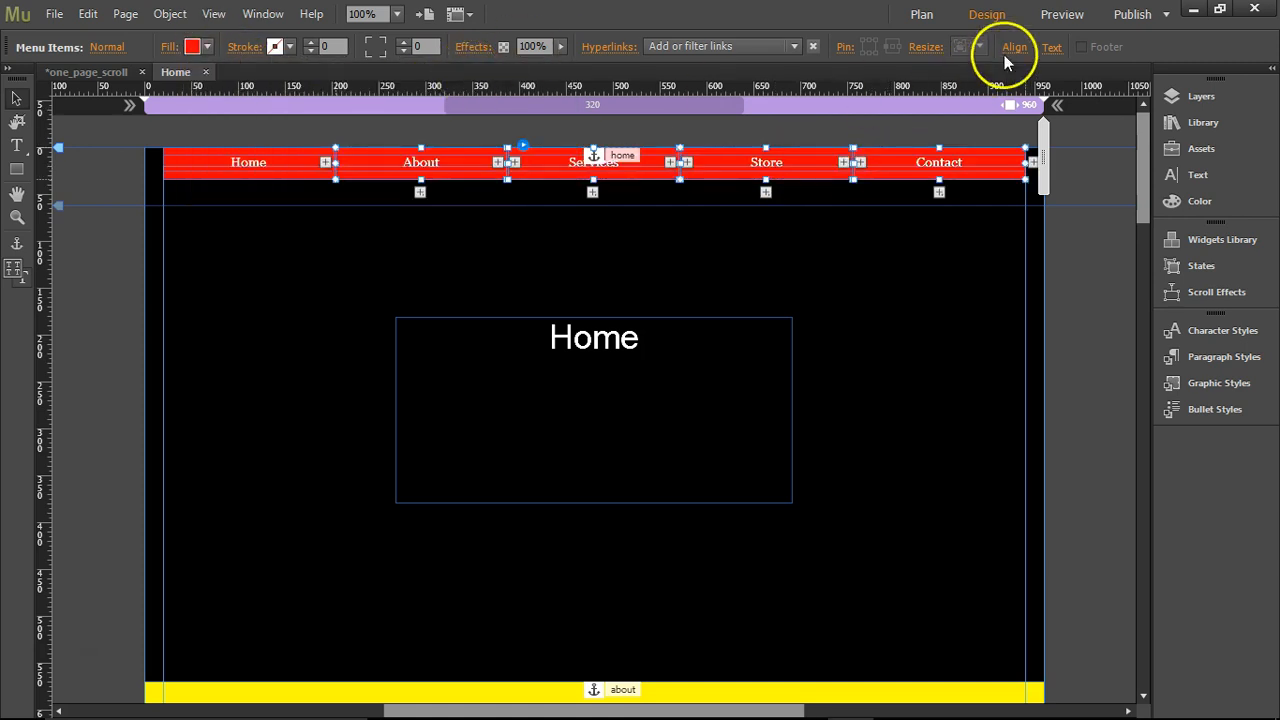
pyautogui.click(54, 13)
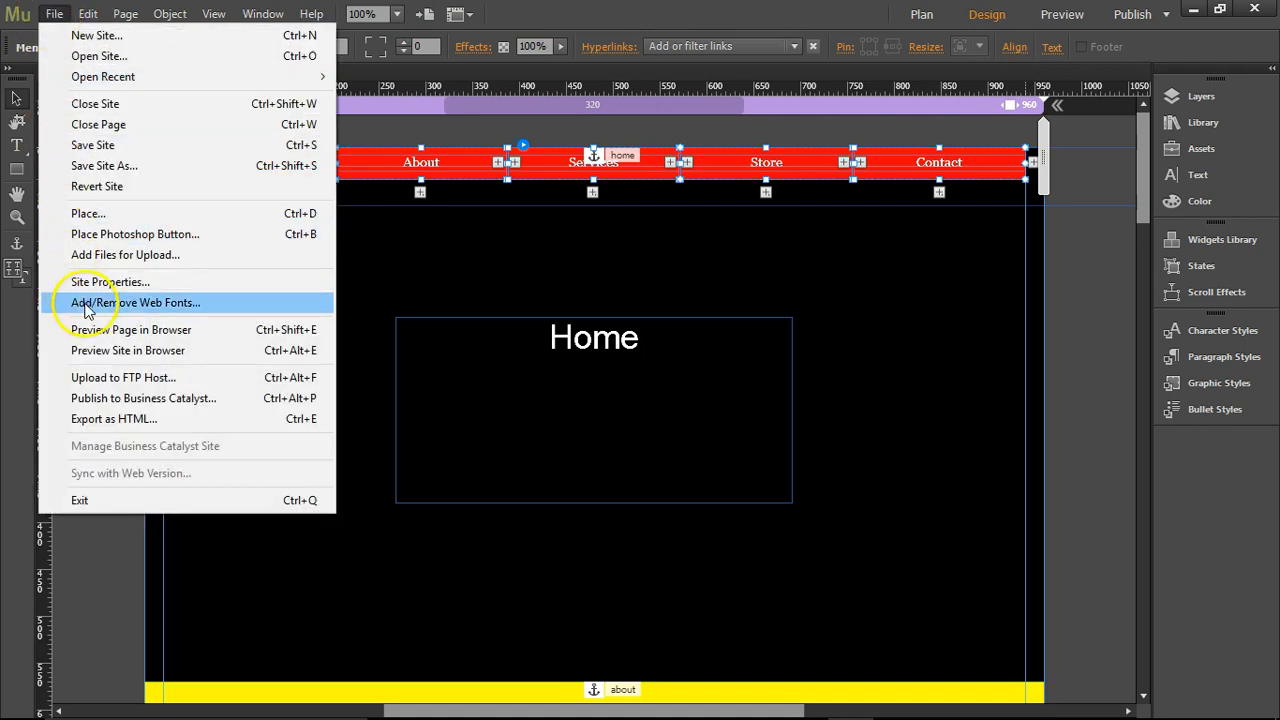
# - Preview the red-menu page in Chrome and test one menu link
pyautogui.click(128, 350)
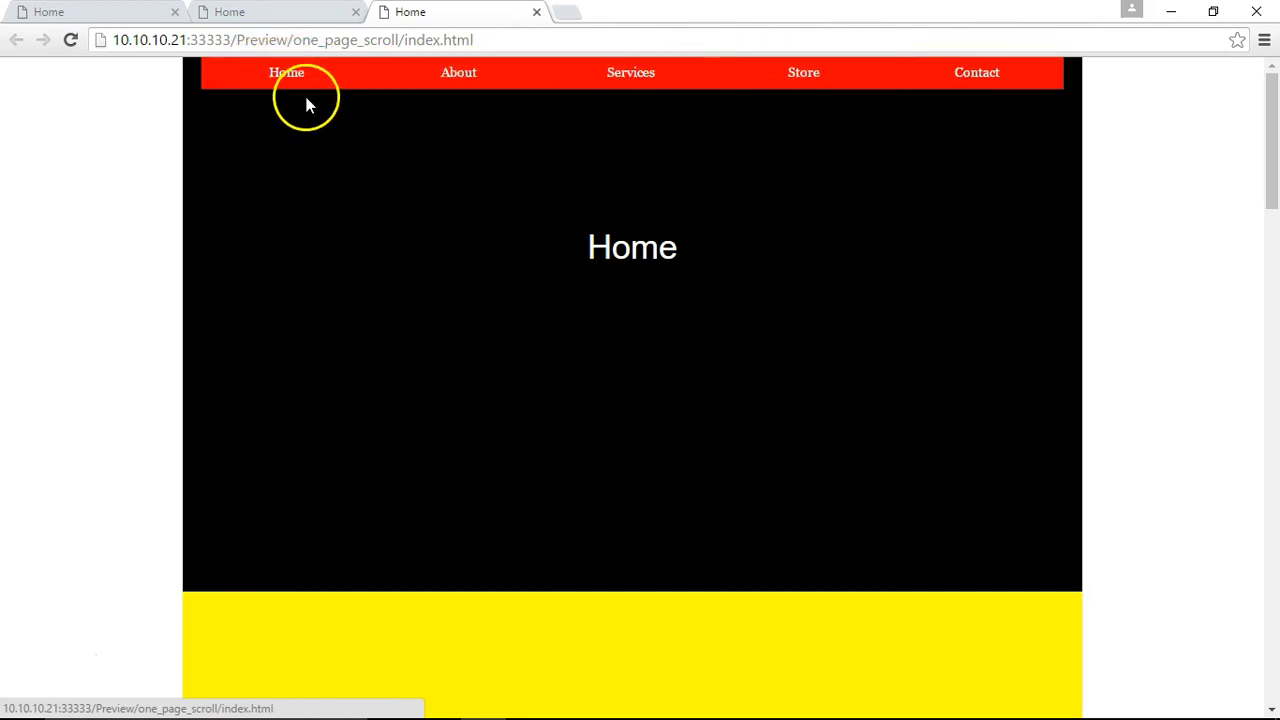
pyautogui.click(458, 72)
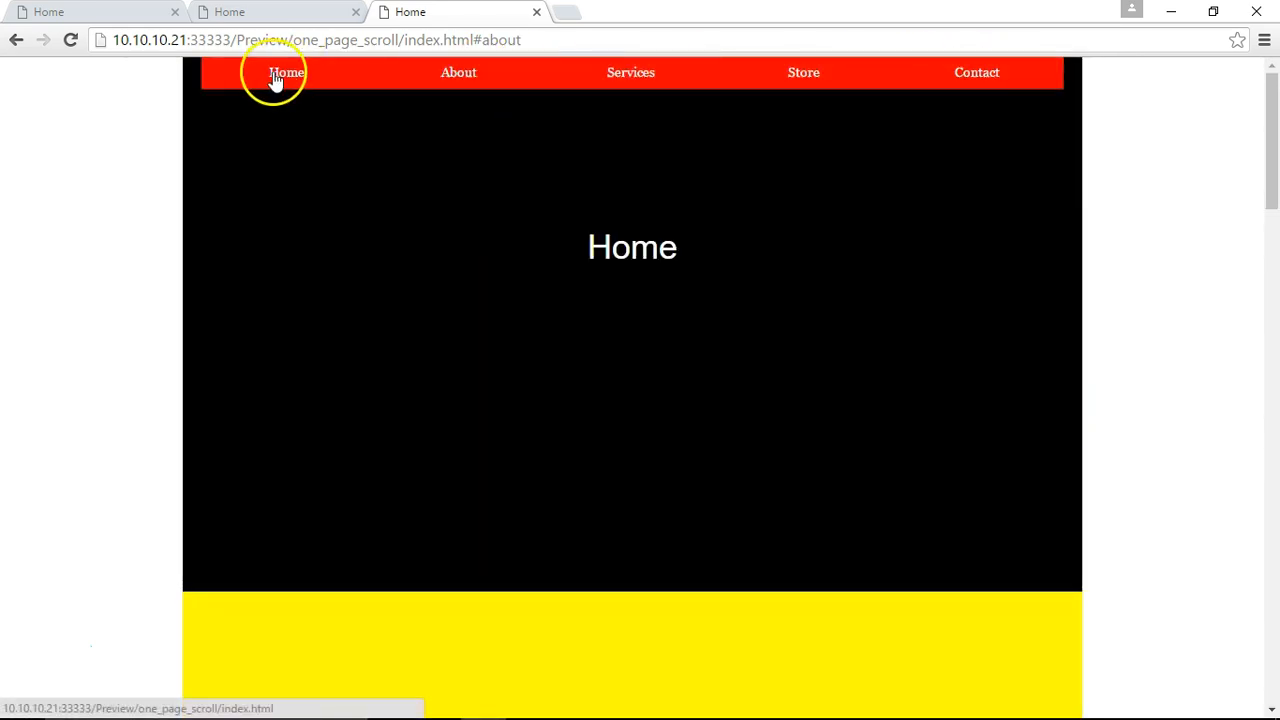
pyautogui.moveTo(1171, 12)
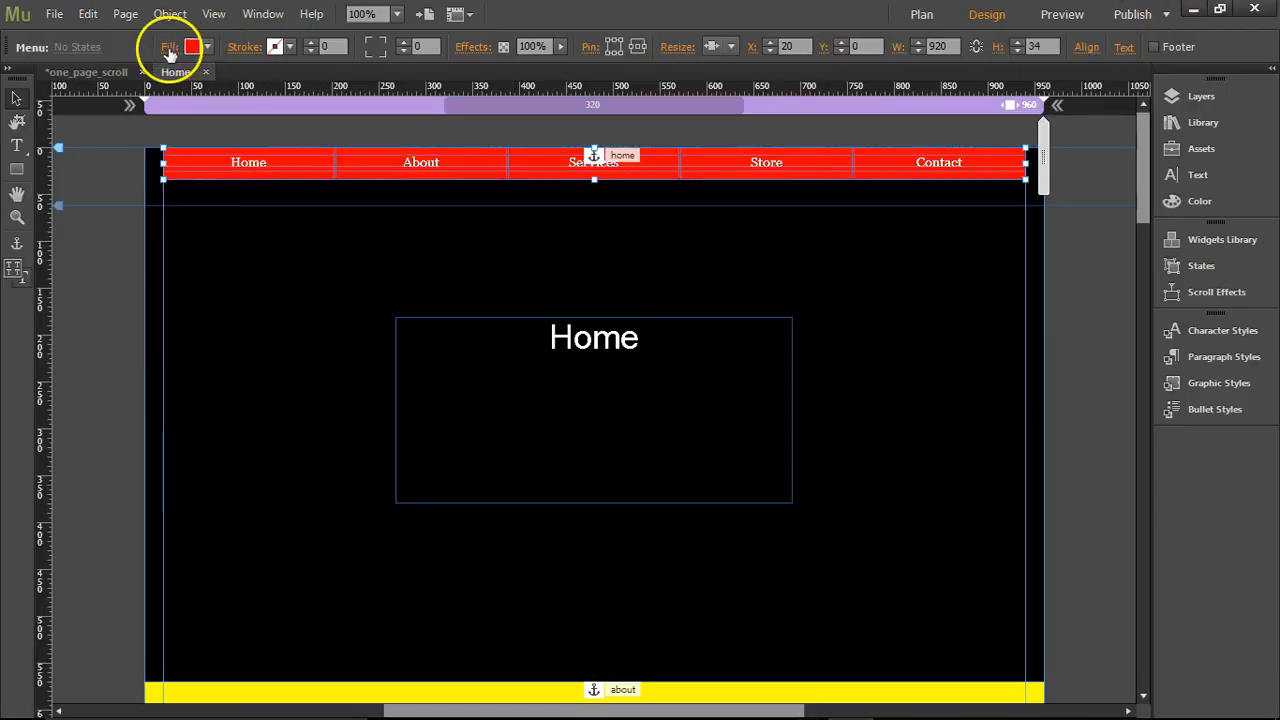
# - Set the menu widget's fill to None and start a browser preview
pyautogui.click(193, 47)
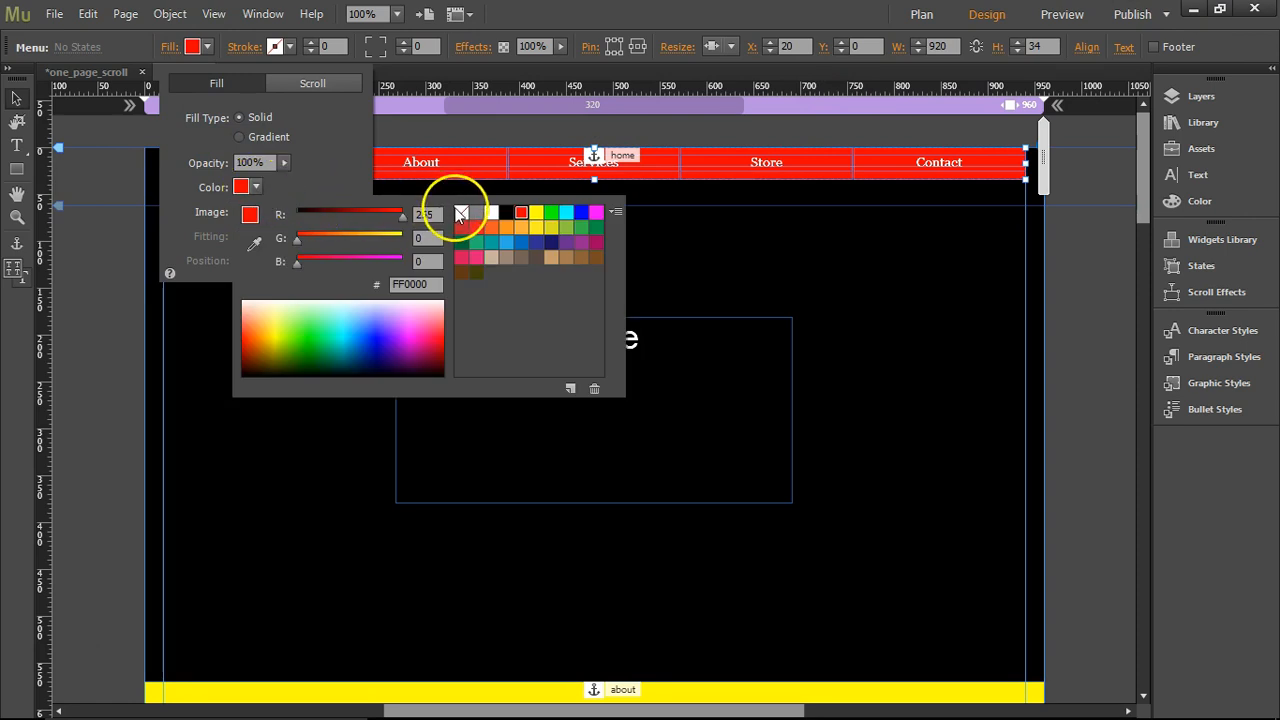
pyautogui.click(461, 211)
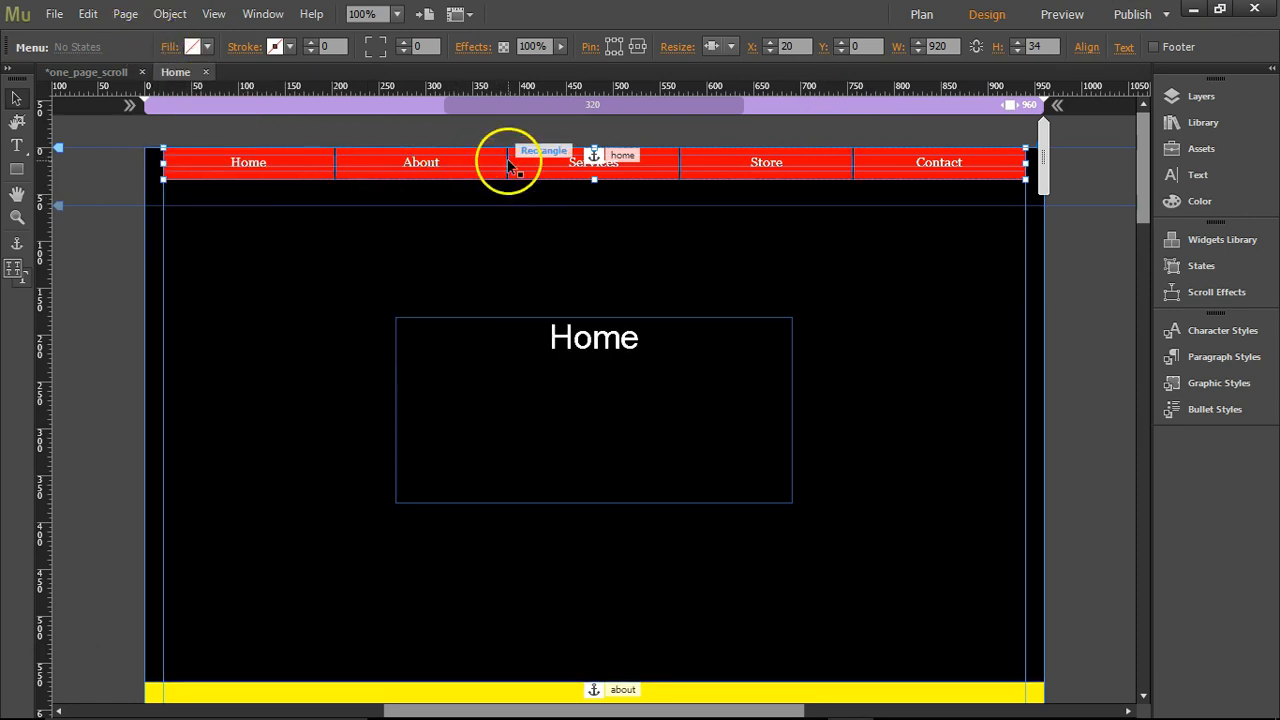
pyautogui.moveTo(490, 178)
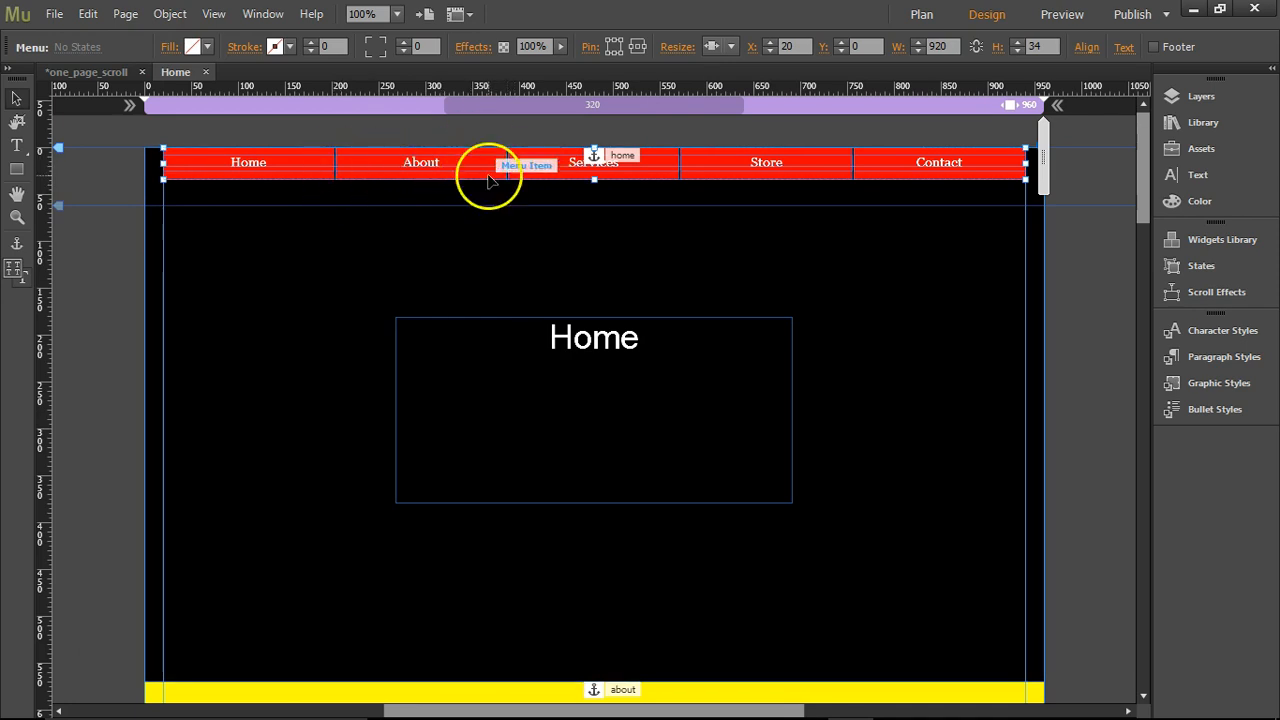
pyautogui.click(54, 13)
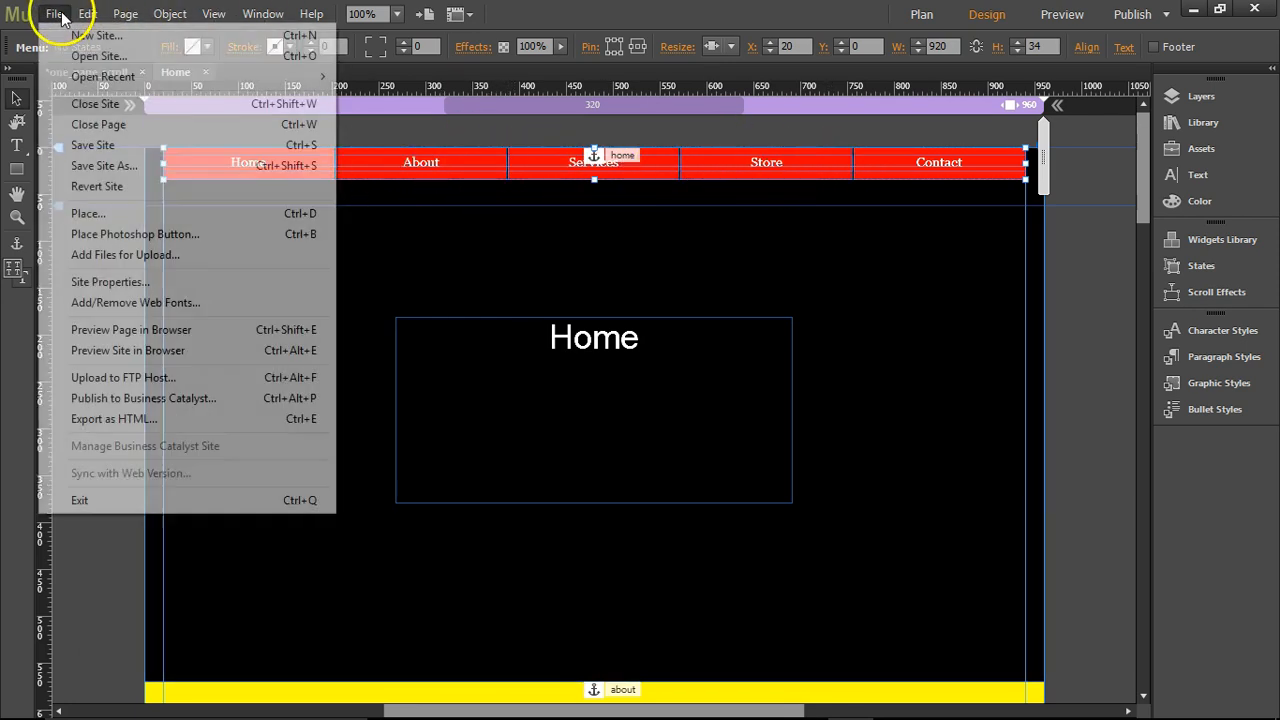
pyautogui.click(131, 329)
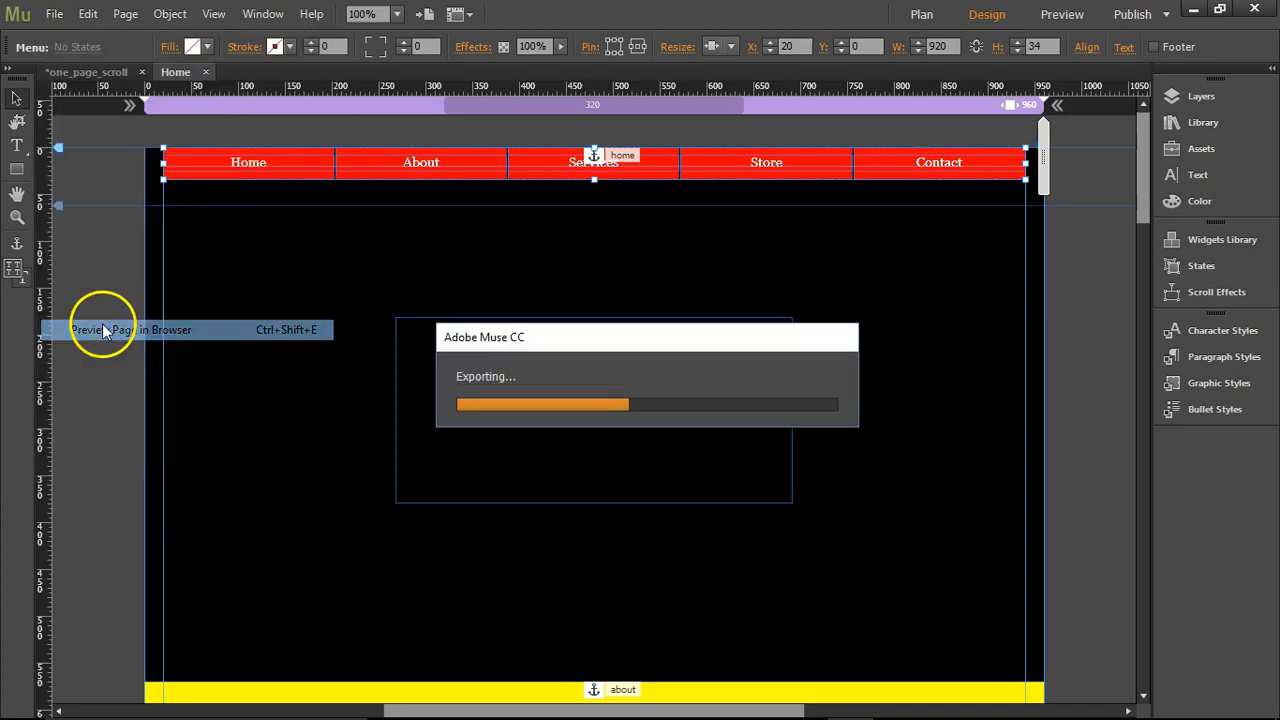
pyautogui.click(130, 329)
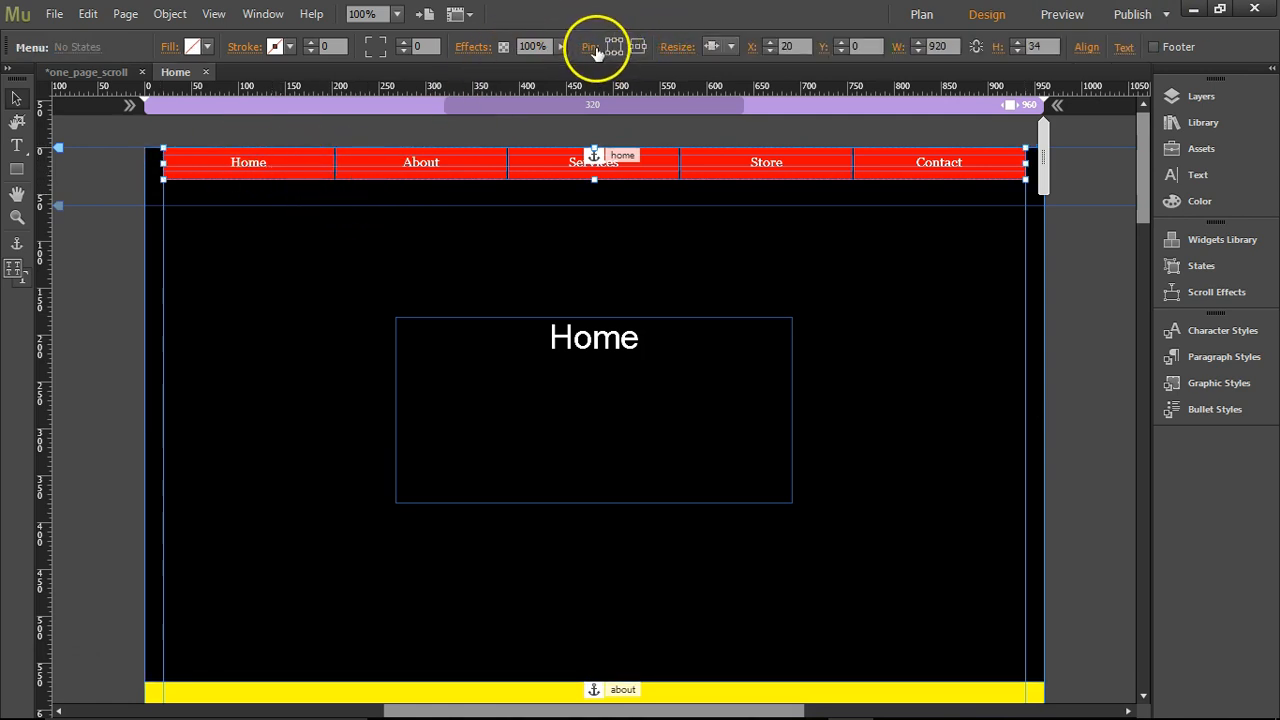
pyautogui.moveTo(612, 47)
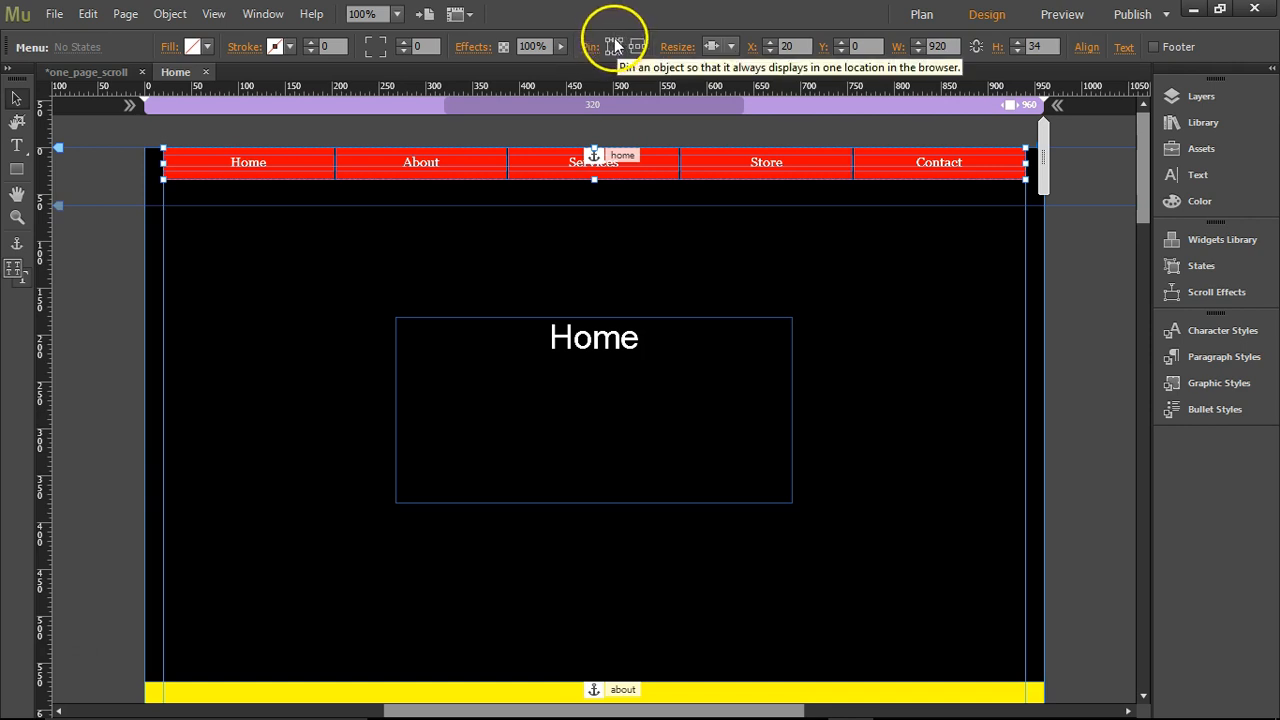
pyautogui.moveTo(600, 140)
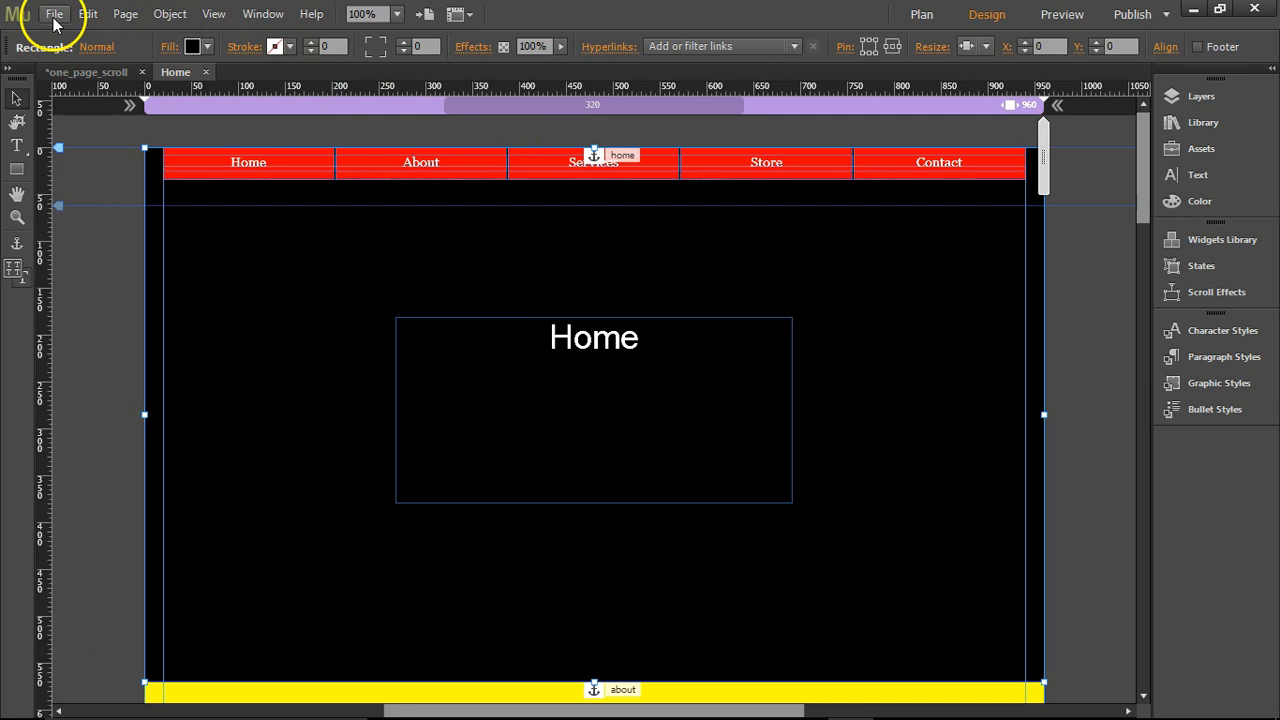
# - Preview again and jump through the About, Services, Store and Contact sections
pyautogui.click(54, 13)
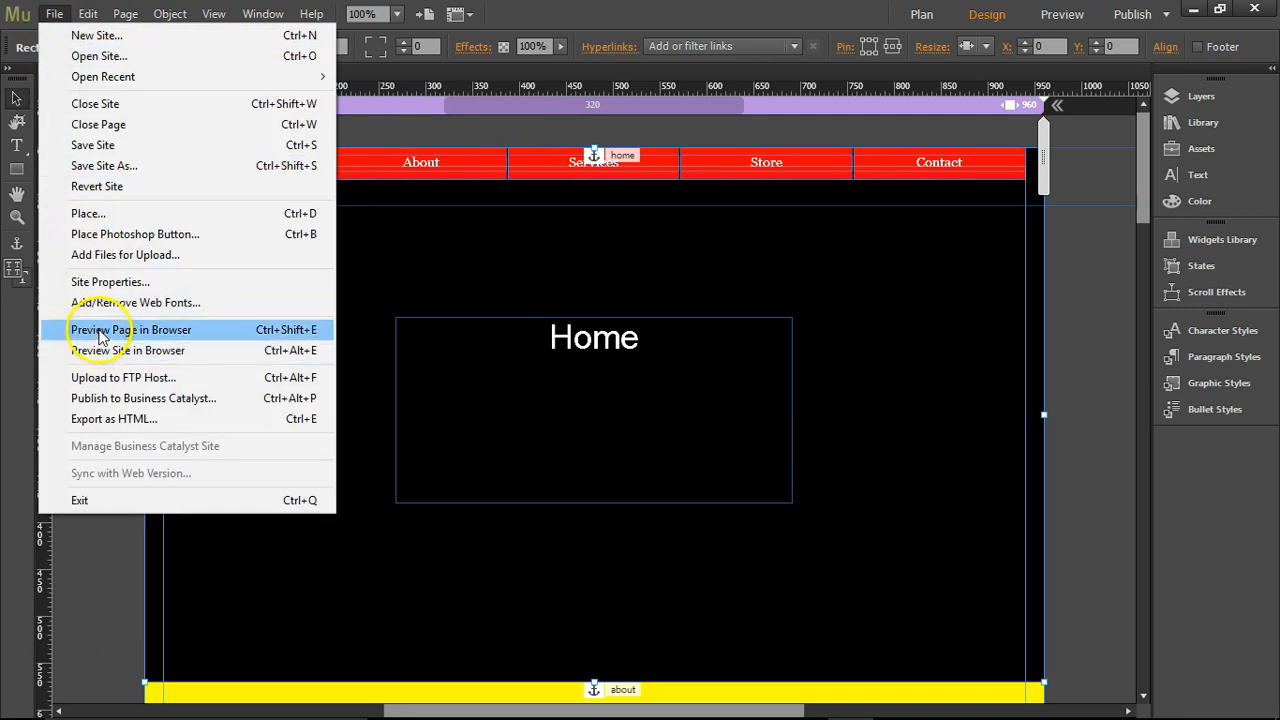
pyautogui.click(131, 329)
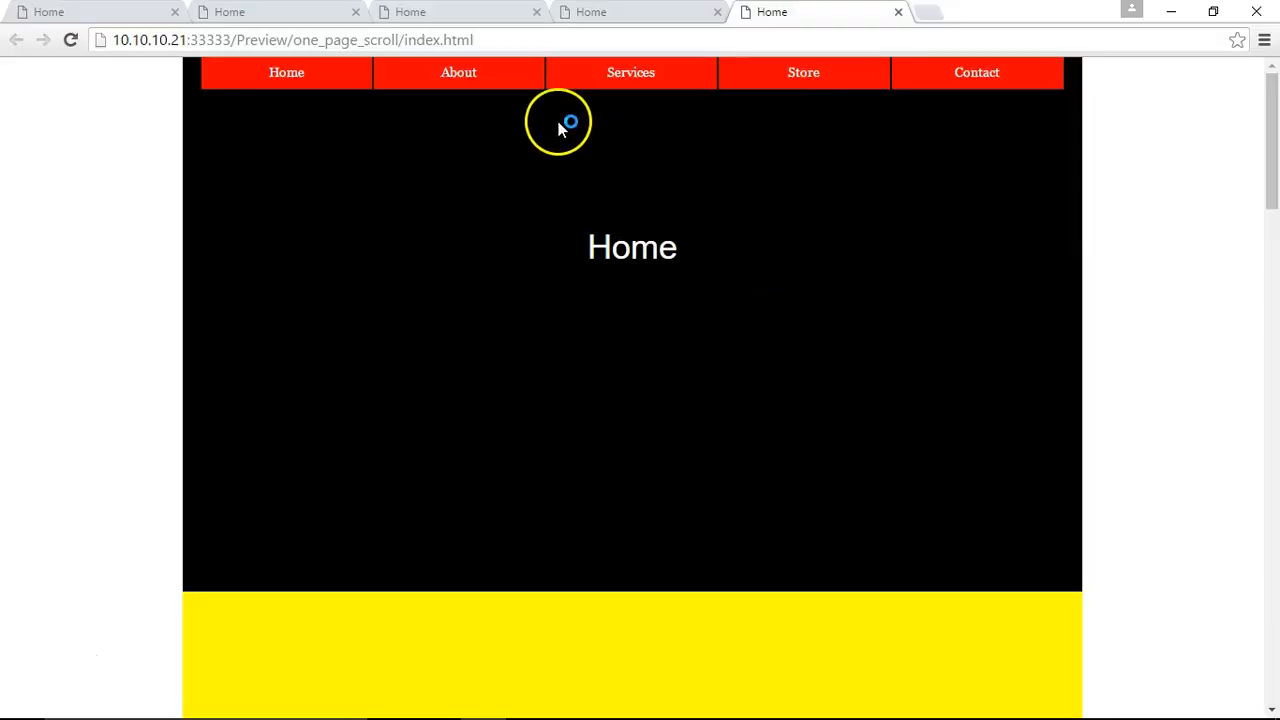
pyautogui.click(458, 72)
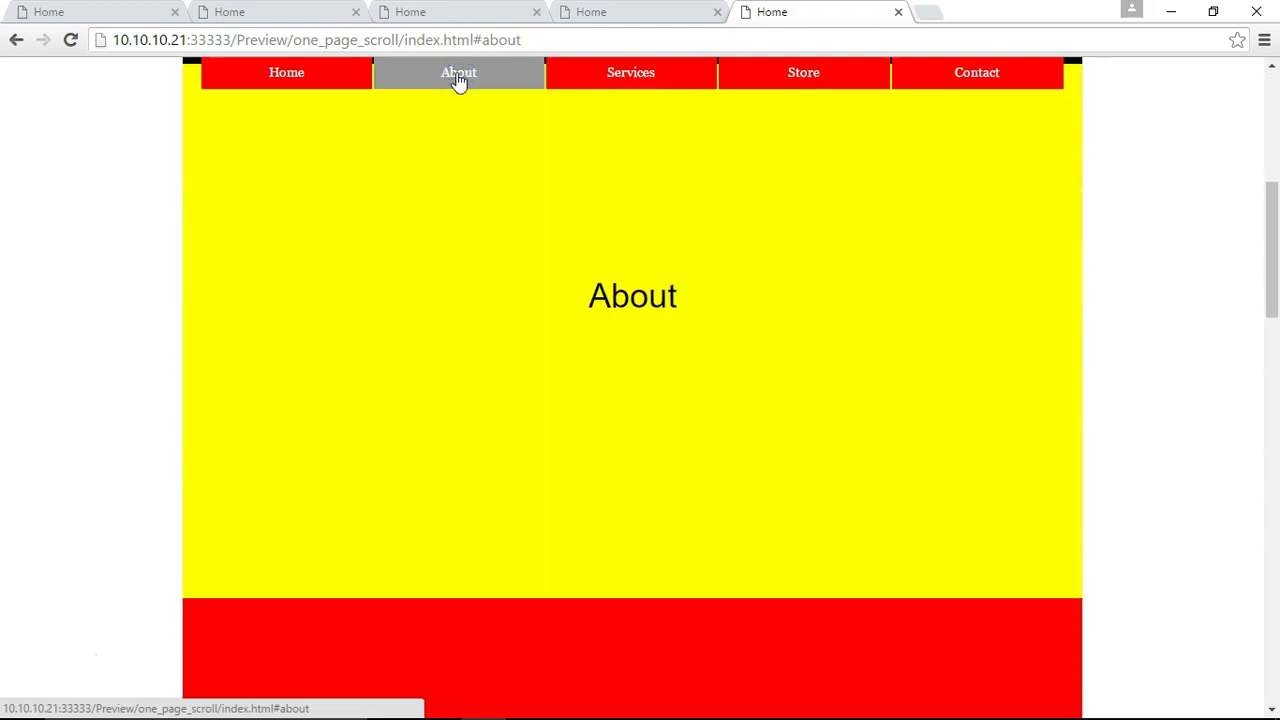
pyautogui.click(631, 72)
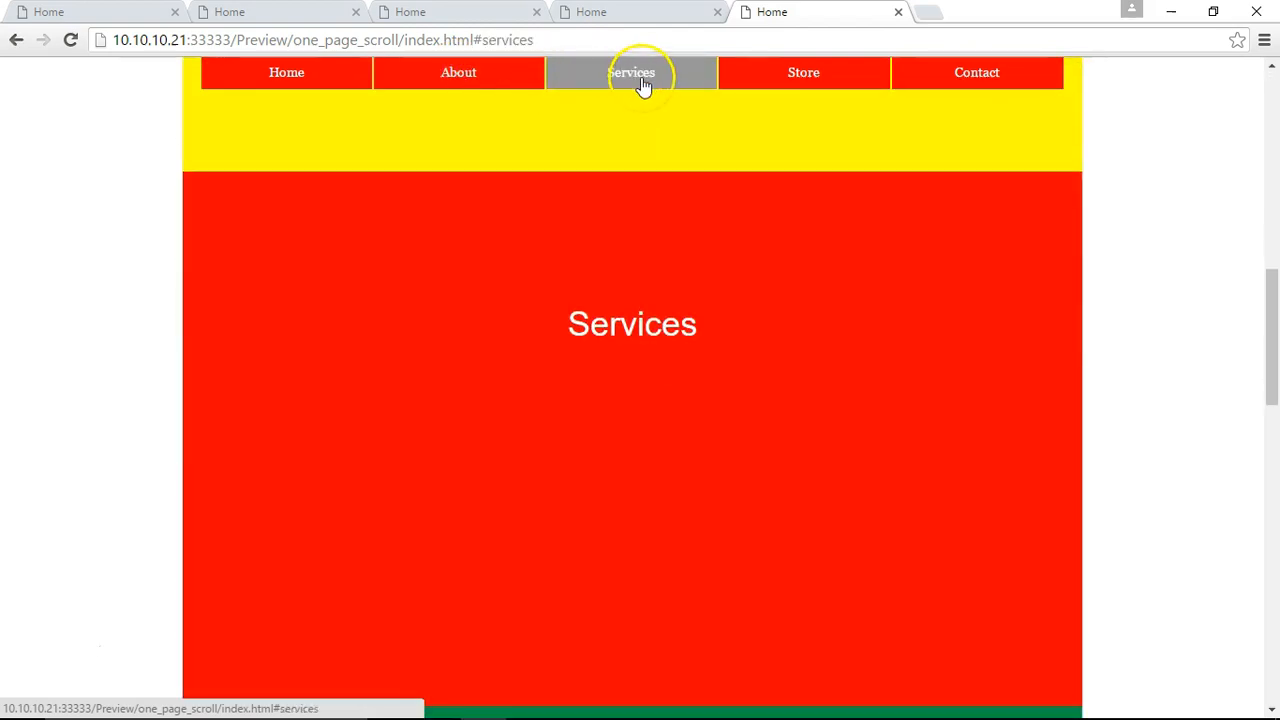
pyautogui.click(803, 72)
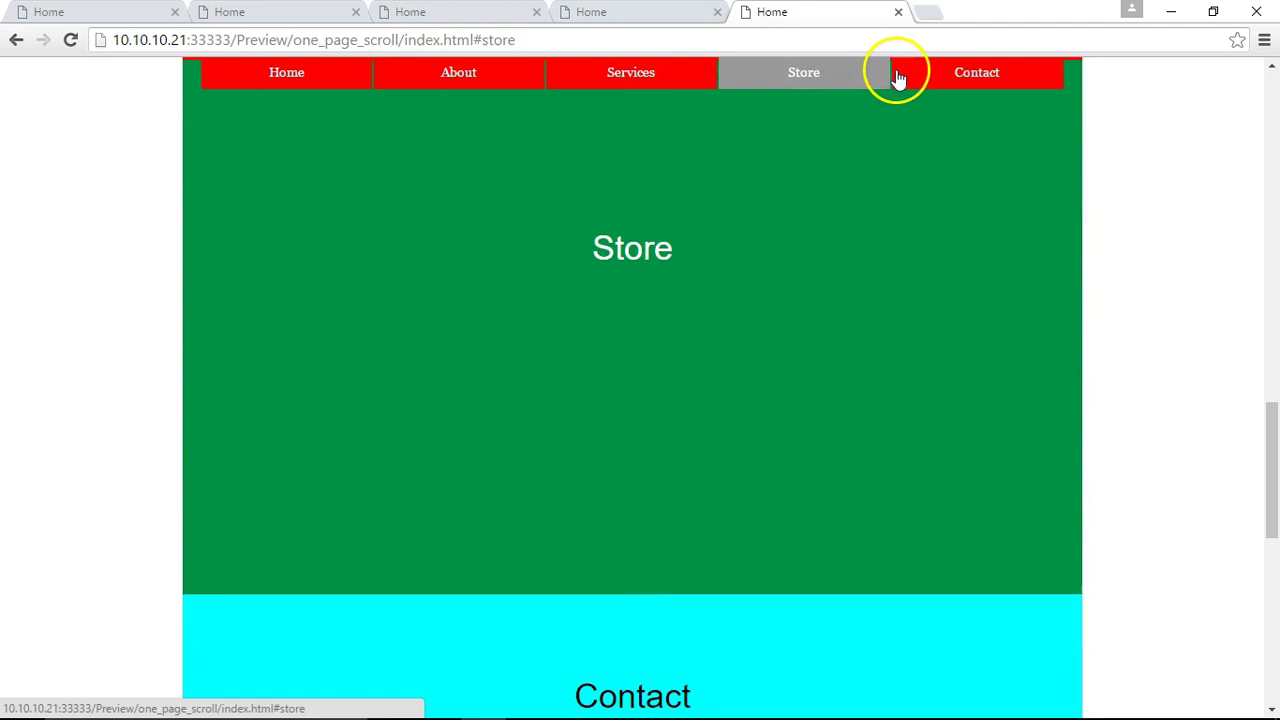
pyautogui.click(976, 72)
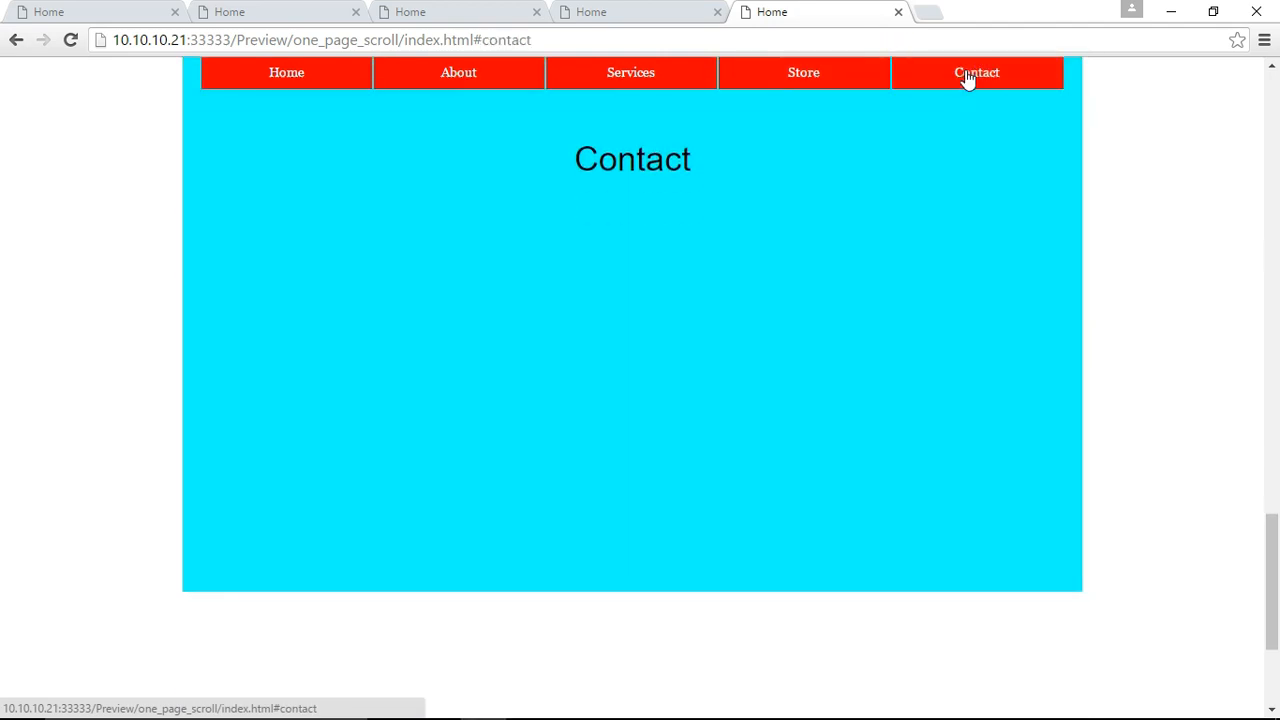
pyautogui.moveTo(771, 382)
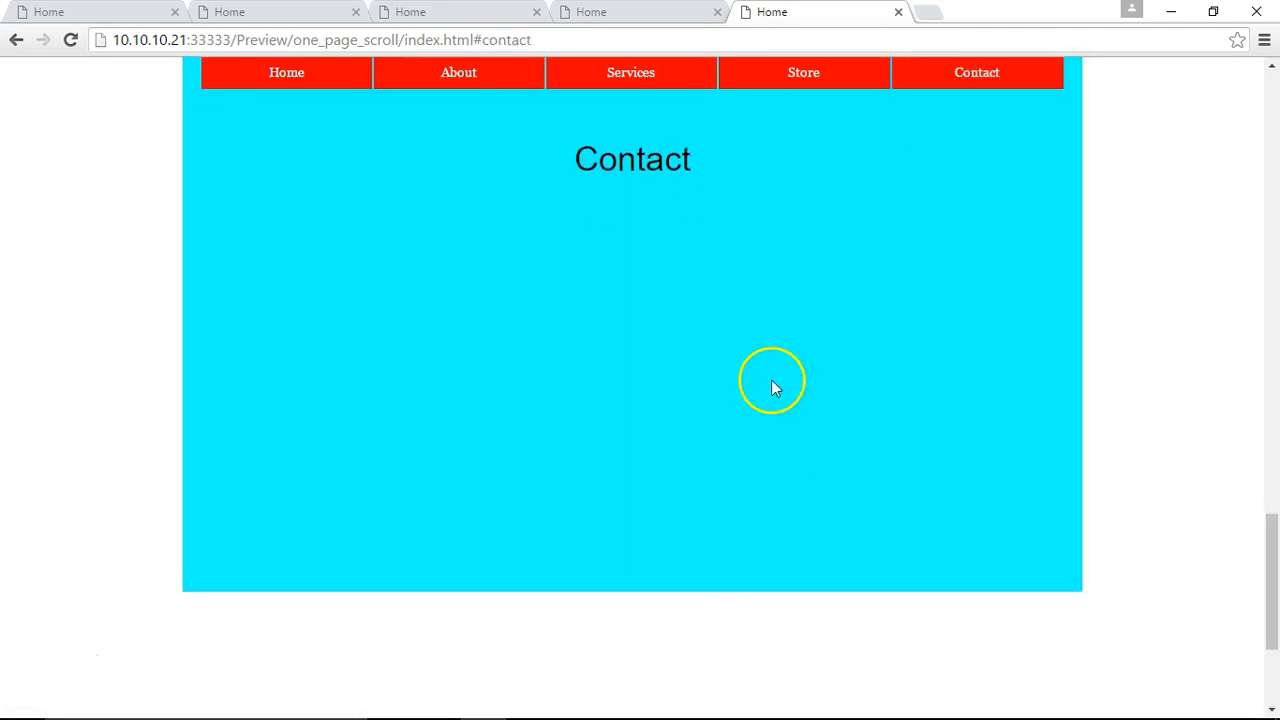
pyautogui.moveTo(810, 293)
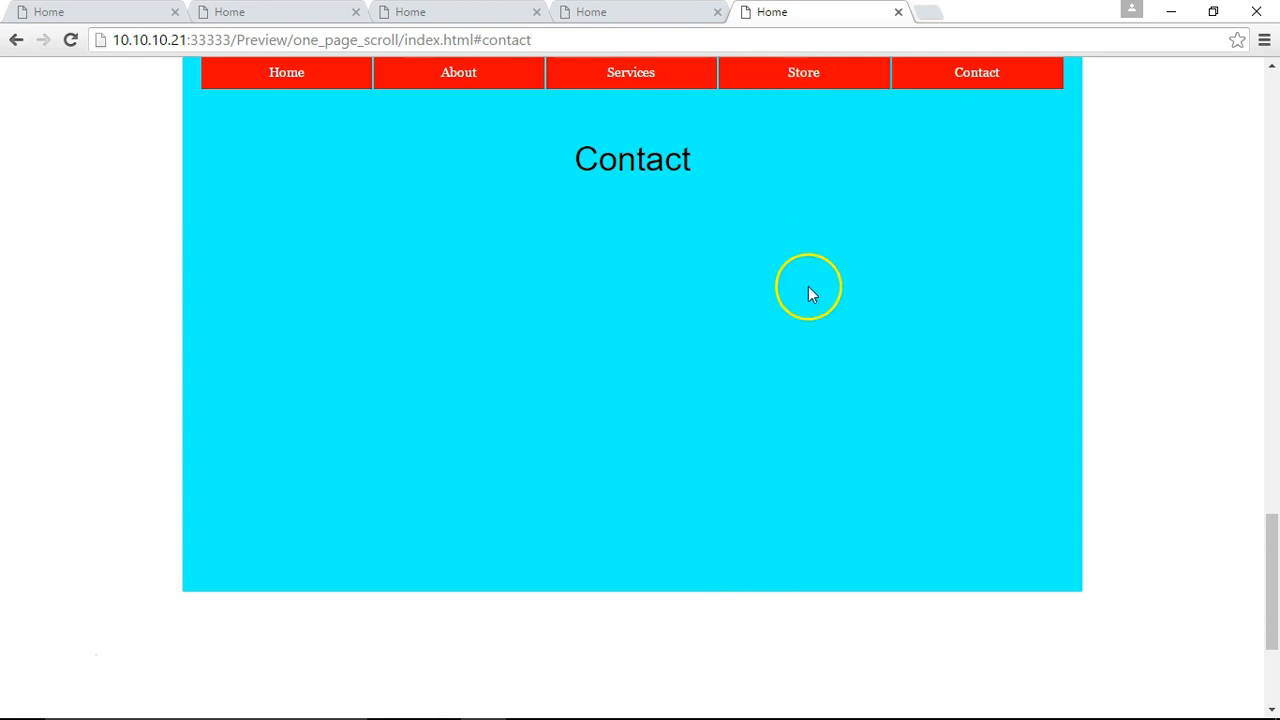
pyautogui.moveTo(804, 72)
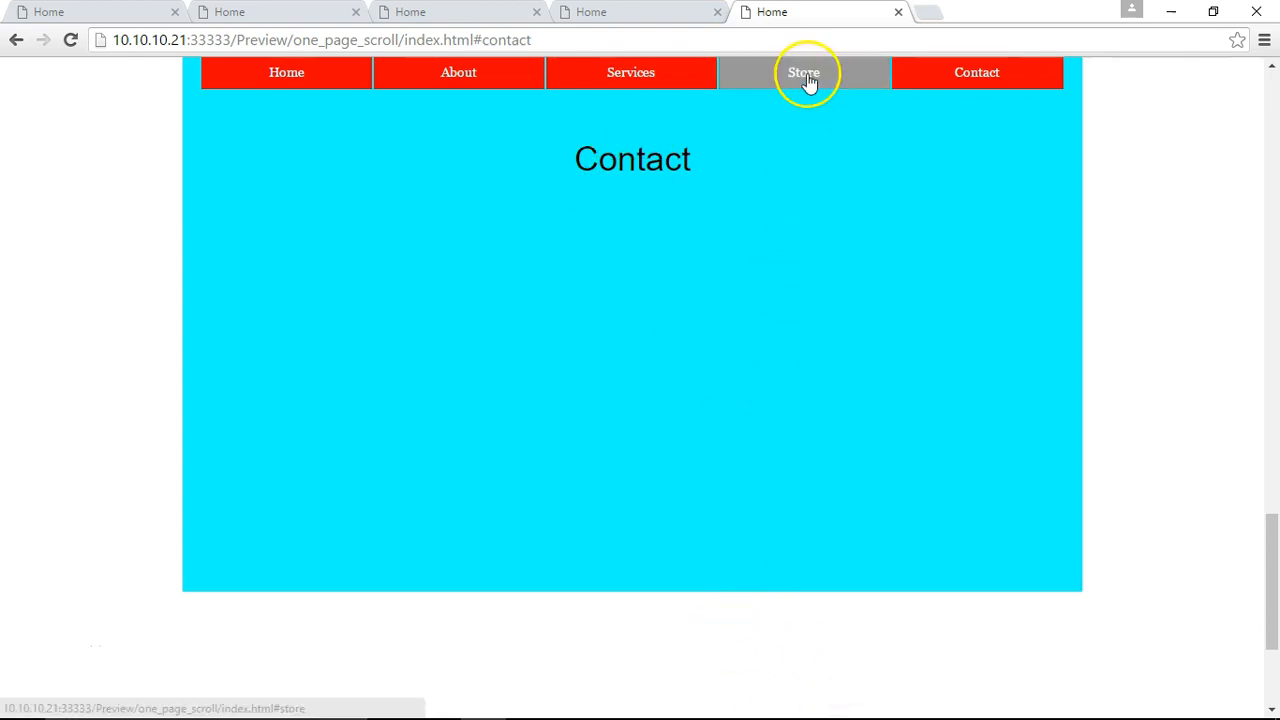
# - Jump to Home, Services, About and Home again, then return to Muse
pyautogui.click(286, 72)
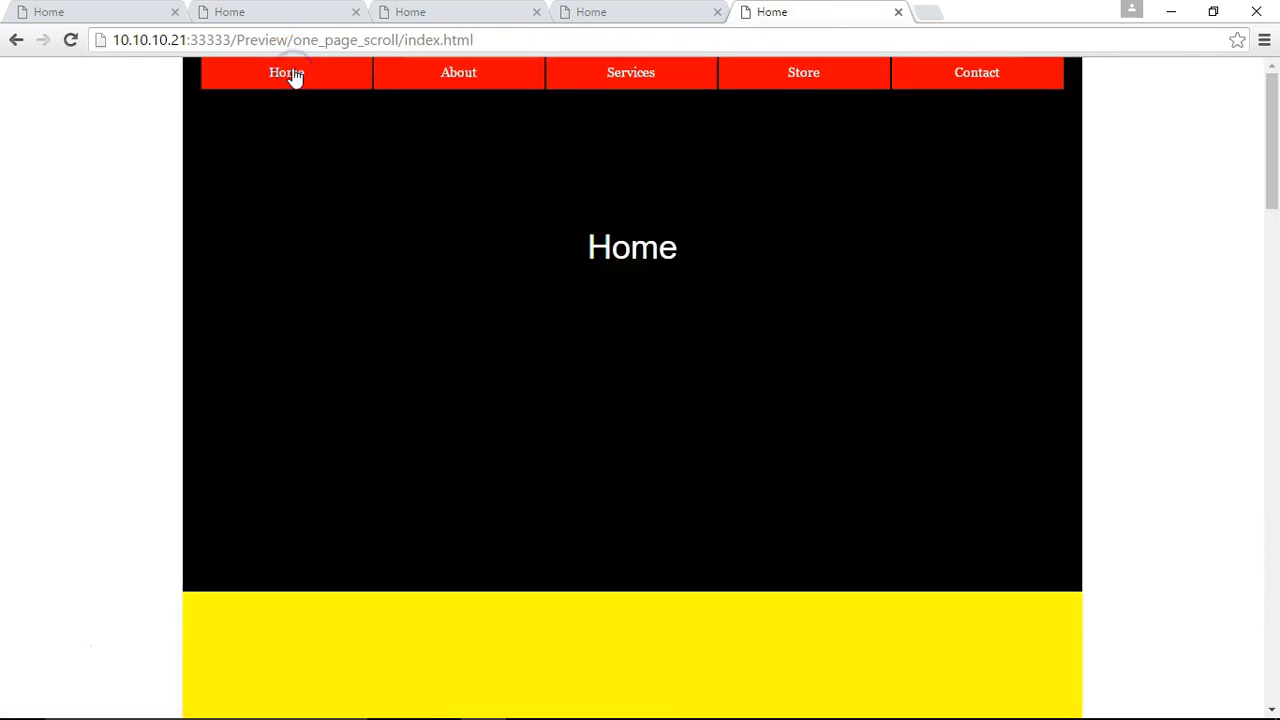
pyautogui.moveTo(1270, 135)
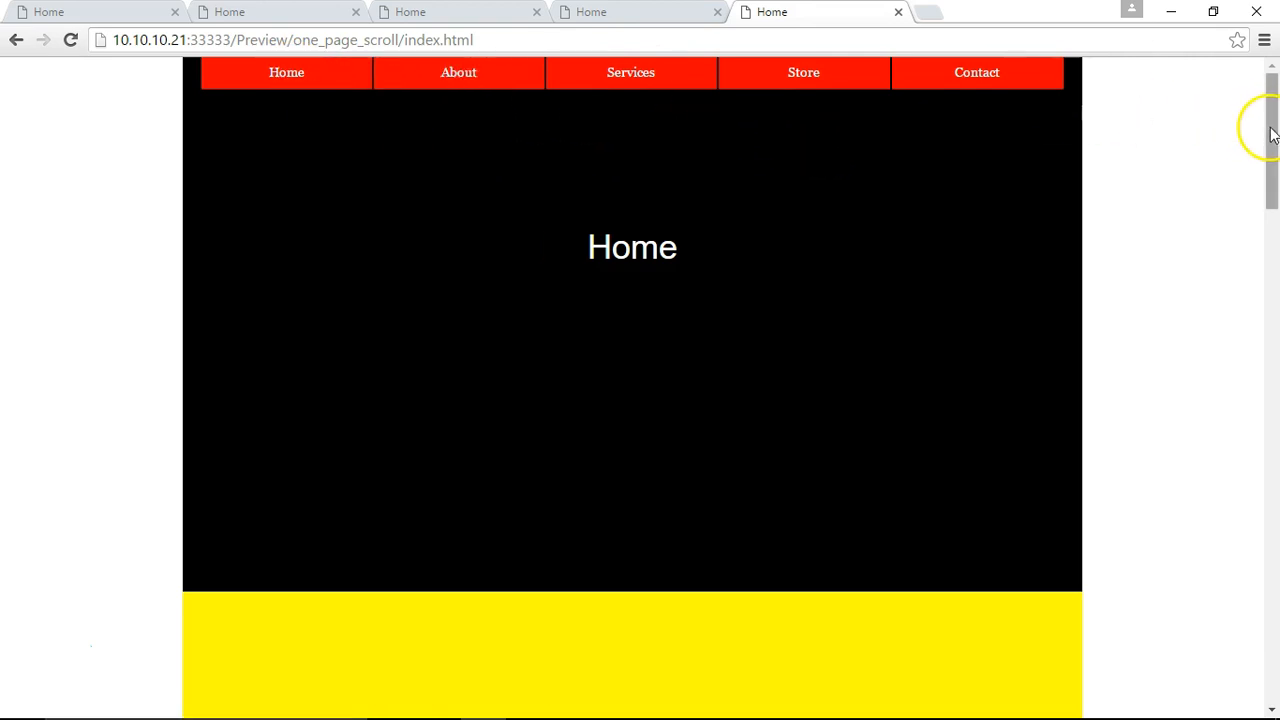
pyautogui.click(630, 72)
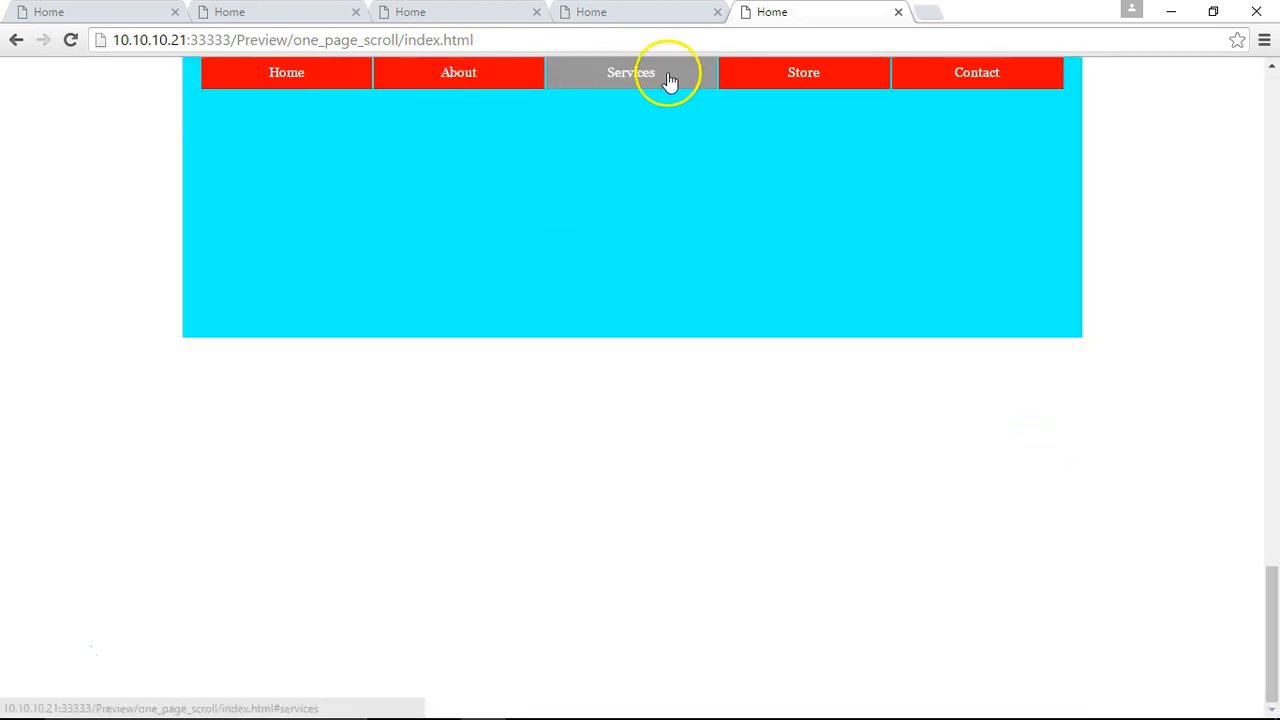
pyautogui.click(630, 72)
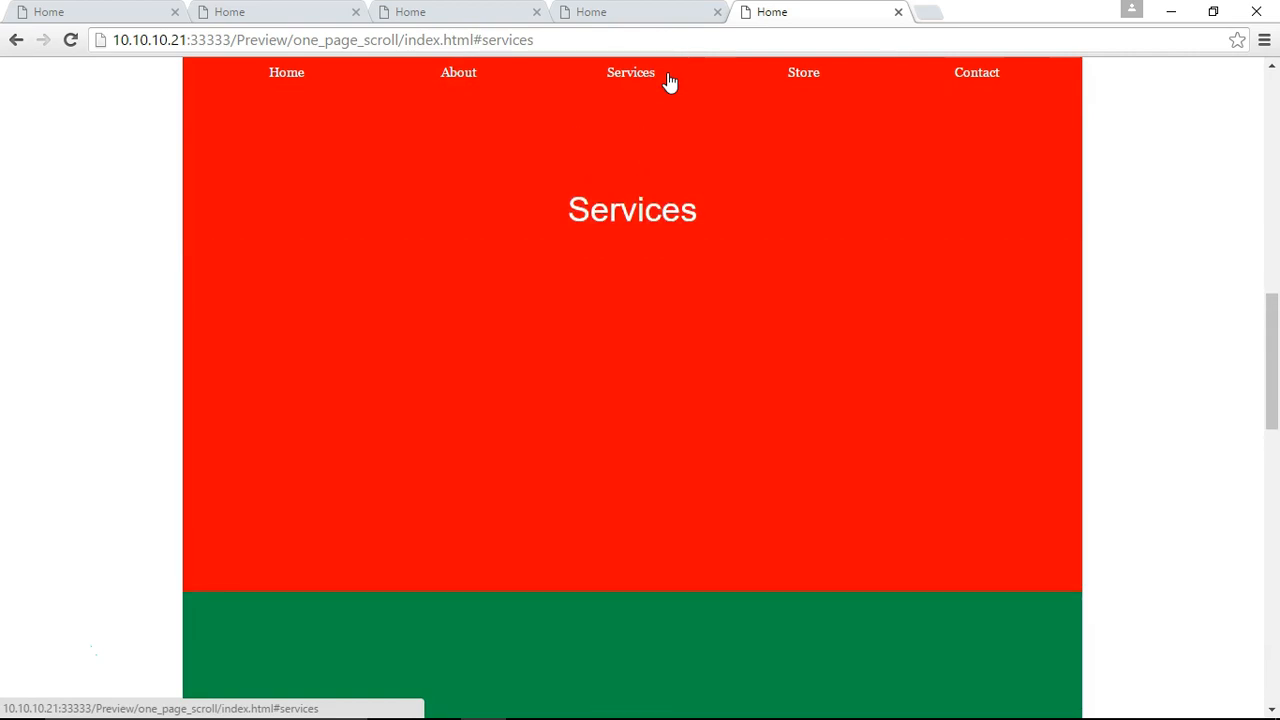
pyautogui.click(458, 72)
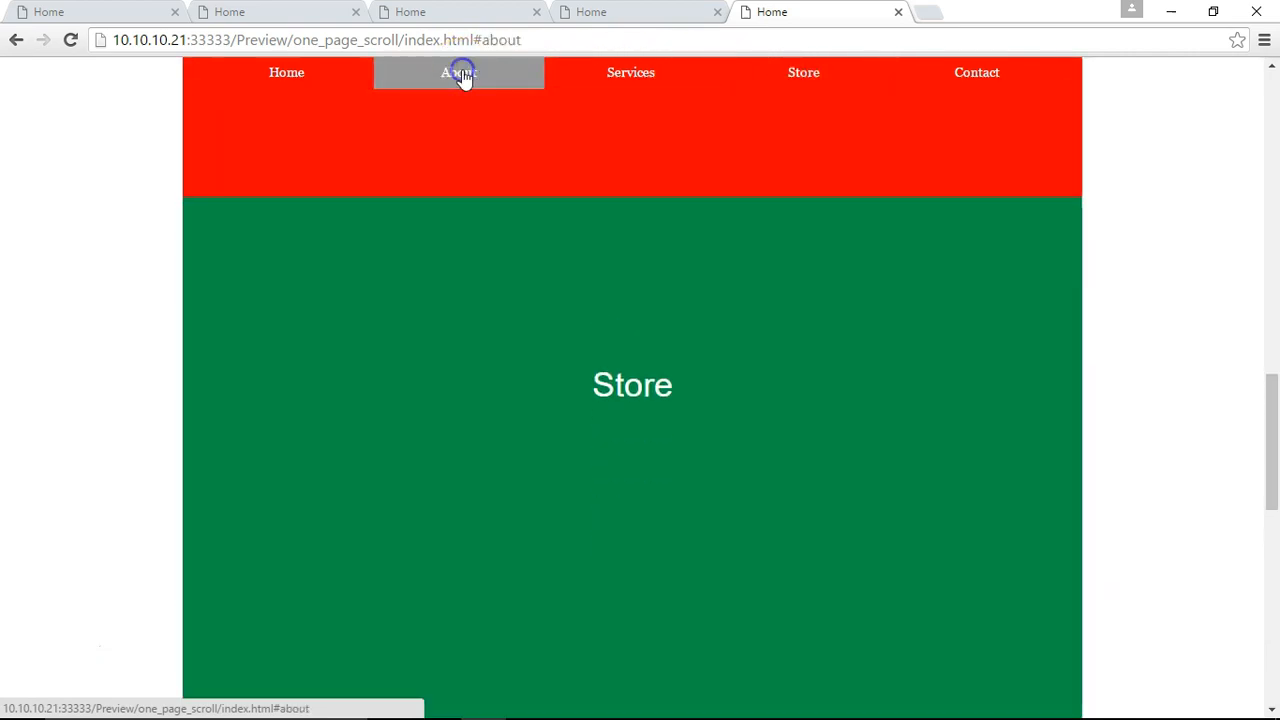
pyautogui.click(287, 72)
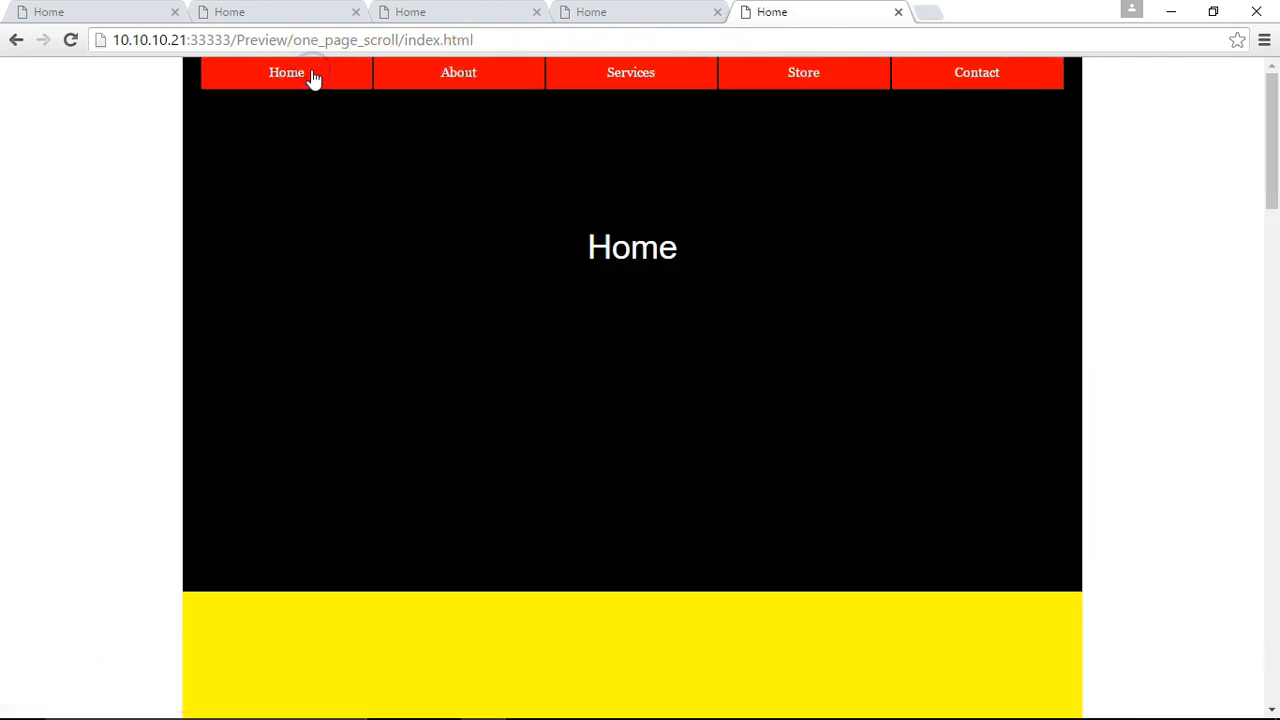
pyautogui.moveTo(889, 653)
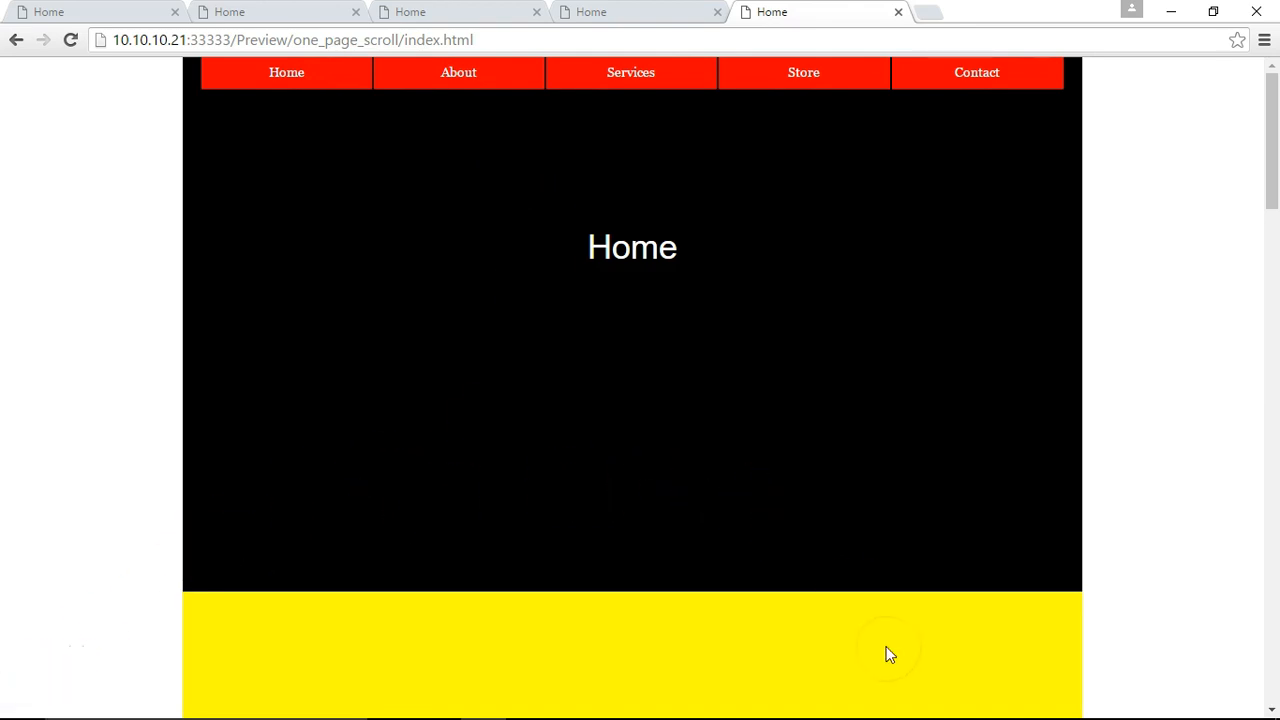
pyautogui.click(849, 711)
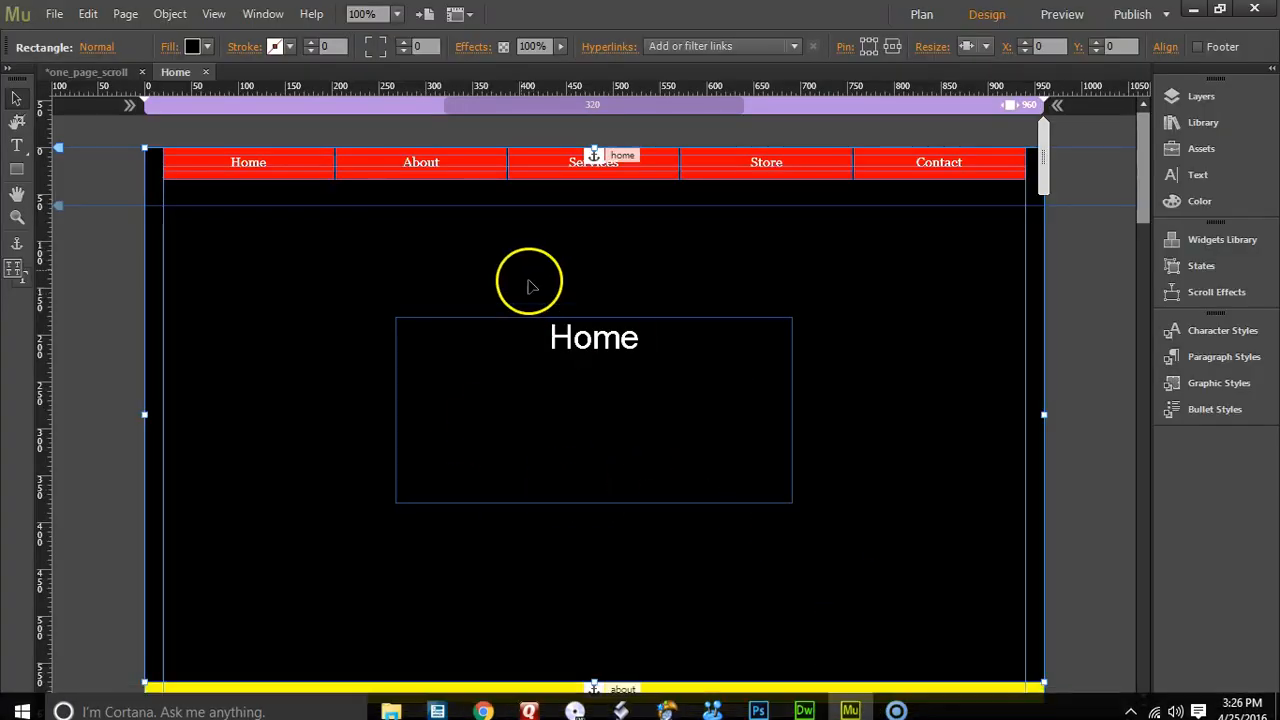
# - Select the navigation menu, then its Home item, whose link still points to the Home page
pyautogui.click(248, 162)
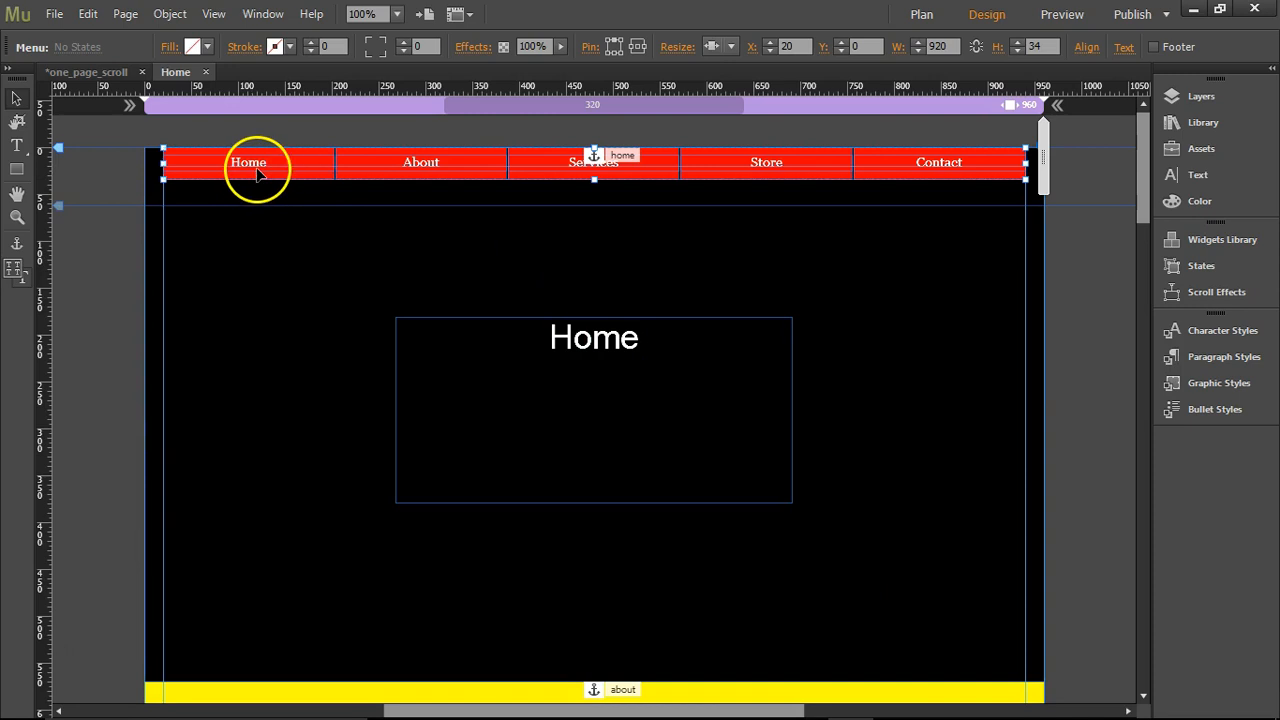
pyautogui.click(795, 46)
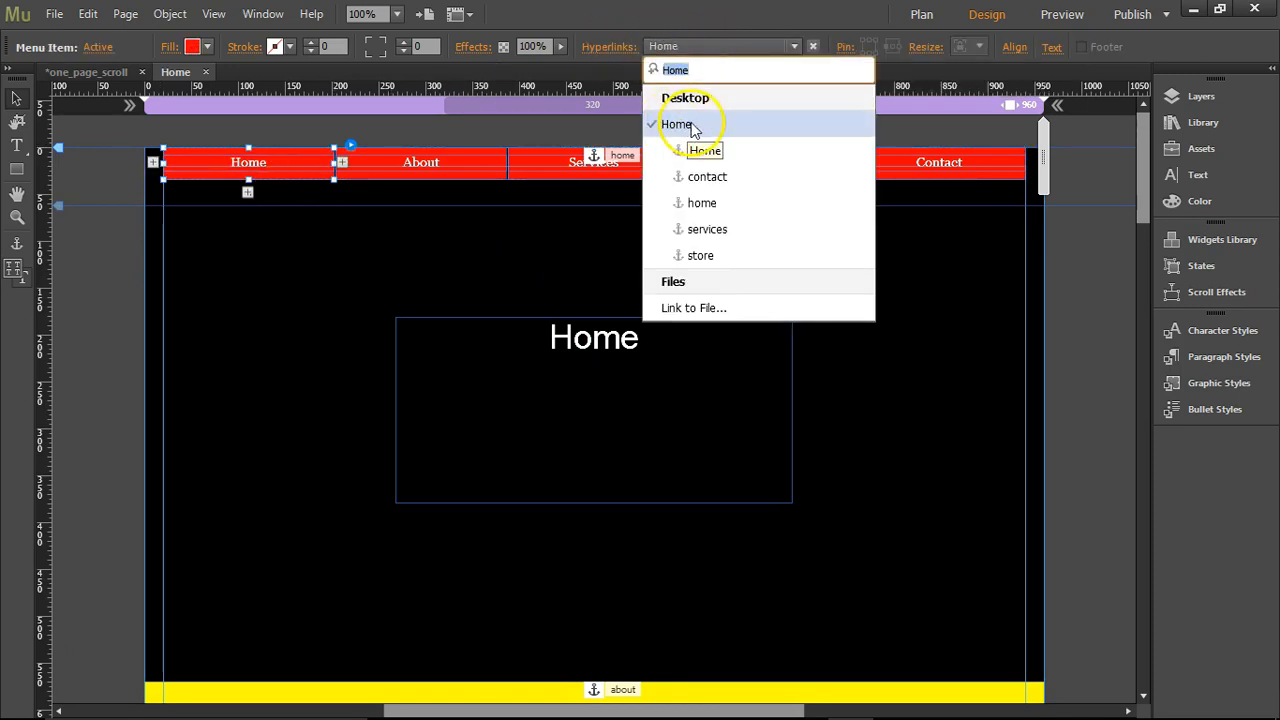
pyautogui.moveTo(707, 177)
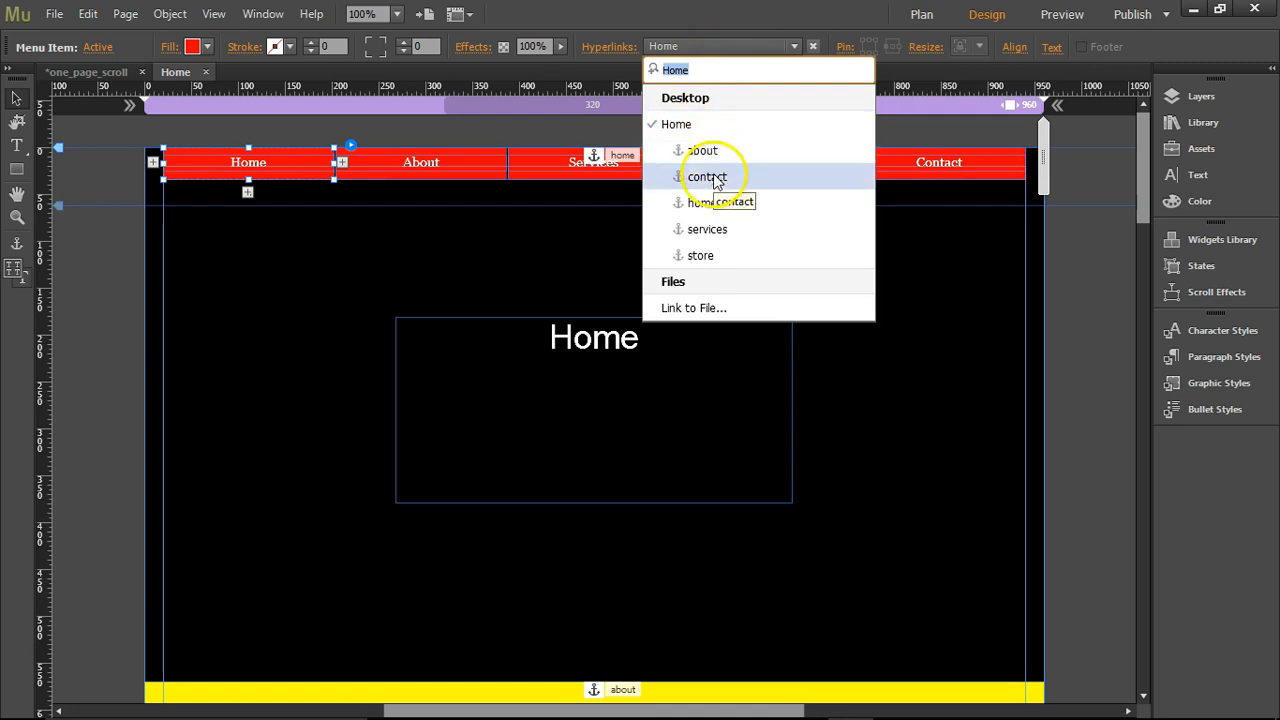
pyautogui.moveTo(702, 203)
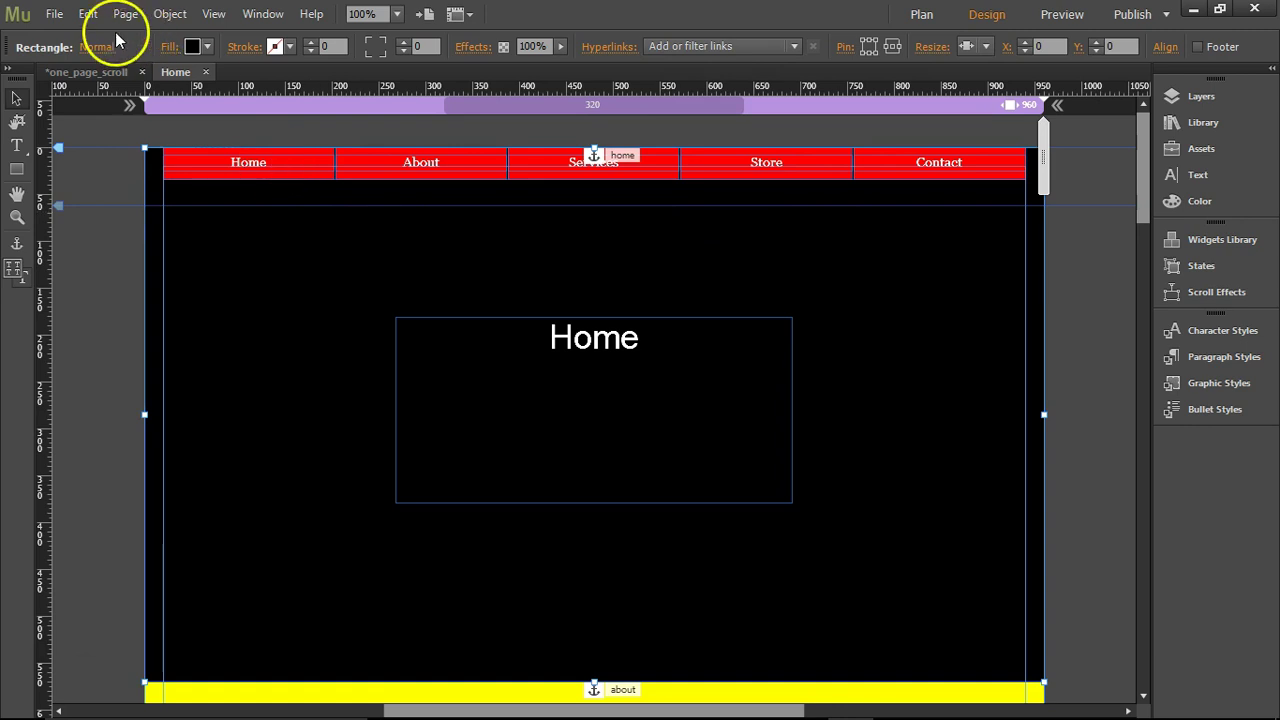
# - Preview the page in Chrome, jump to Services, then click Home to scroll back up
pyautogui.click(54, 13)
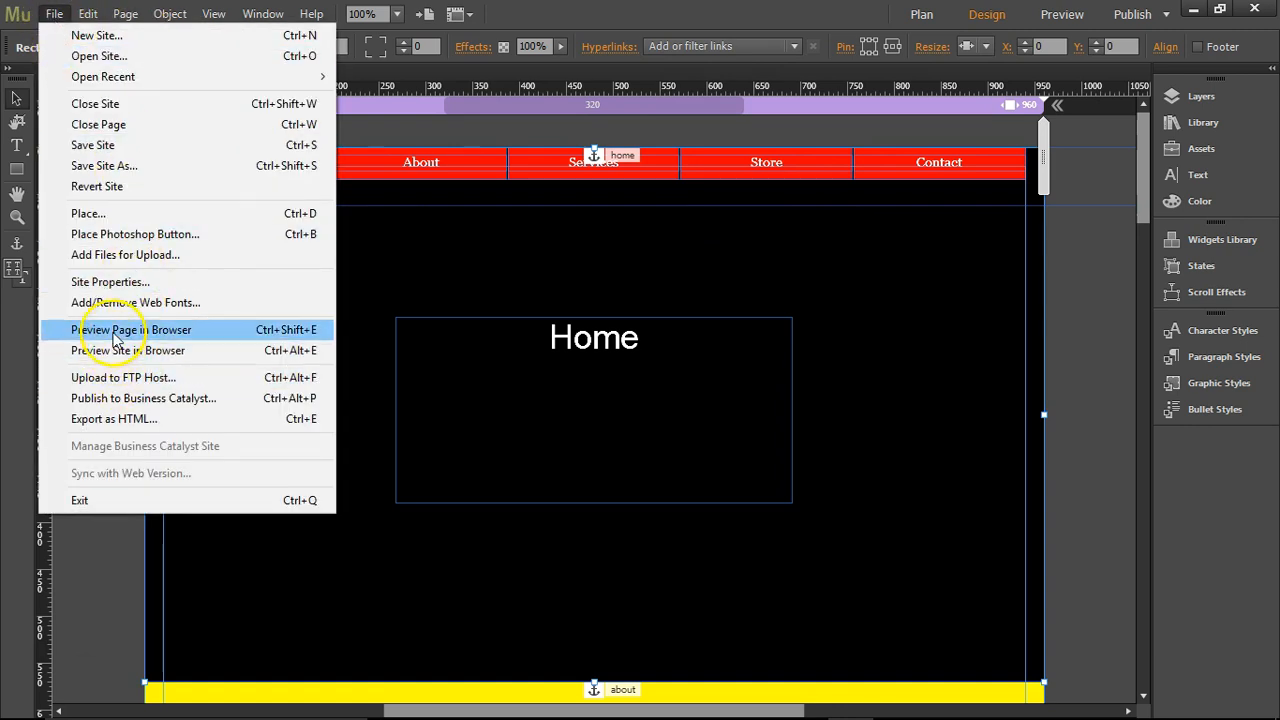
pyautogui.click(132, 329)
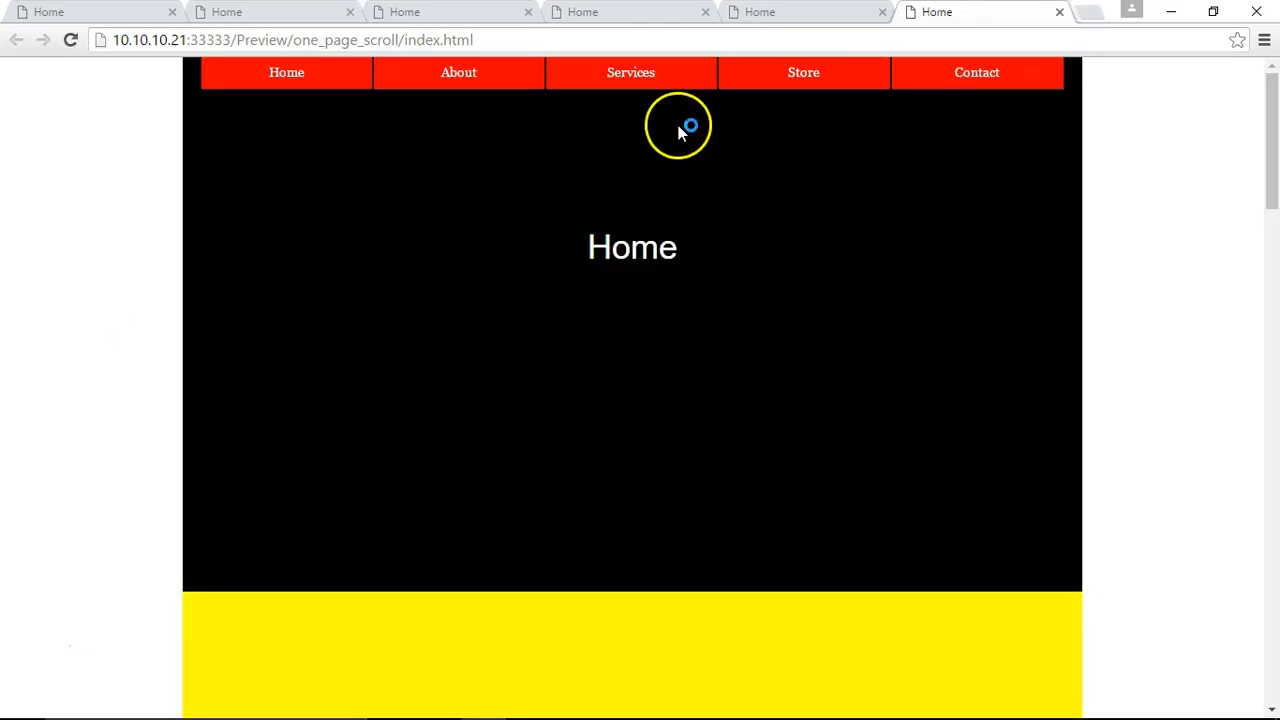
pyautogui.click(630, 72)
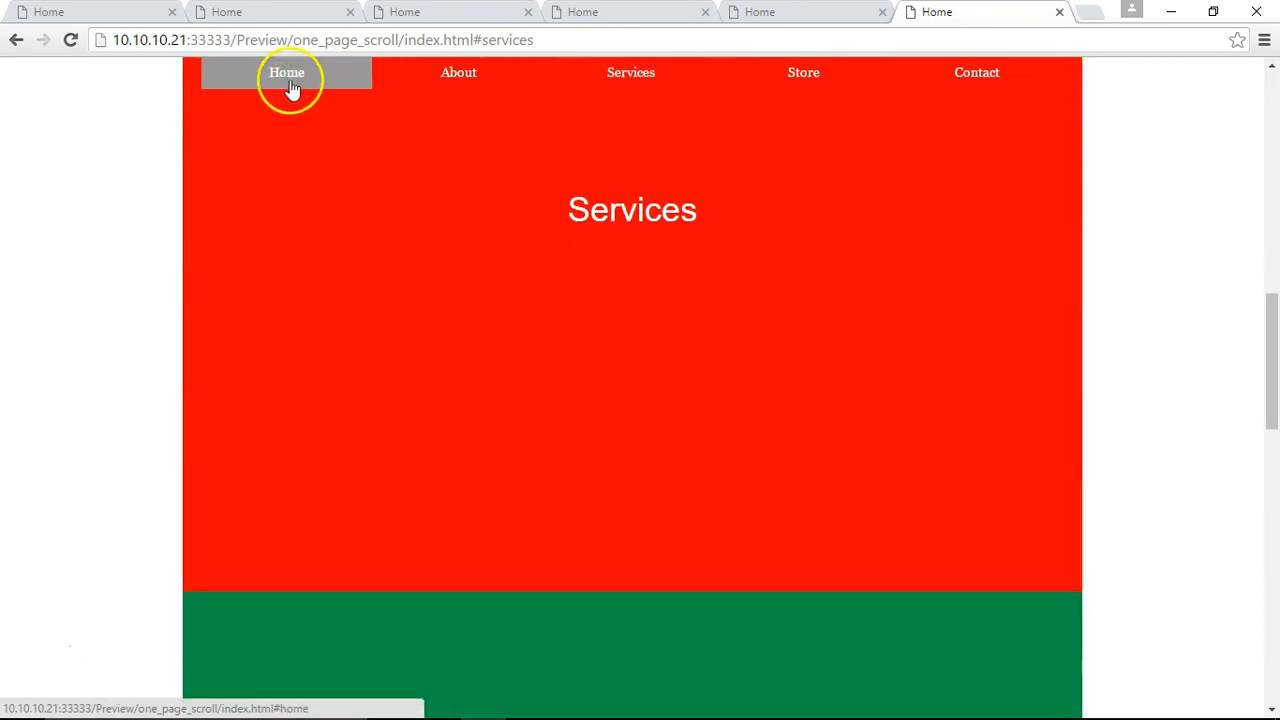
pyautogui.click(287, 72)
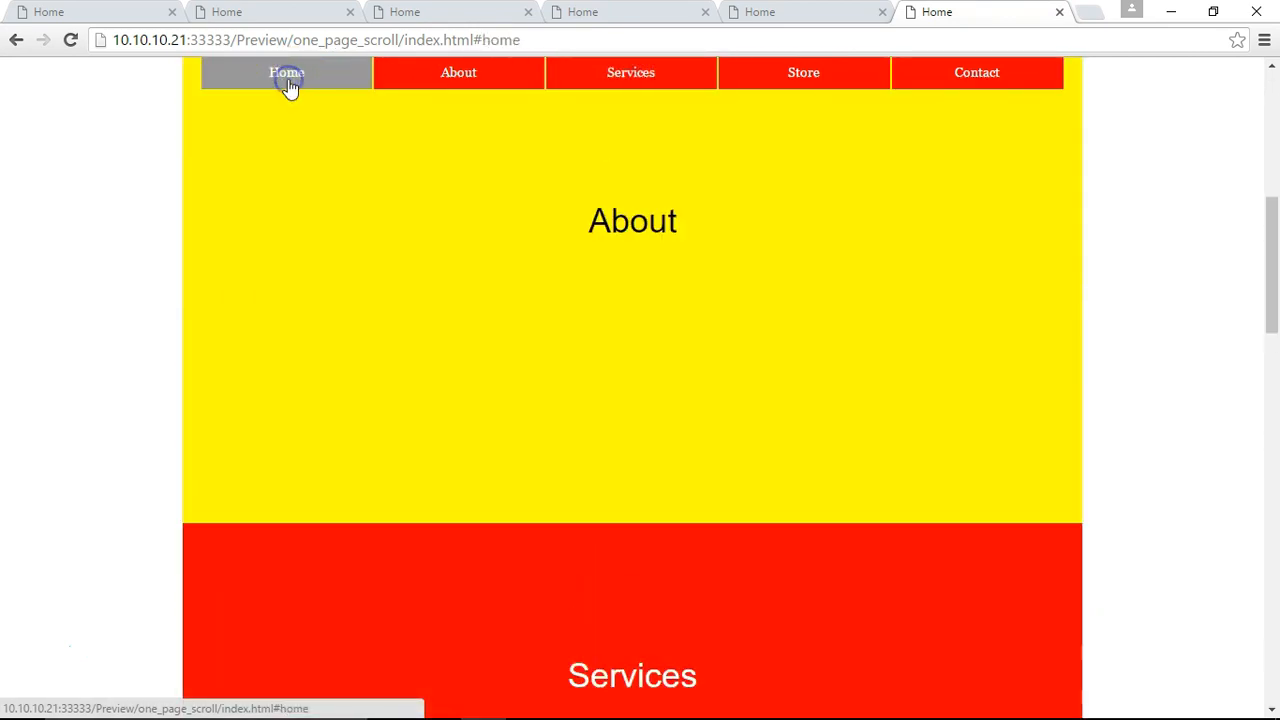
pyautogui.click(287, 72)
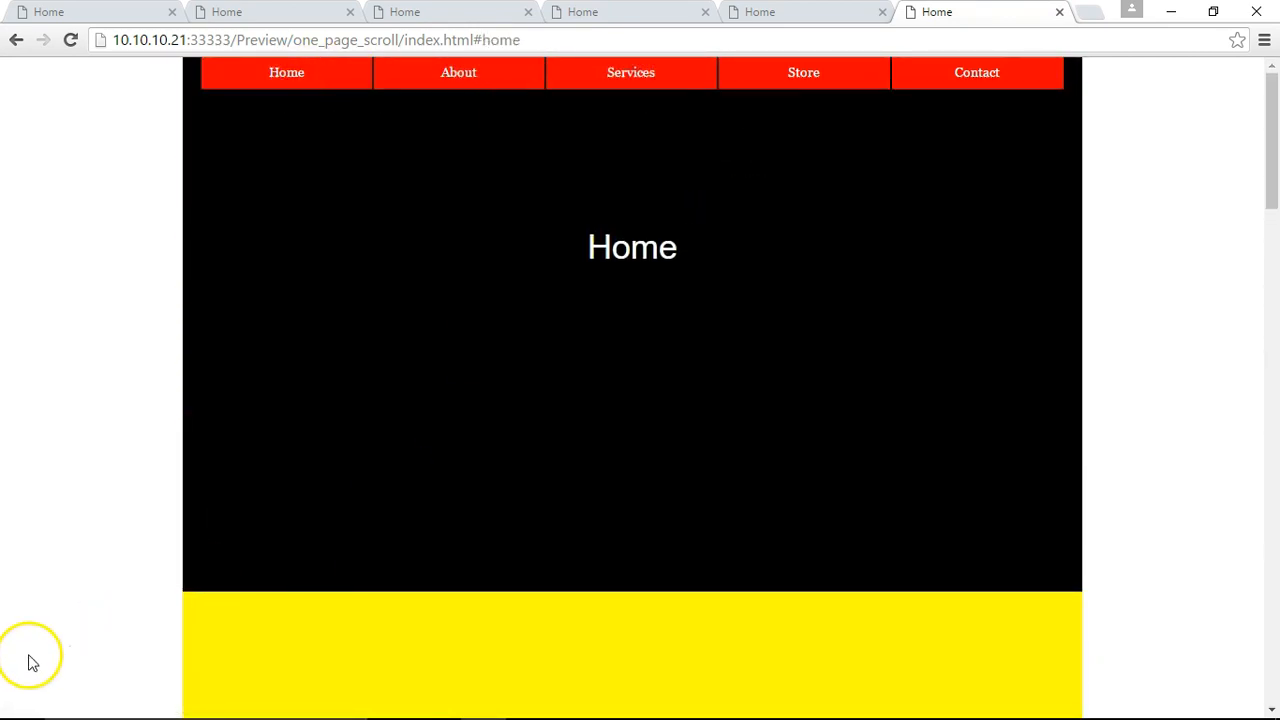